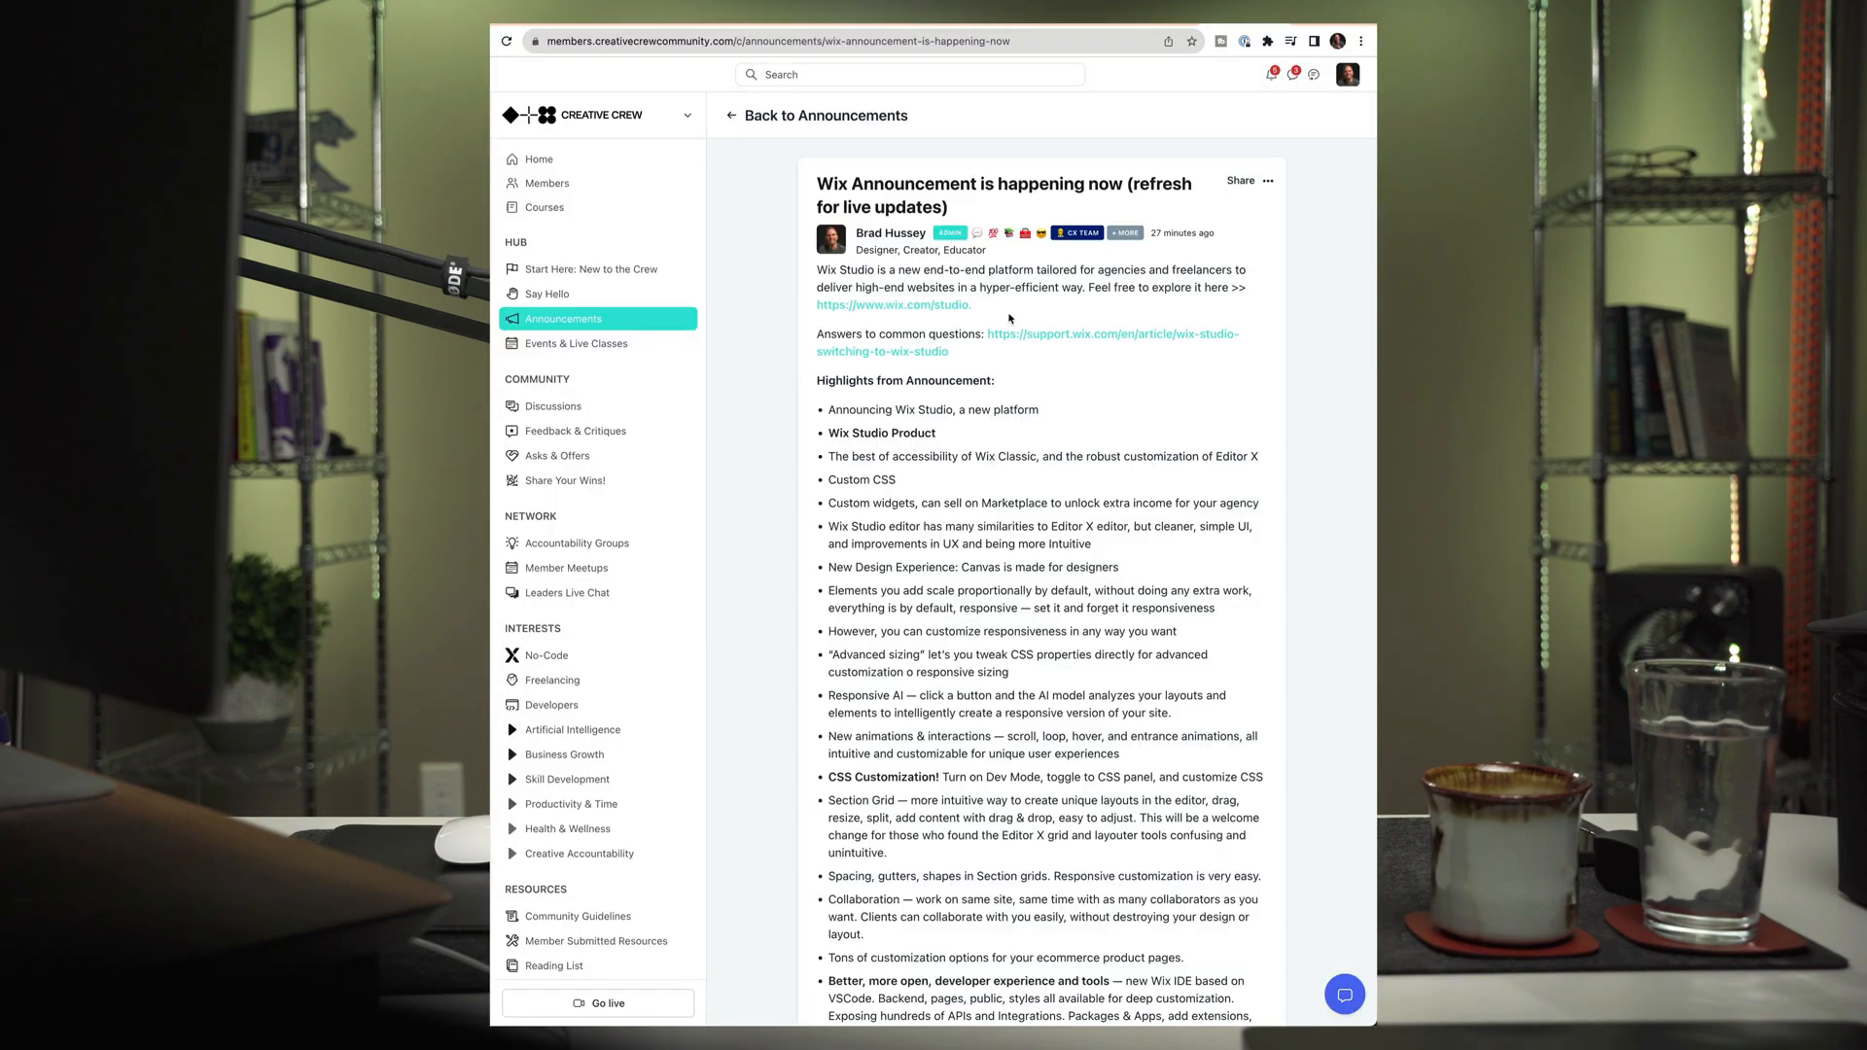
Step: Scroll the Wix Studio product page down to 'Create signature experiences with custom CSS'
{"action": "scroll", "scroll_direction": "down", "scroll_amount": 3}
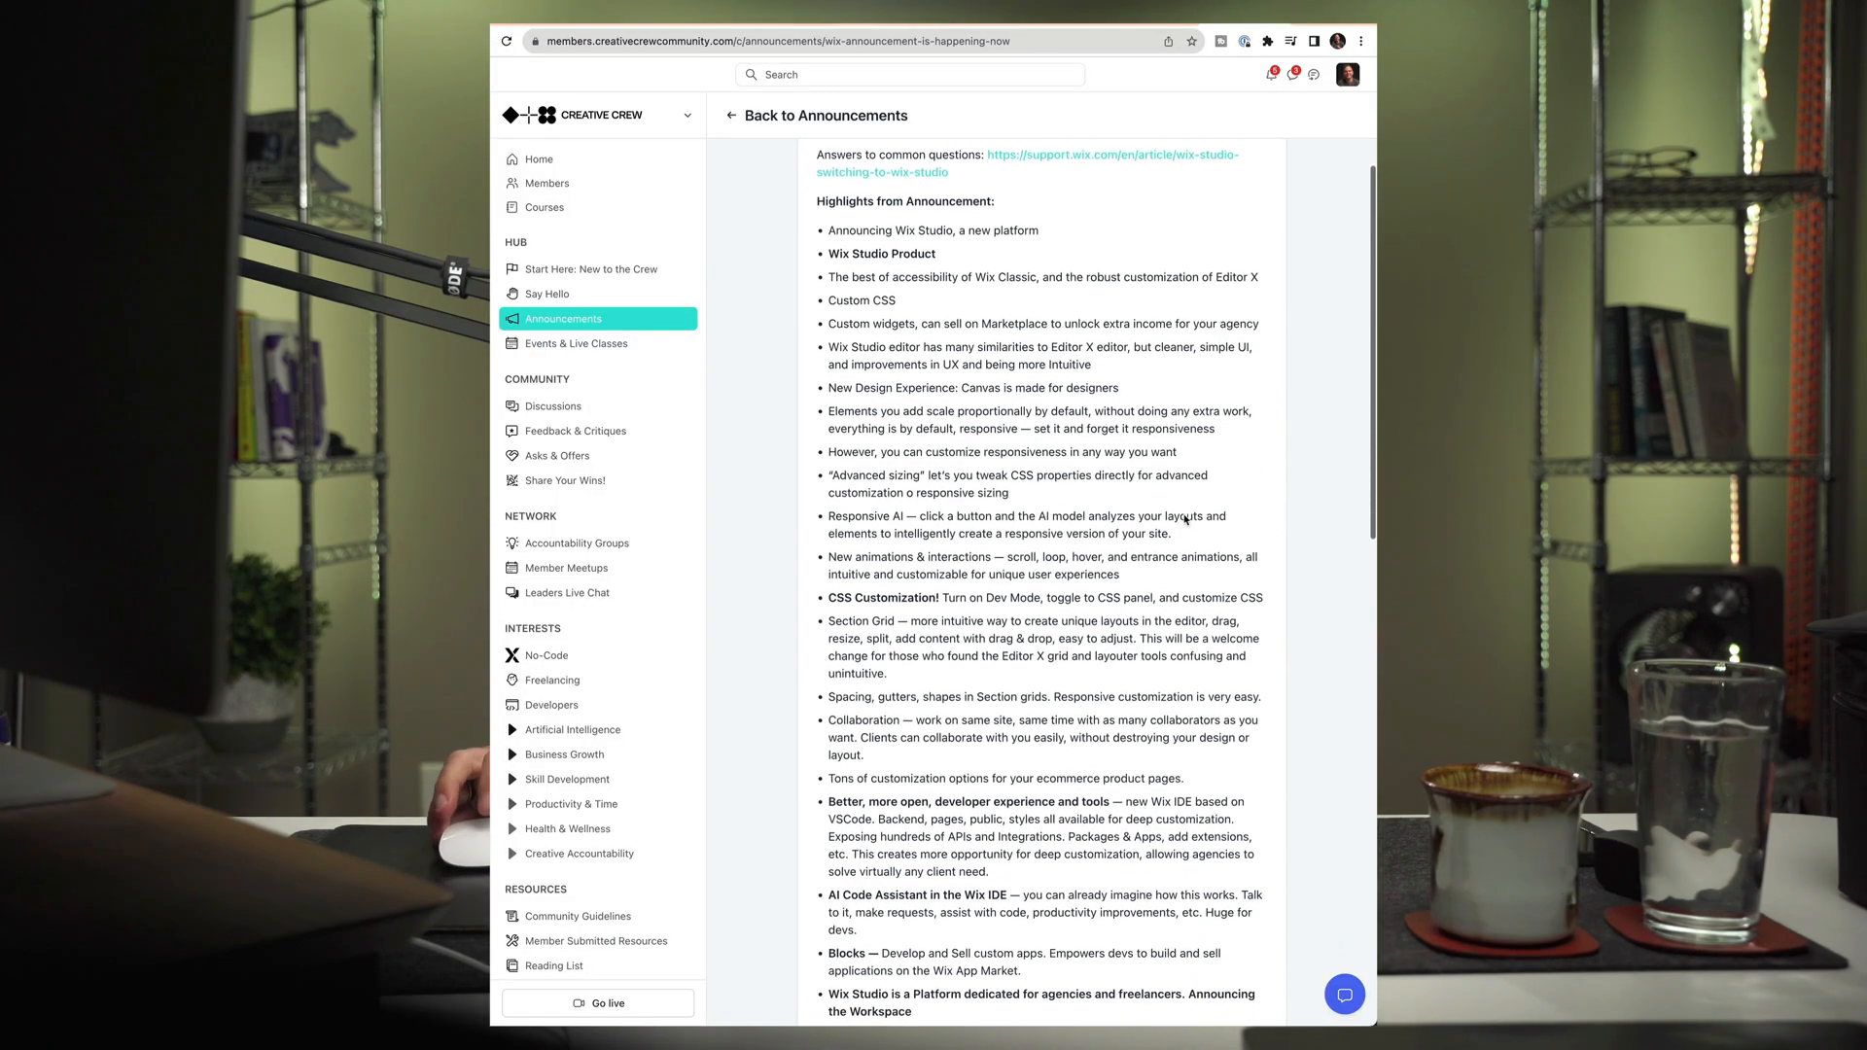
{"action": "scroll", "scroll_direction": "down", "scroll_amount": 3}
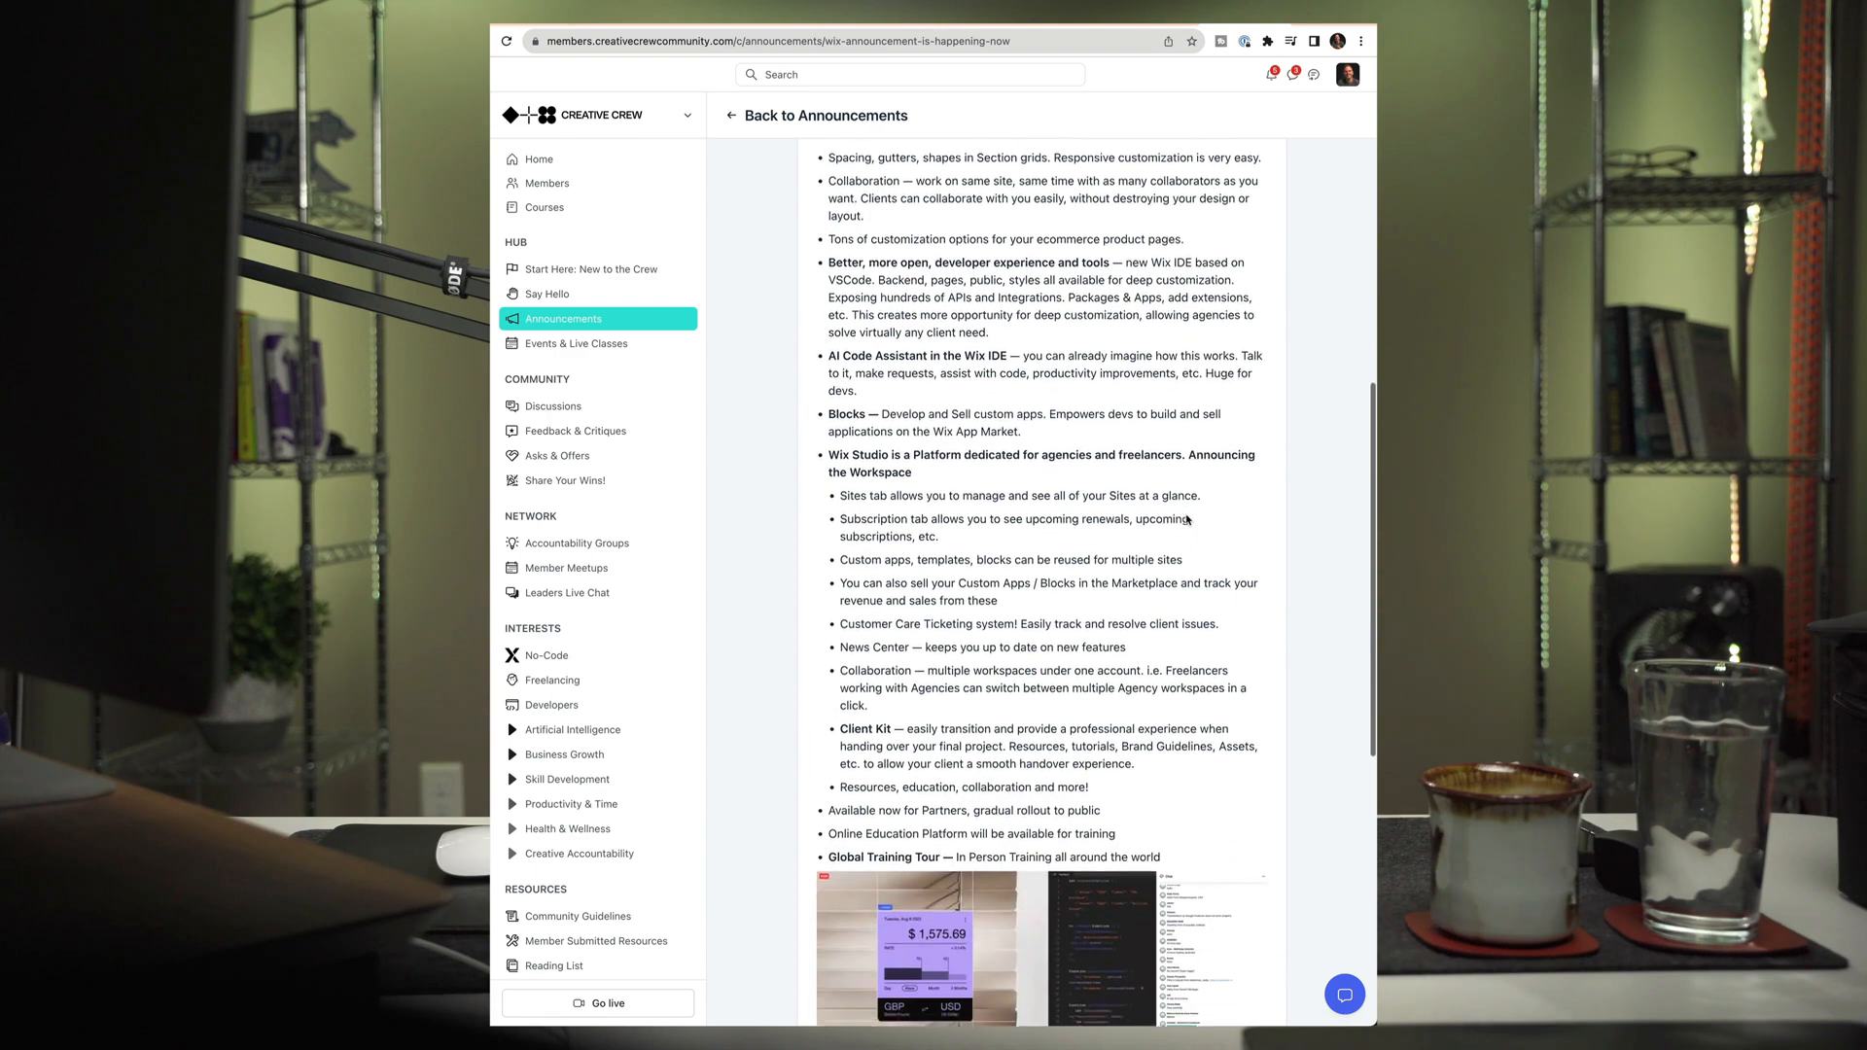
{"action": "scroll", "scroll_direction": "down", "scroll_amount": 3}
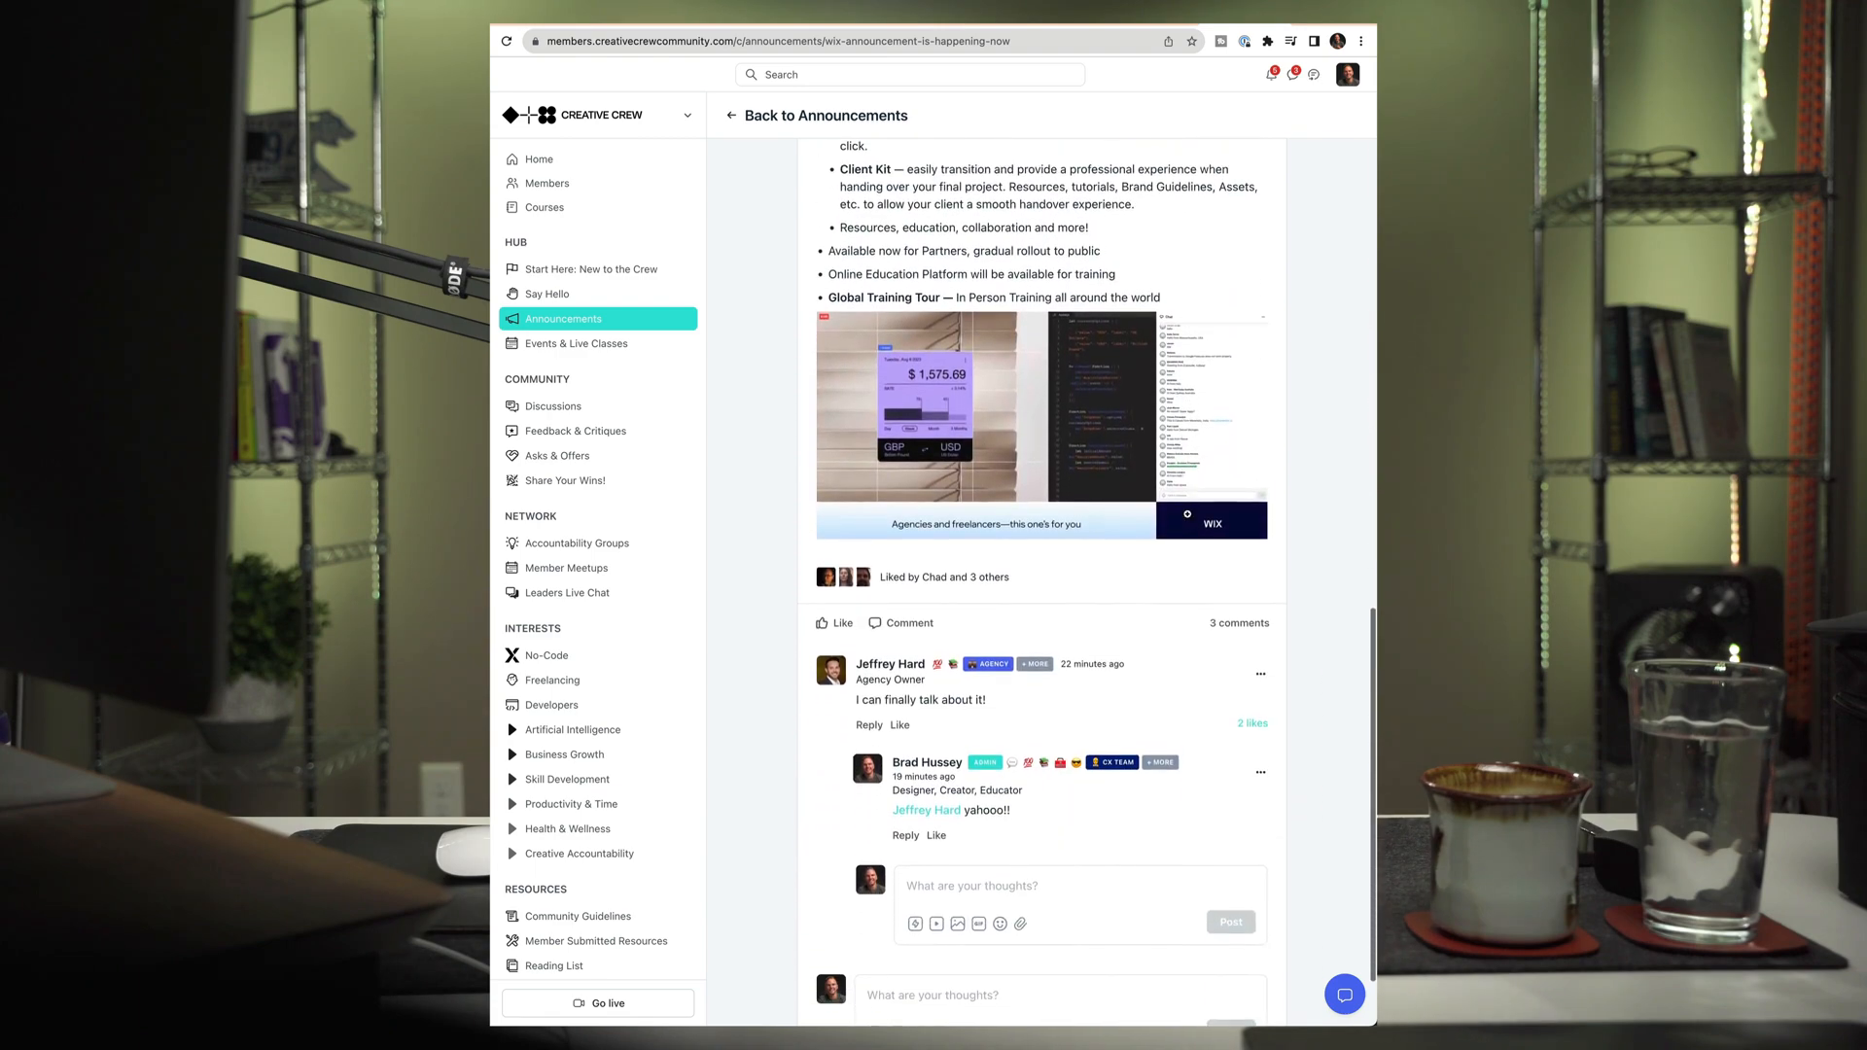
{"action": "scroll", "scroll_direction": "up", "scroll_amount": 3}
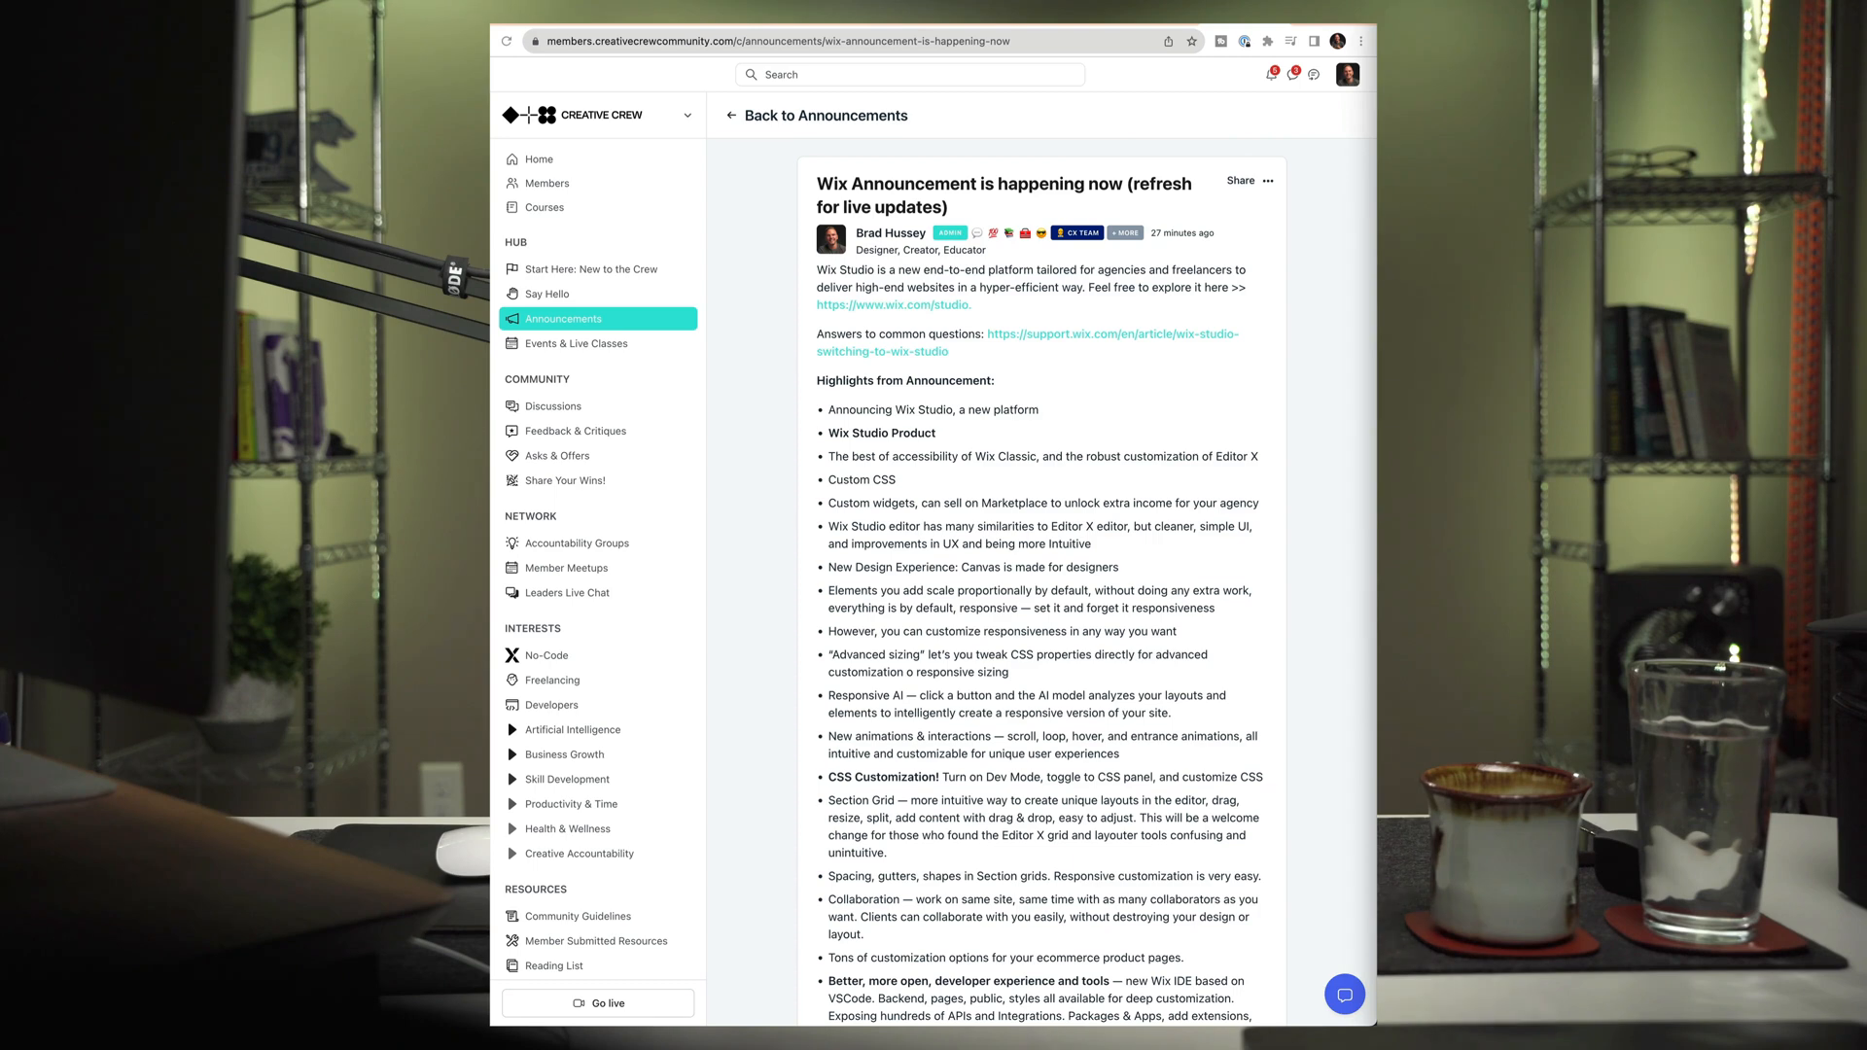
{"action": "left_click", "coordinate": [892, 304]}
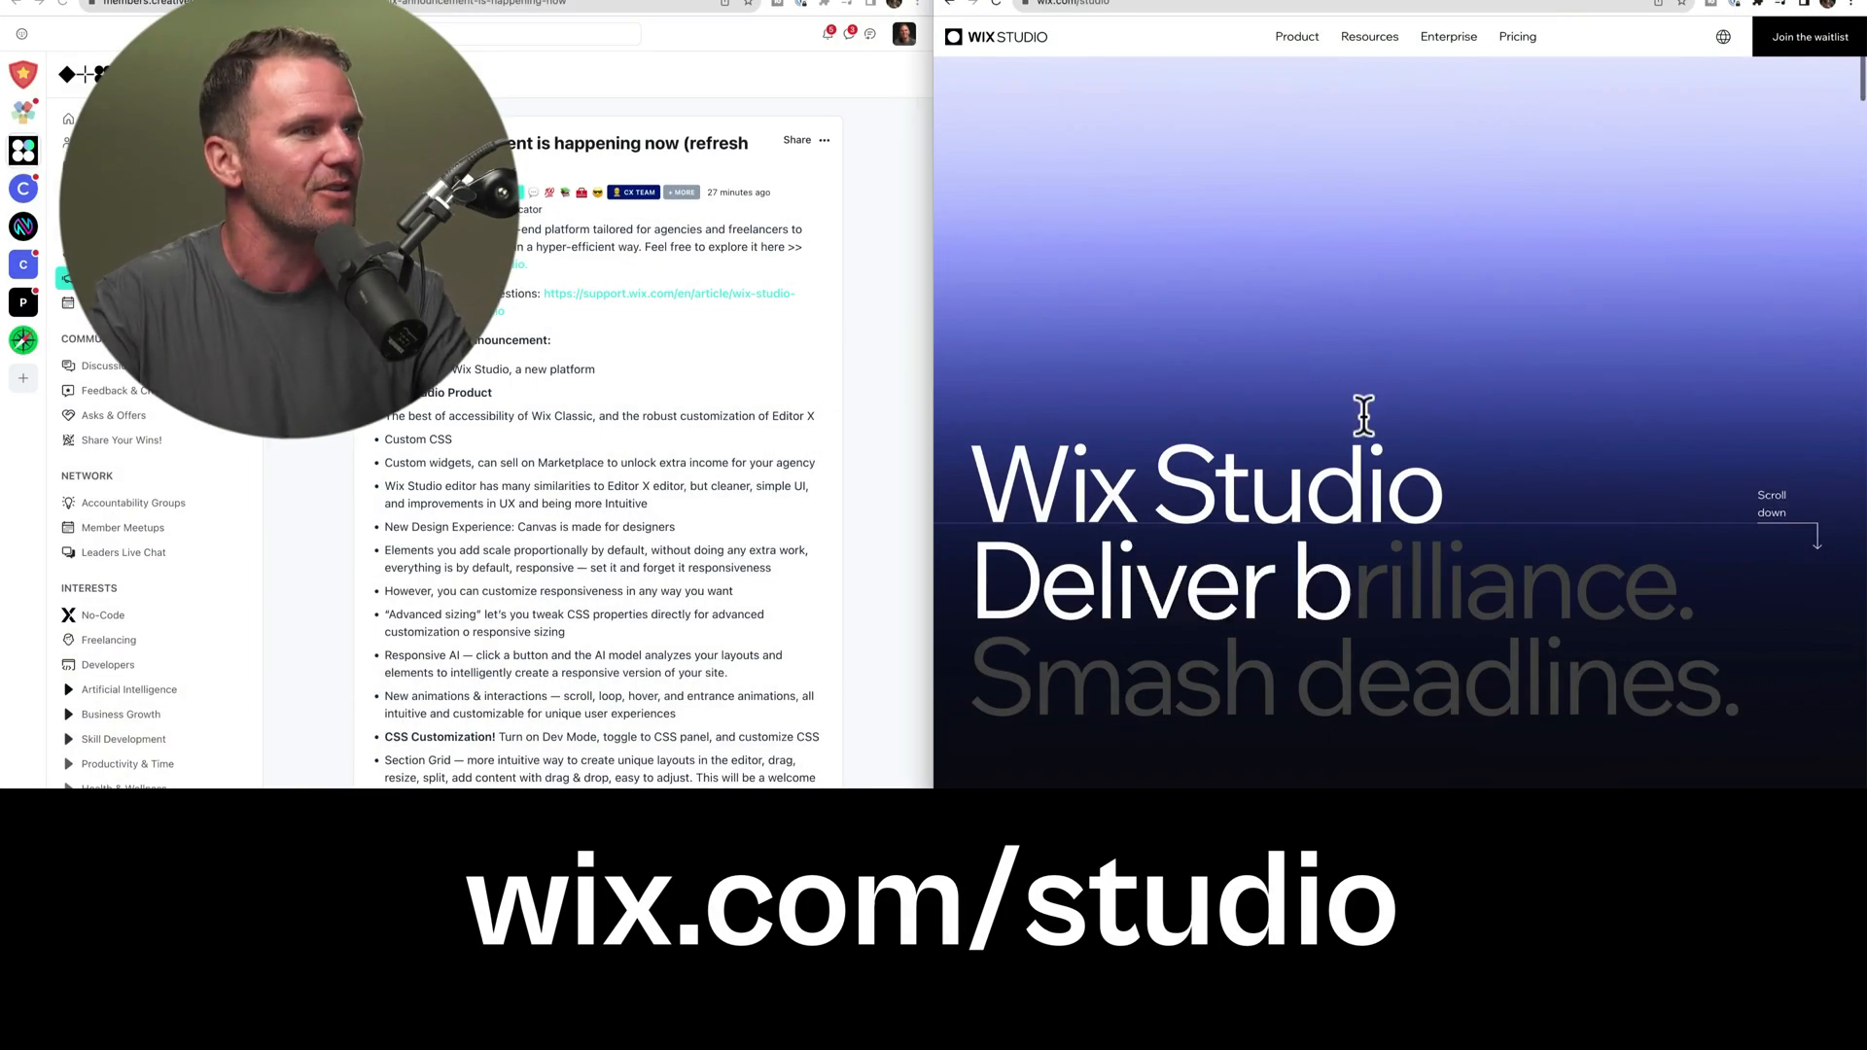
{"action": "scroll", "scroll_direction": "down", "scroll_amount": 3}
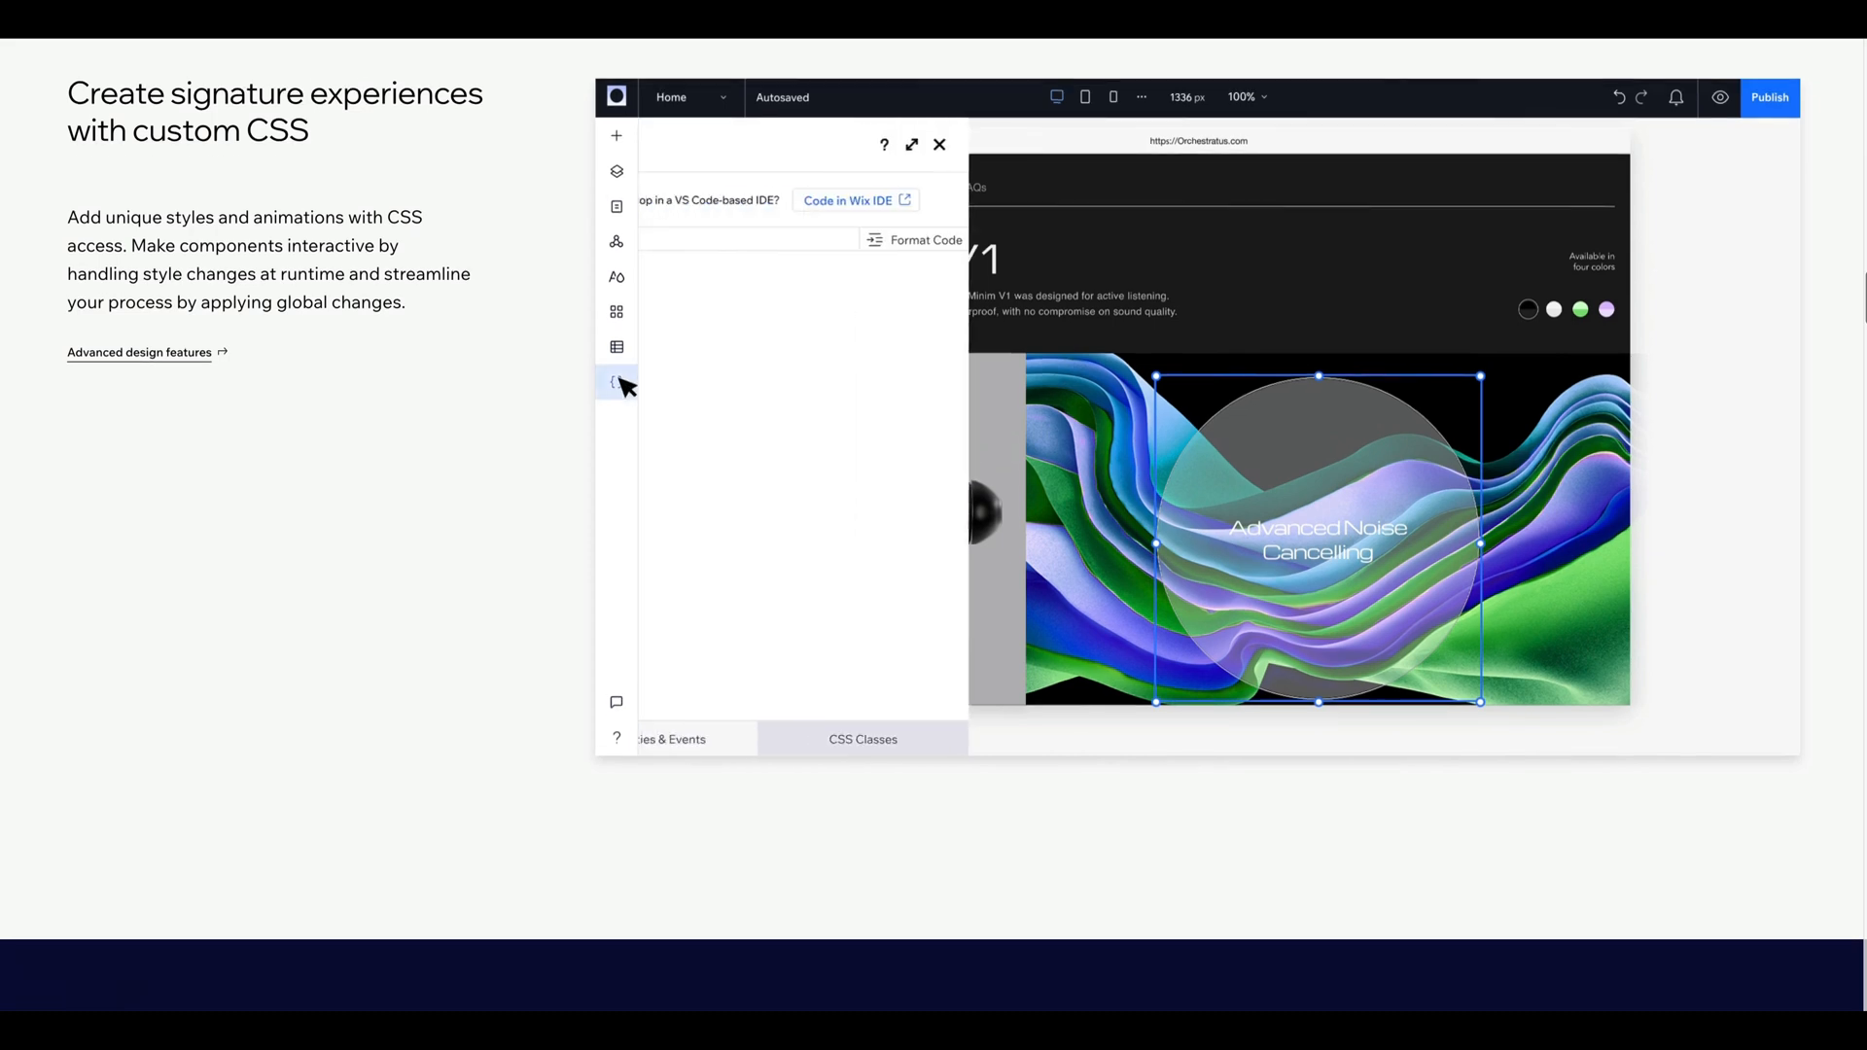
Step: Scroll past the CSS demo to 'Focus on design—everything scales automatically' with the magazine layout
{"action": "left_click", "coordinate": [616, 381]}
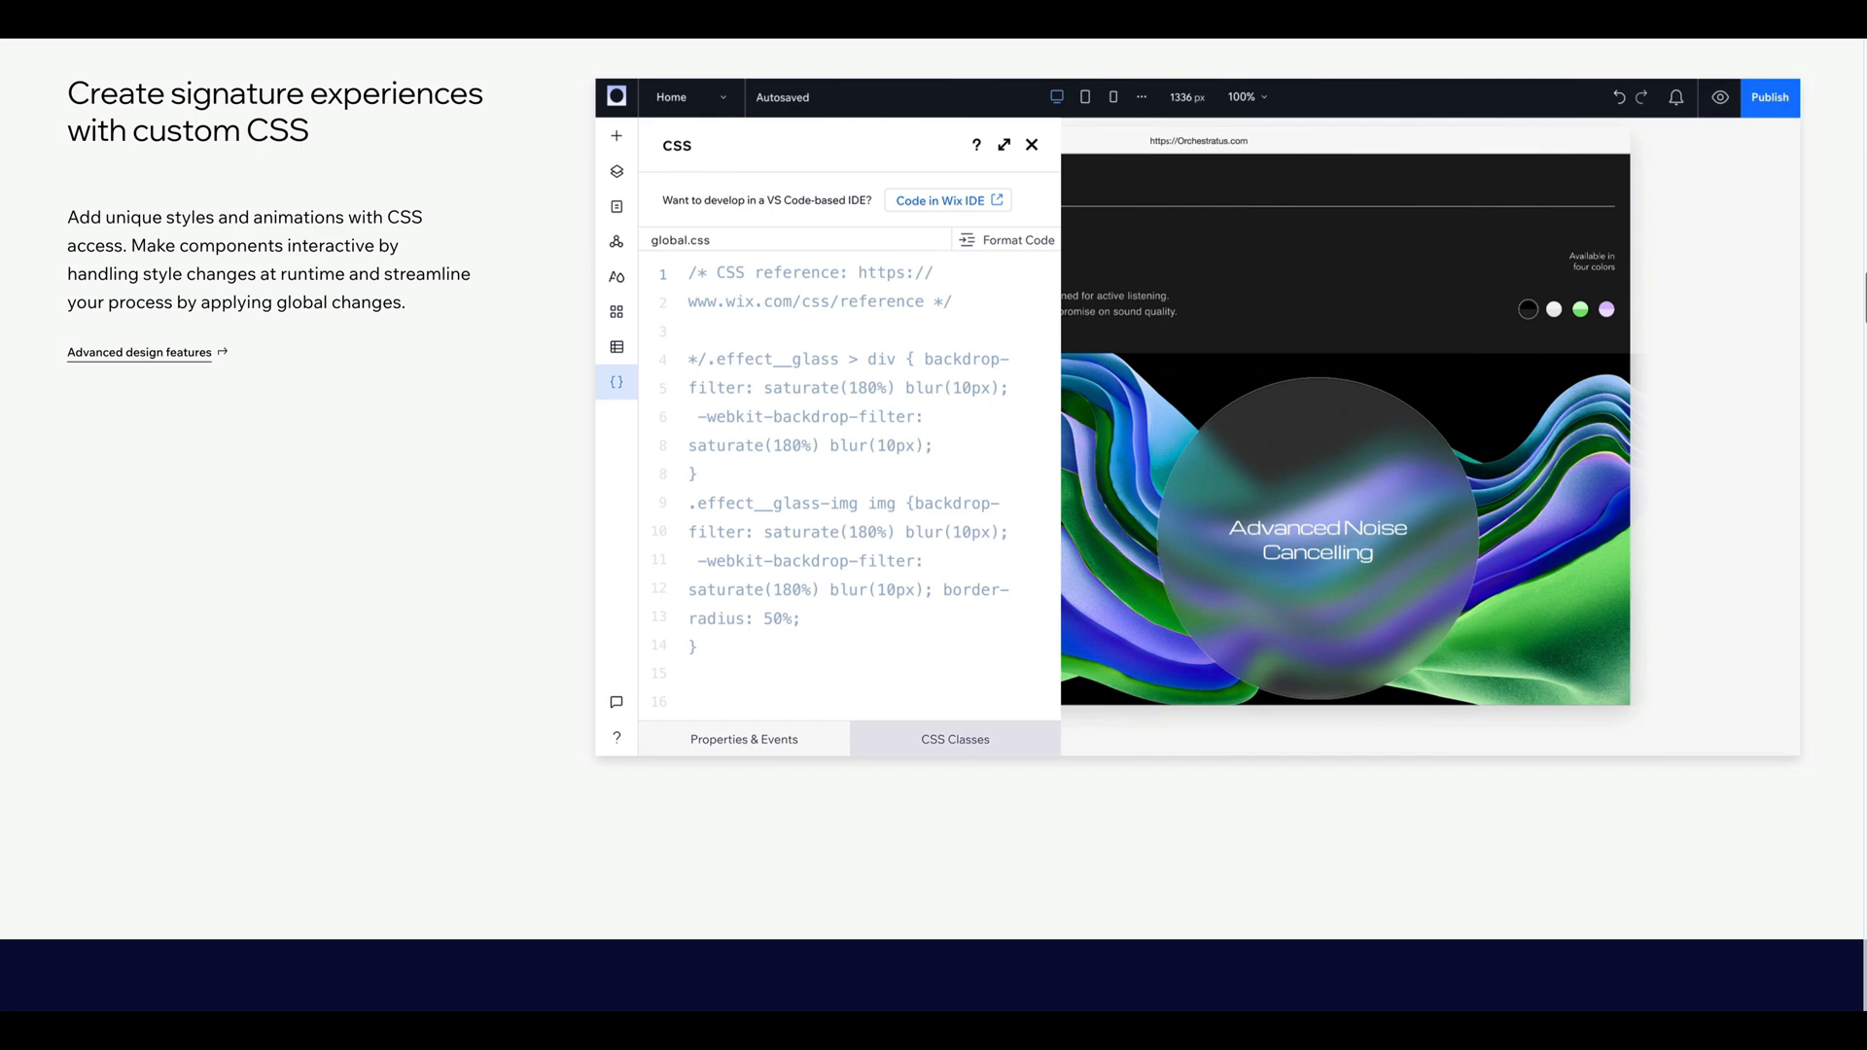
{"action": "left_click", "coordinate": [1031, 143]}
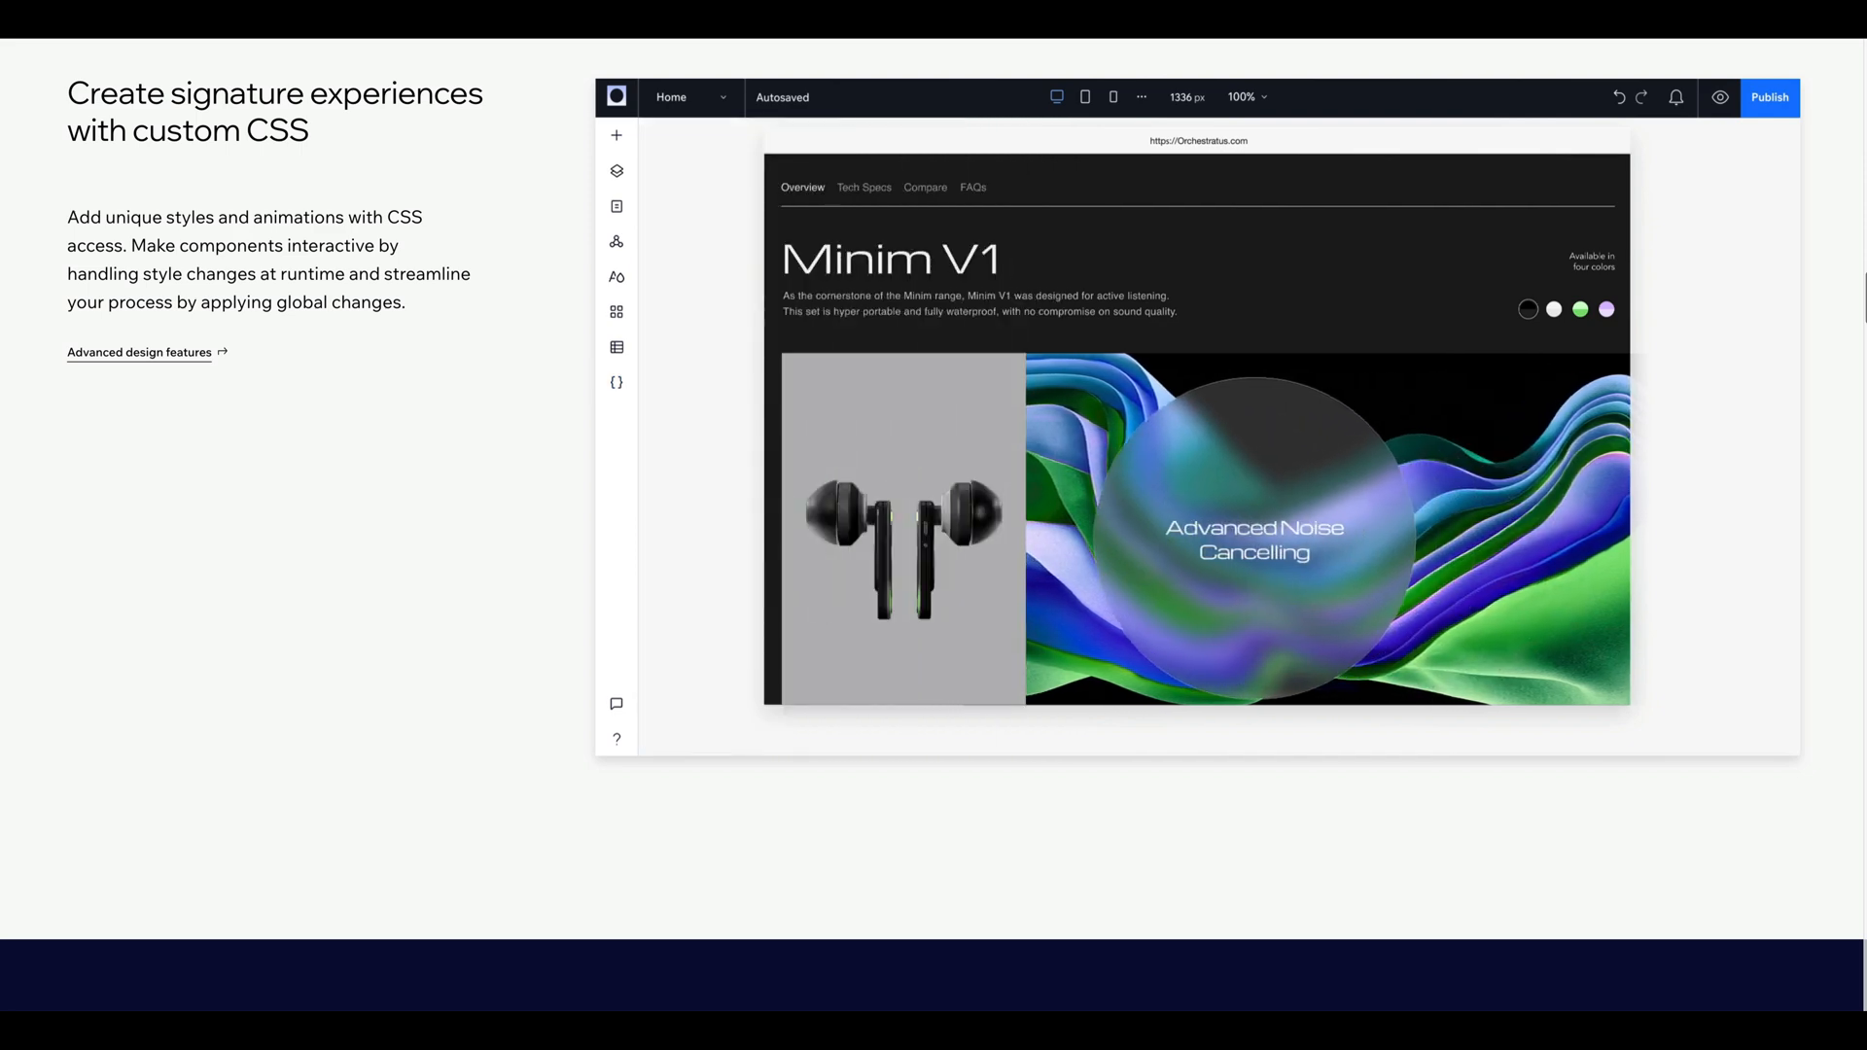
{"action": "scroll", "scroll_direction": "down", "scroll_amount": 3}
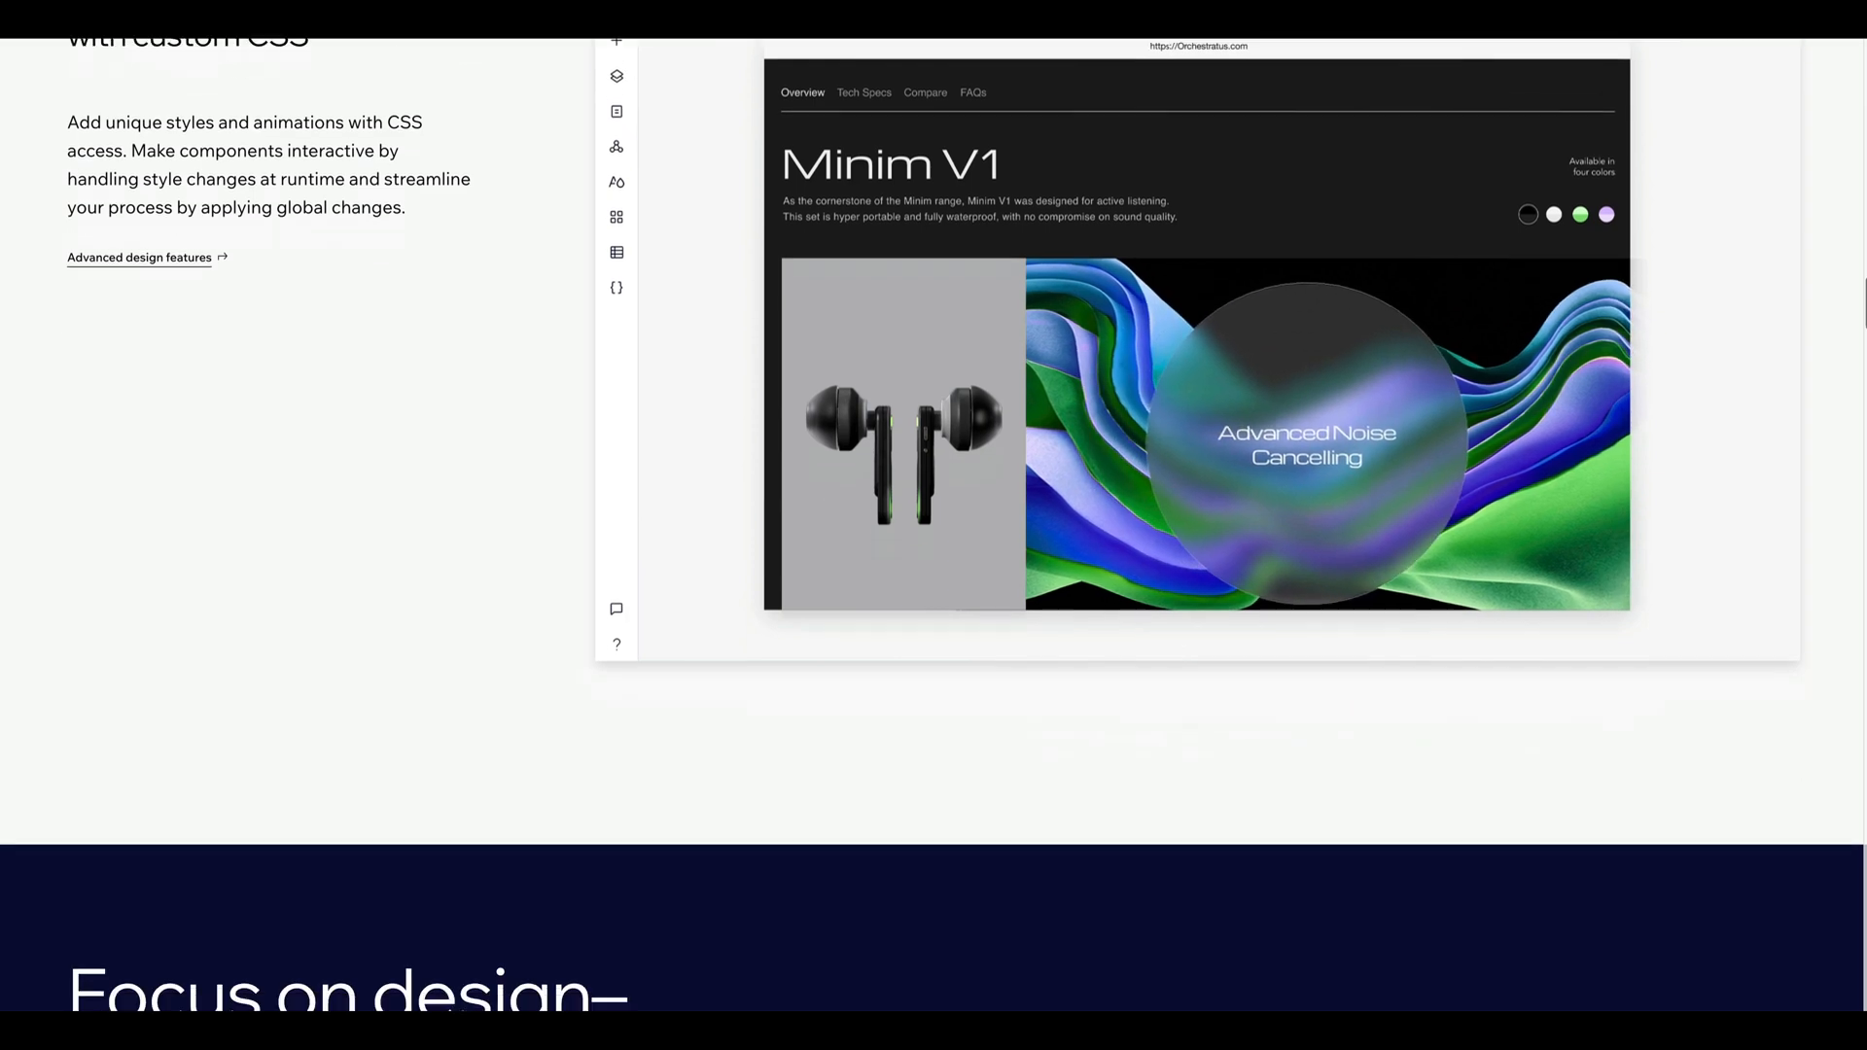
{"action": "scroll", "scroll_direction": "down", "scroll_amount": 3}
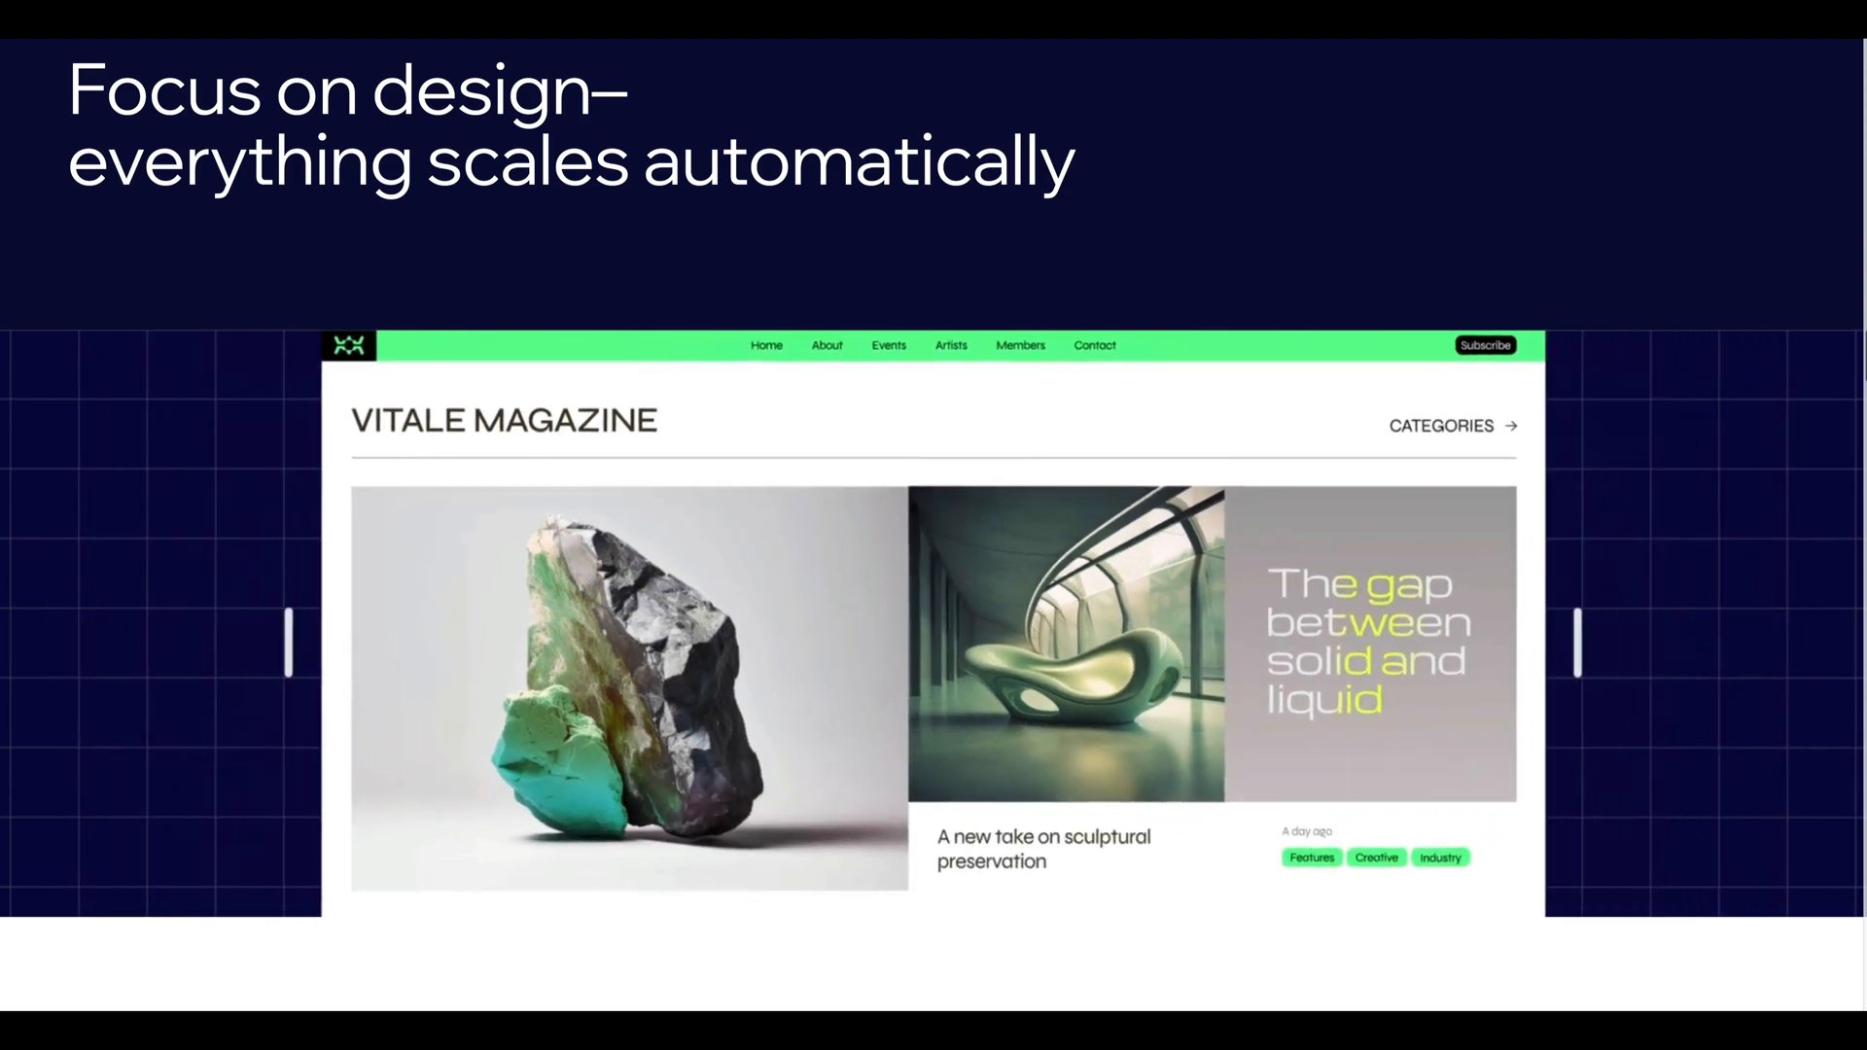
Step: Scroll through responsive AI, client workflows and SEO to 'Develop and sell your applications'
{"action": "scroll", "scroll_direction": "down", "scroll_amount": 3}
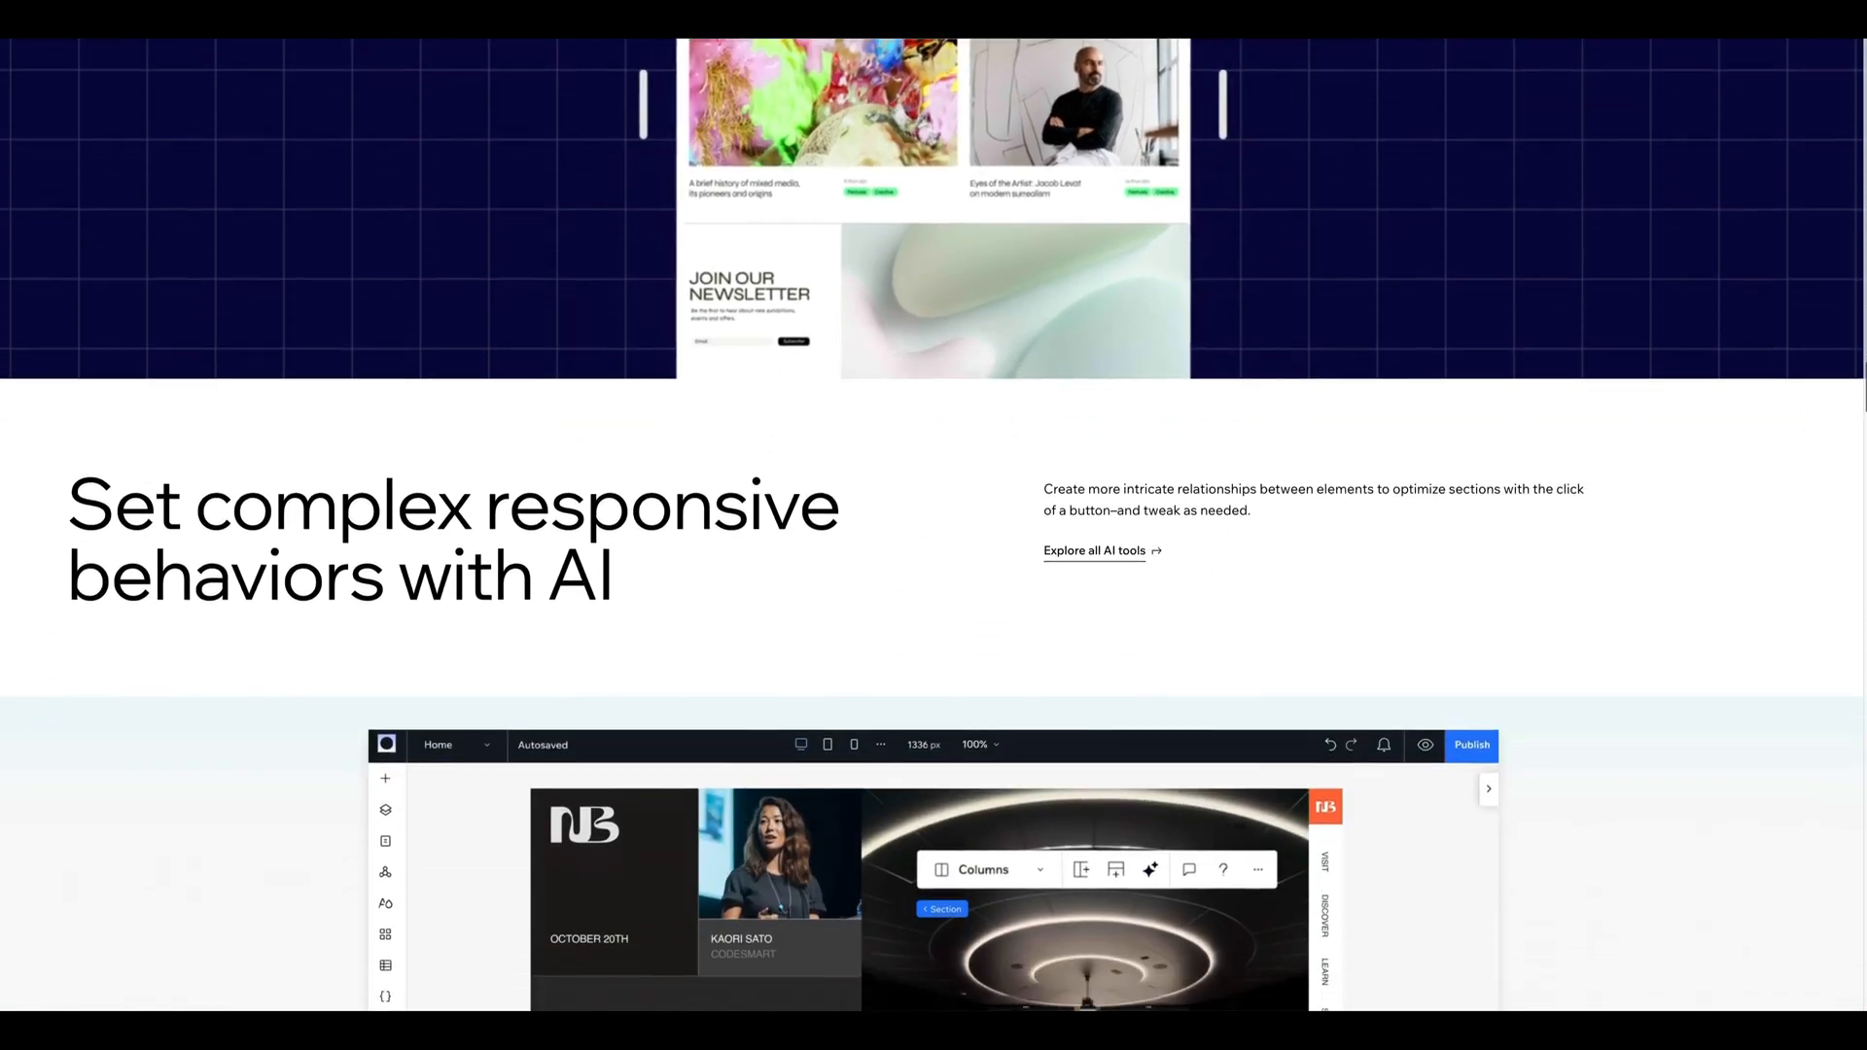
{"action": "scroll", "scroll_direction": "down", "scroll_amount": 3}
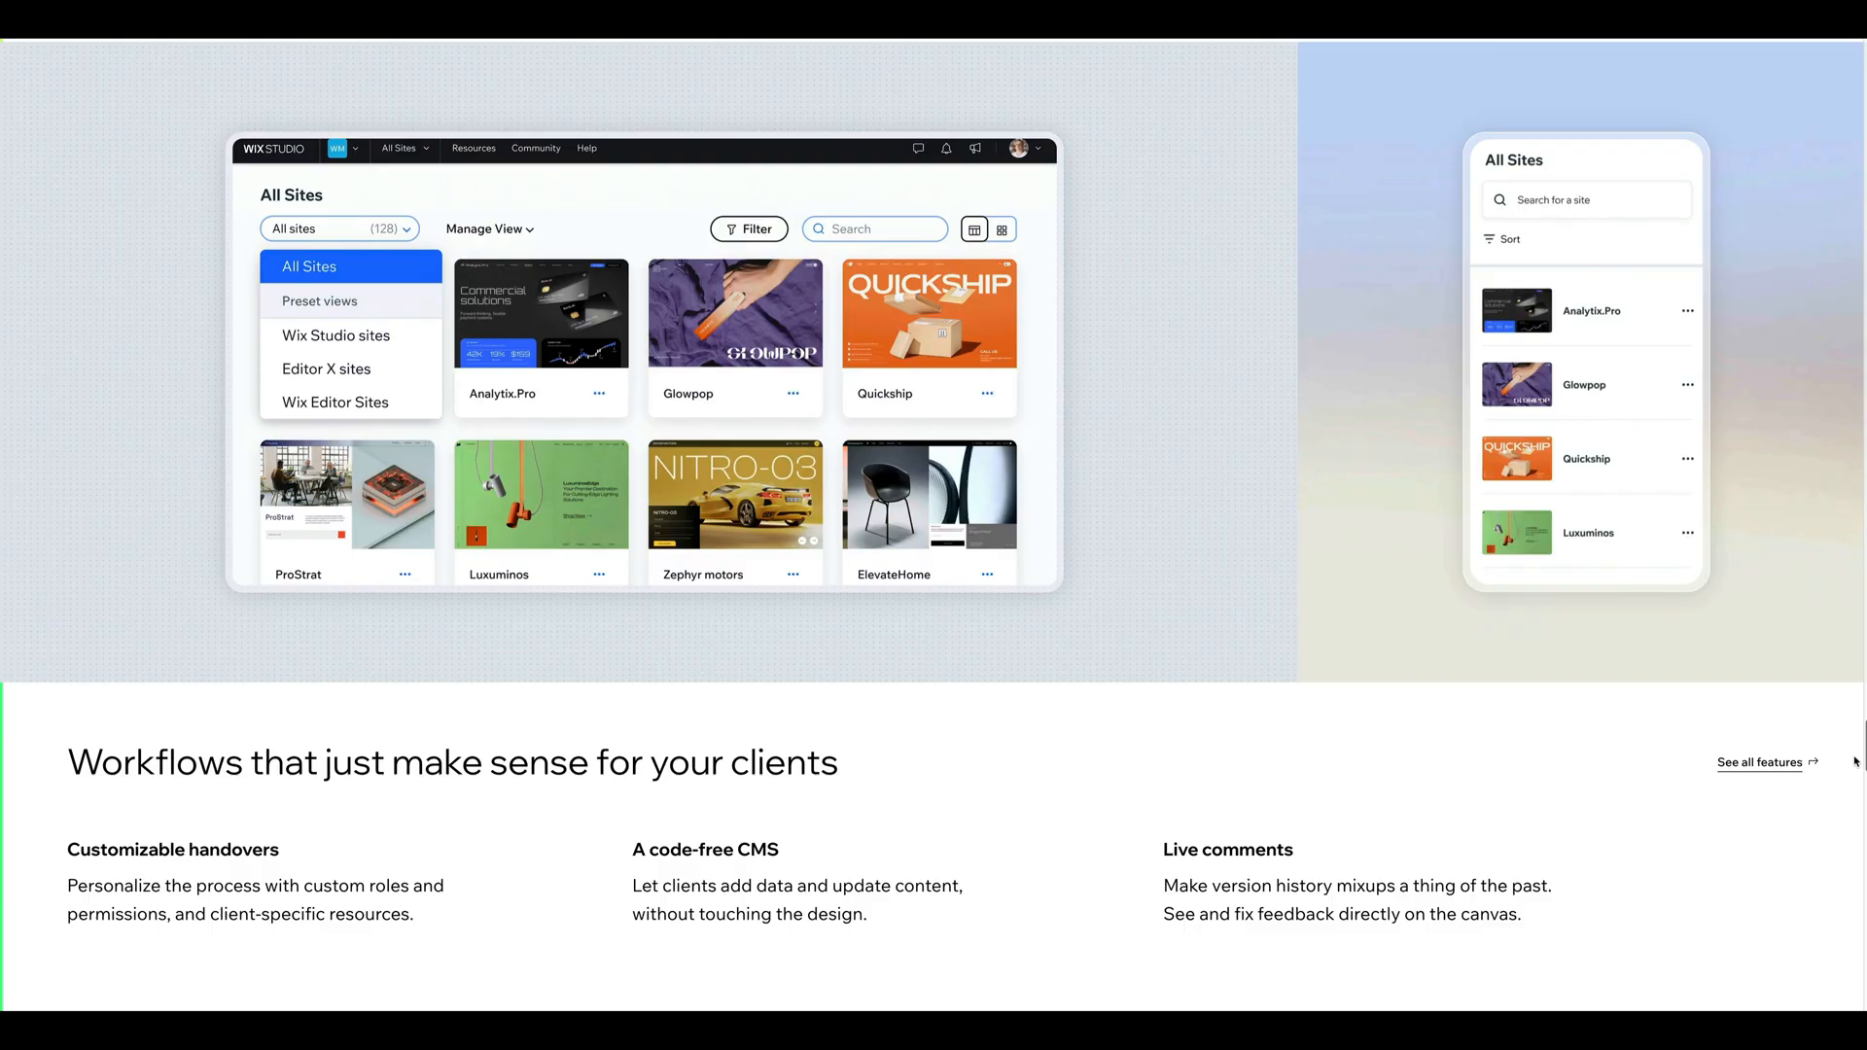
{"action": "scroll", "scroll_direction": "down", "scroll_amount": 3}
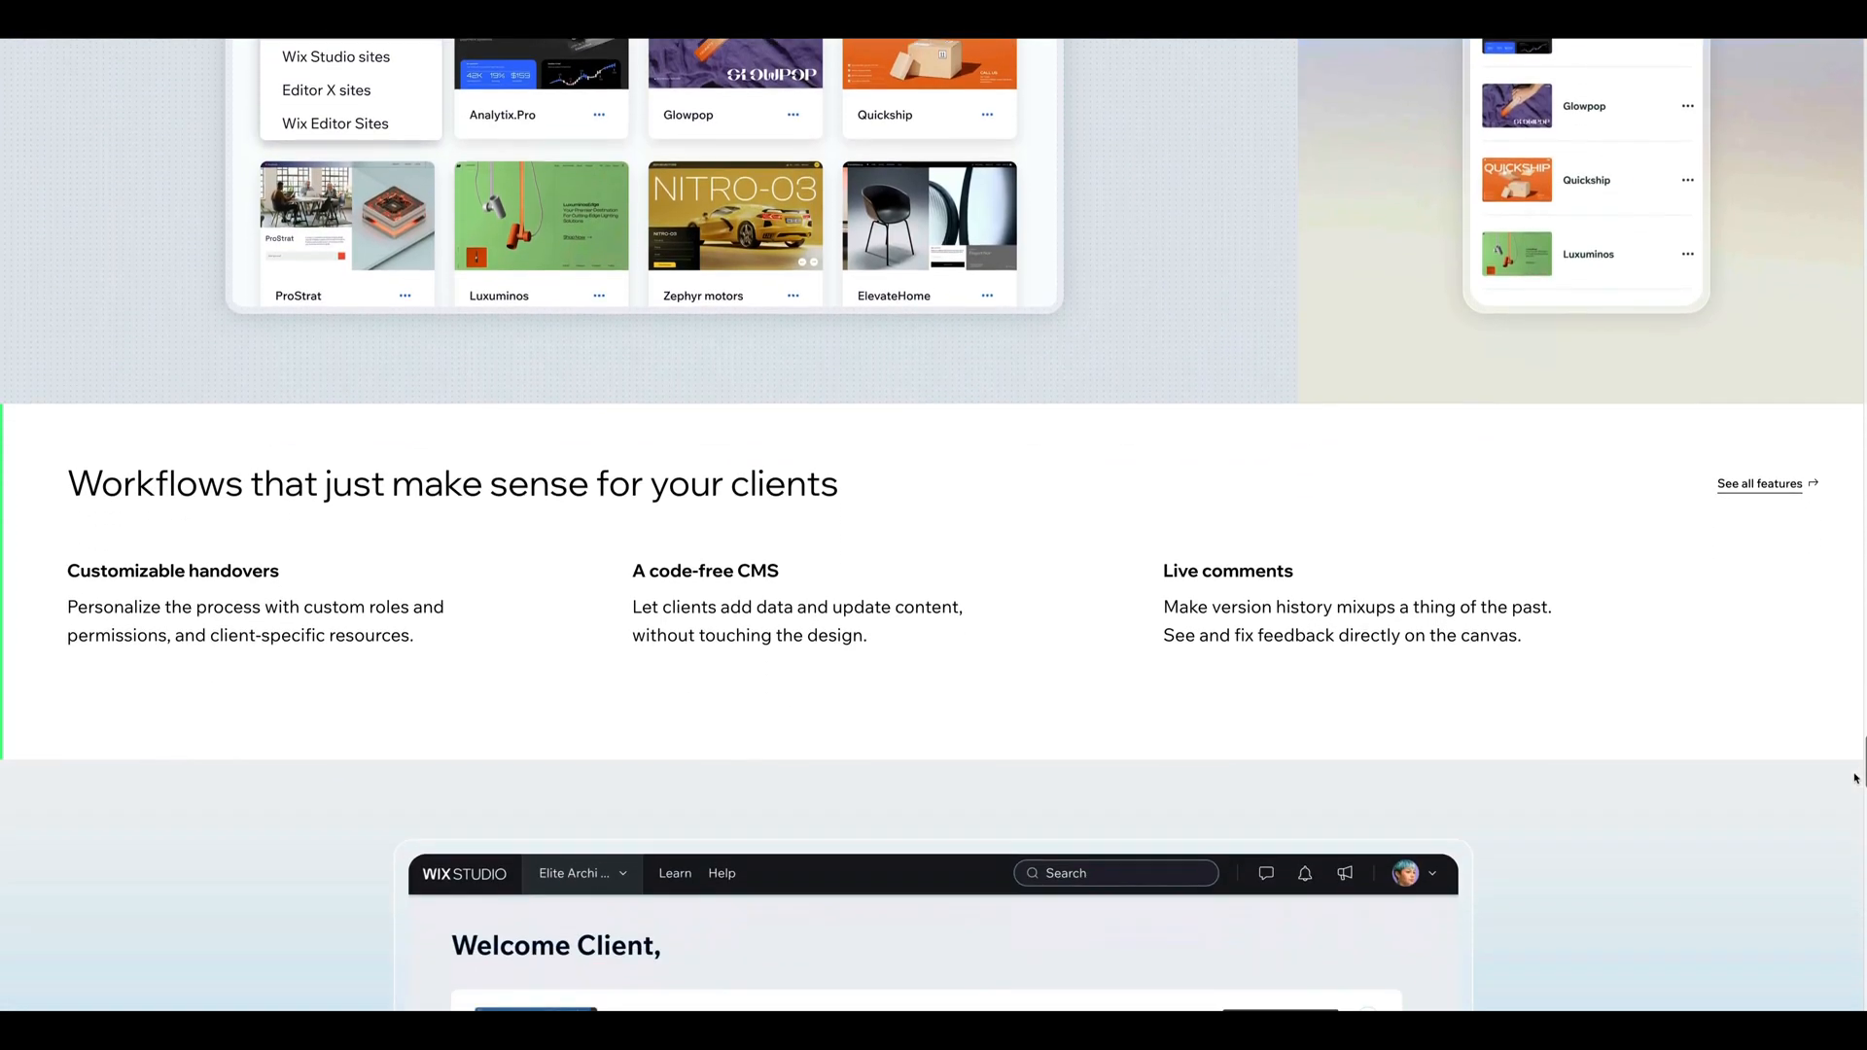
{"action": "scroll", "scroll_direction": "down", "scroll_amount": 3}
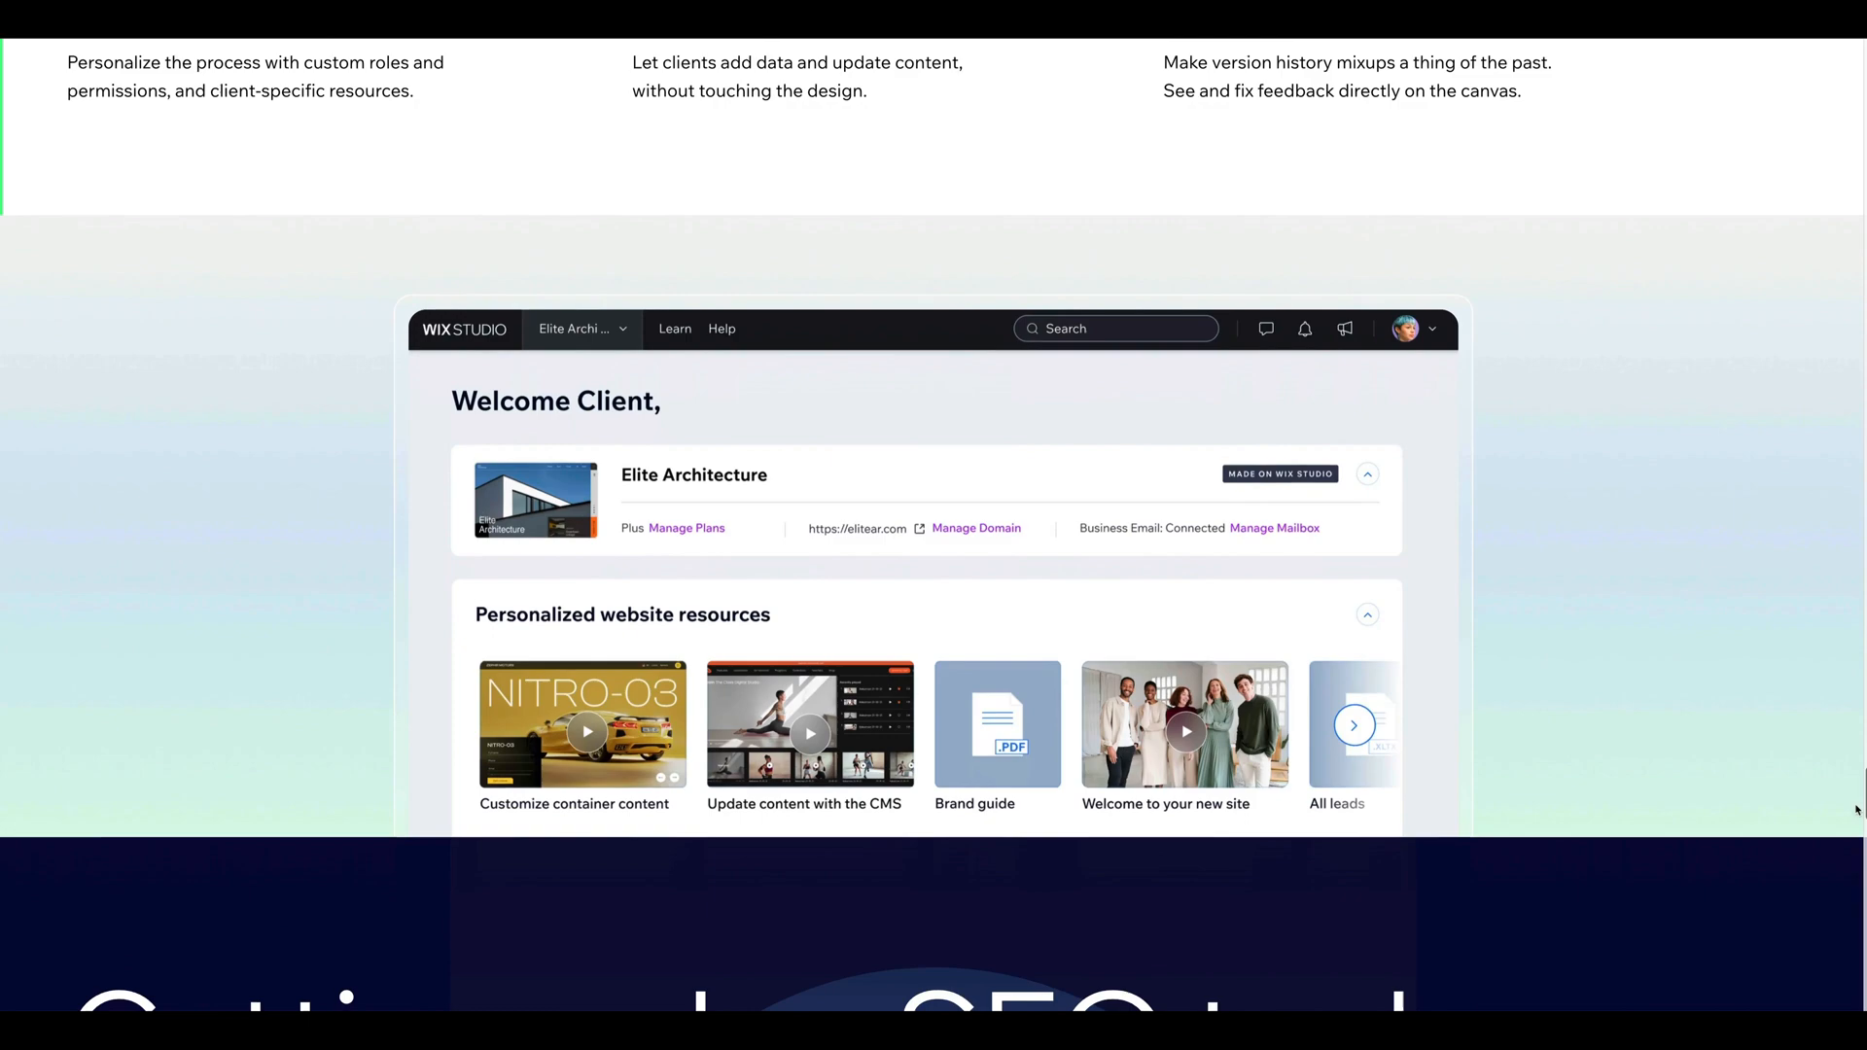
{"action": "scroll", "scroll_direction": "down", "scroll_amount": 3}
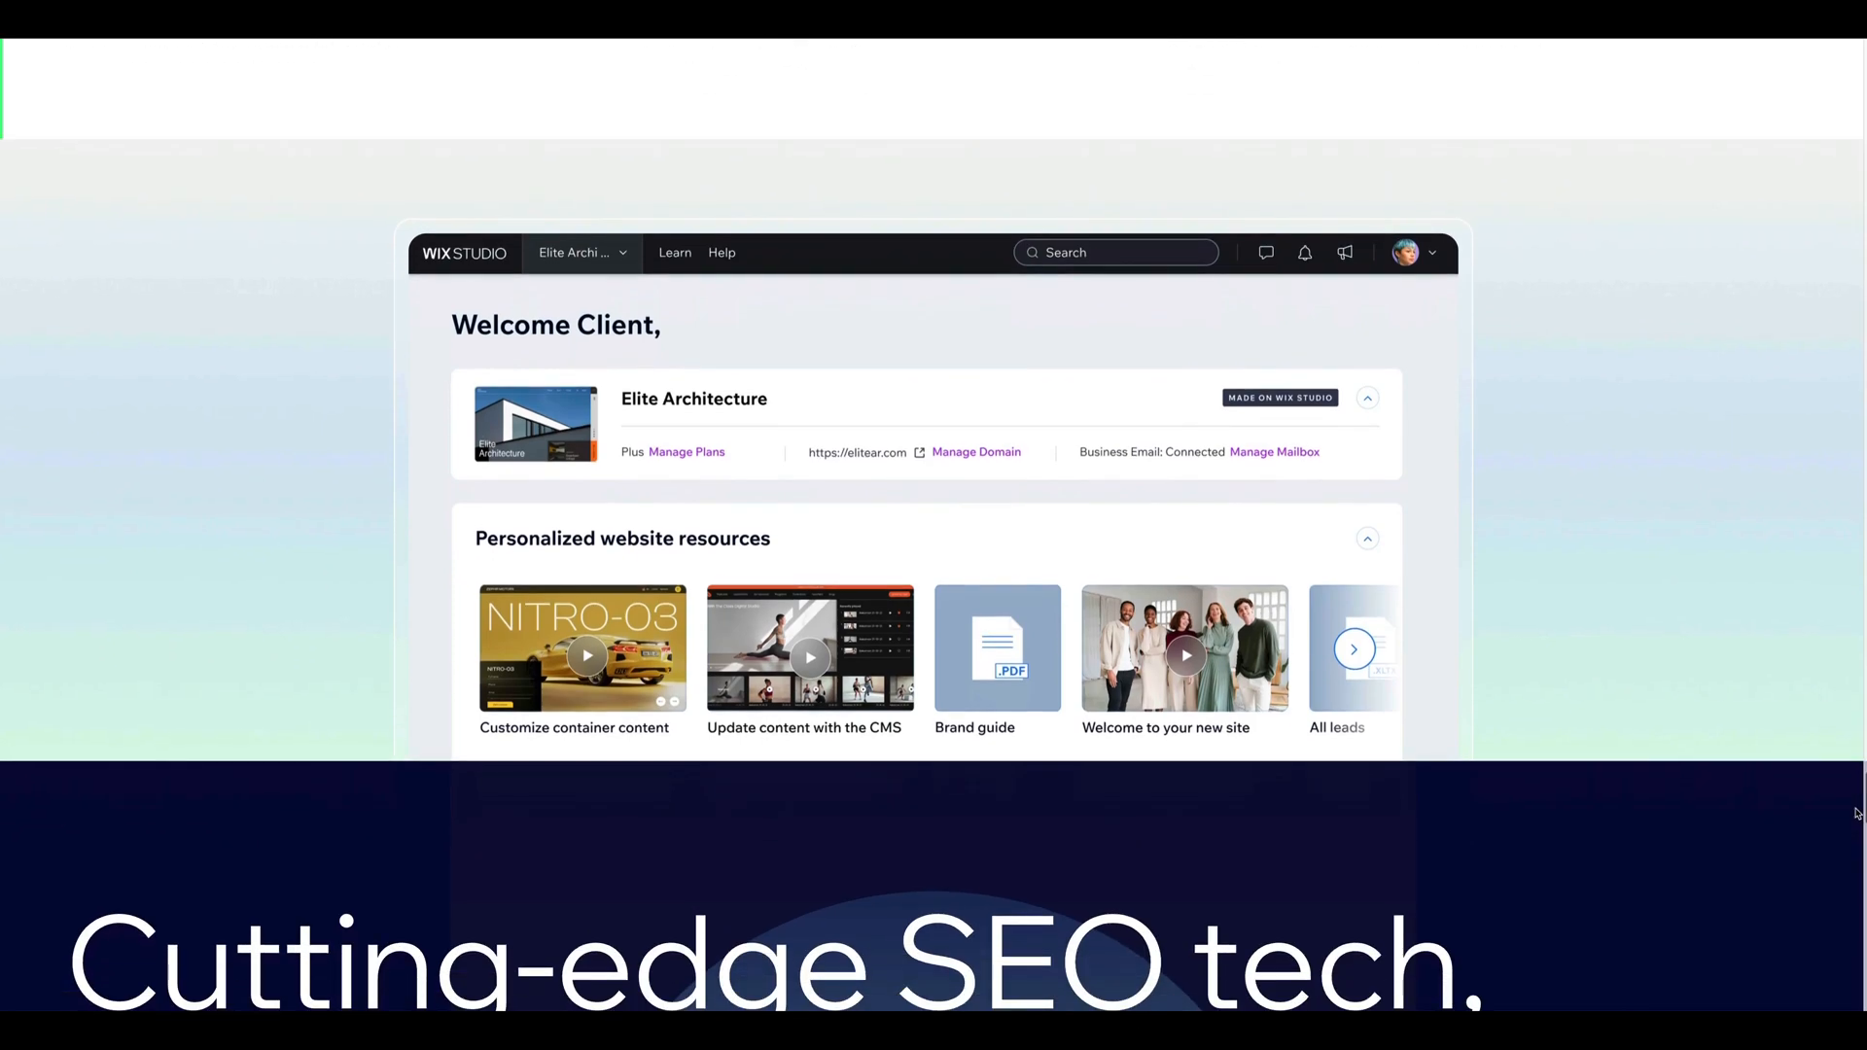
{"action": "scroll", "scroll_direction": "down", "scroll_amount": 3}
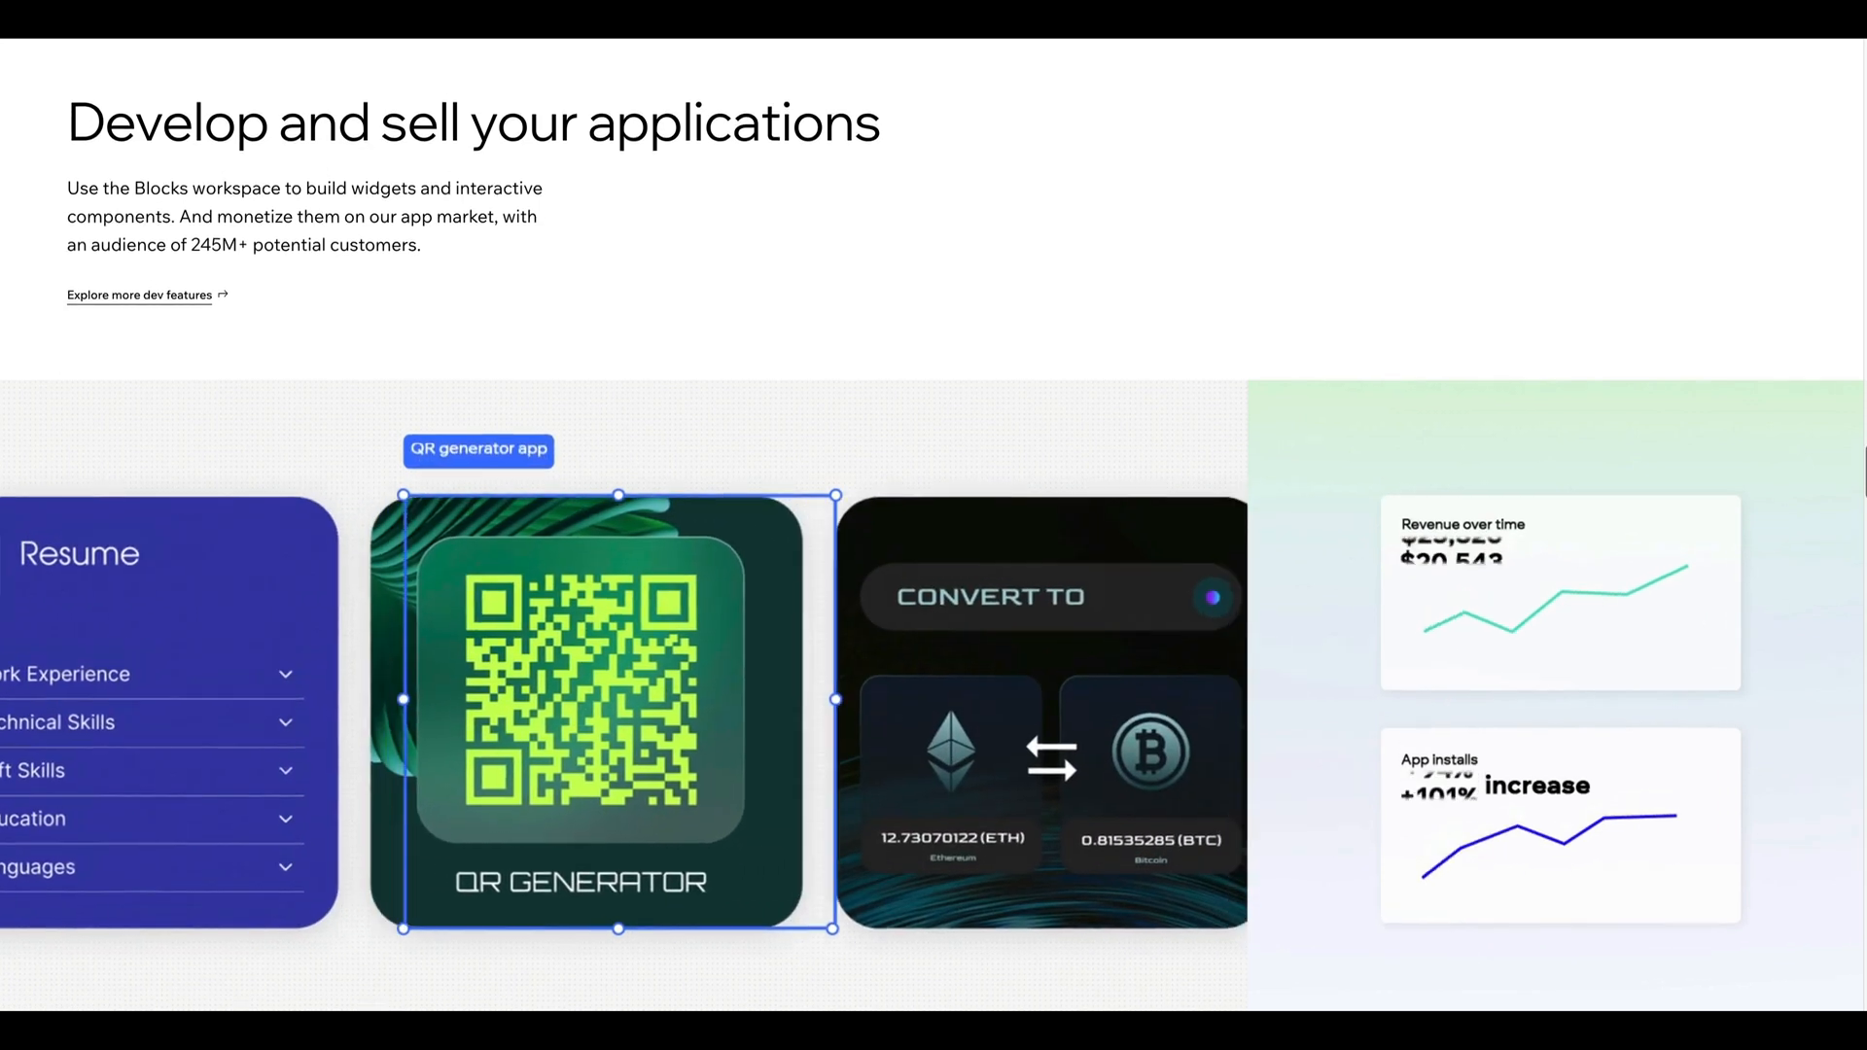
Step: Scroll the development page through its headless APIs and developer community sections
{"action": "scroll", "scroll_direction": "down", "scroll_amount": 3}
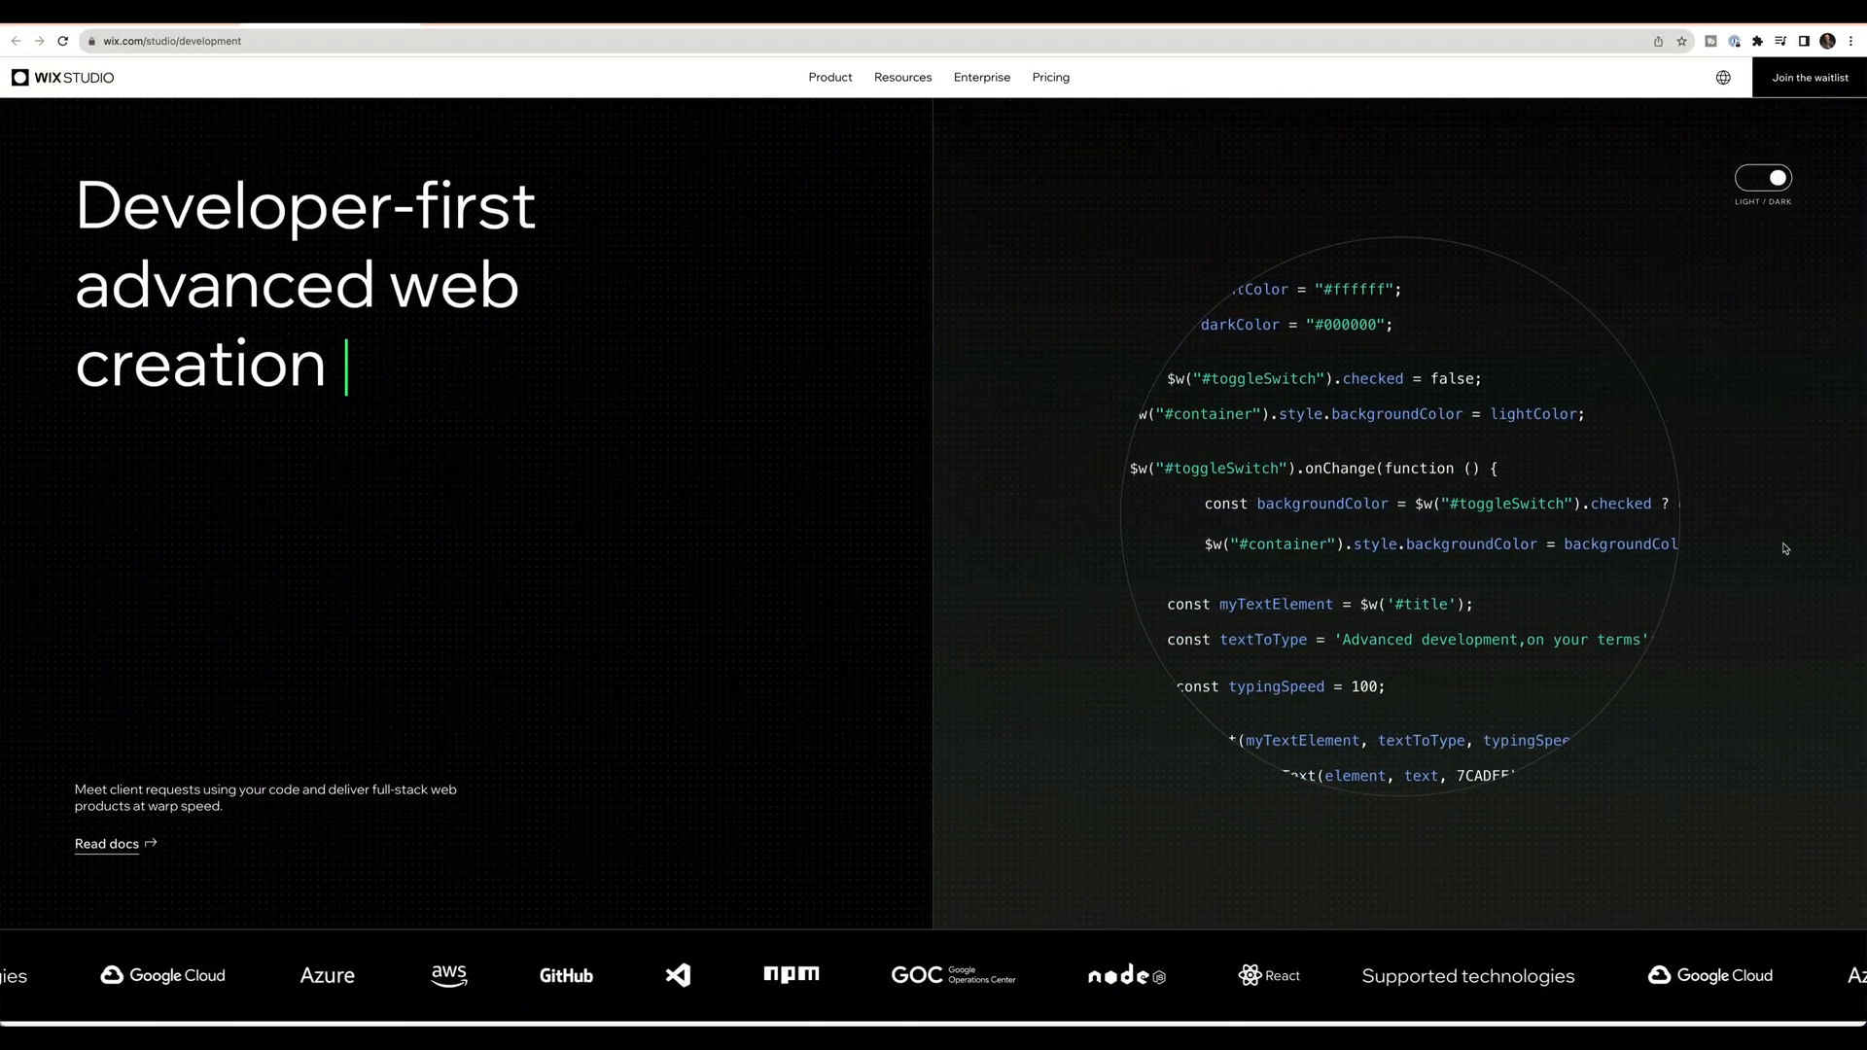
{"action": "scroll", "scroll_direction": "down", "scroll_amount": 3}
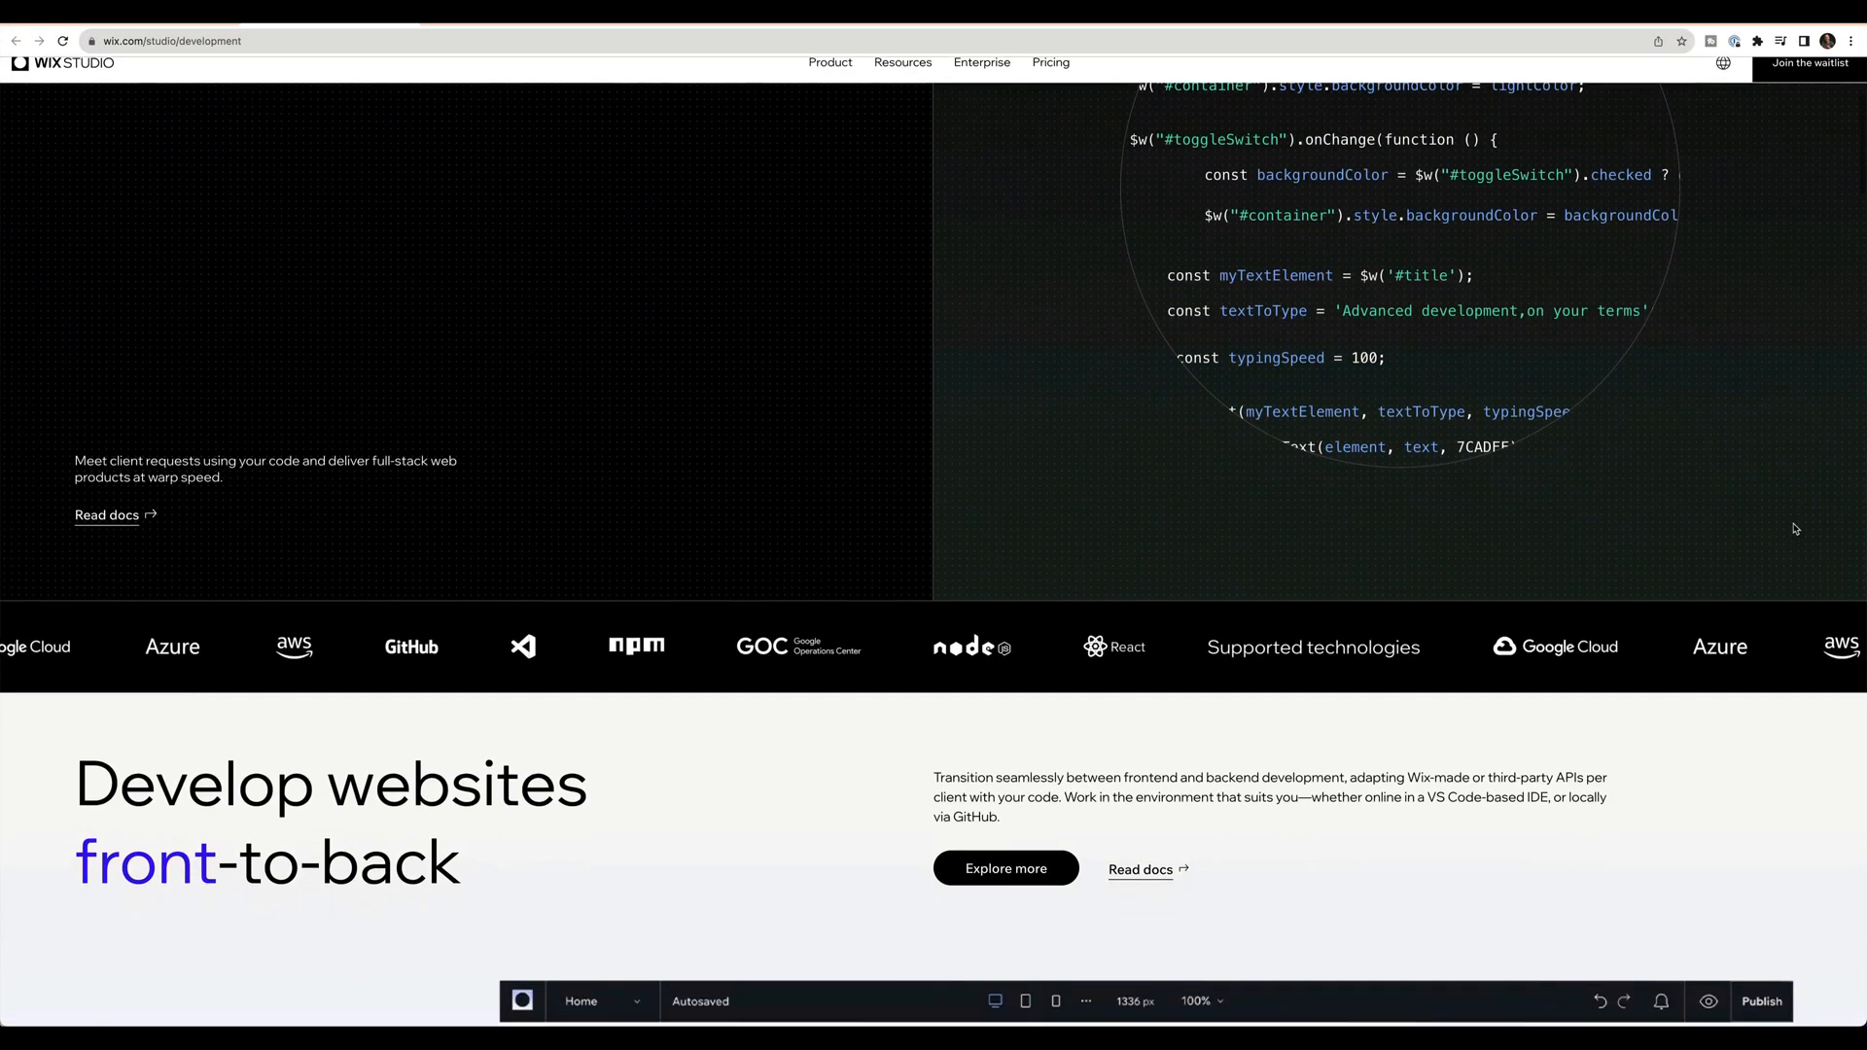
{"action": "scroll", "scroll_direction": "down", "scroll_amount": 3}
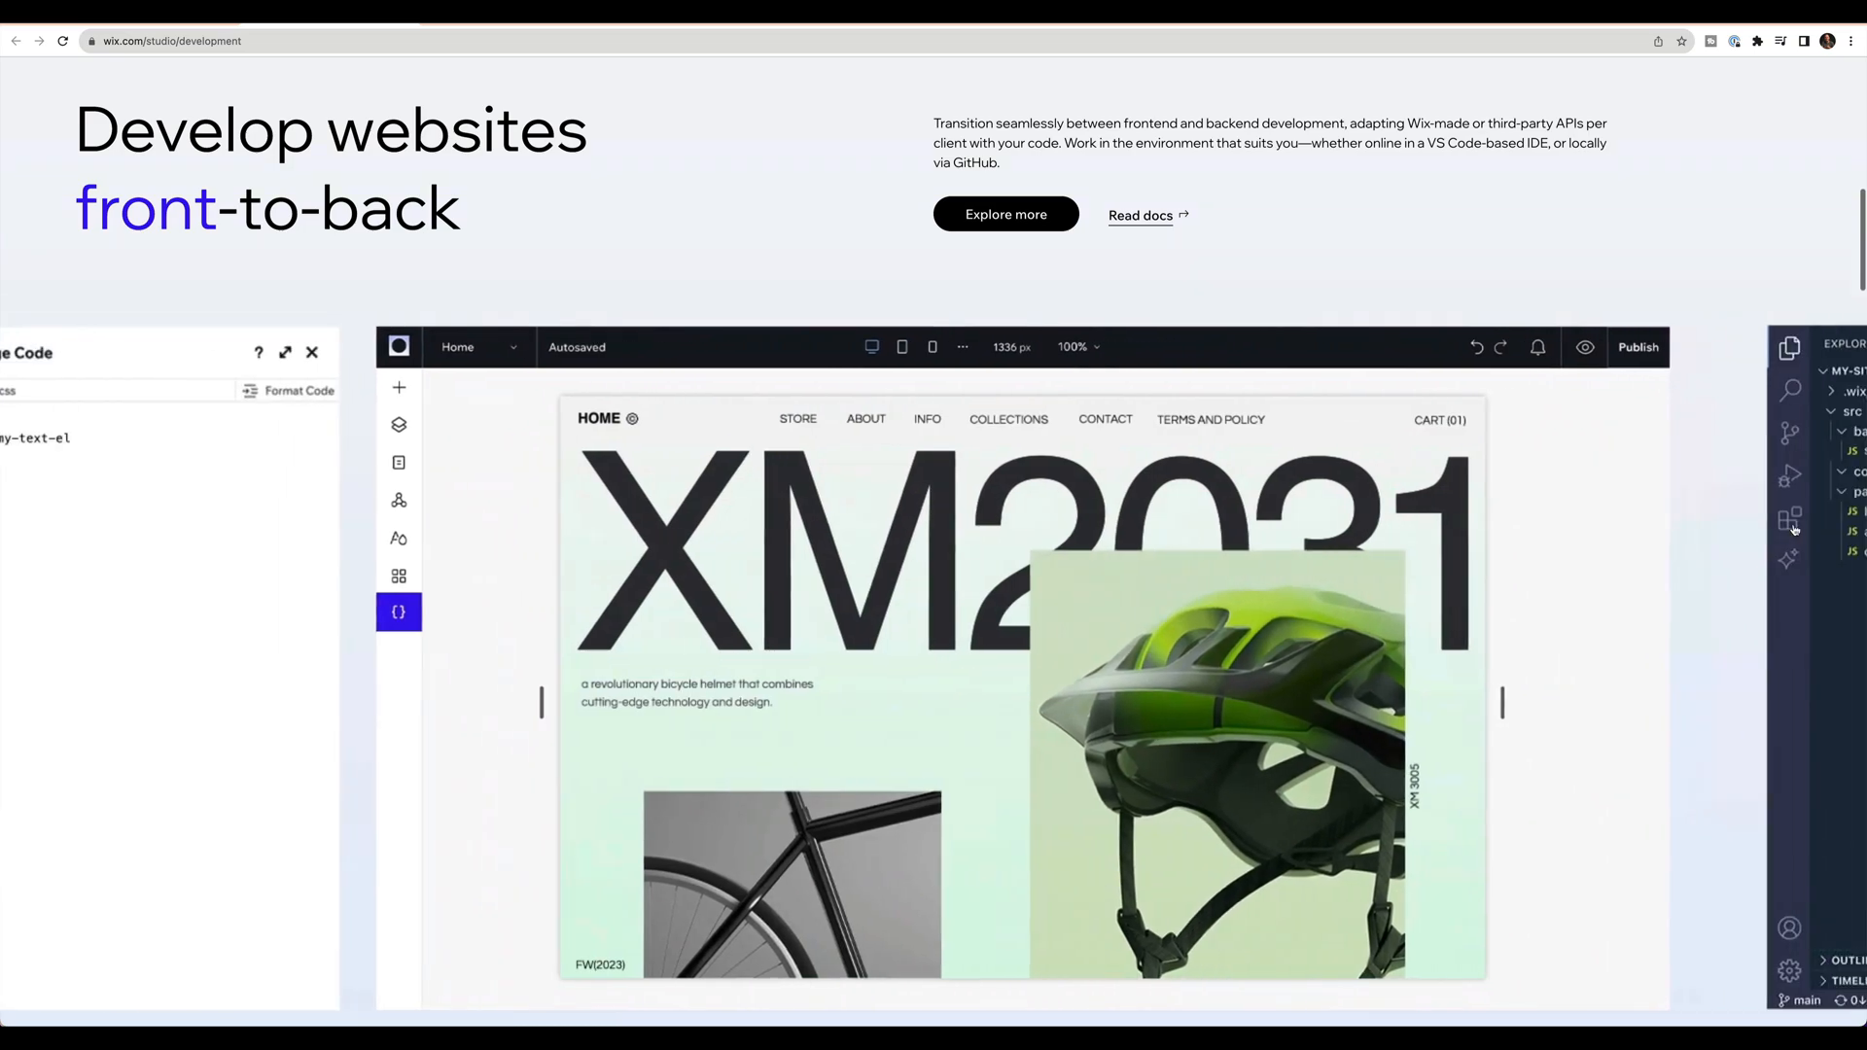
{"action": "scroll", "scroll_direction": "down", "scroll_amount": 3}
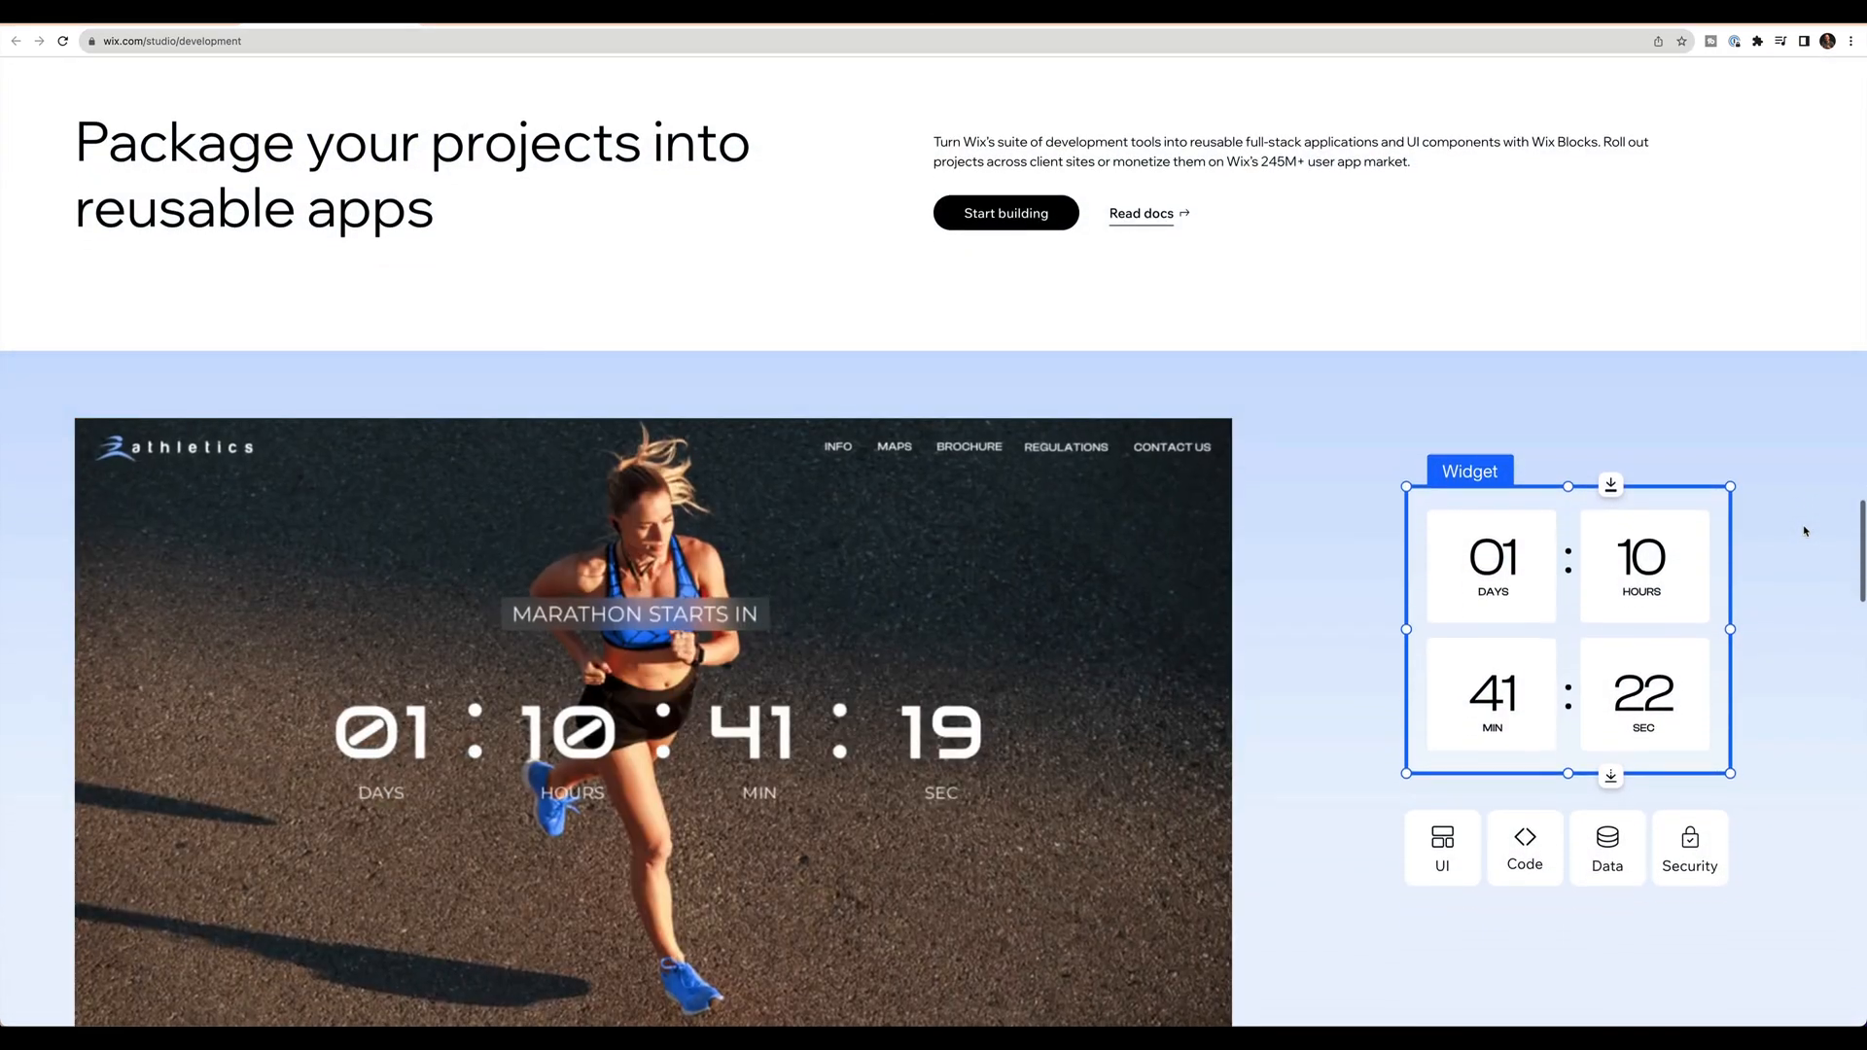
{"action": "scroll", "scroll_direction": "down", "scroll_amount": 3}
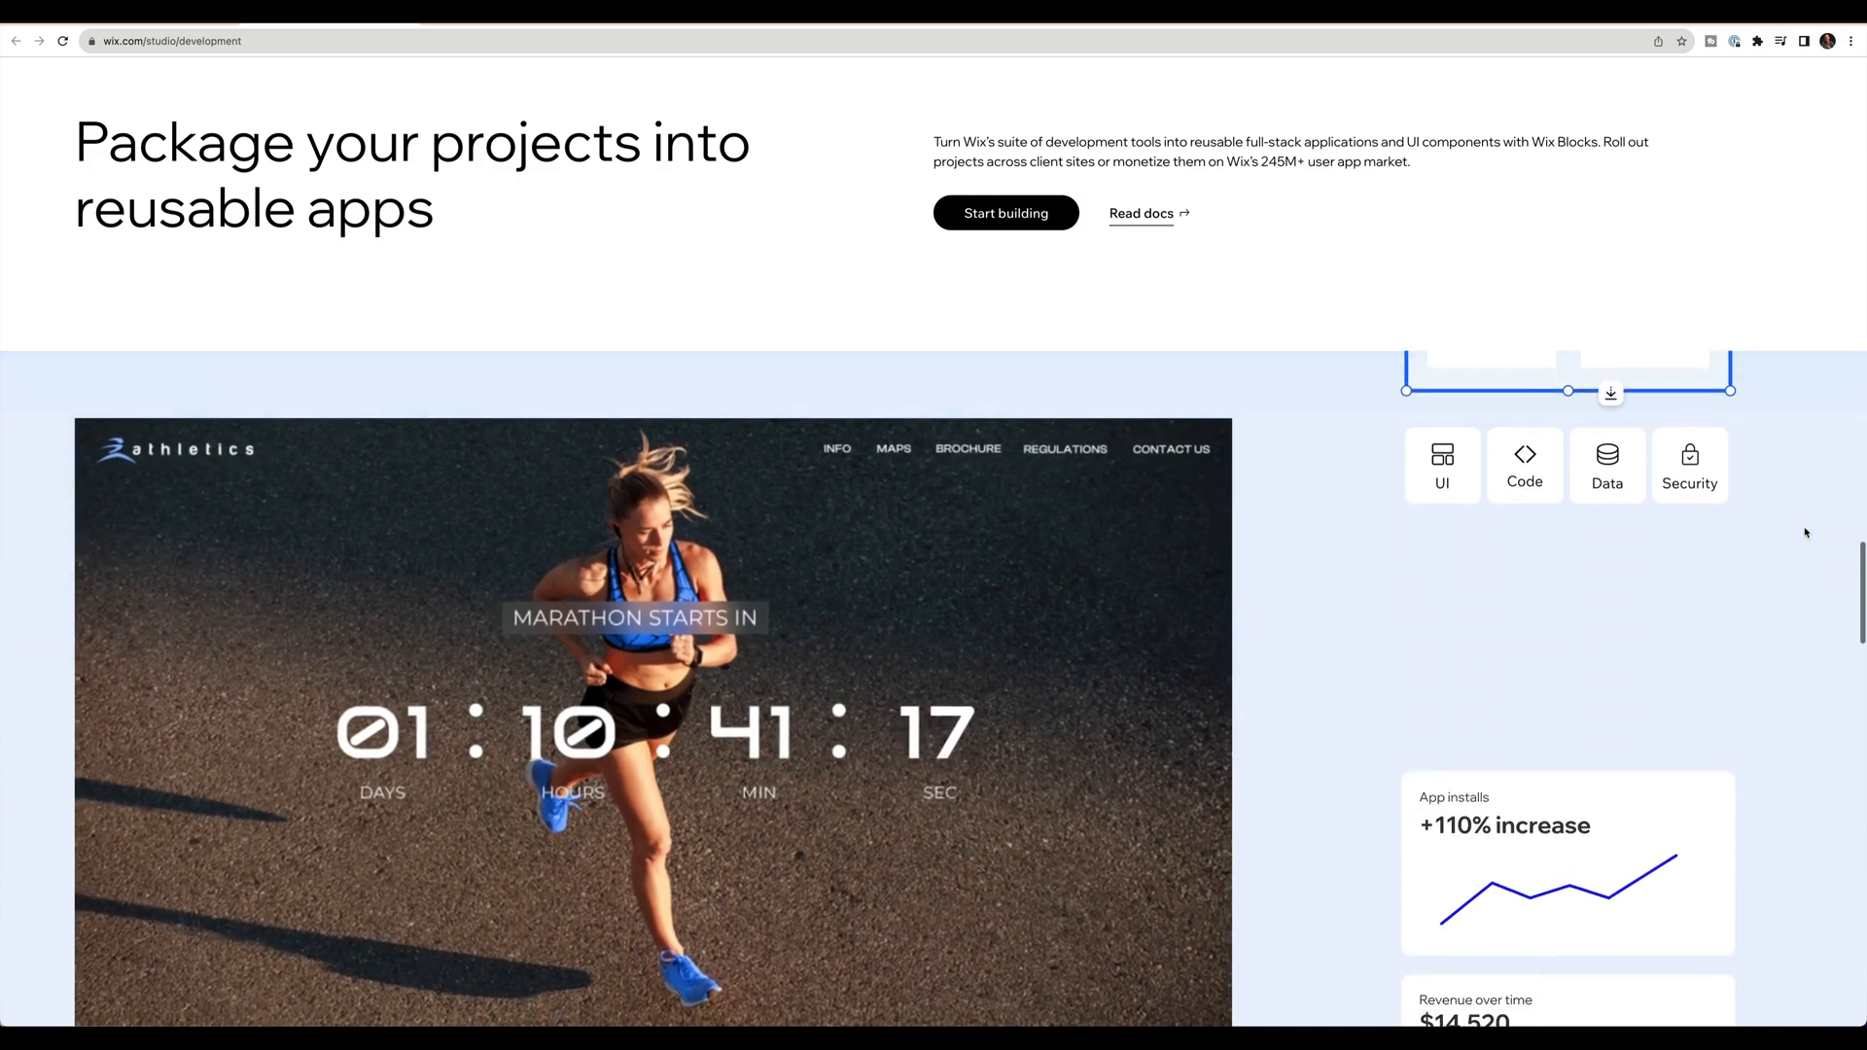
{"action": "scroll", "scroll_direction": "down", "scroll_amount": 3}
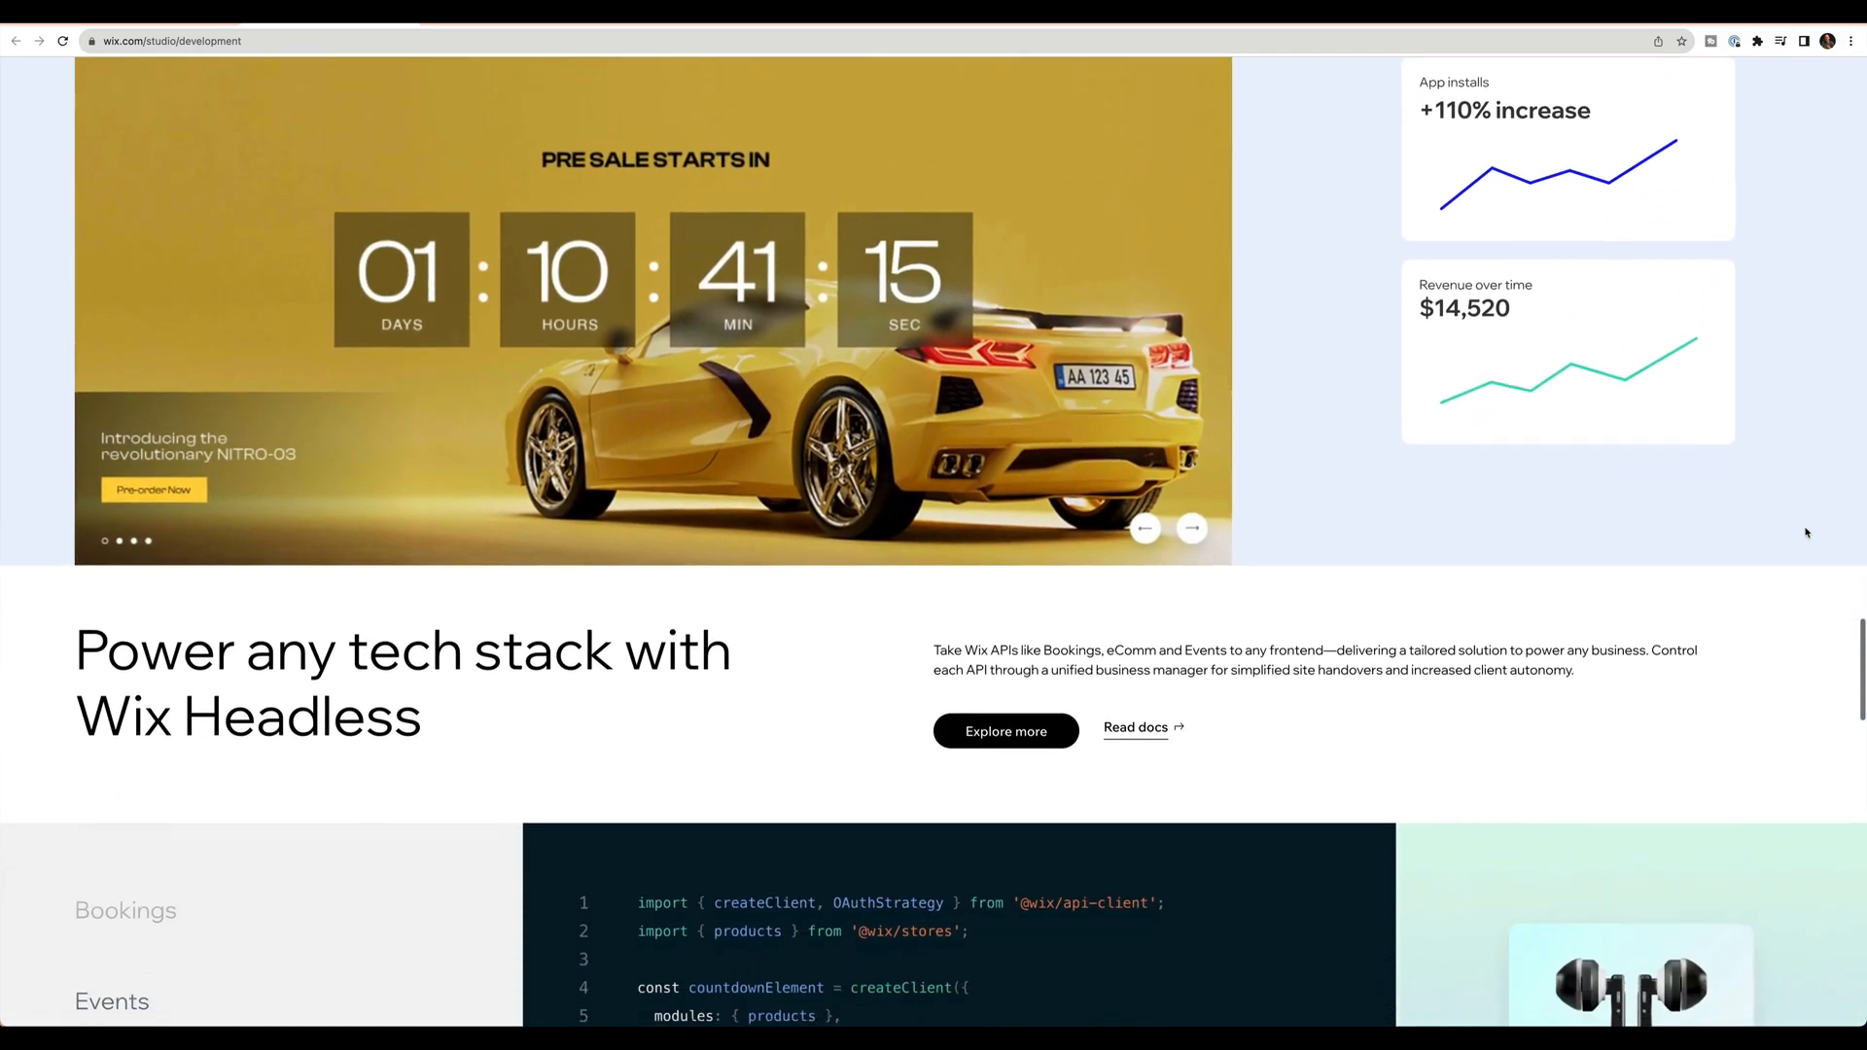
Step: Continue down the development page to the 'Code at AI-speed' section
{"action": "scroll", "scroll_direction": "down", "scroll_amount": 3}
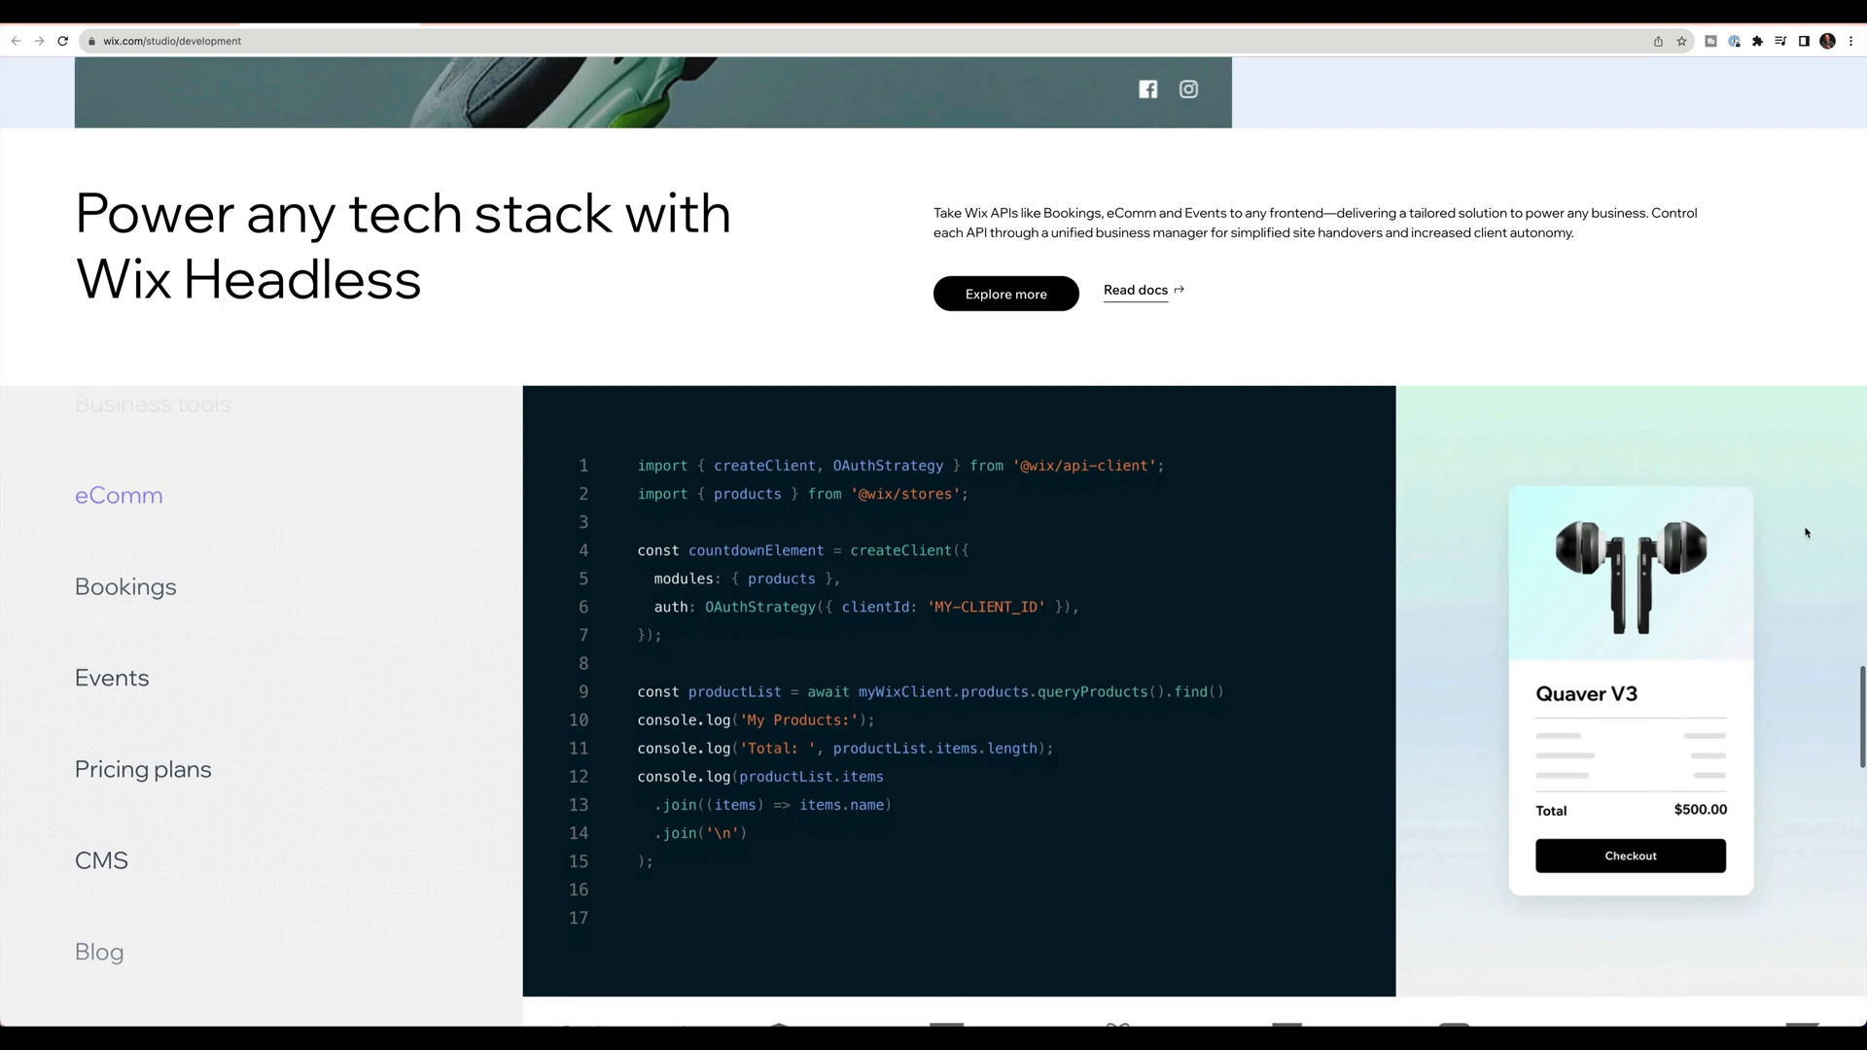
{"action": "scroll", "scroll_direction": "down", "scroll_amount": 3}
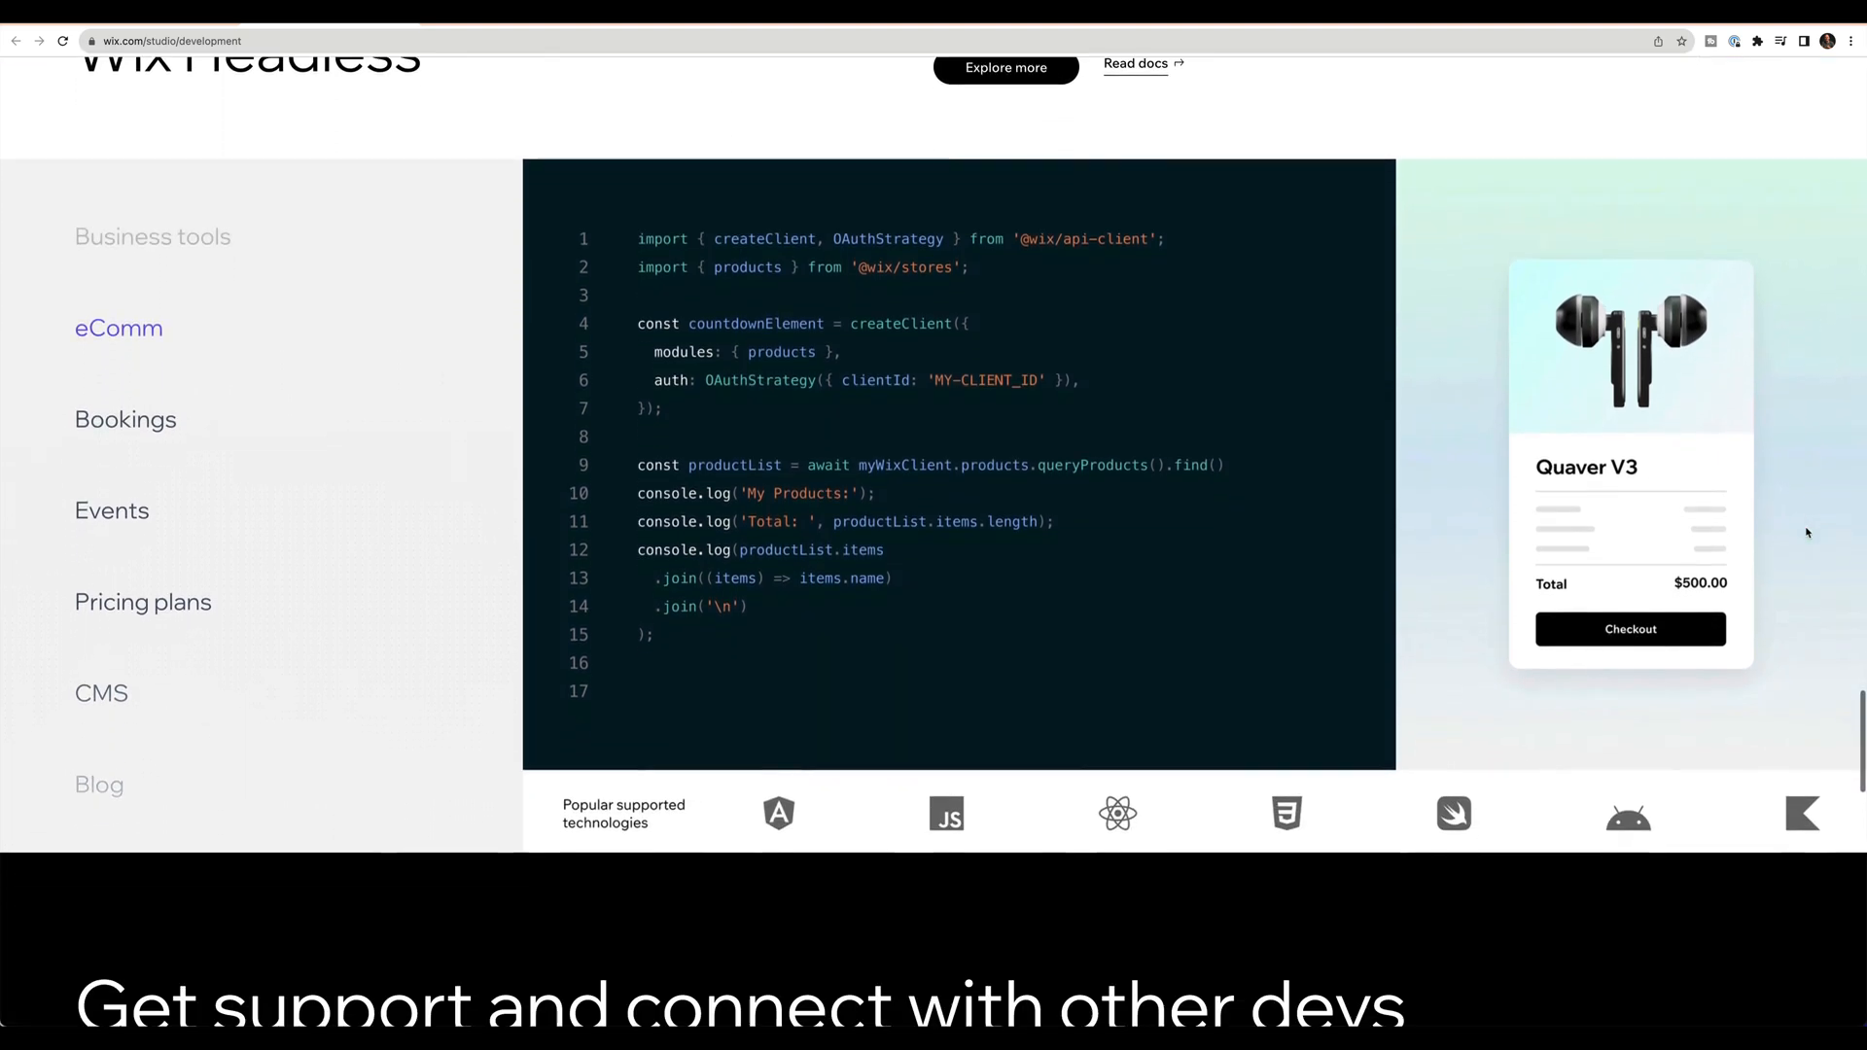
{"action": "scroll", "scroll_direction": "down", "scroll_amount": 3}
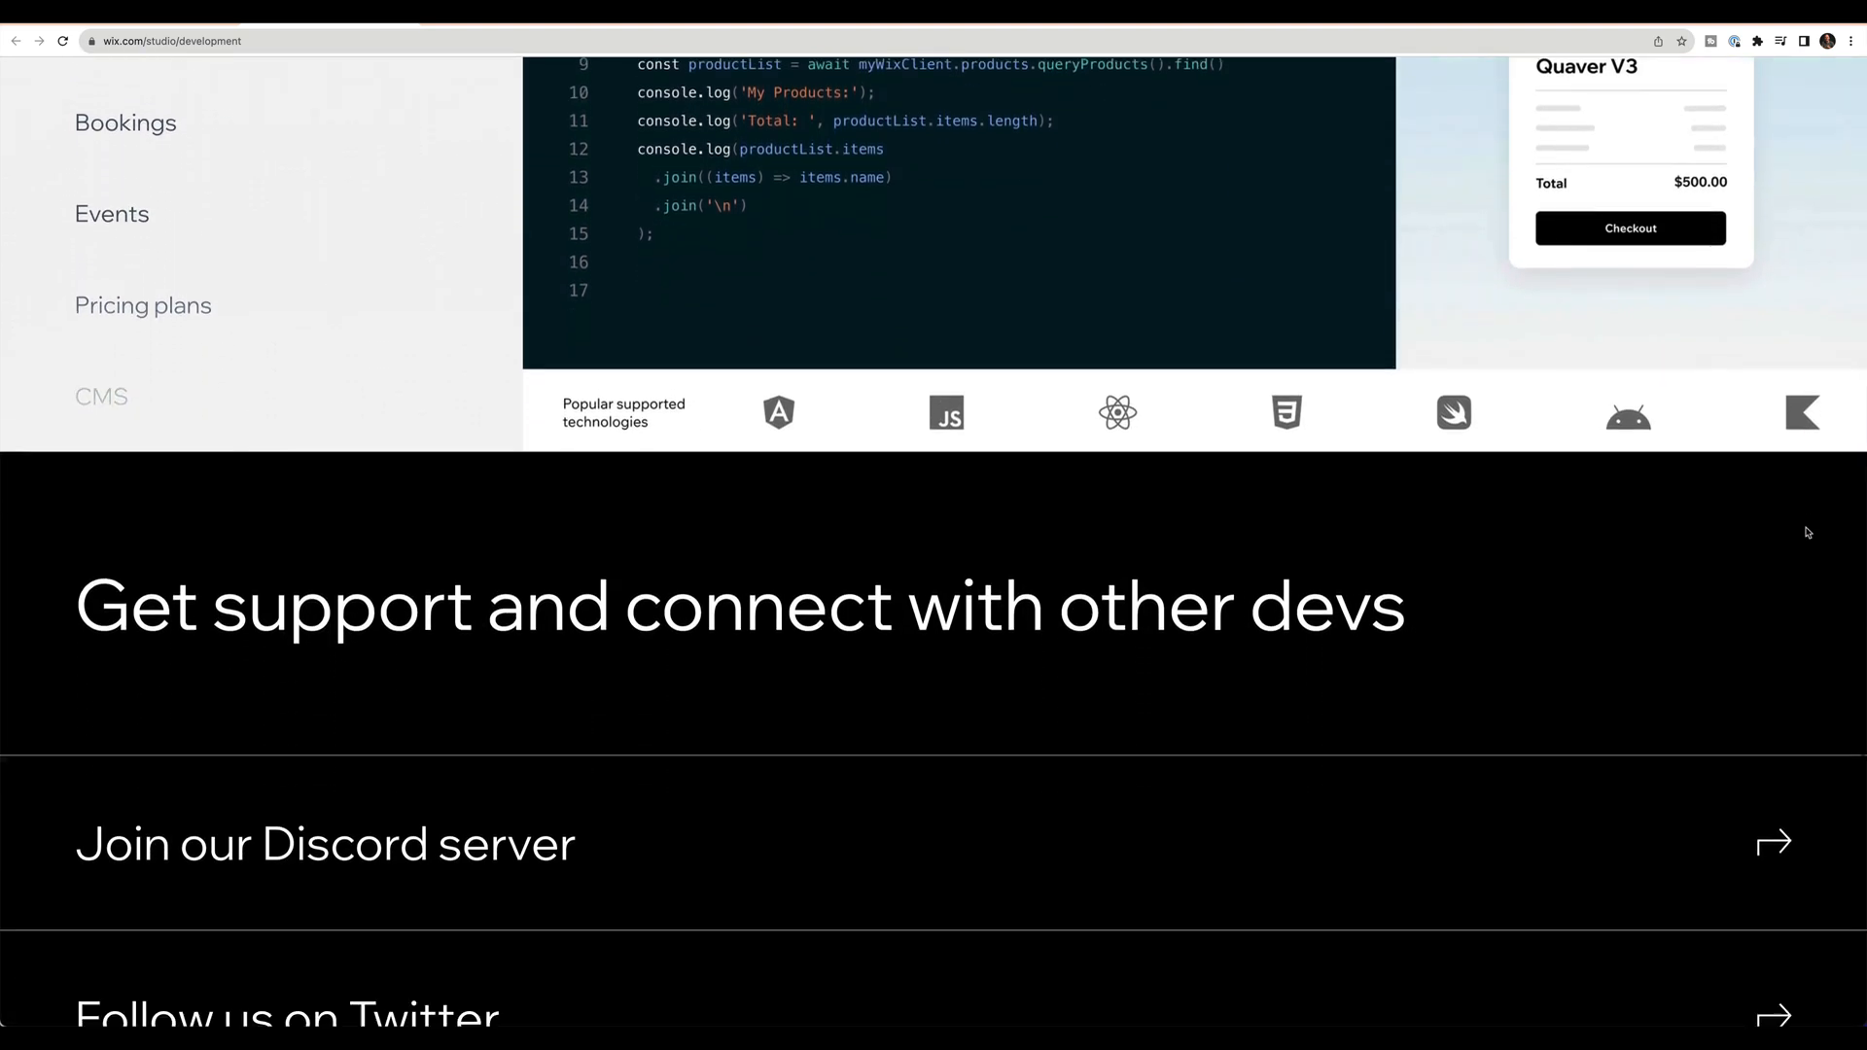
{"action": "scroll", "scroll_direction": "down", "scroll_amount": 3}
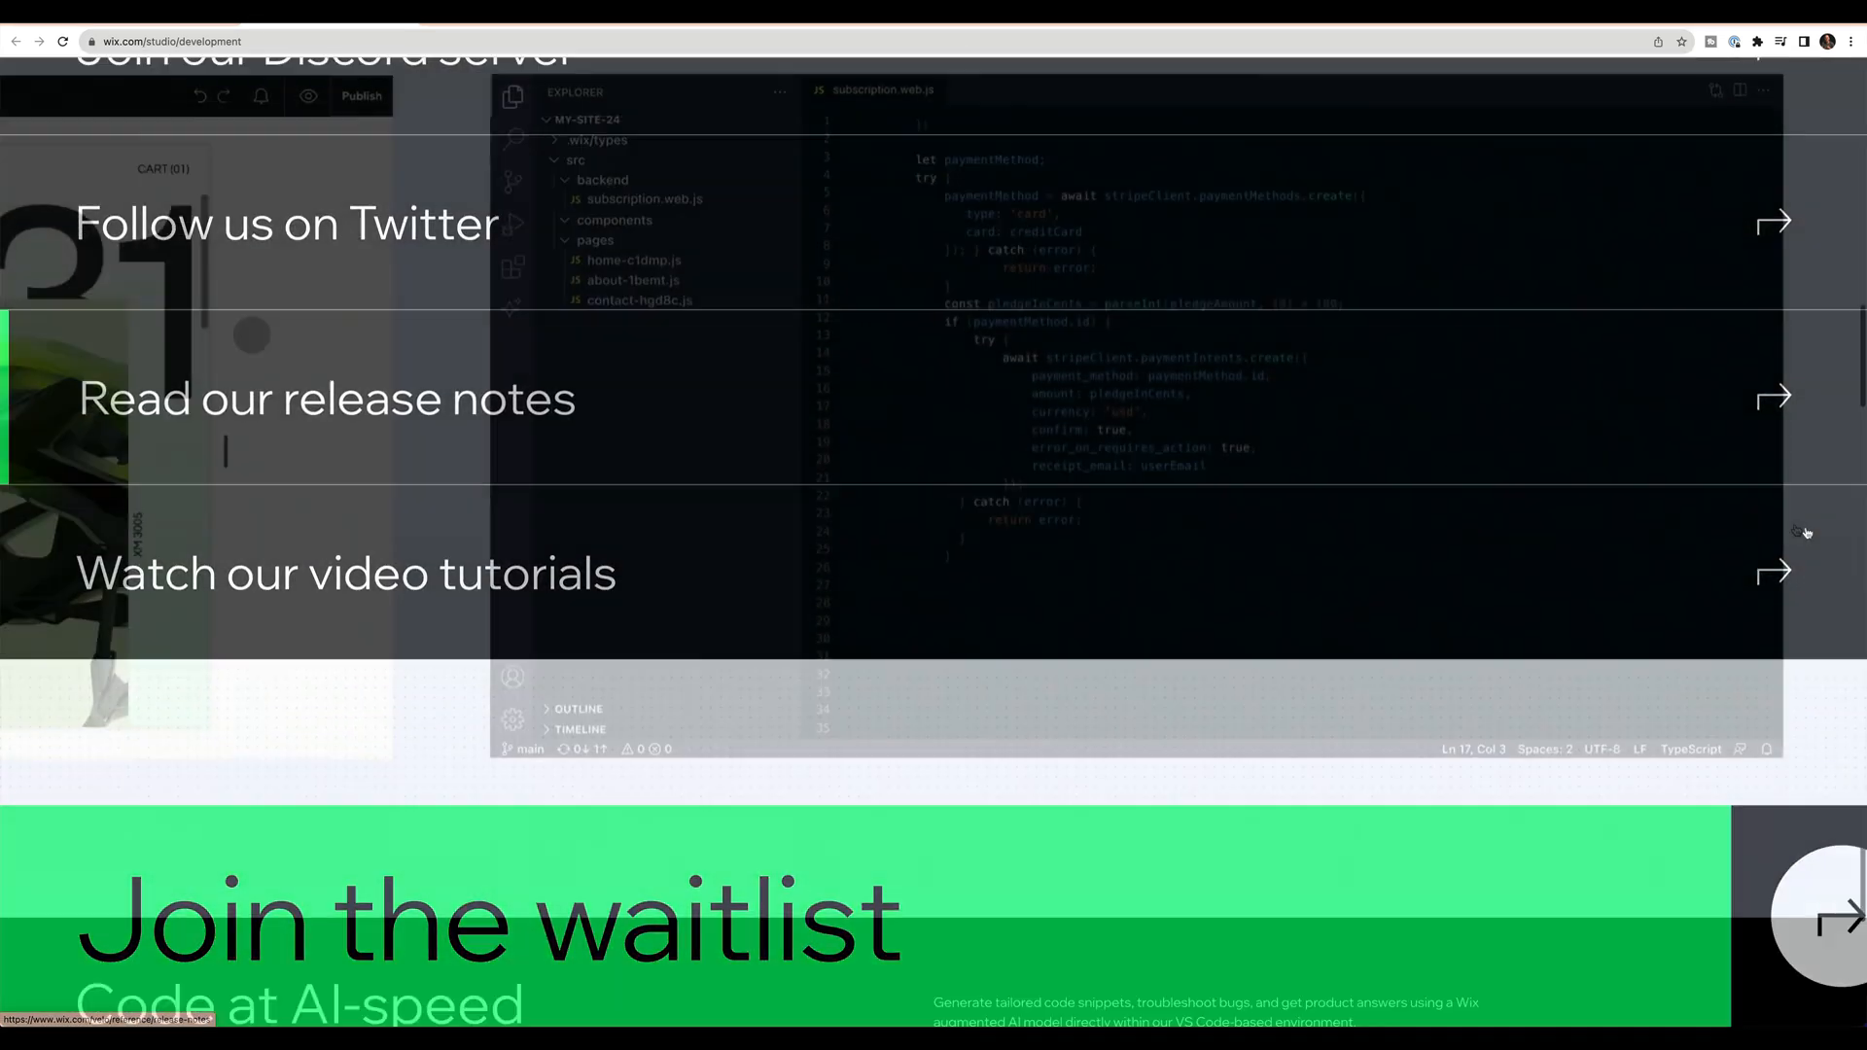
{"action": "scroll", "scroll_direction": "down", "scroll_amount": 3}
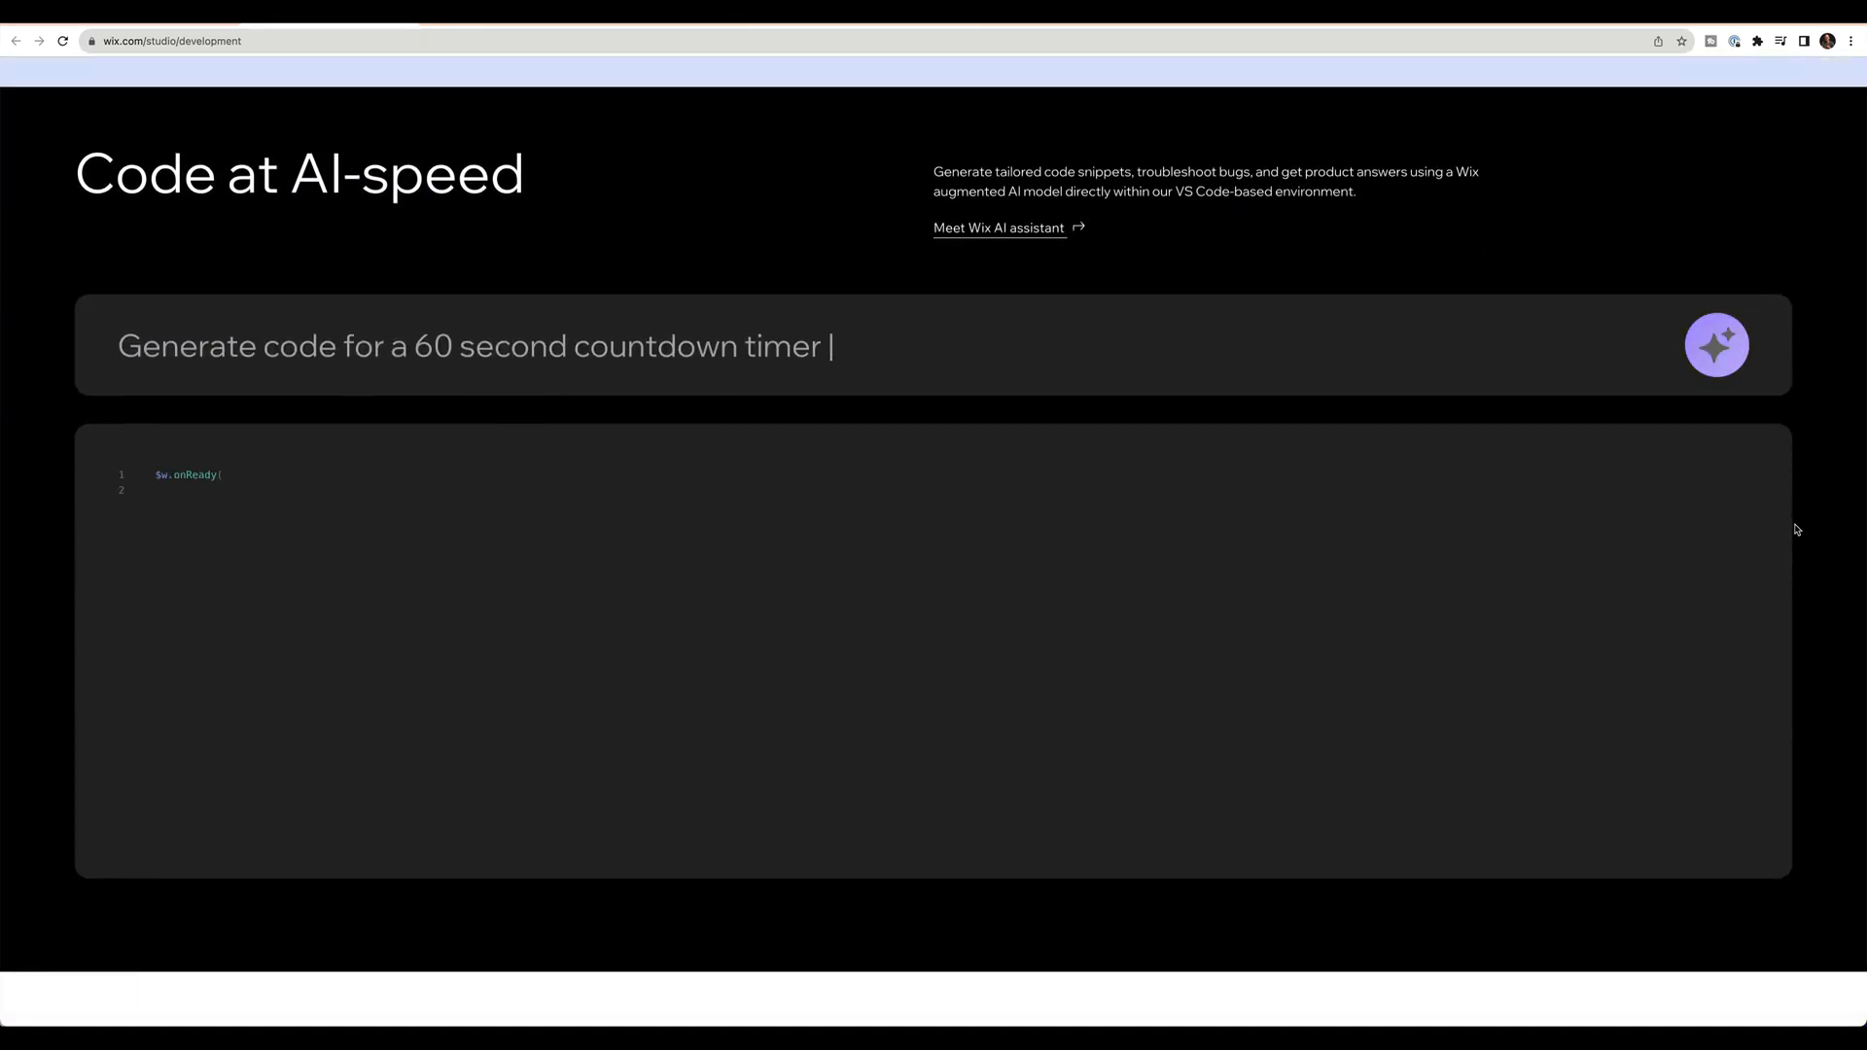
Step: Review Wix Blocks and Headless, then reach the design page's intuitive grid section
{"action": "left_click", "coordinate": [1715, 345]}
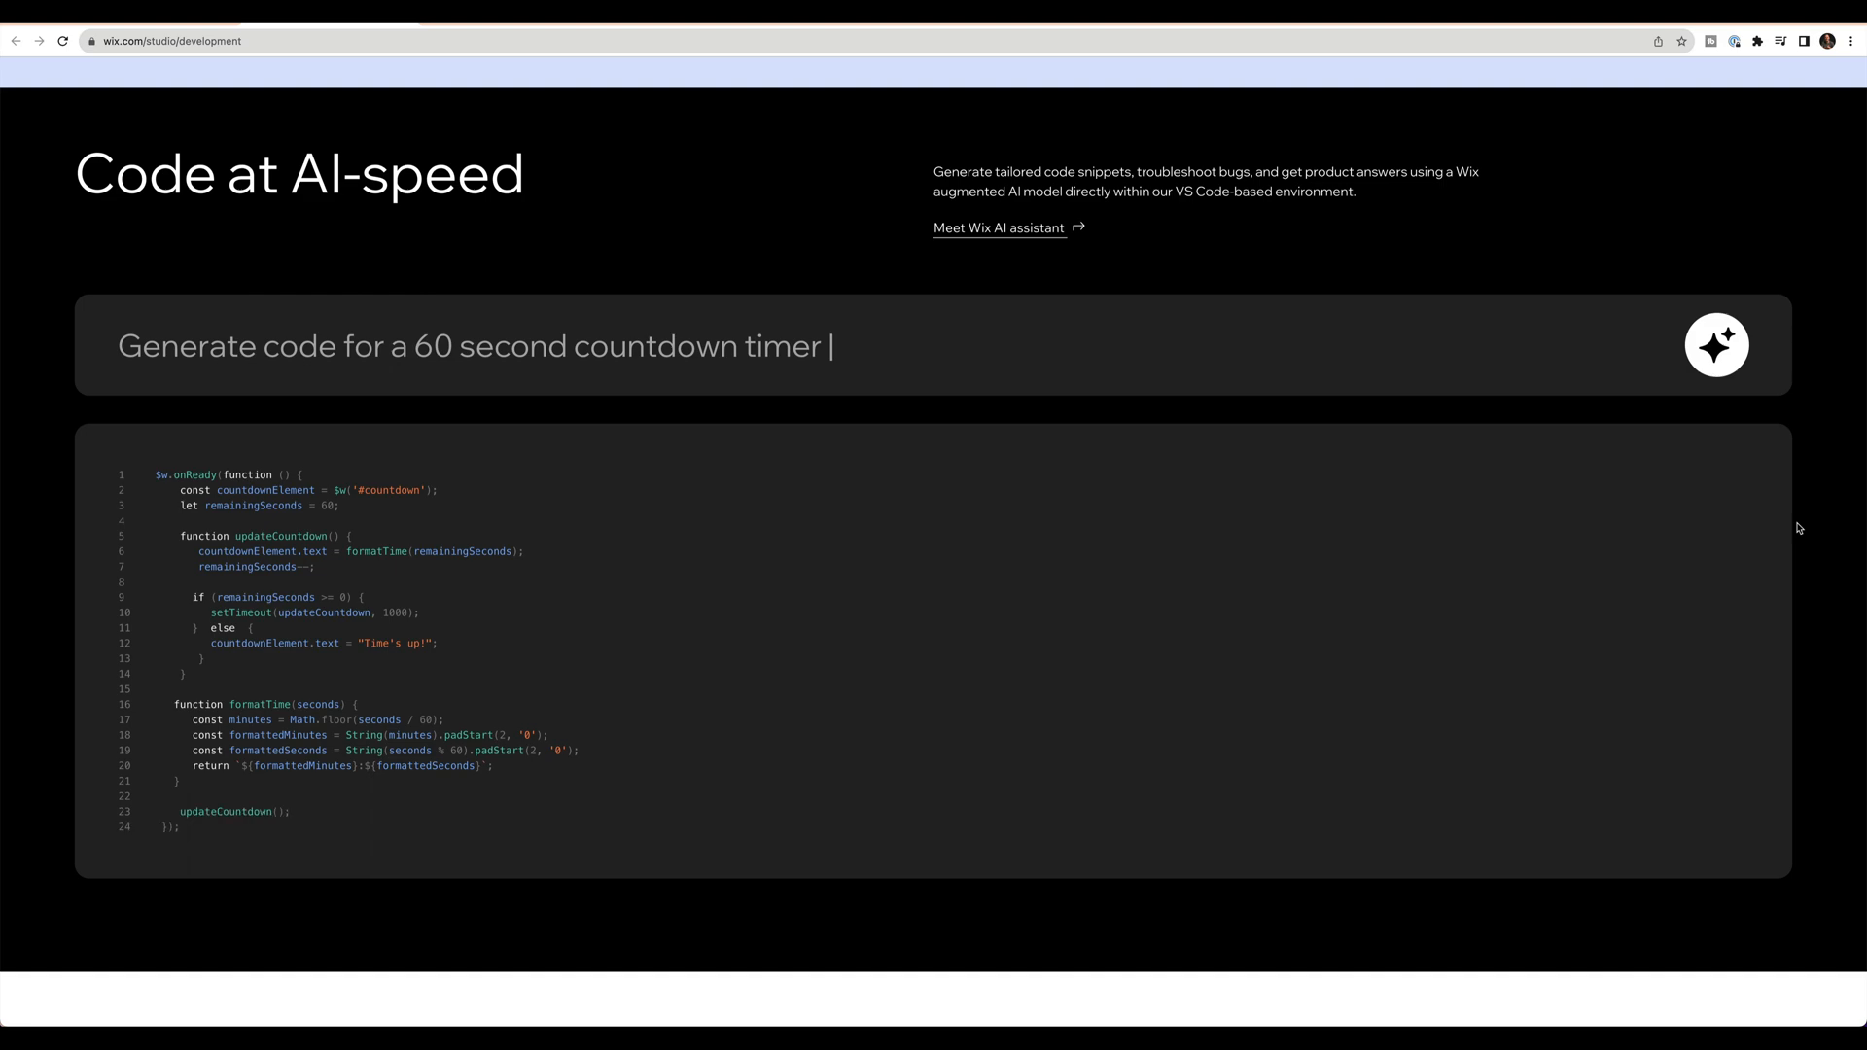
{"action": "scroll", "scroll_direction": "down", "scroll_amount": 3}
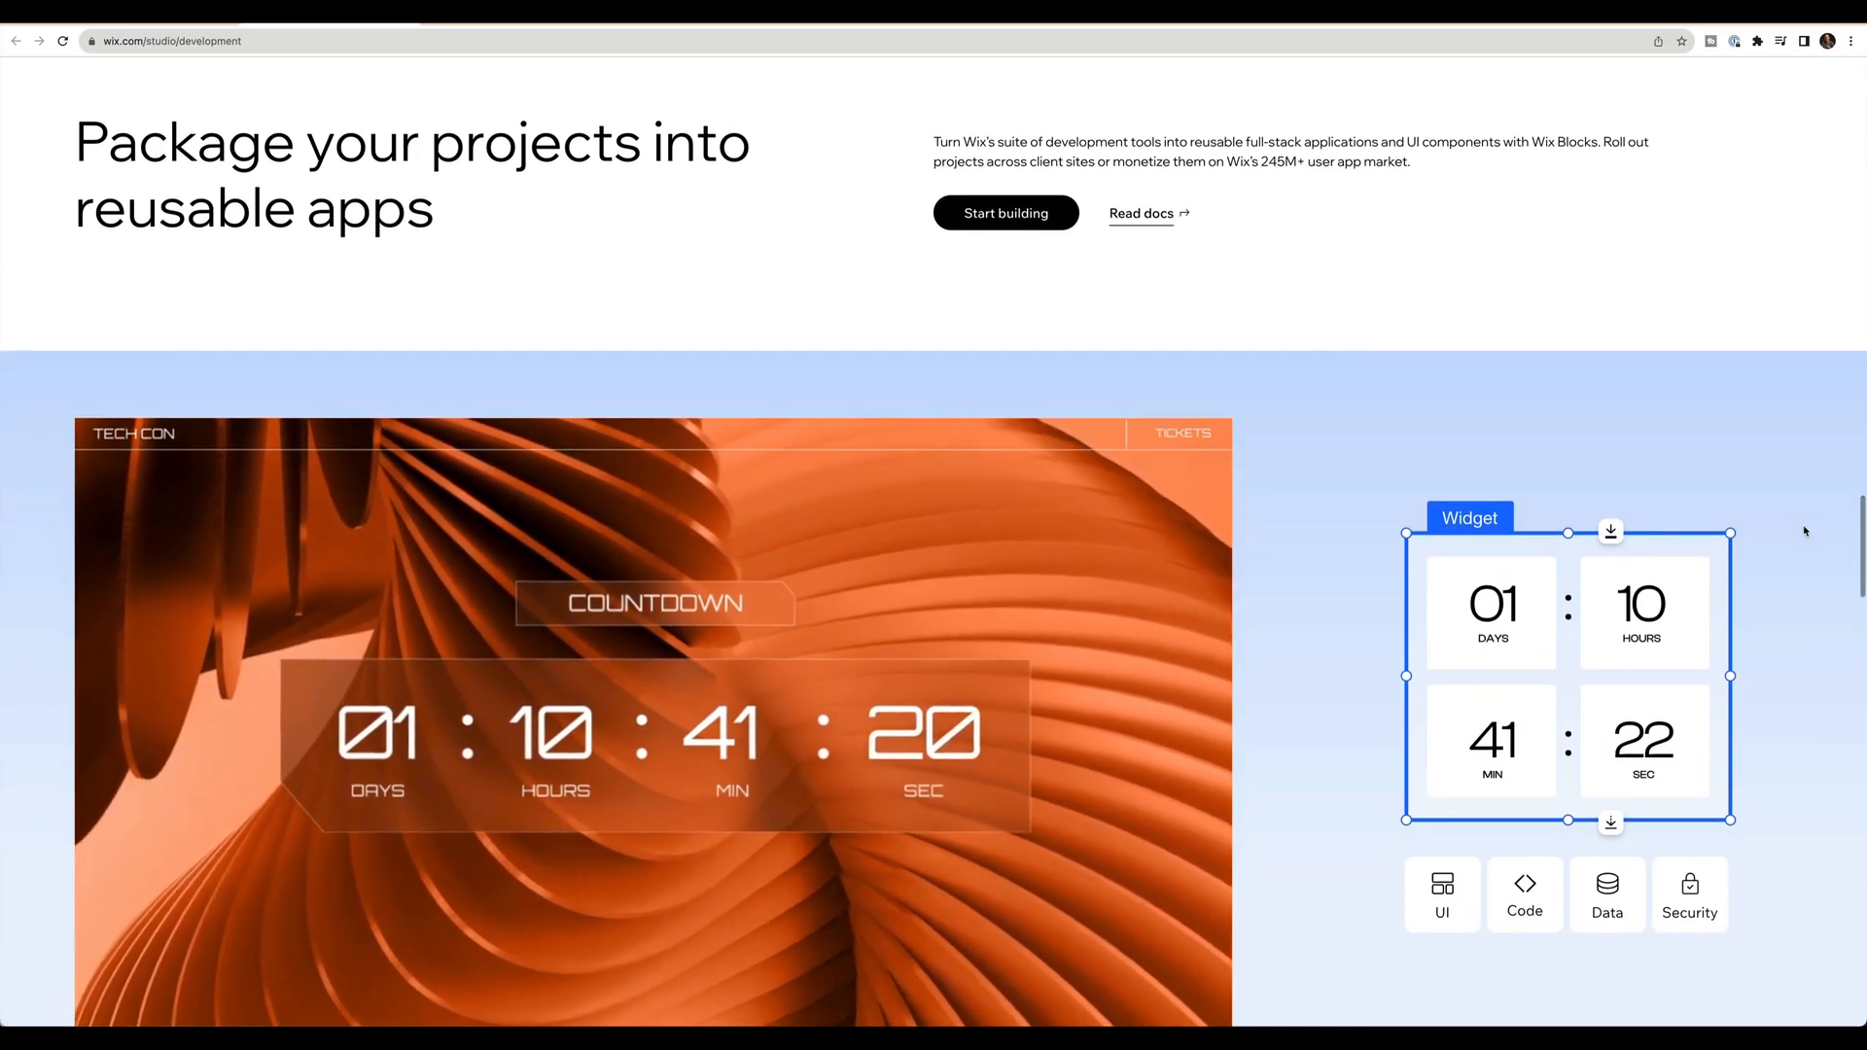
{"action": "scroll", "scroll_direction": "down", "scroll_amount": 3}
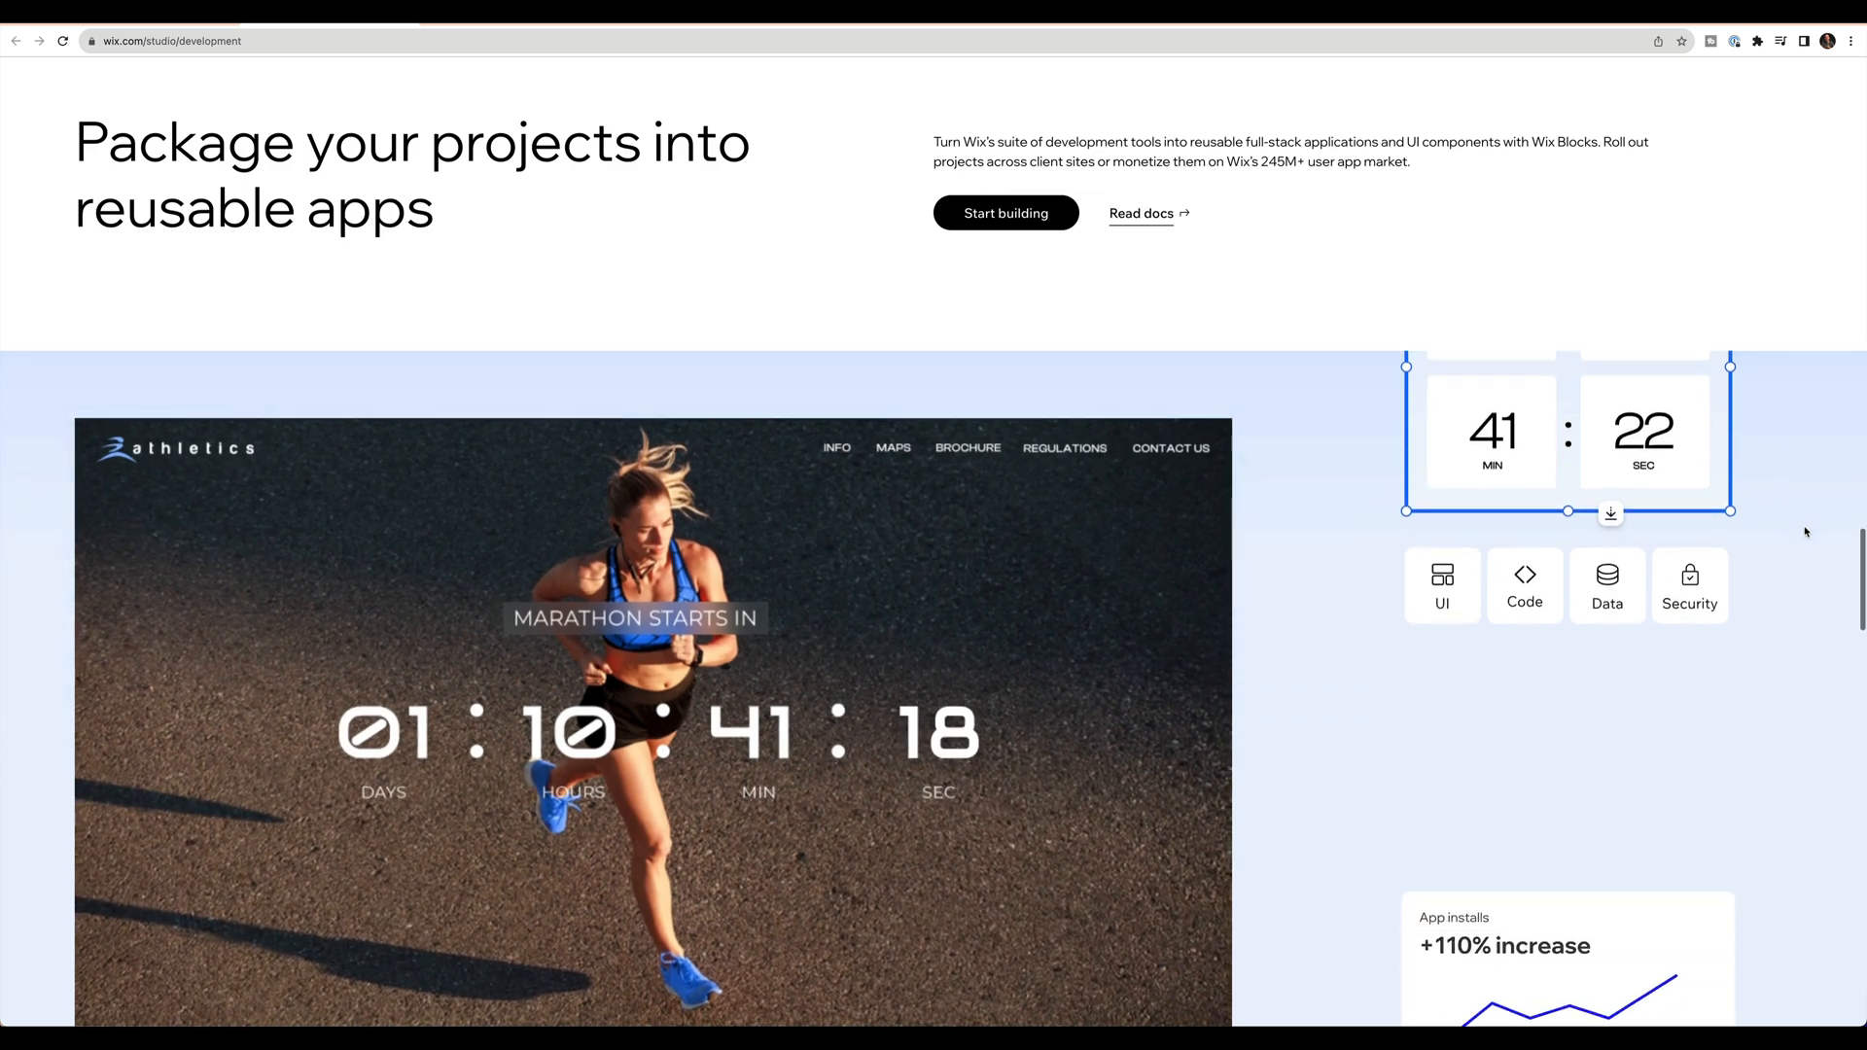
{"action": "scroll", "scroll_direction": "down", "scroll_amount": 3}
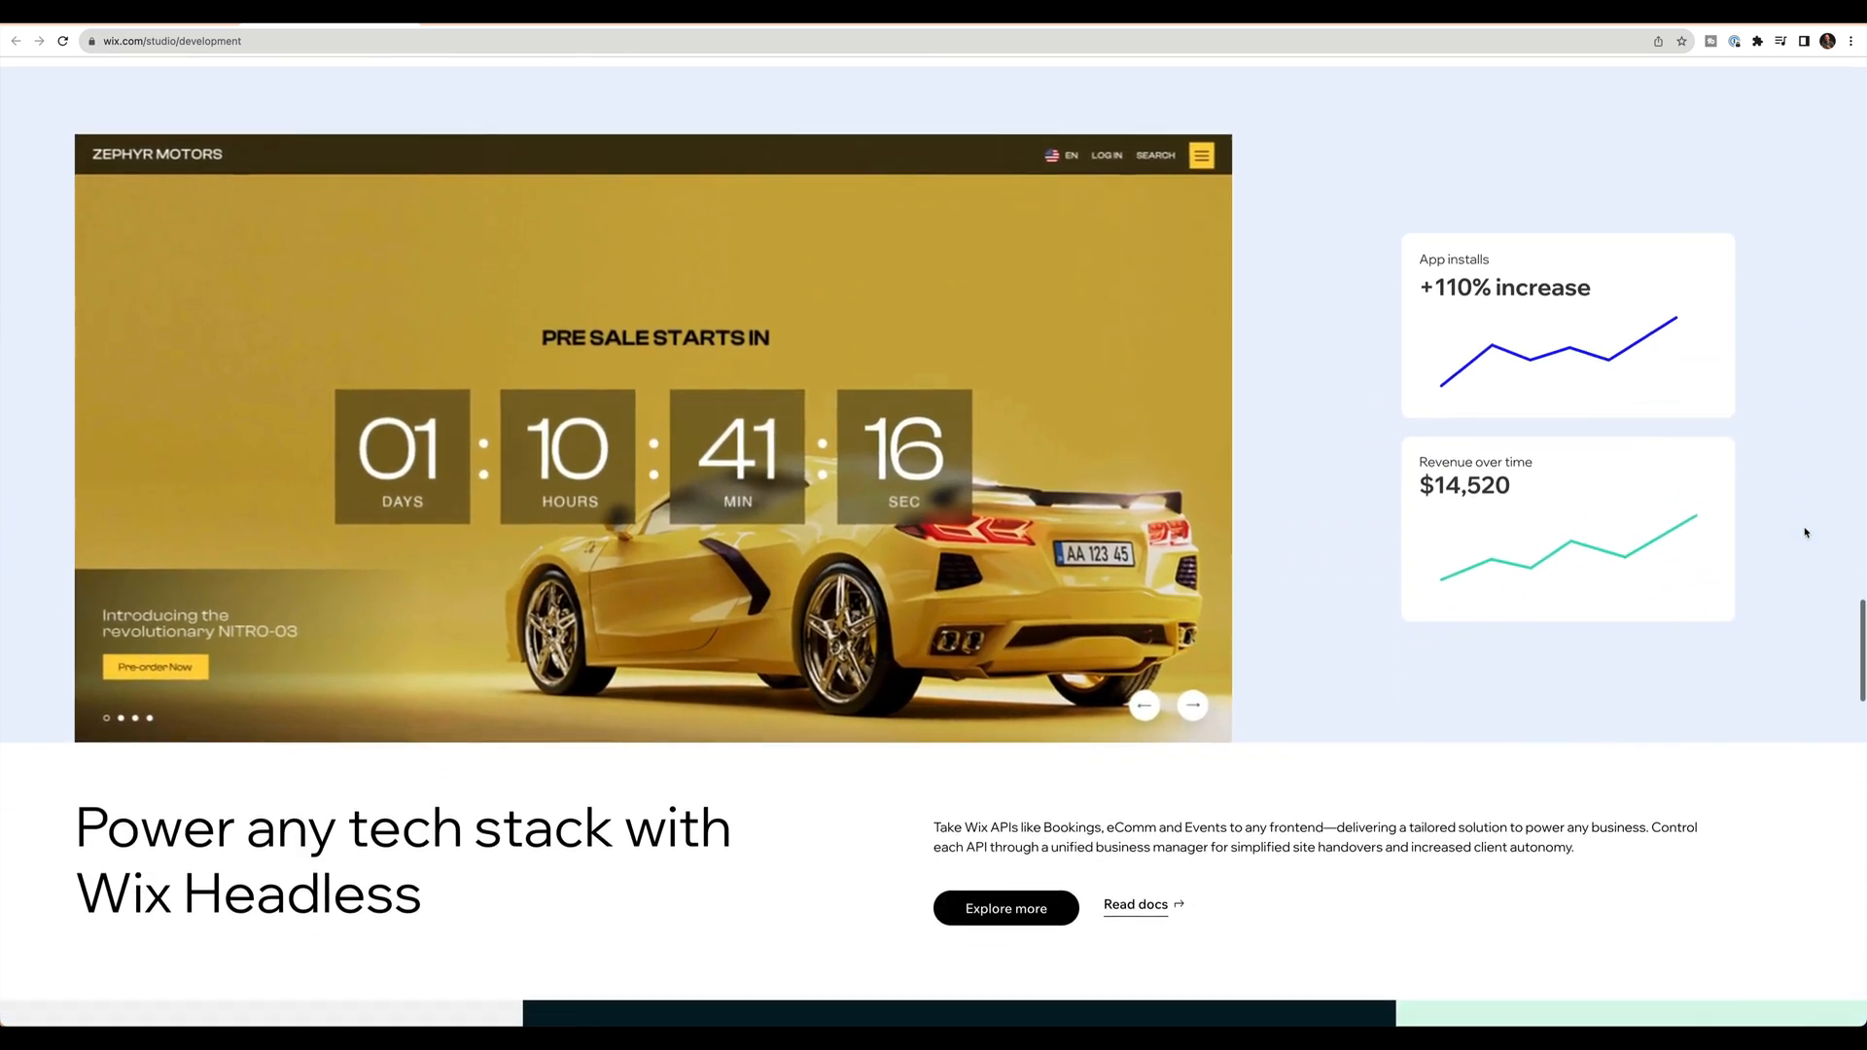
{"action": "scroll", "scroll_direction": "down", "scroll_amount": 3}
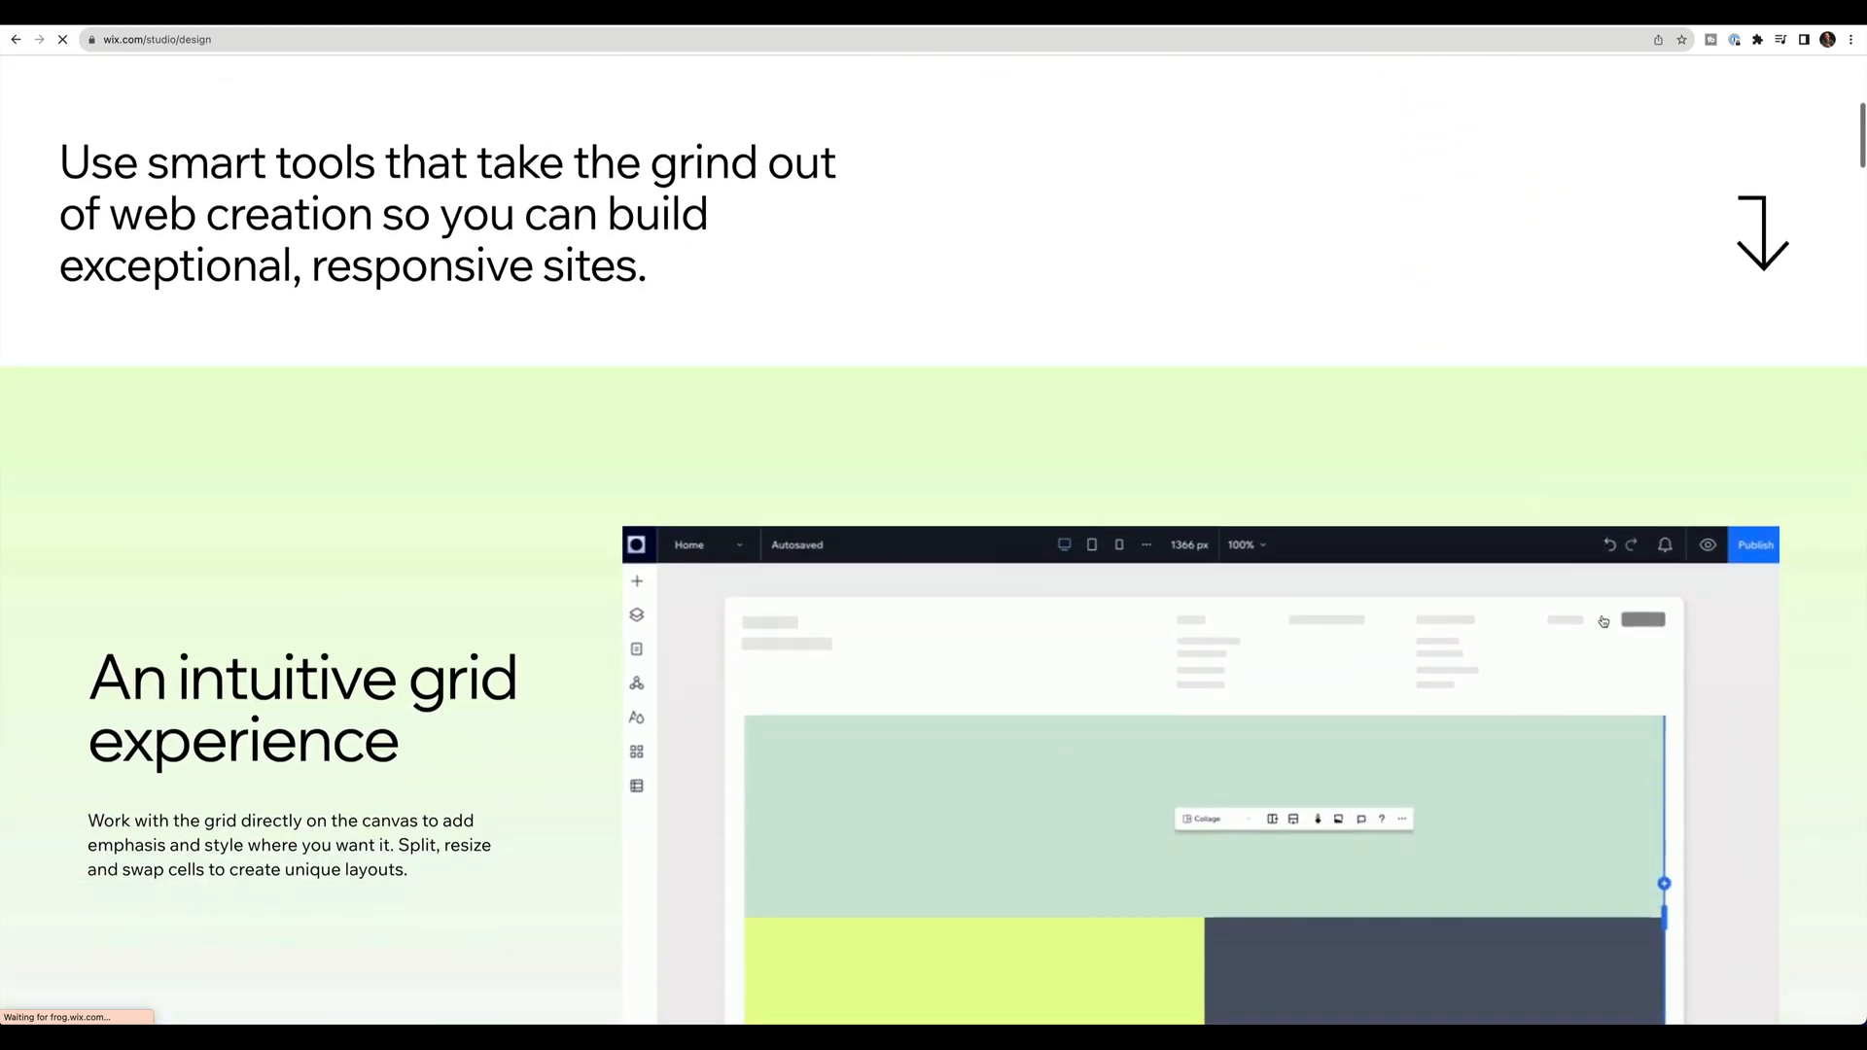
Step: Scroll the design page through grid, animations, responsive design and CSS sections
{"action": "scroll", "scroll_direction": "down", "scroll_amount": 3}
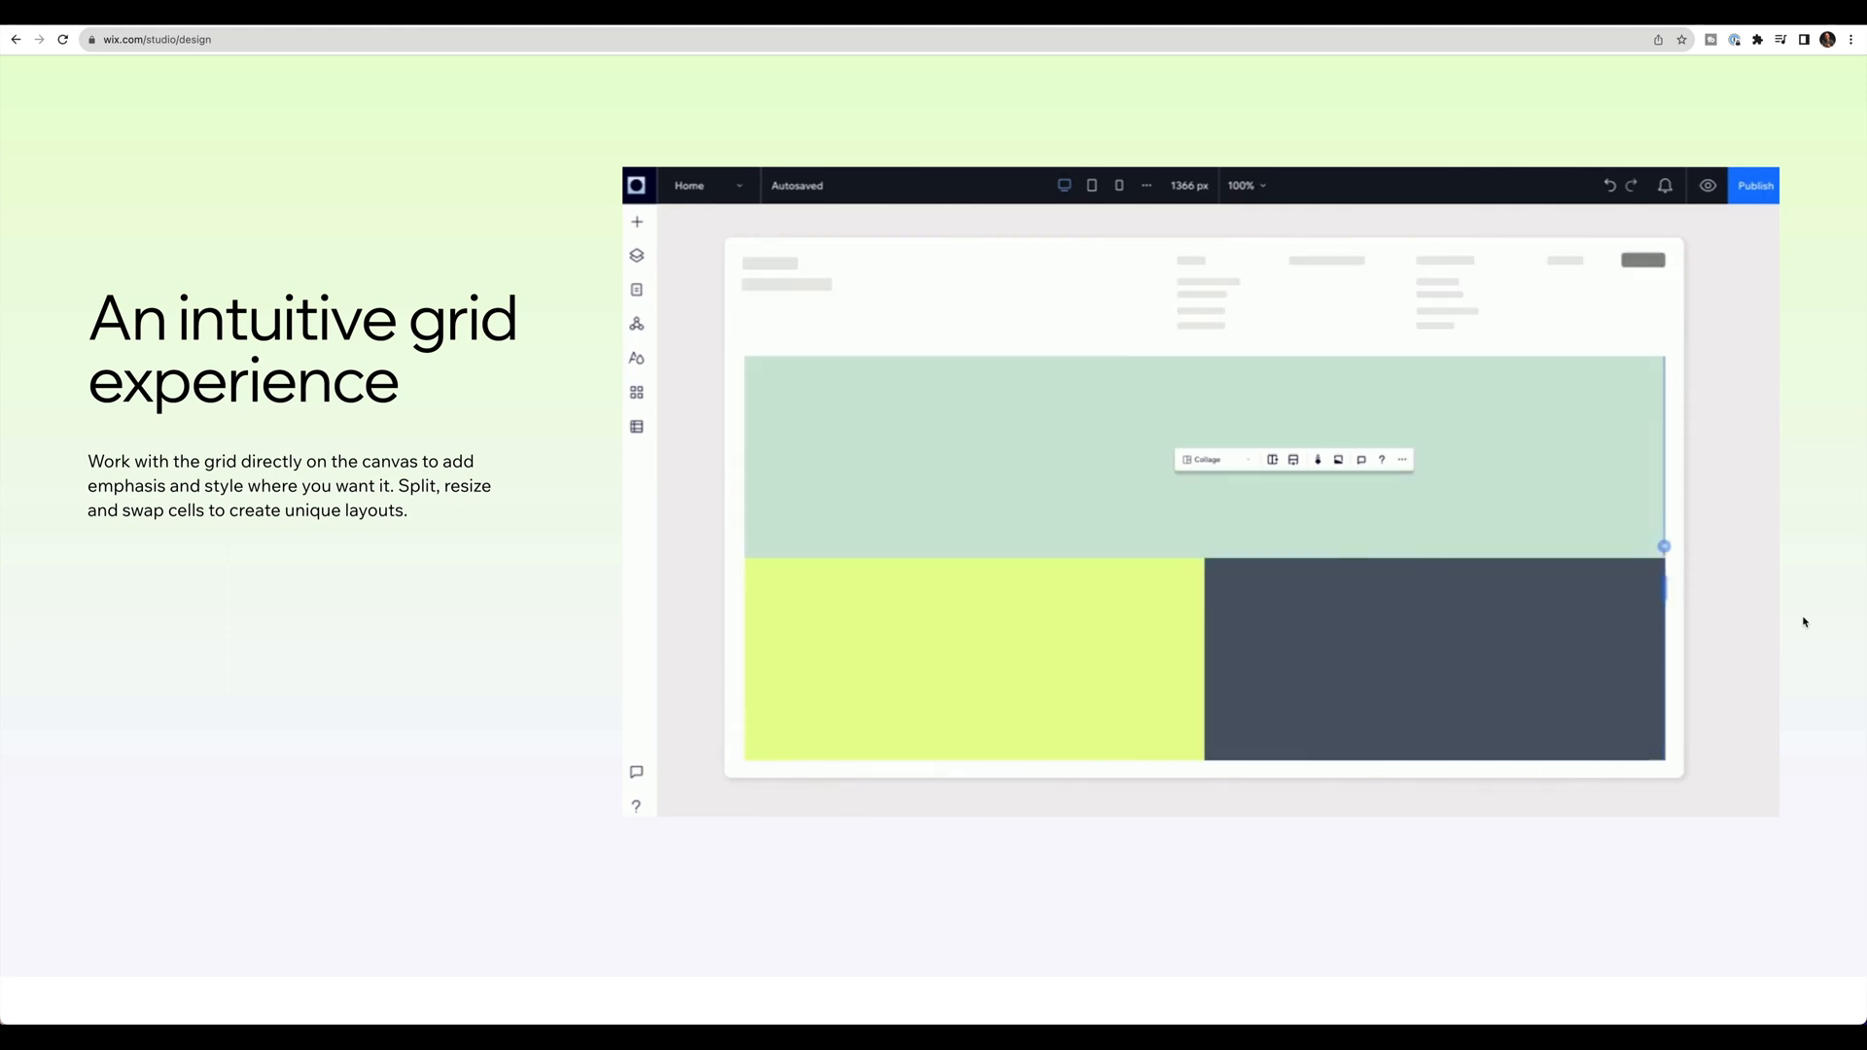
{"action": "scroll", "scroll_direction": "down", "scroll_amount": 3}
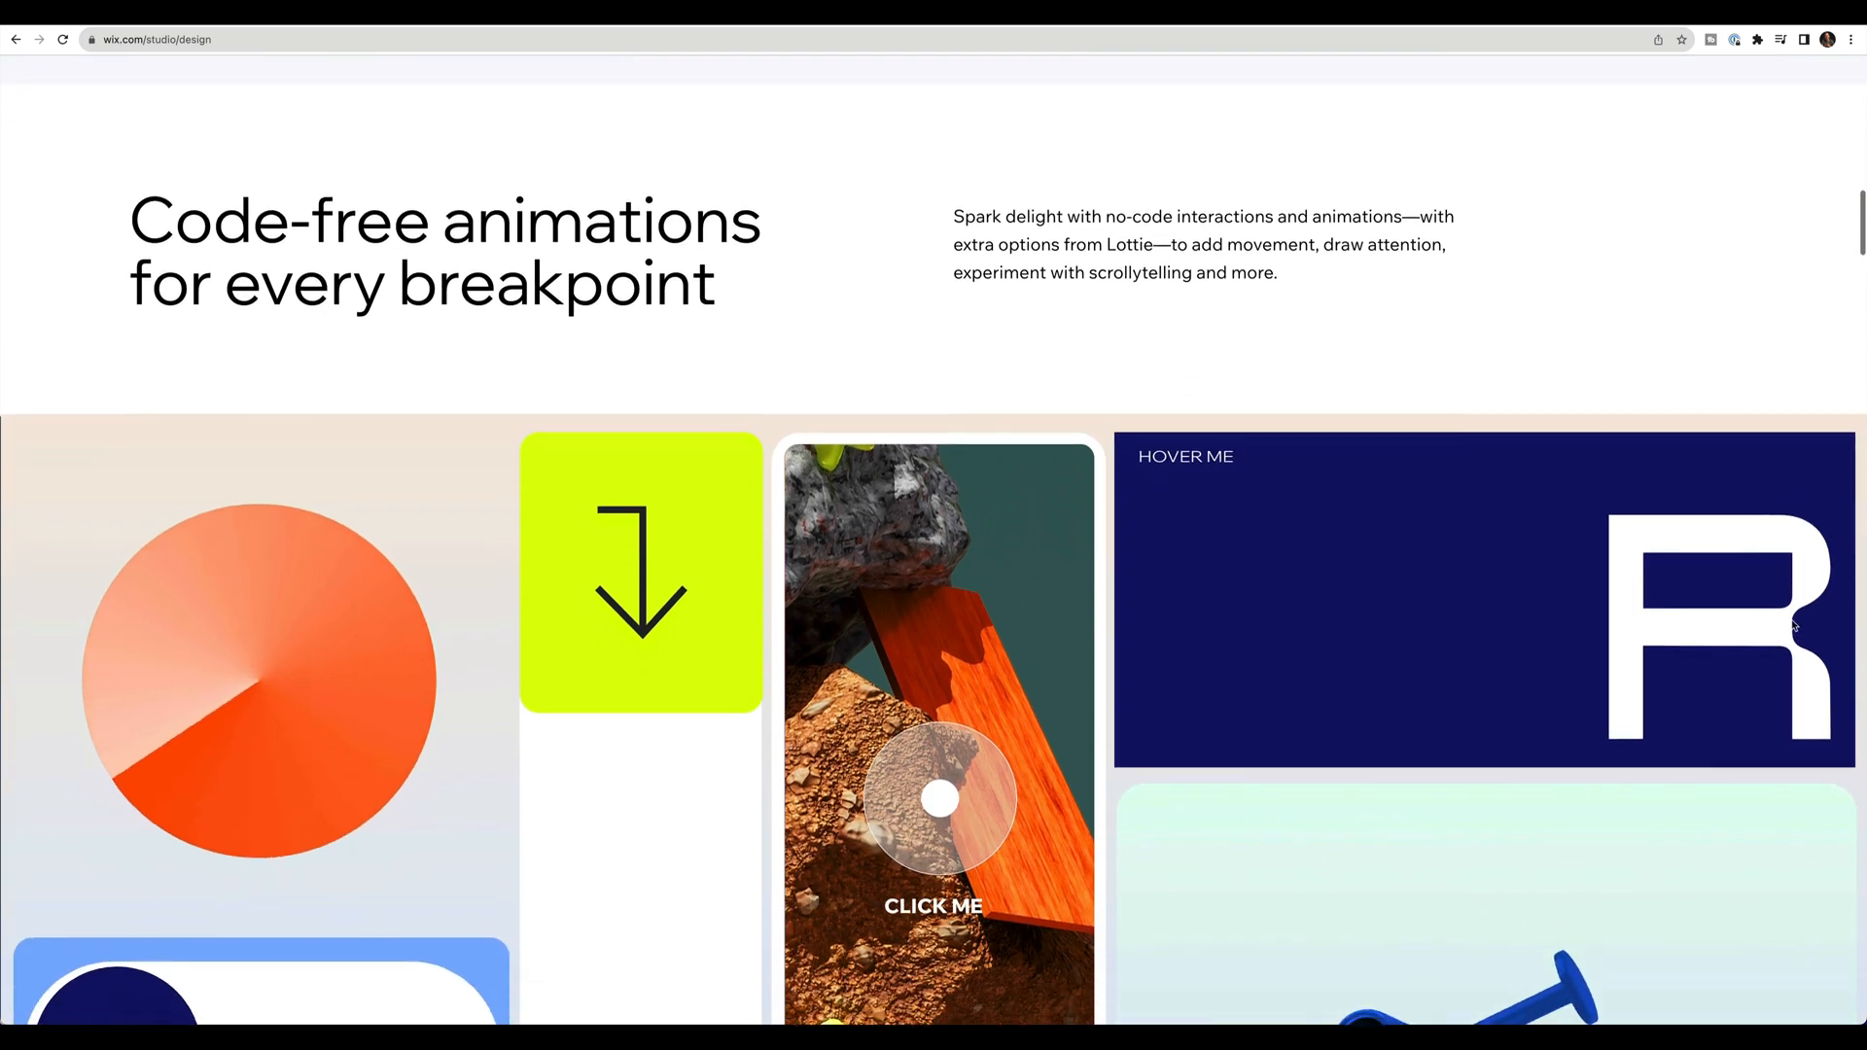
{"action": "scroll", "scroll_direction": "down", "scroll_amount": 3}
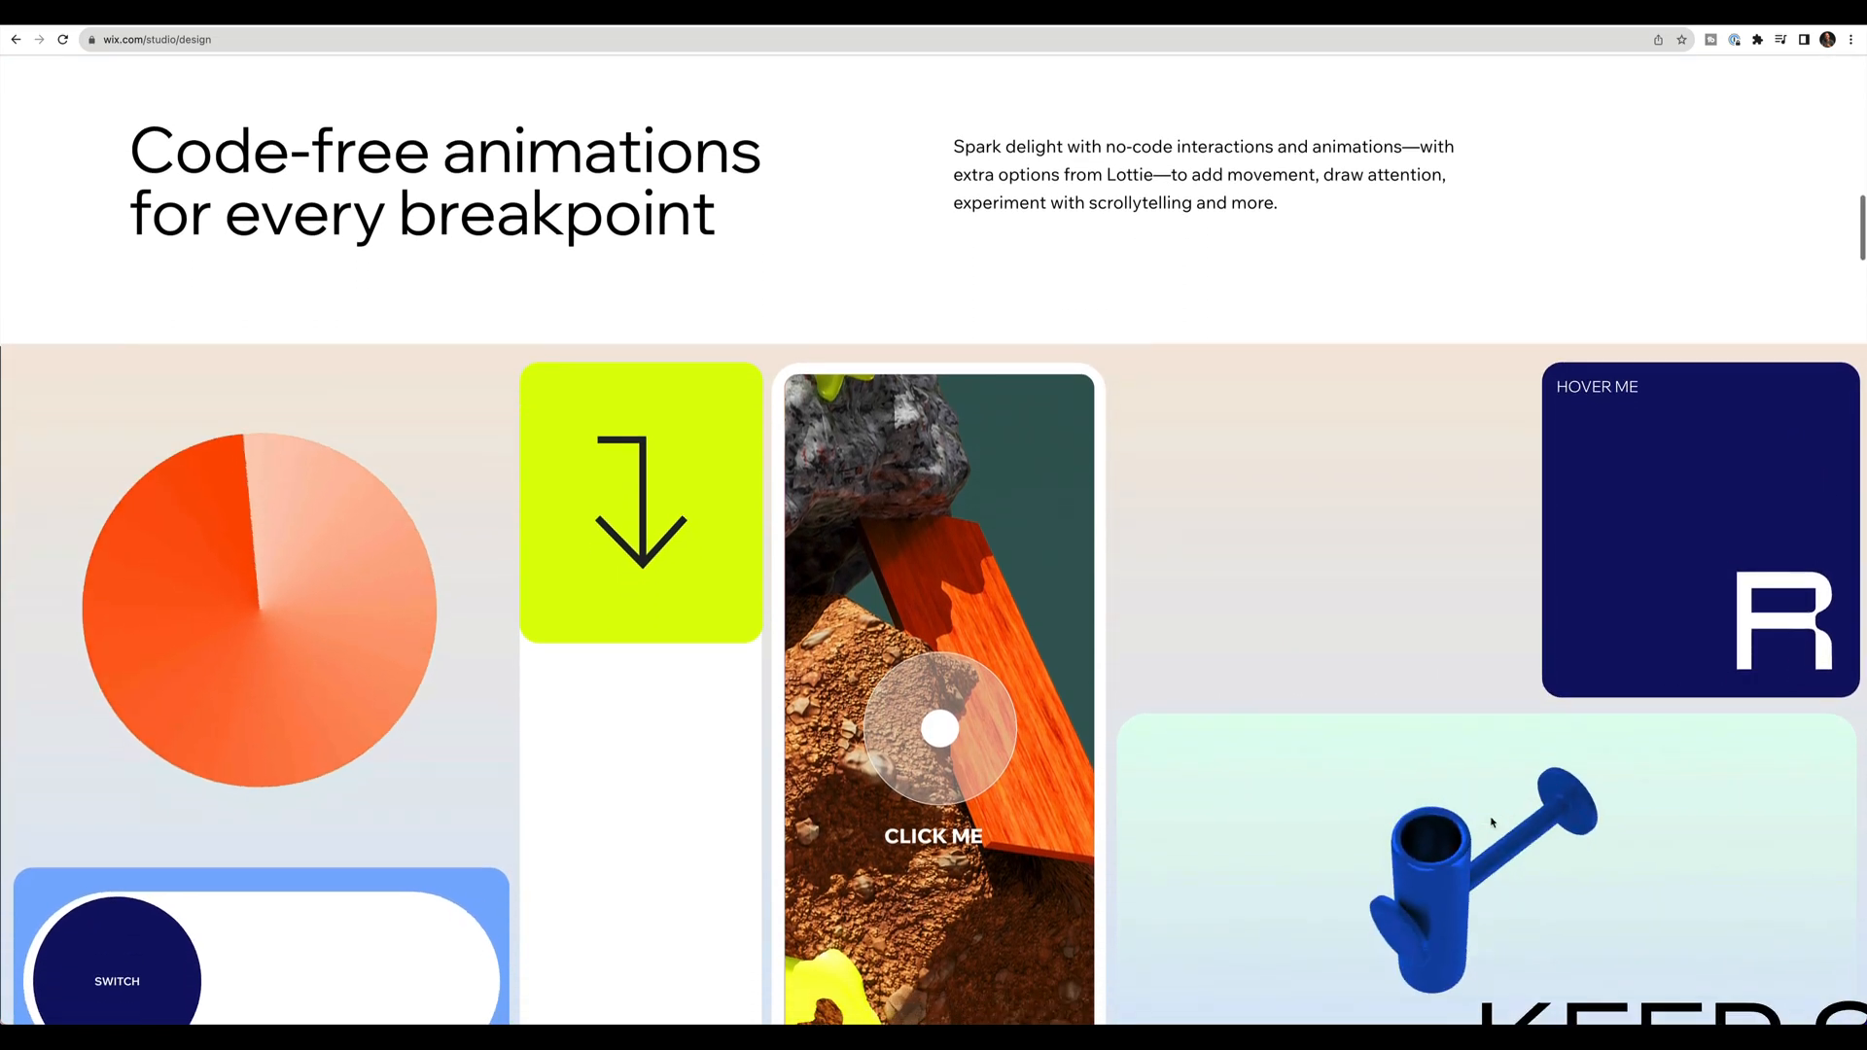
{"action": "scroll", "scroll_direction": "down", "scroll_amount": 3}
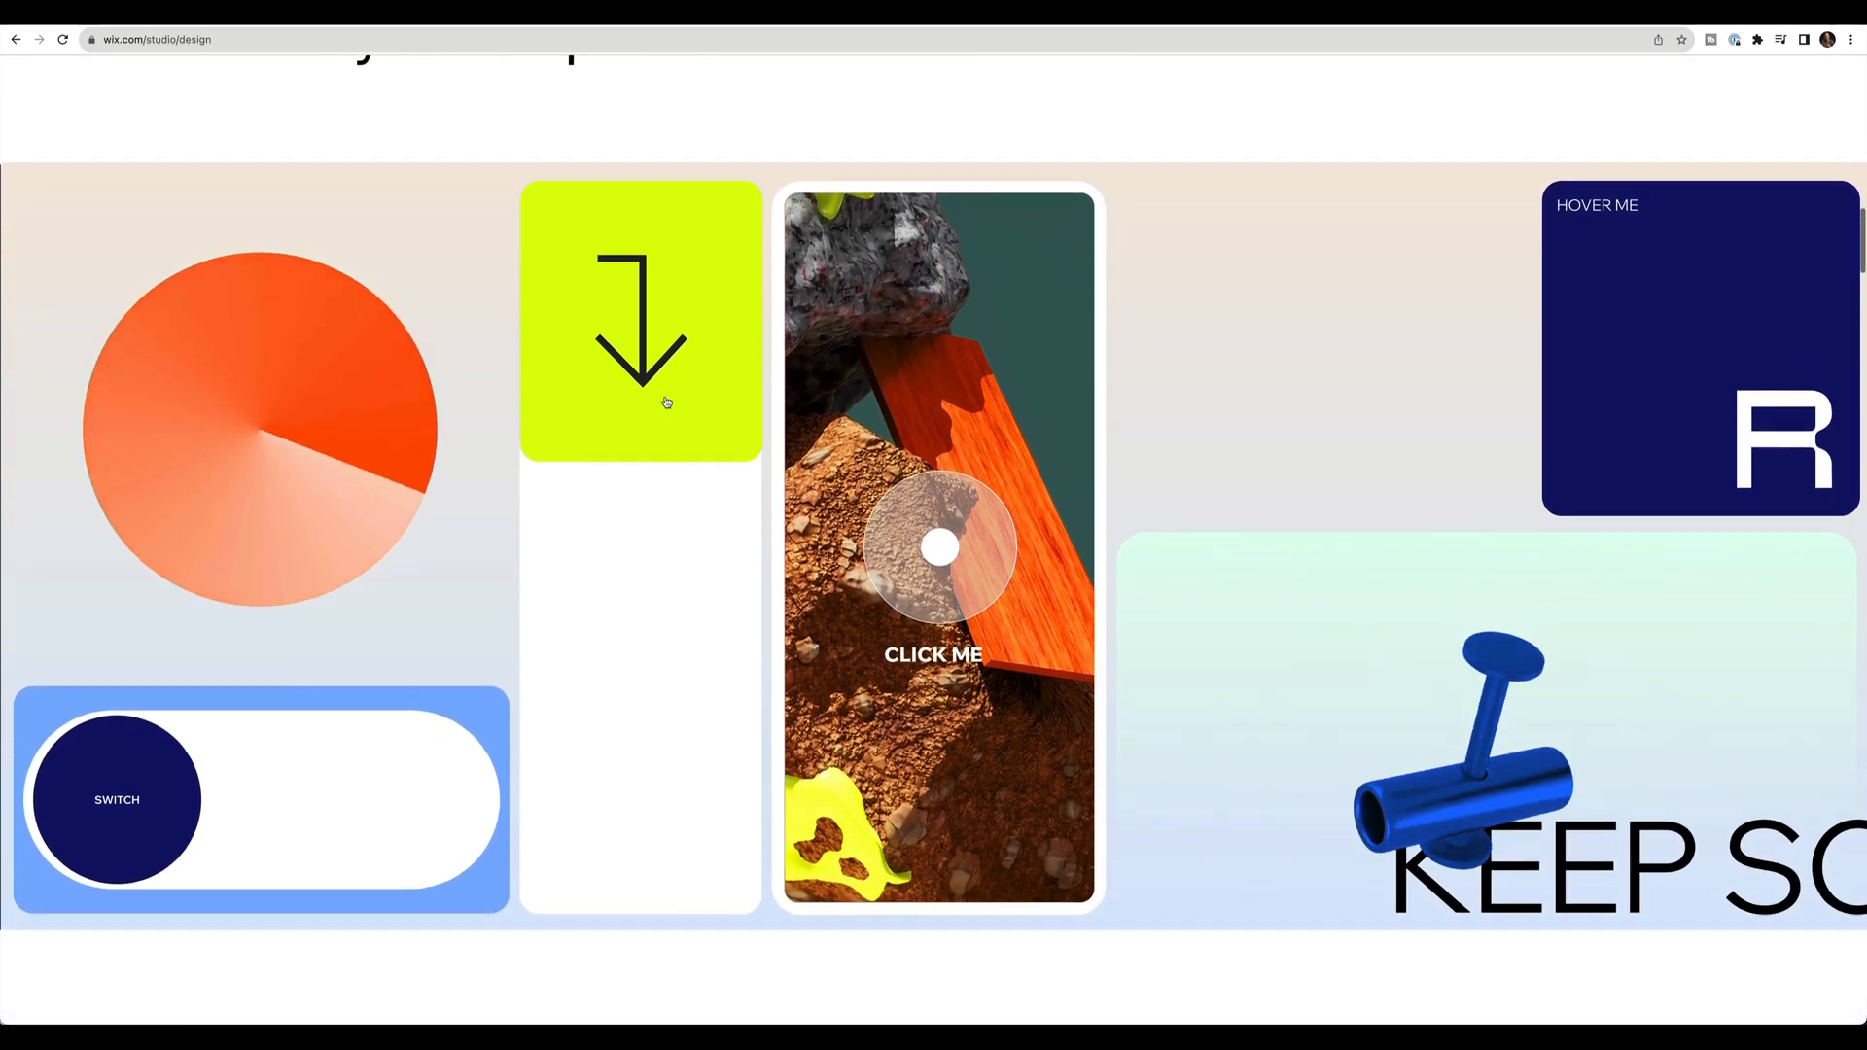
{"action": "scroll", "scroll_direction": "down", "scroll_amount": 3}
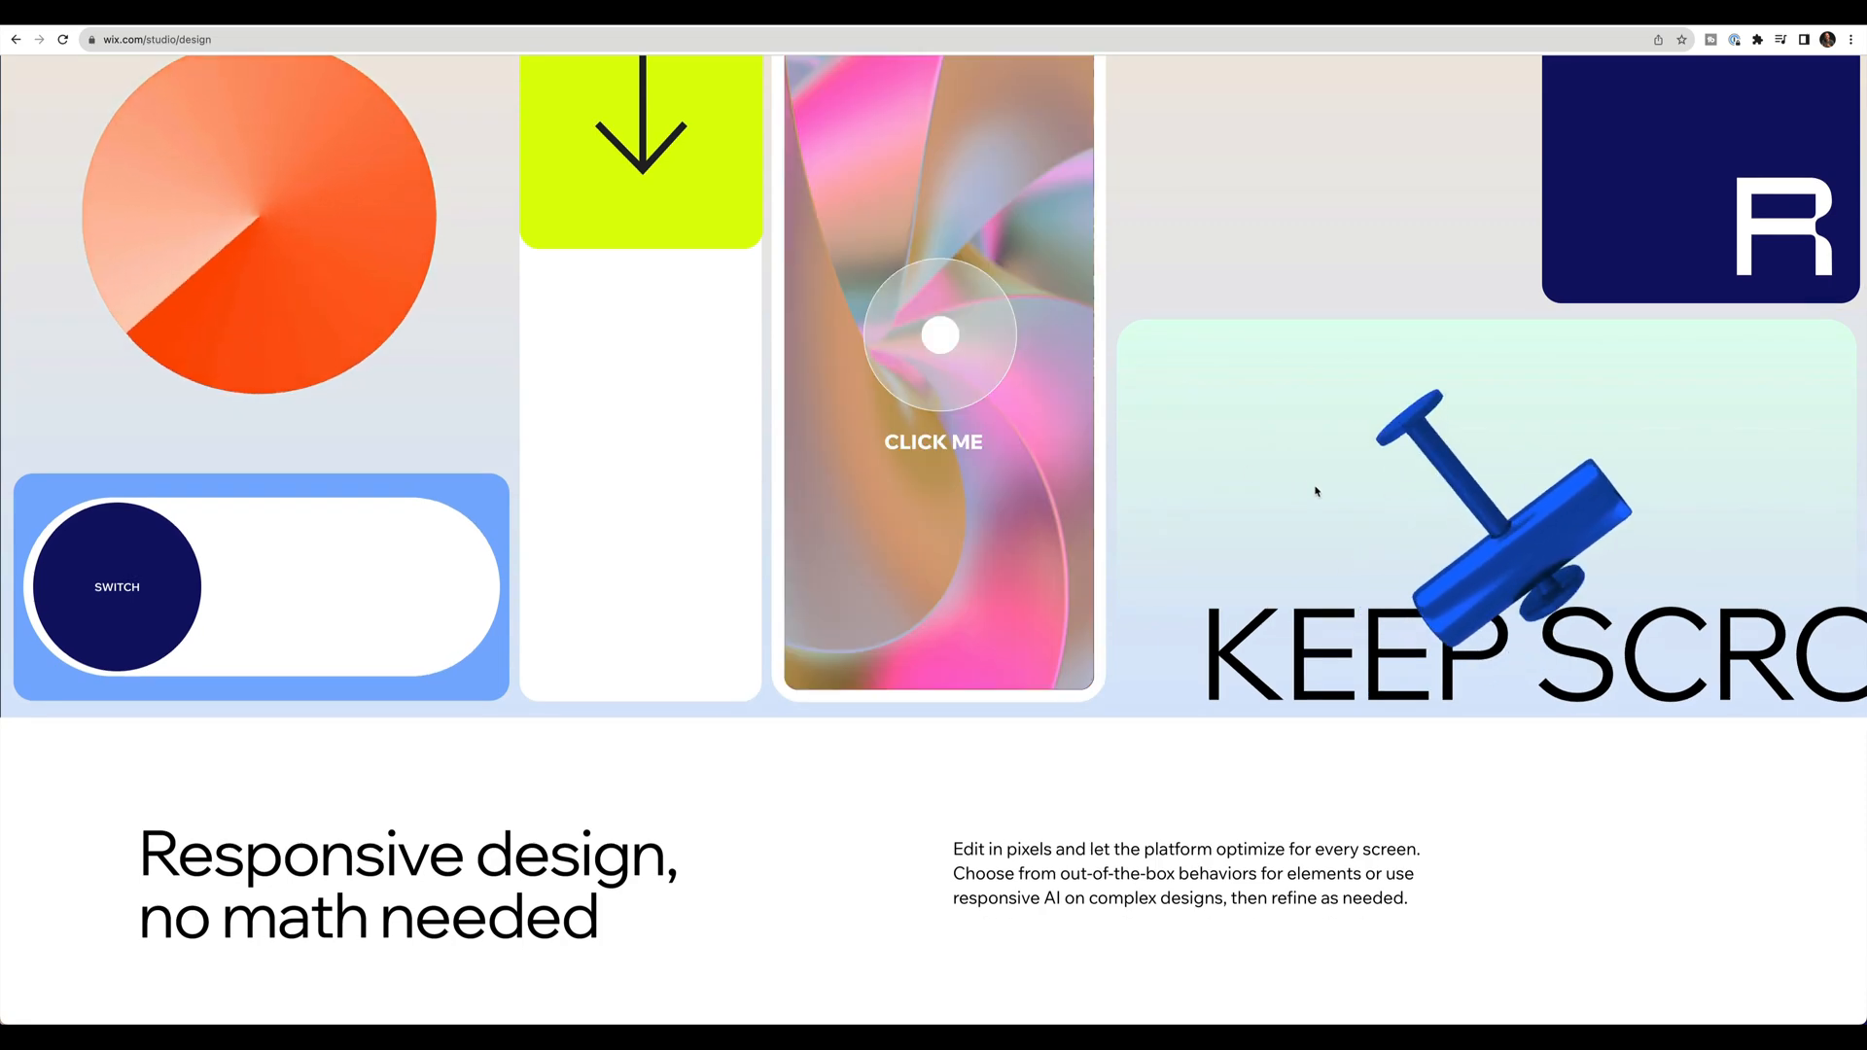
{"action": "scroll", "scroll_direction": "down", "scroll_amount": 3}
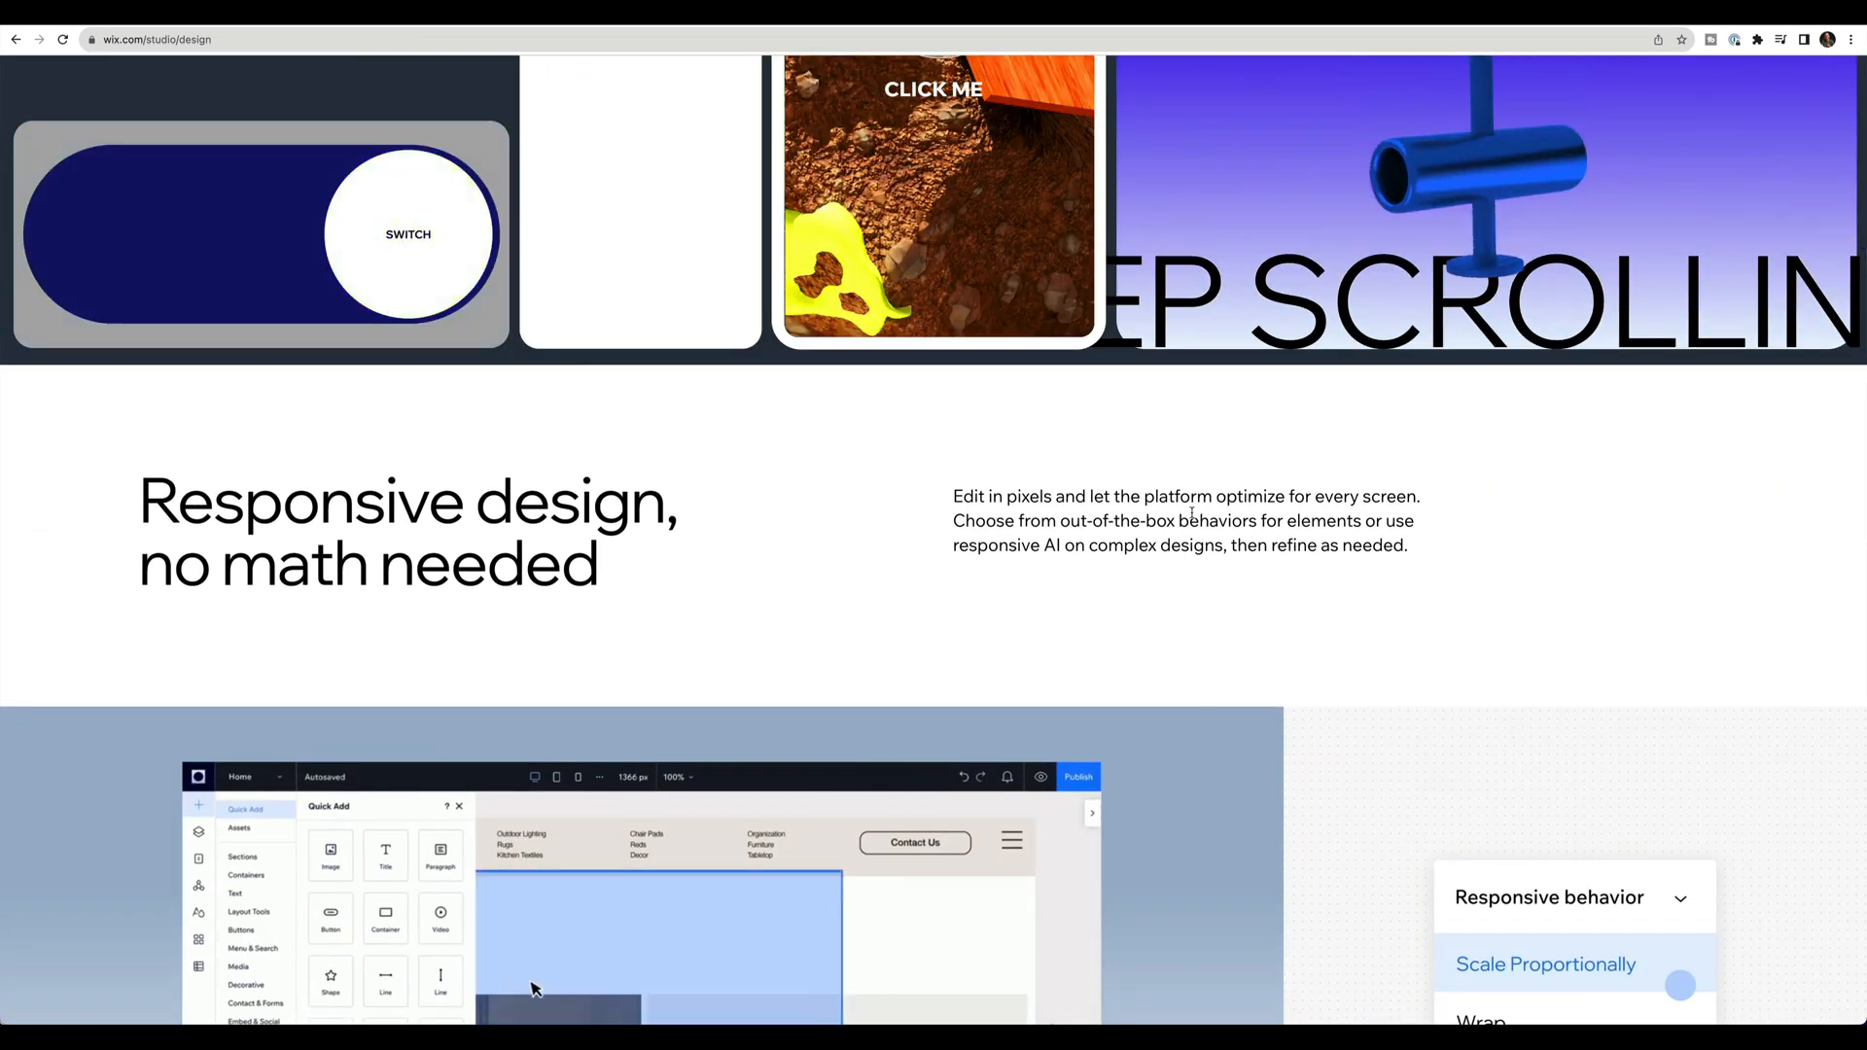
{"action": "scroll", "scroll_direction": "down", "scroll_amount": 3}
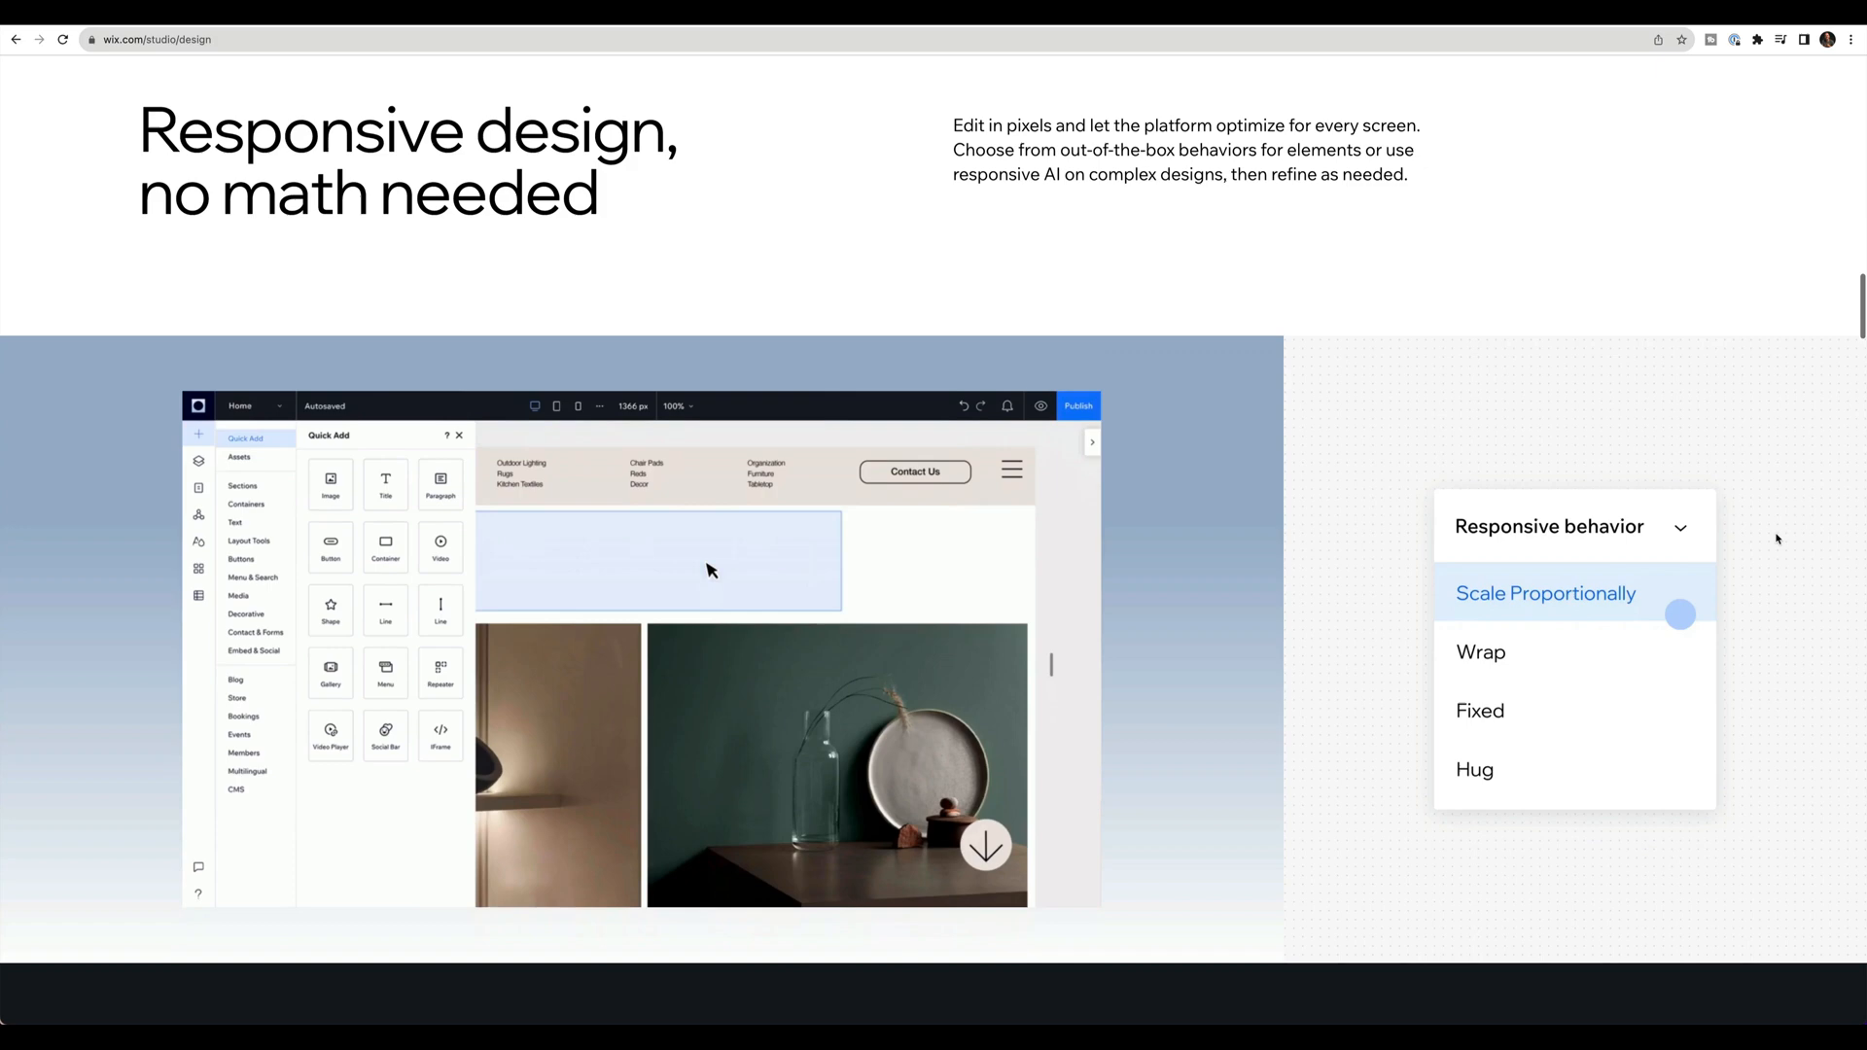
{"action": "scroll", "scroll_direction": "down", "scroll_amount": 3}
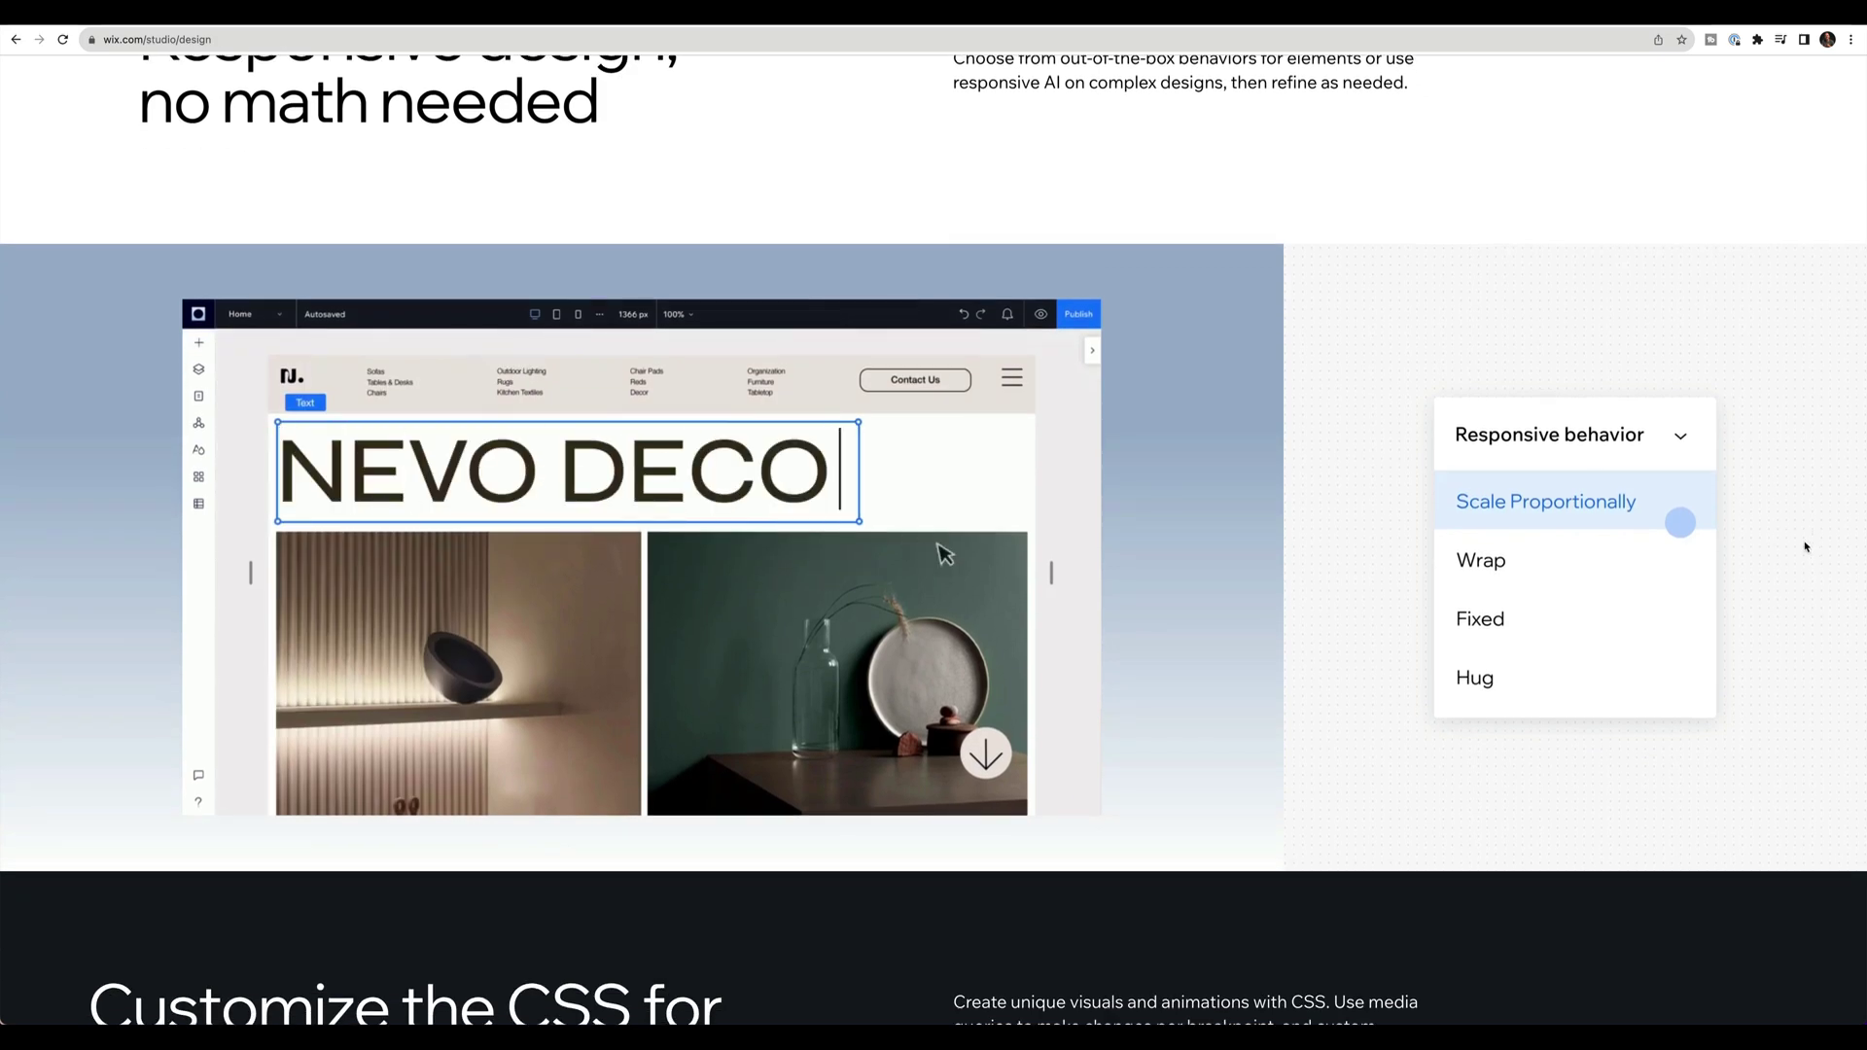
{"action": "scroll", "scroll_direction": "down", "scroll_amount": 3}
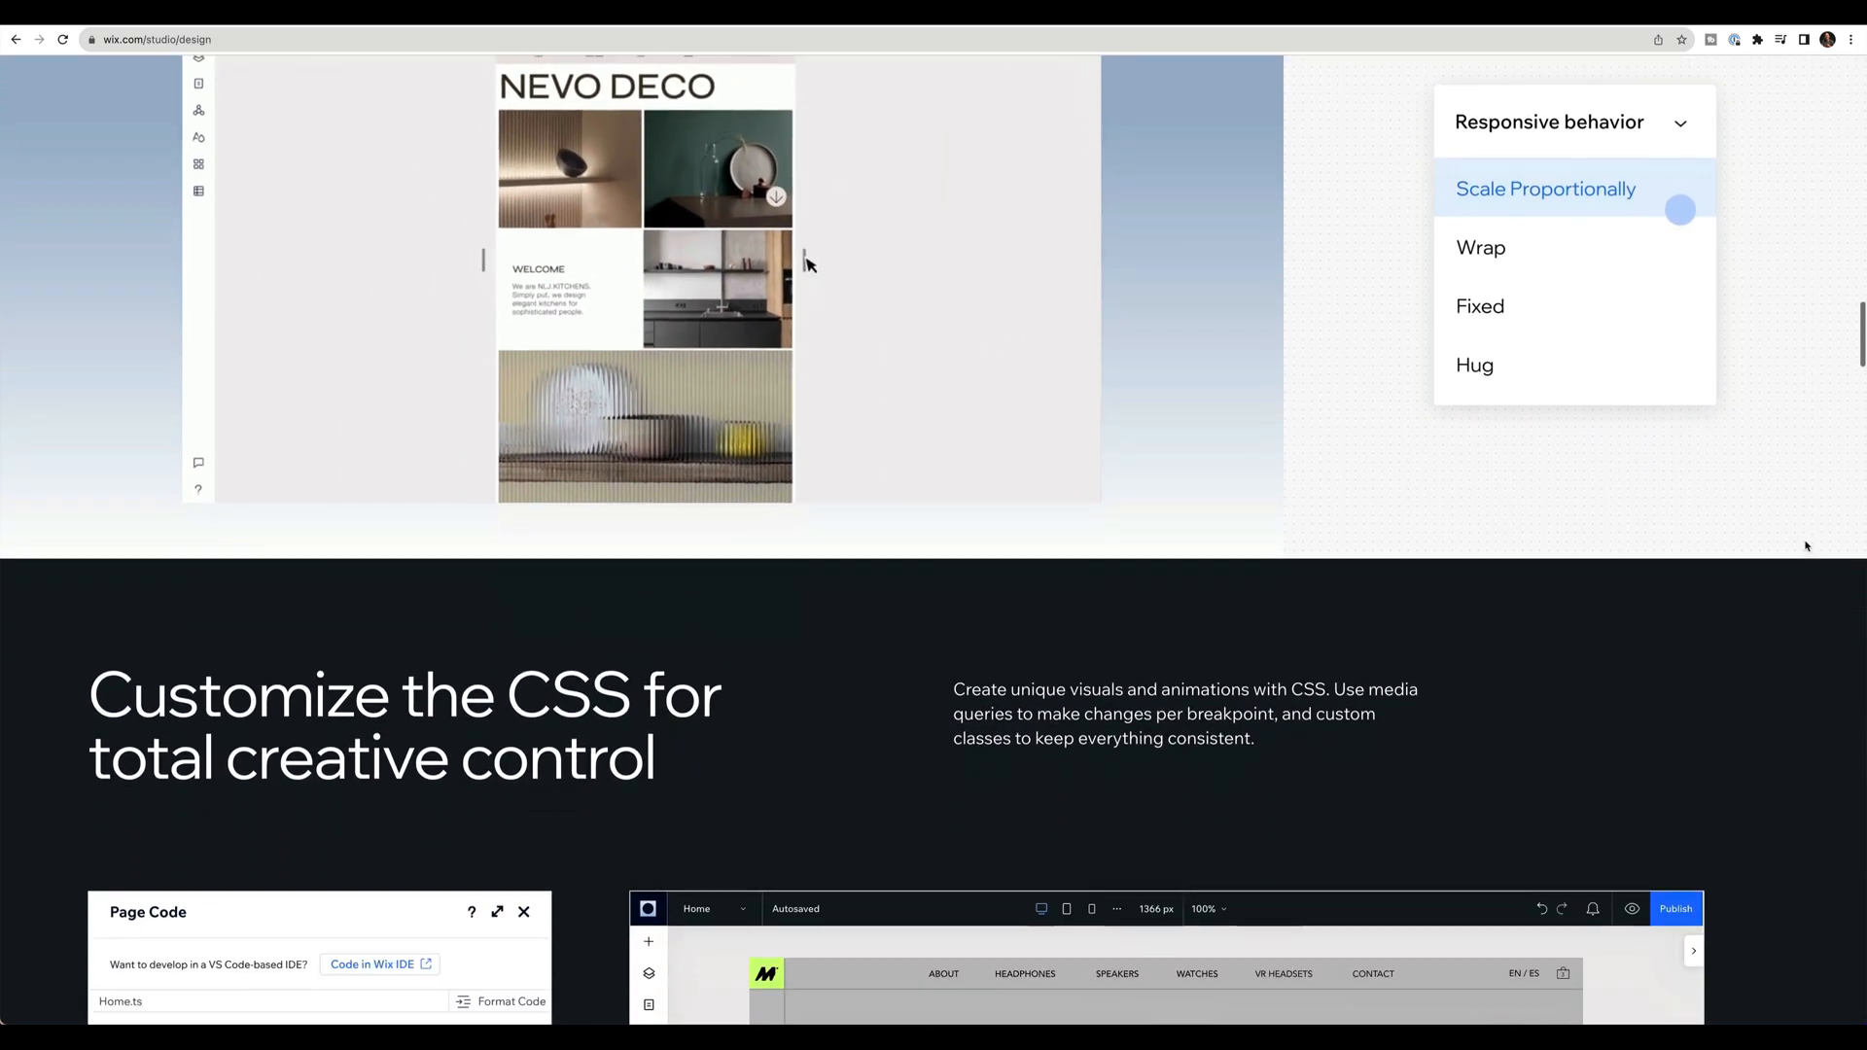
Step: Continue through gradients, text masks, custom cursors and design libraries to the Enterprise page
{"action": "scroll", "scroll_direction": "down", "scroll_amount": 3}
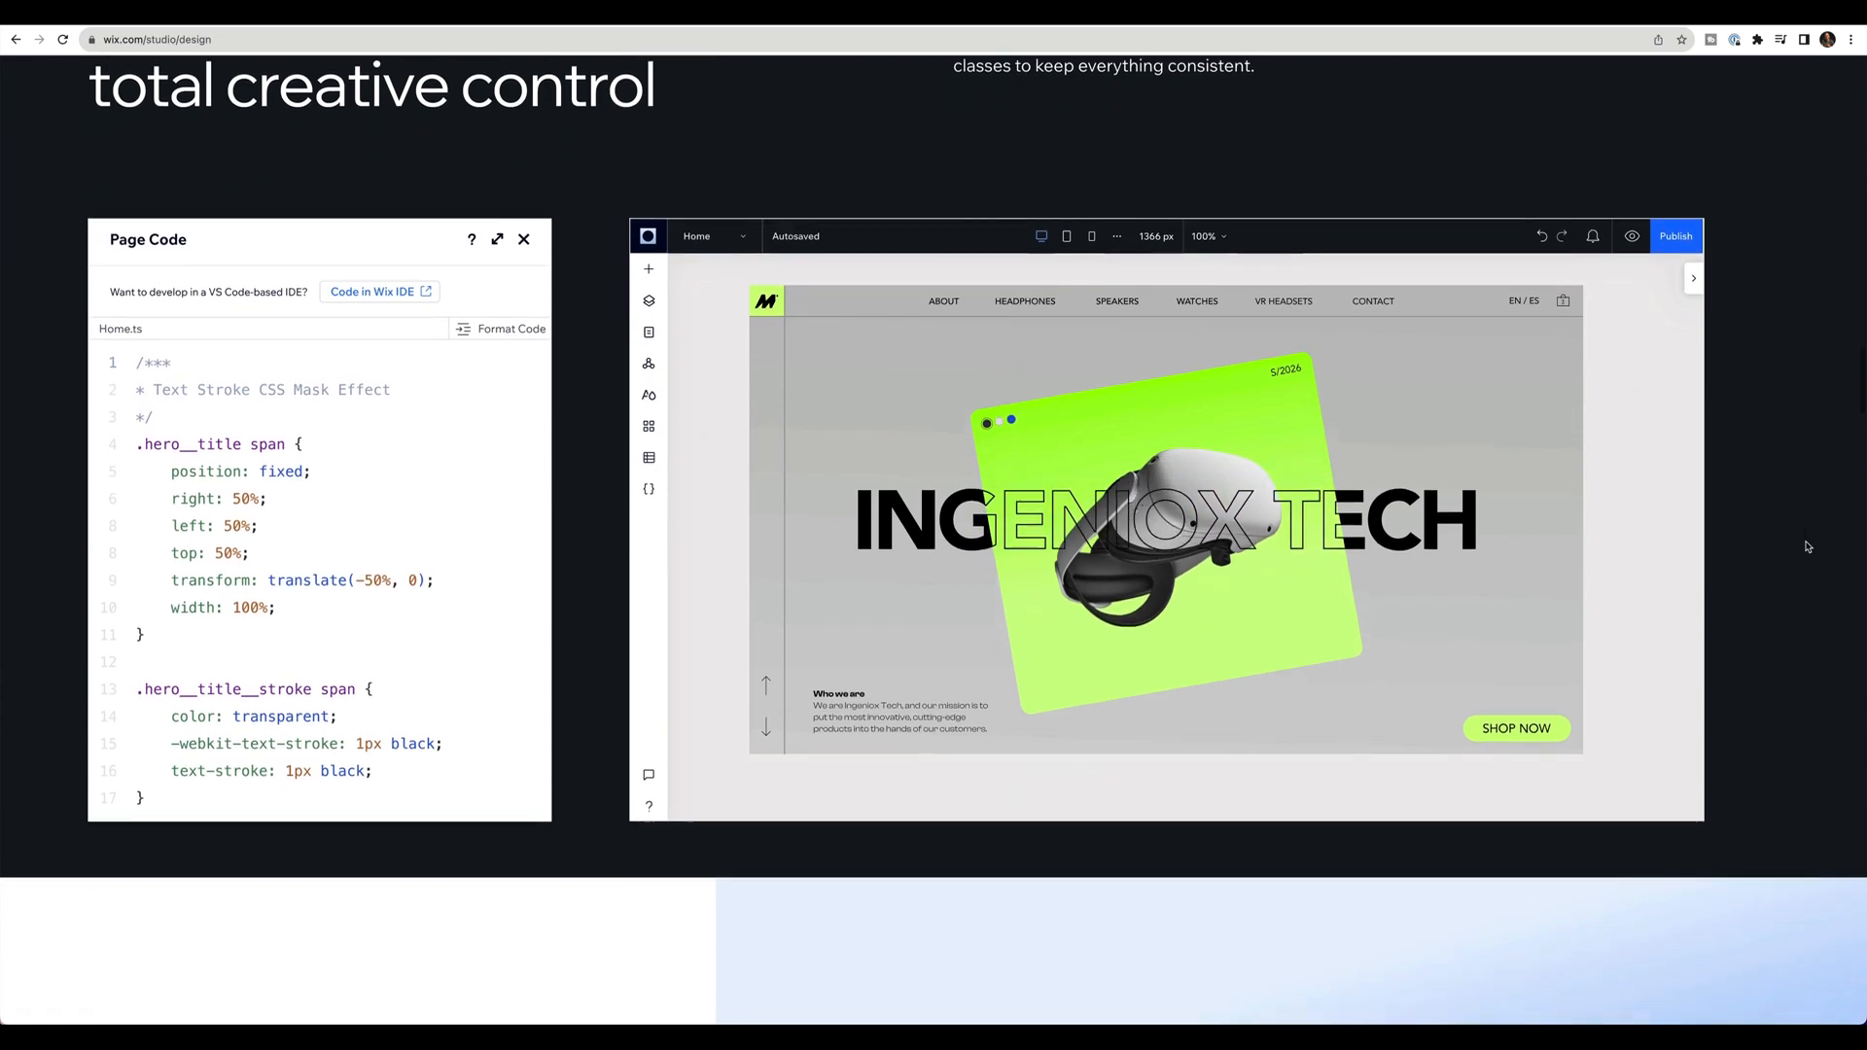
{"action": "scroll", "scroll_direction": "down", "scroll_amount": 3}
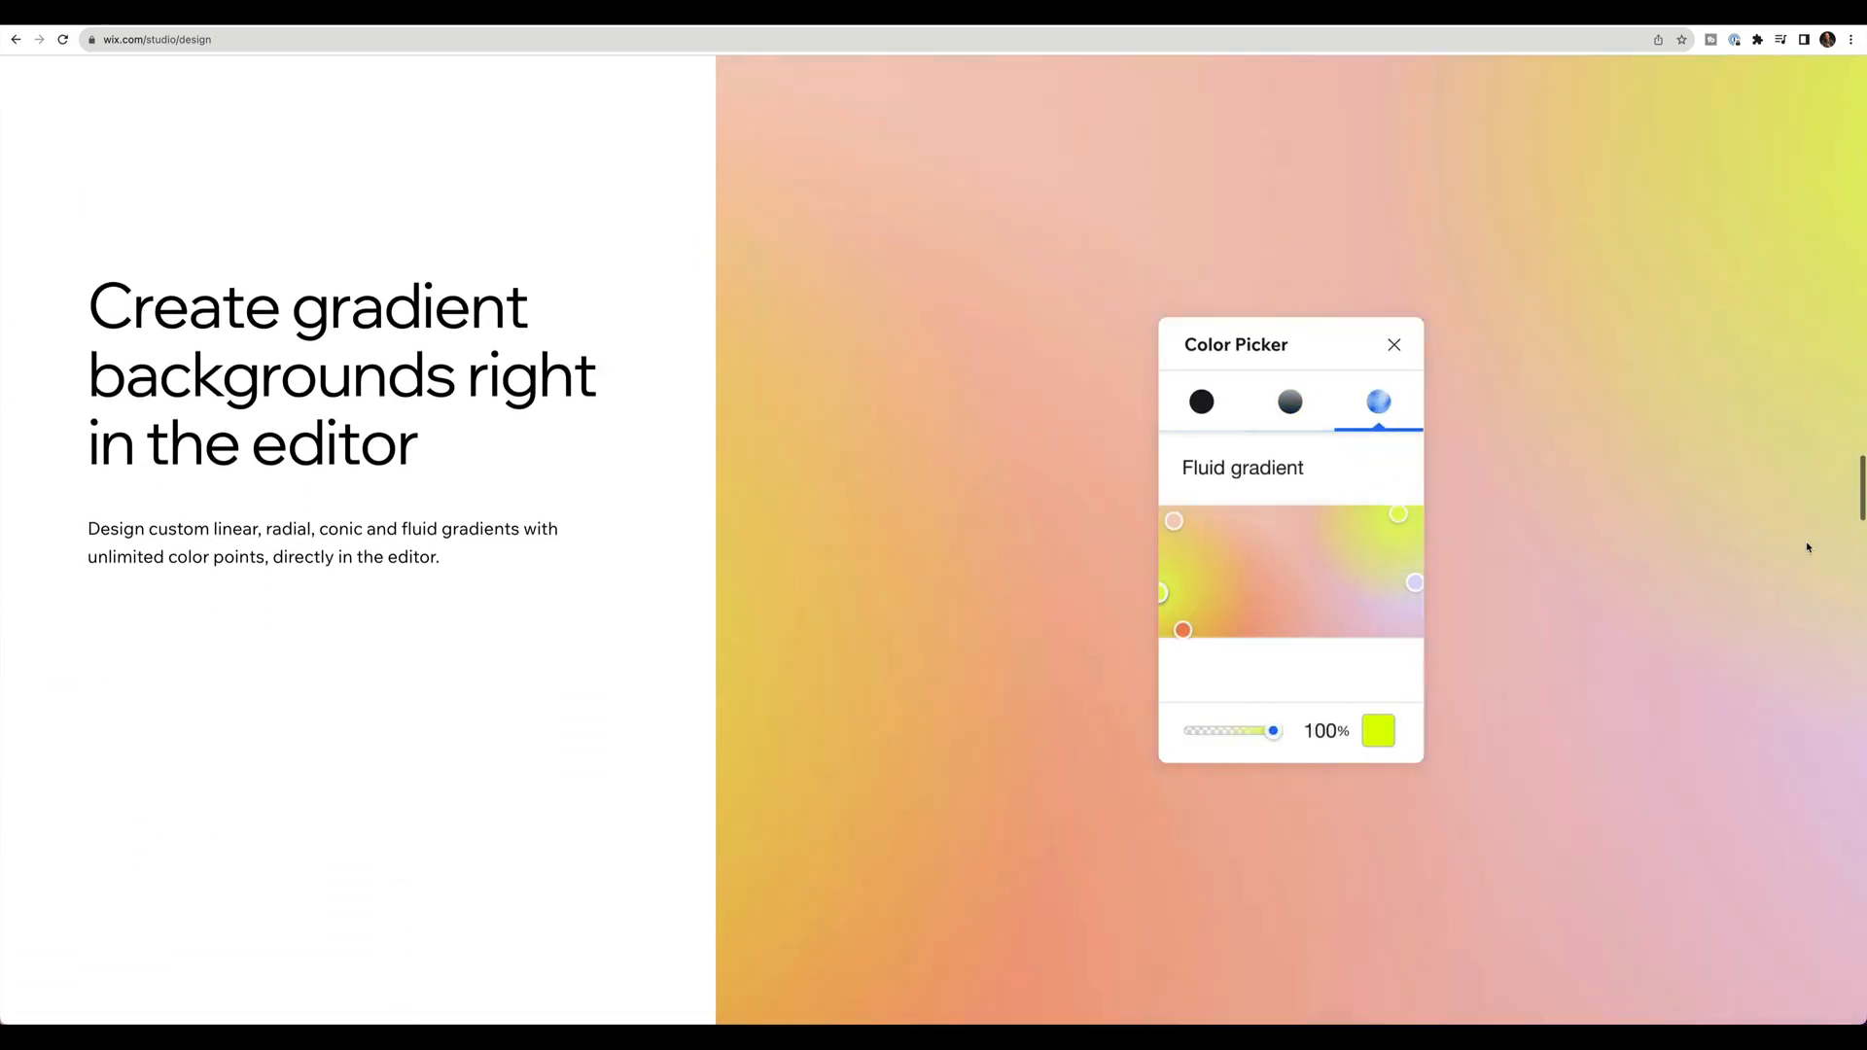
{"action": "scroll", "scroll_direction": "down", "scroll_amount": 3}
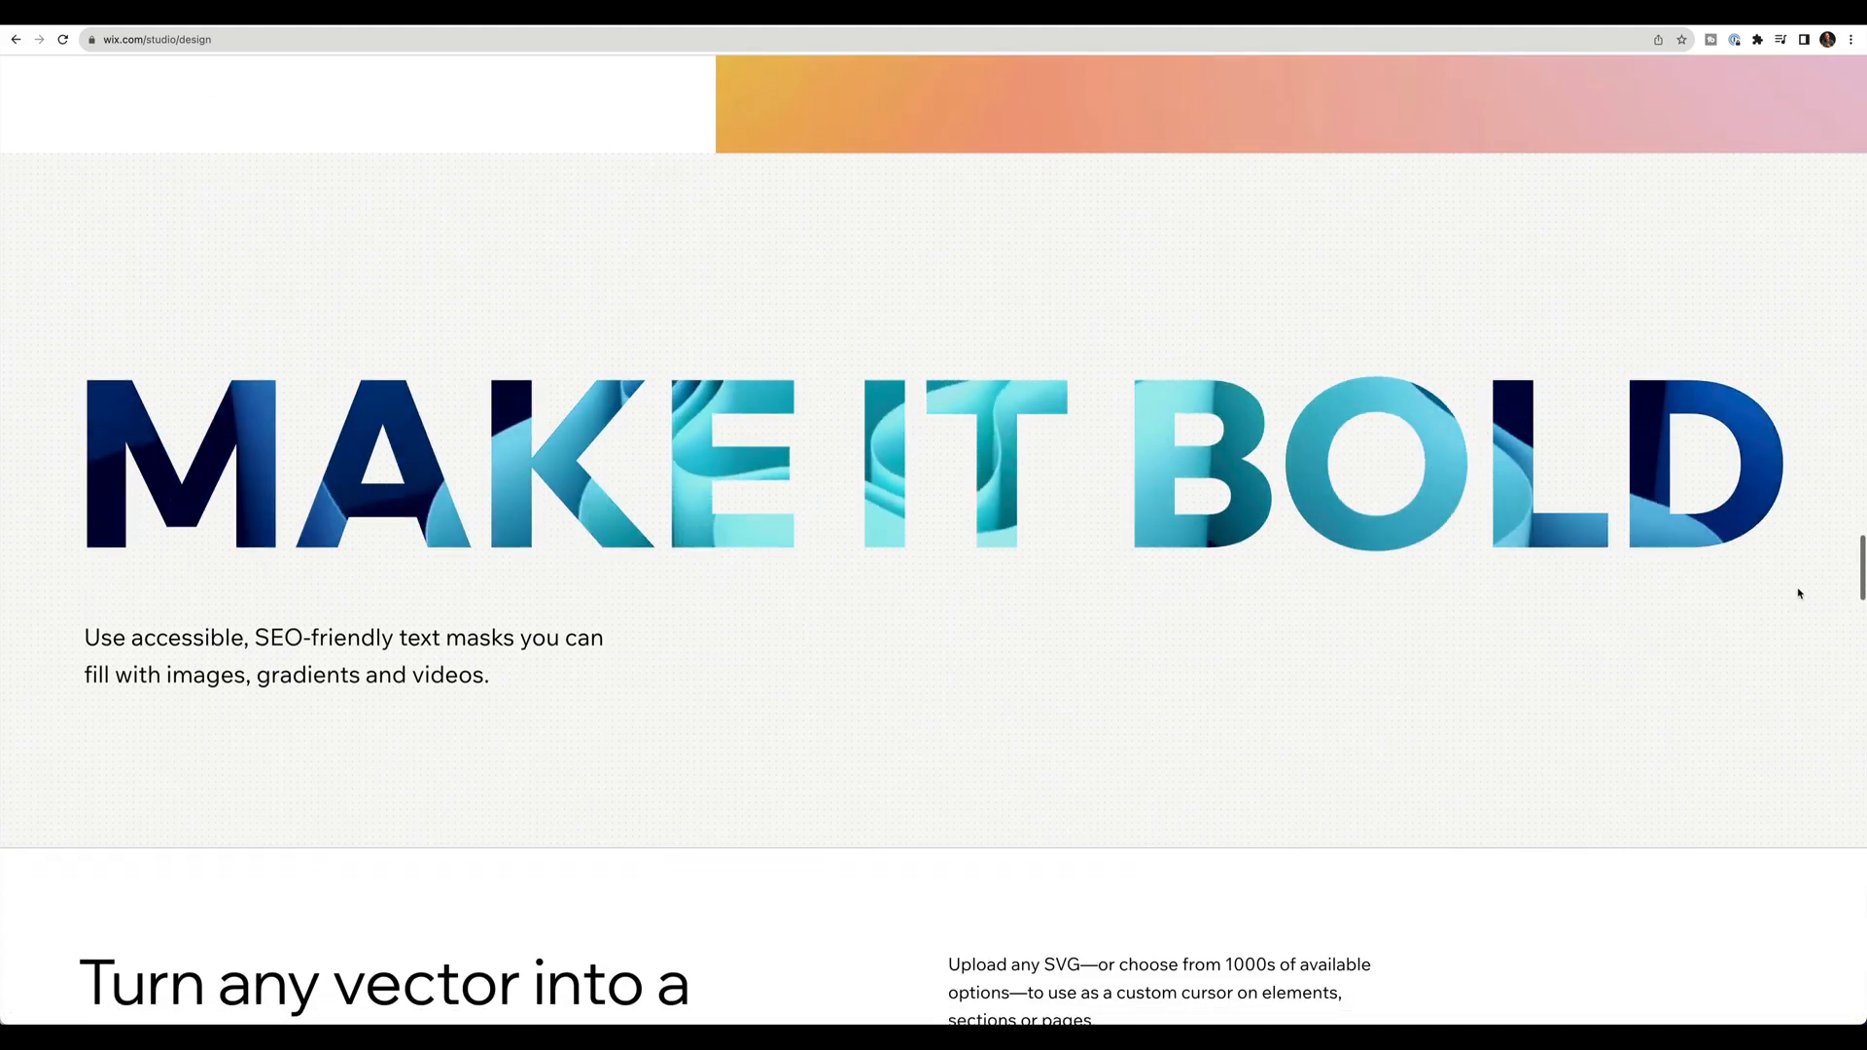
{"action": "scroll", "scroll_direction": "down", "scroll_amount": 3}
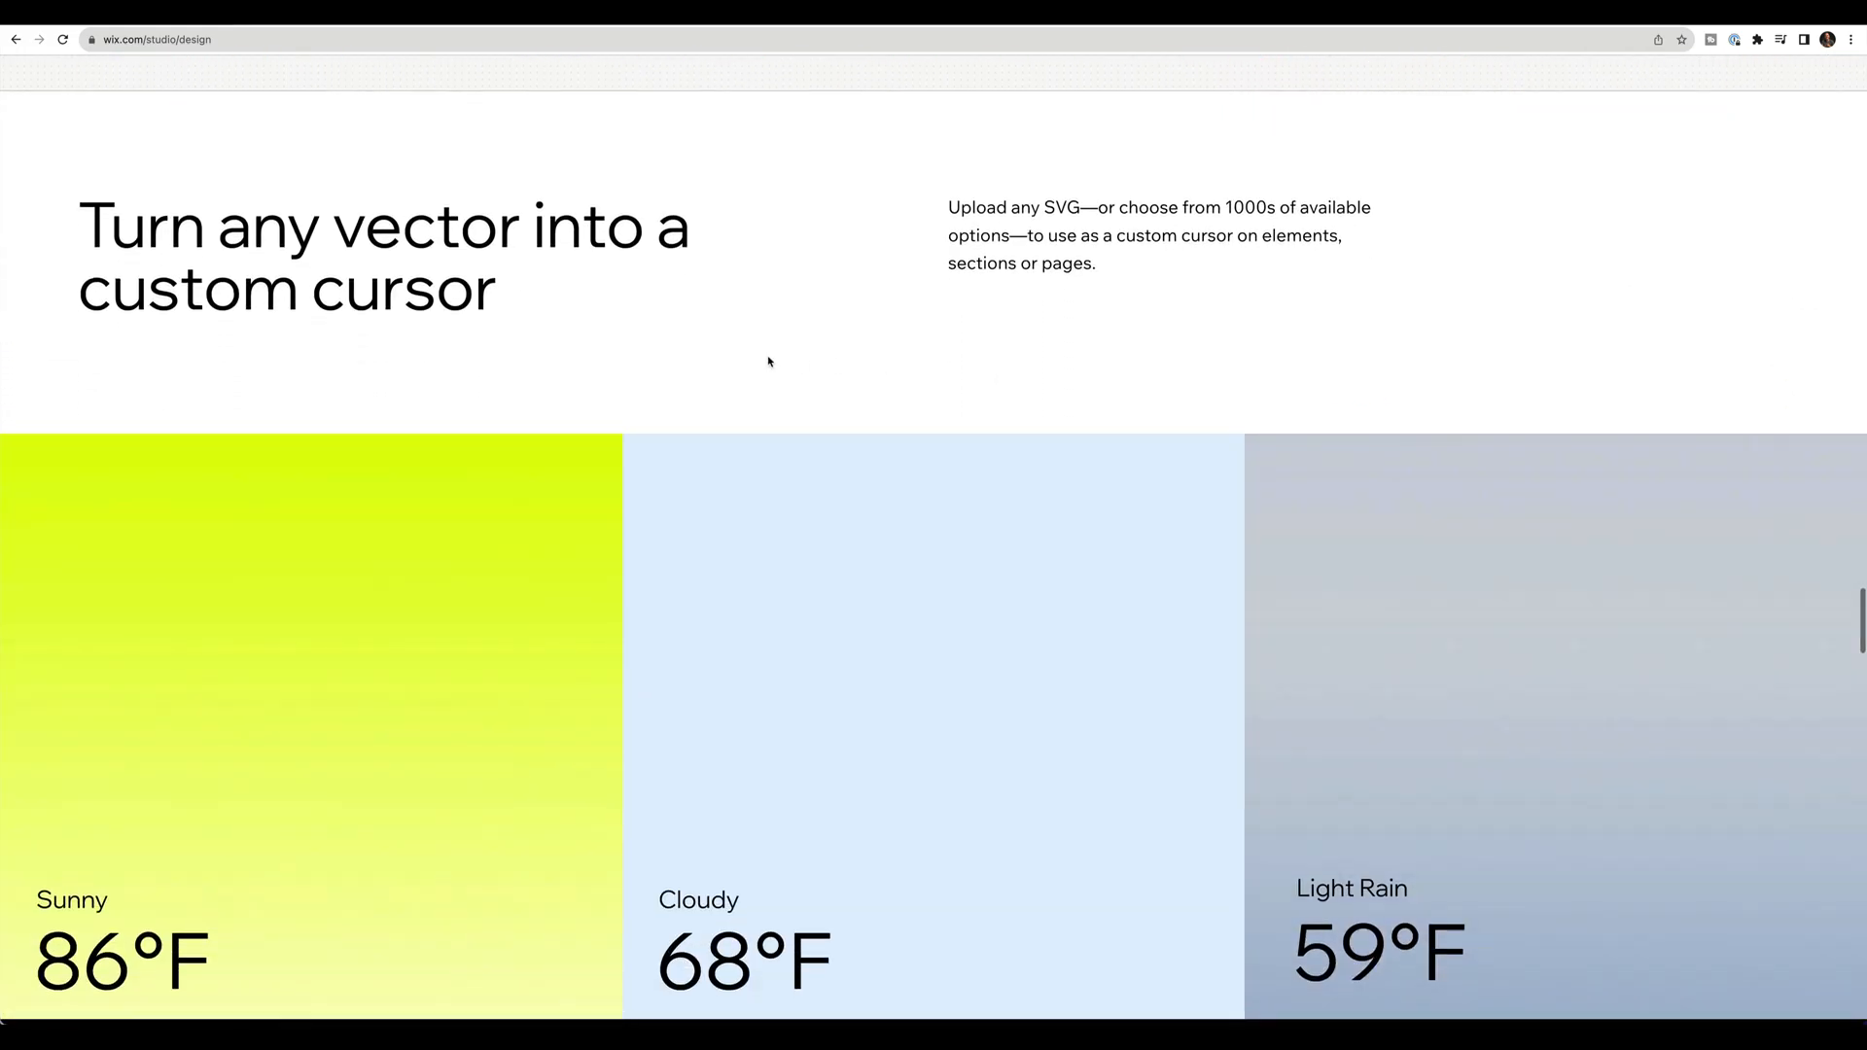
{"action": "scroll", "scroll_direction": "down", "scroll_amount": 3}
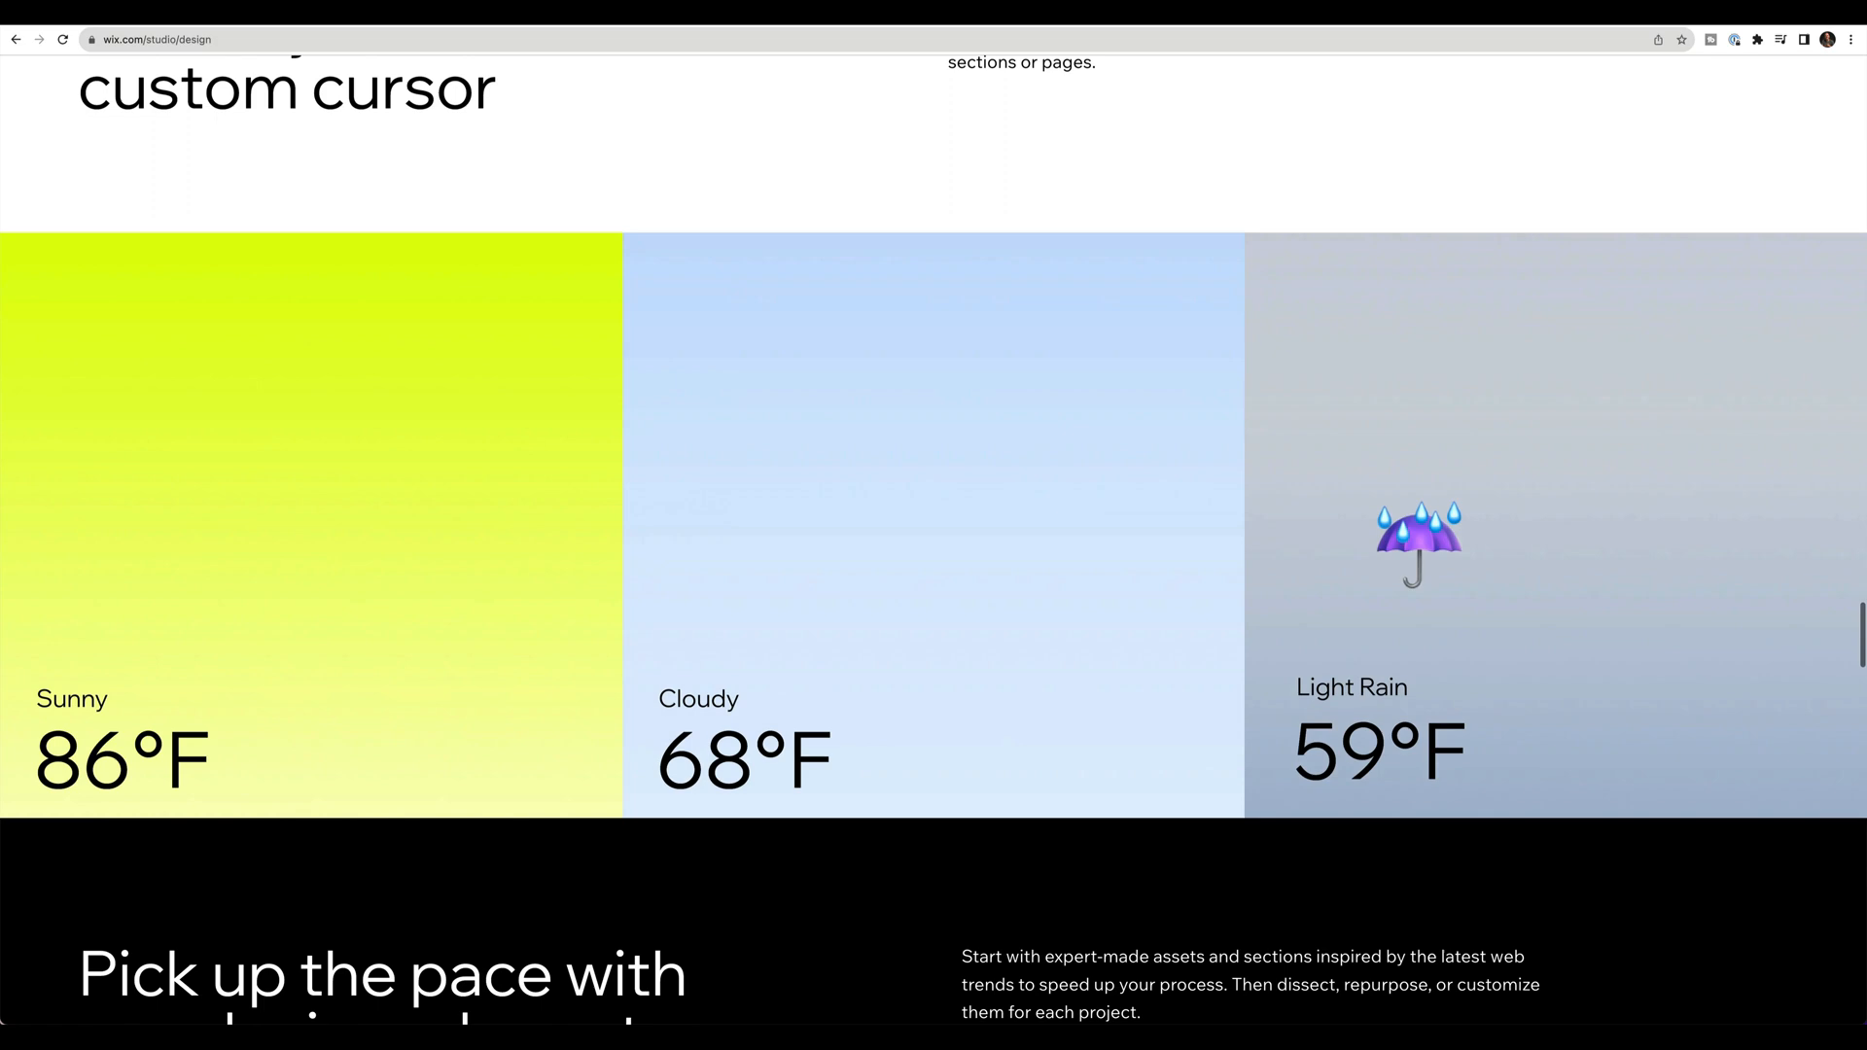
{"action": "scroll", "scroll_direction": "down", "scroll_amount": 3}
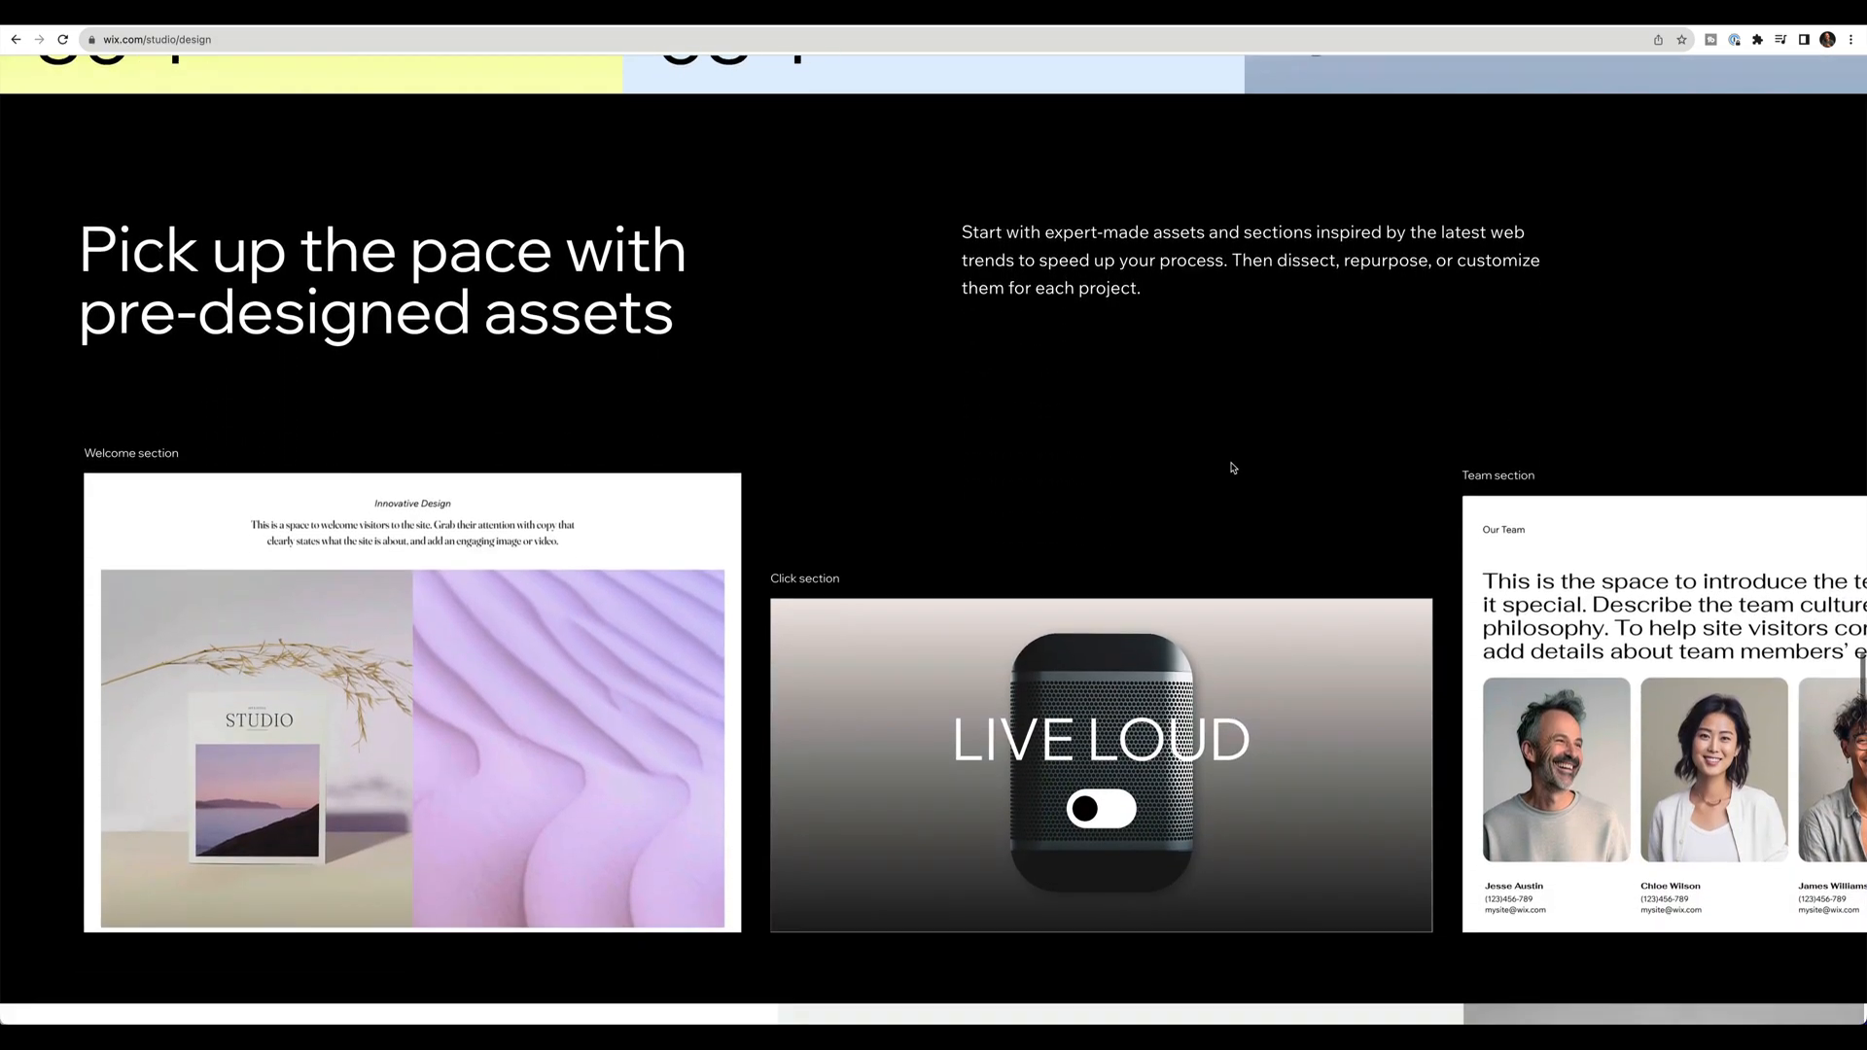
{"action": "scroll", "scroll_direction": "down", "scroll_amount": 3}
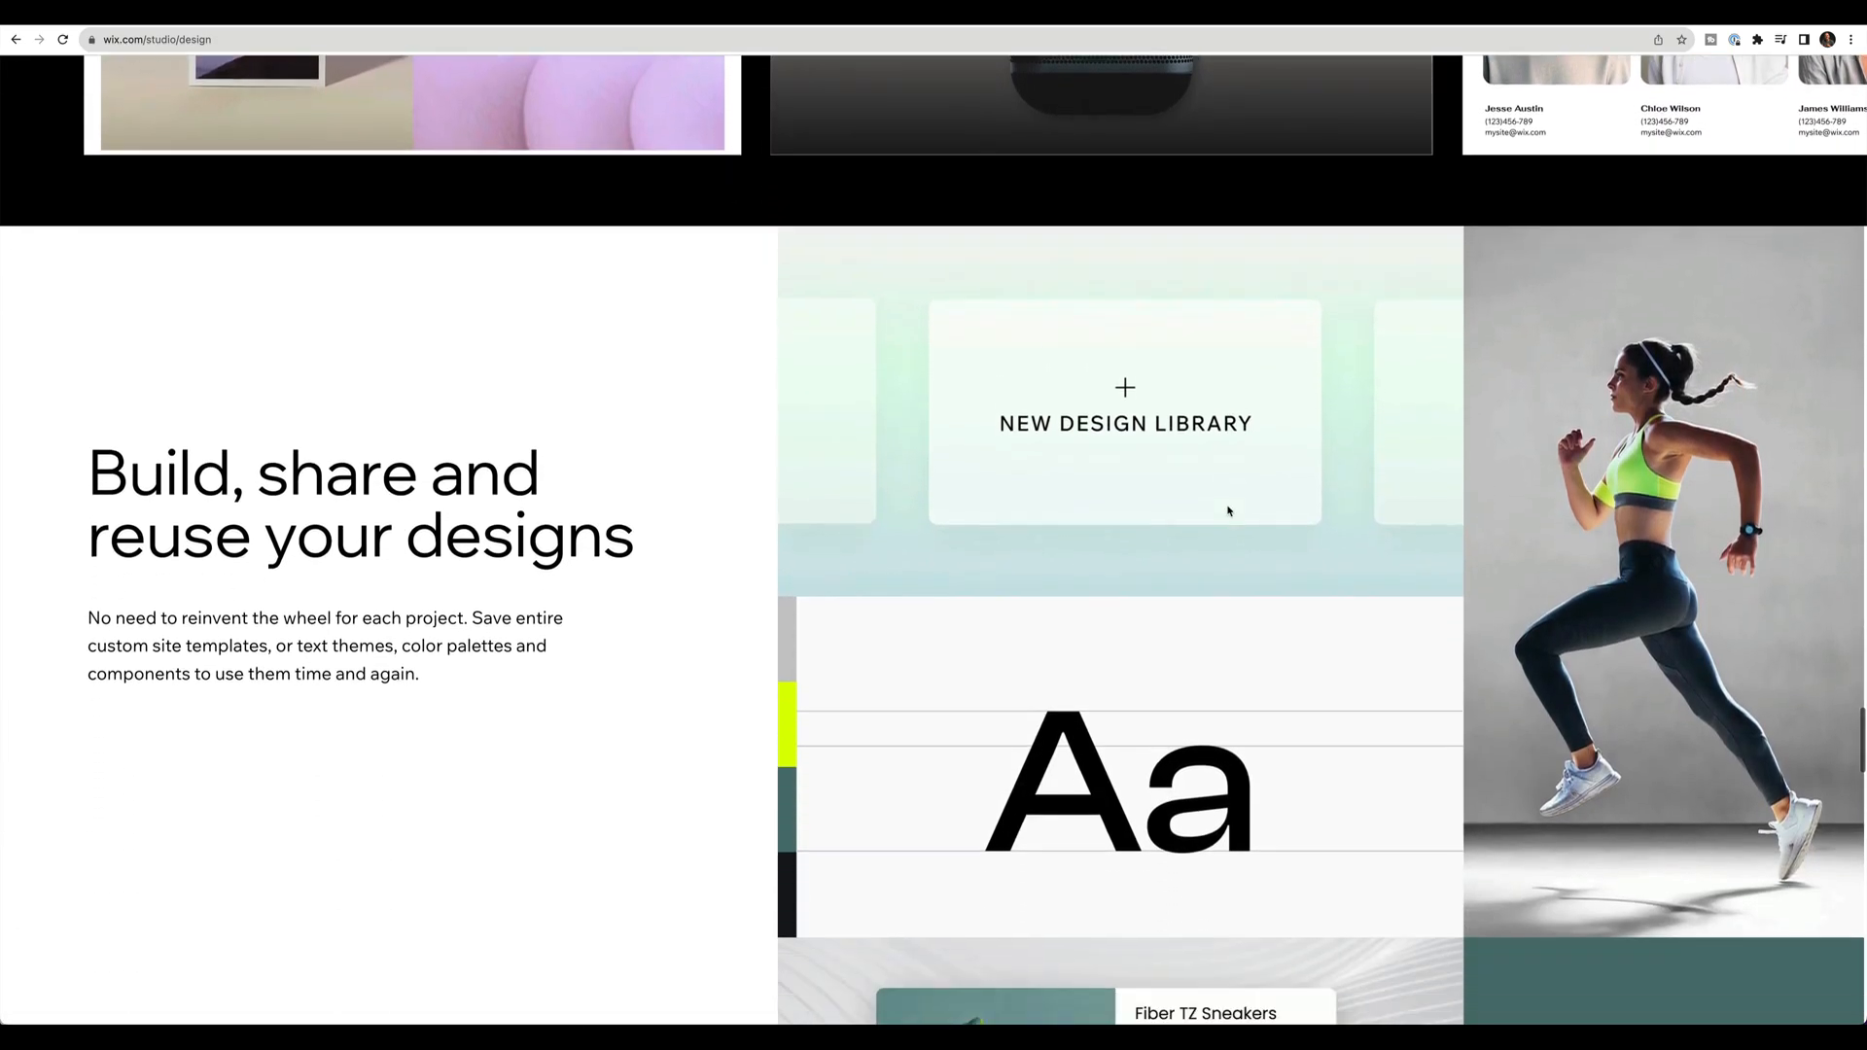
{"action": "scroll", "scroll_direction": "down", "scroll_amount": 3}
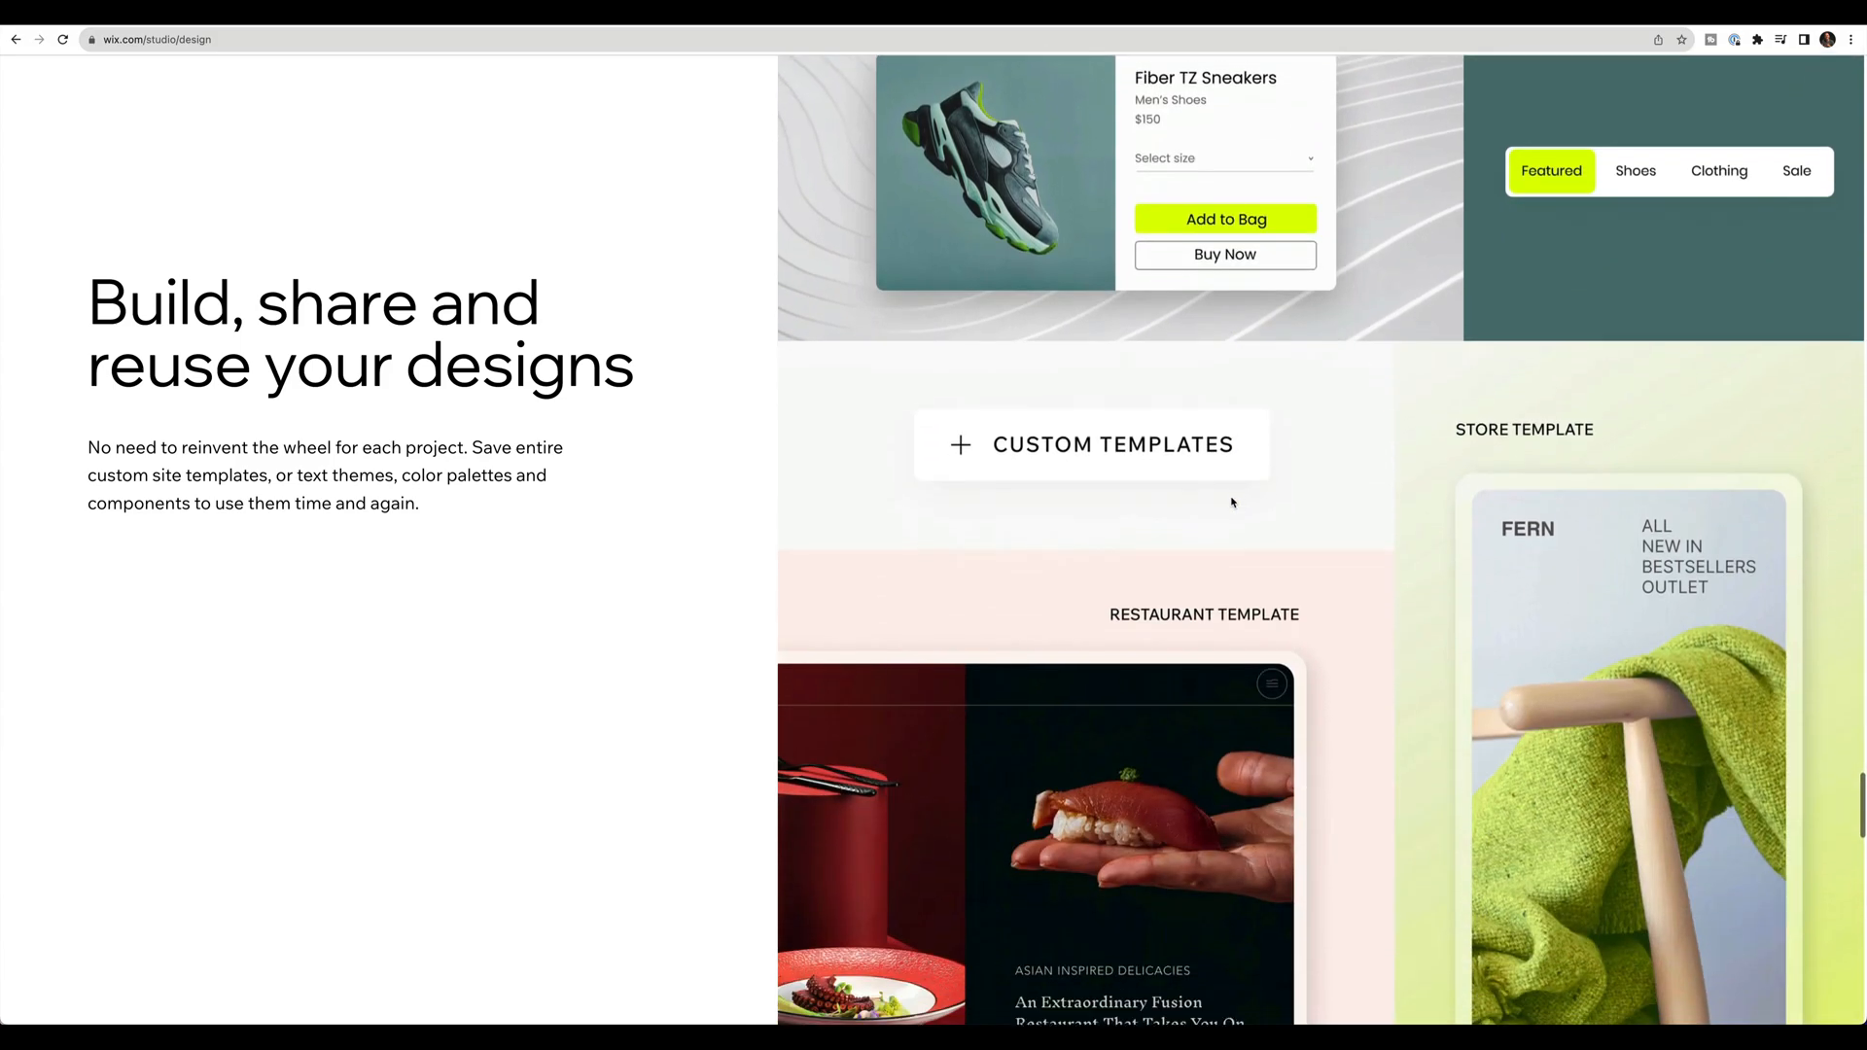
{"action": "scroll", "scroll_direction": "down", "scroll_amount": 3}
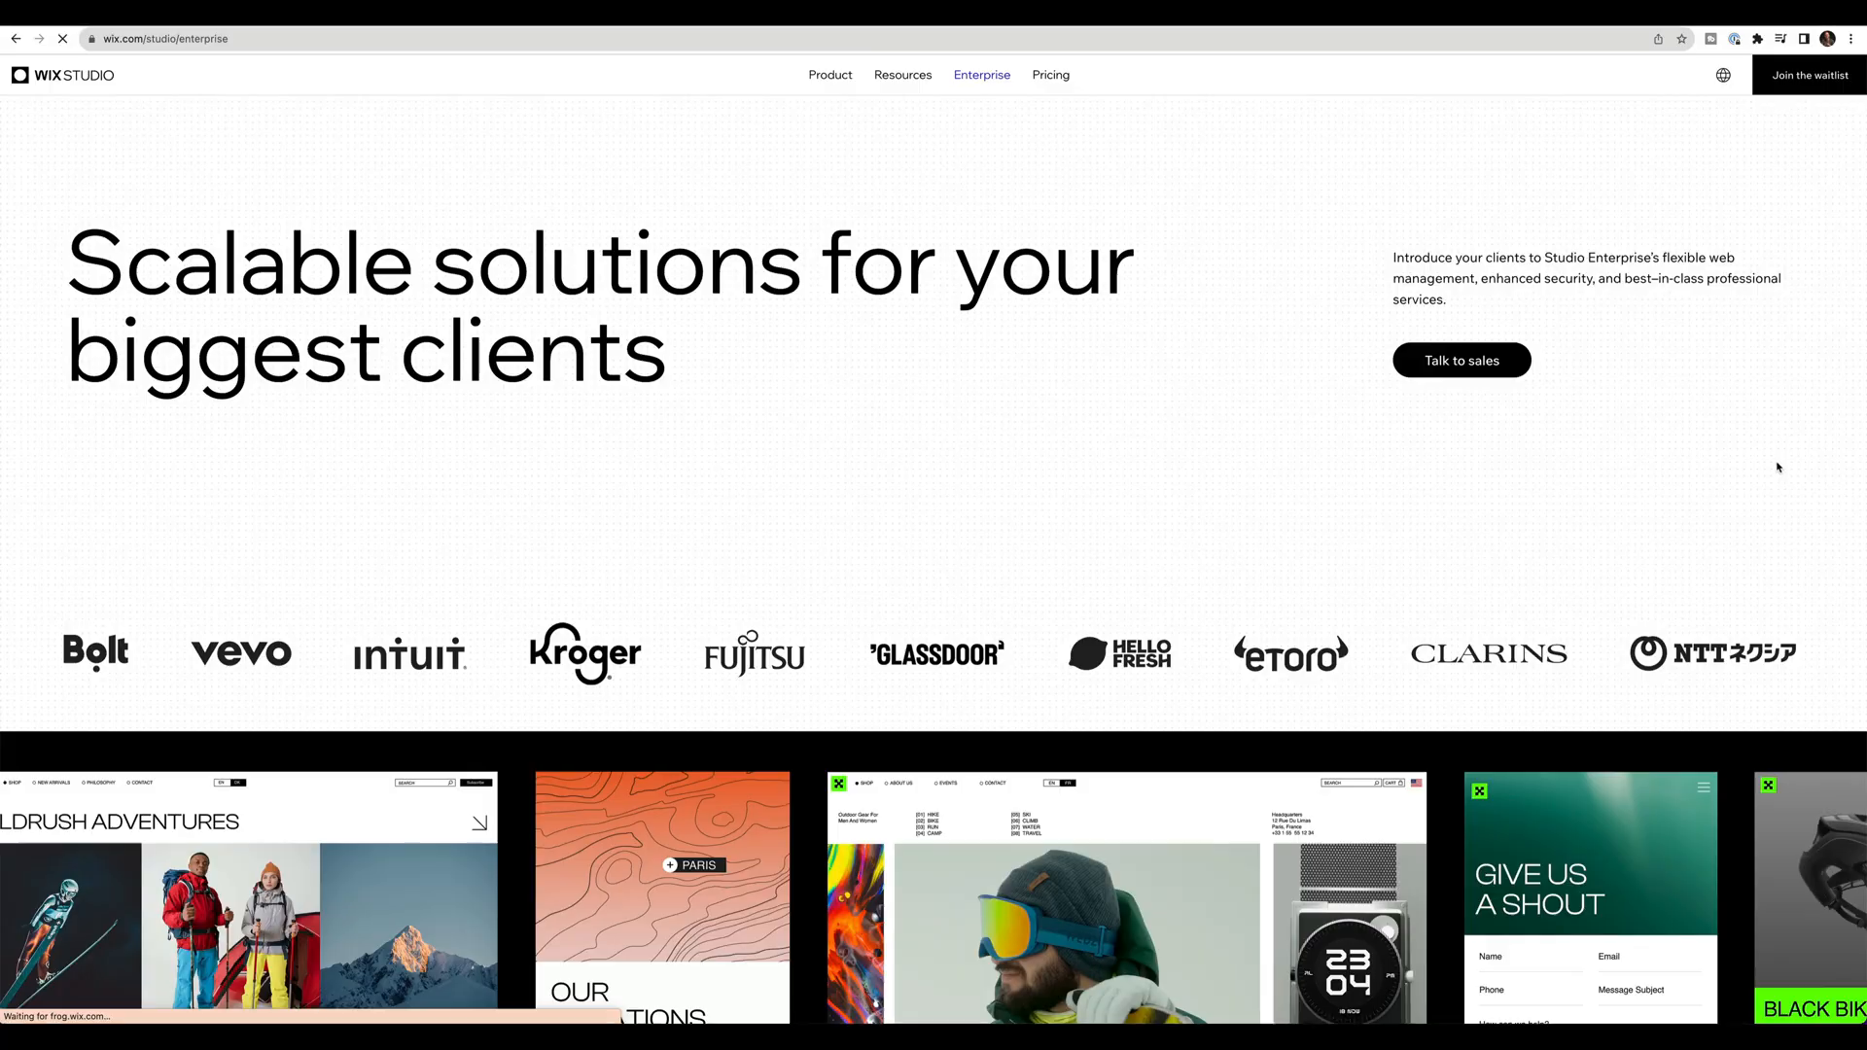
Step: Scroll the Enterprise page past 'Ready for' to the branded toolkits and infrastructure cards
{"action": "scroll", "scroll_direction": "down", "scroll_amount": 3}
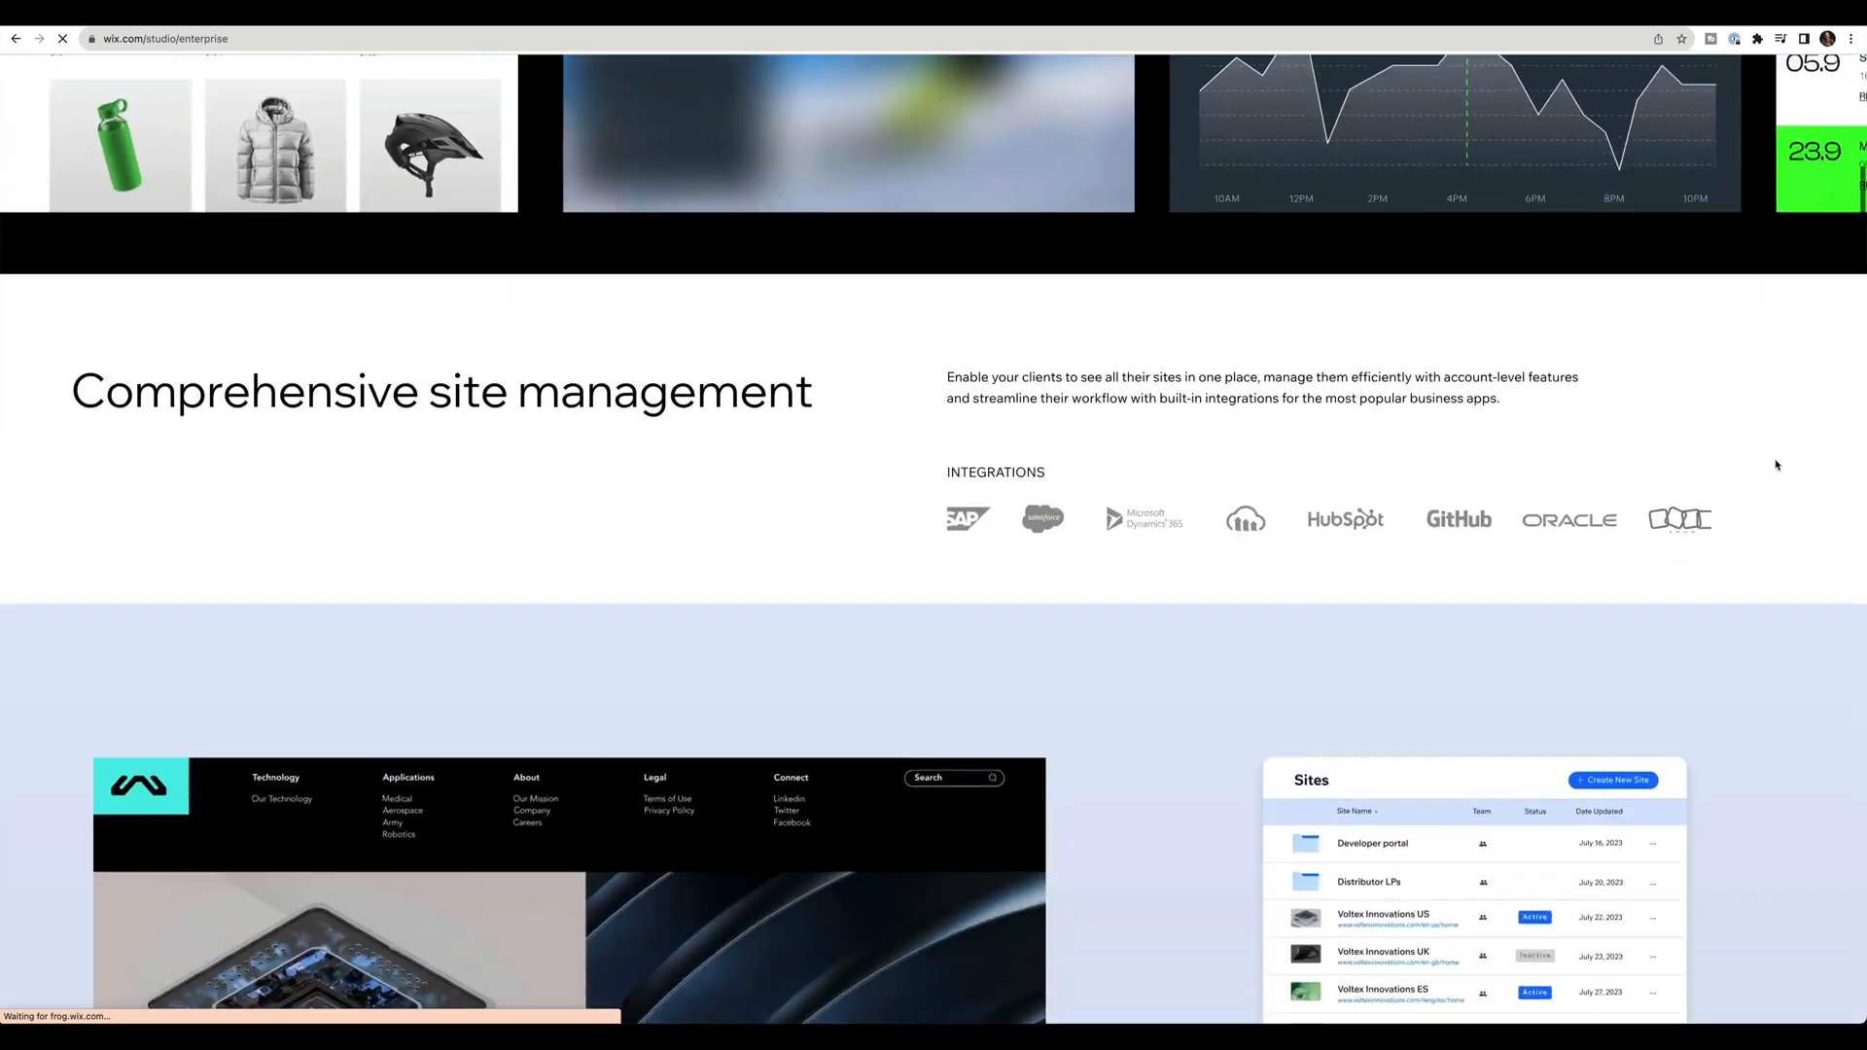
{"action": "scroll", "scroll_direction": "down", "scroll_amount": 3}
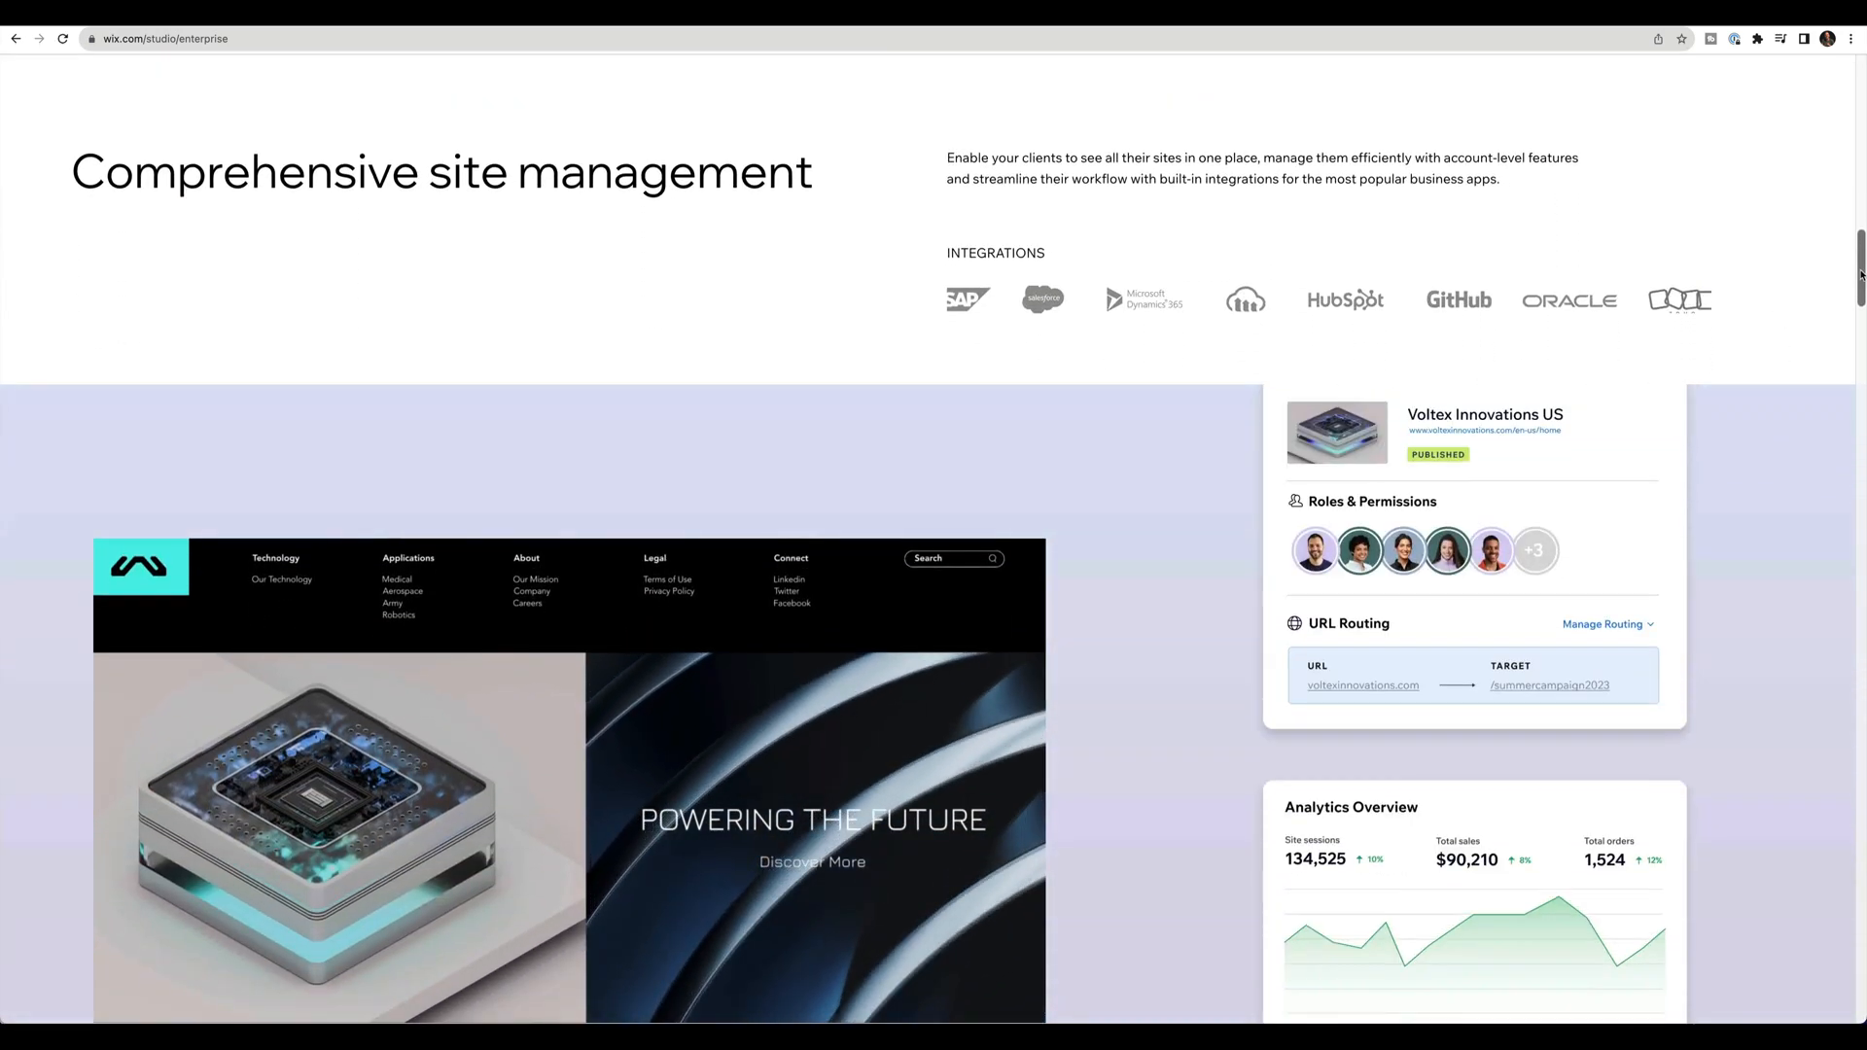
{"action": "scroll", "scroll_direction": "down", "scroll_amount": 3}
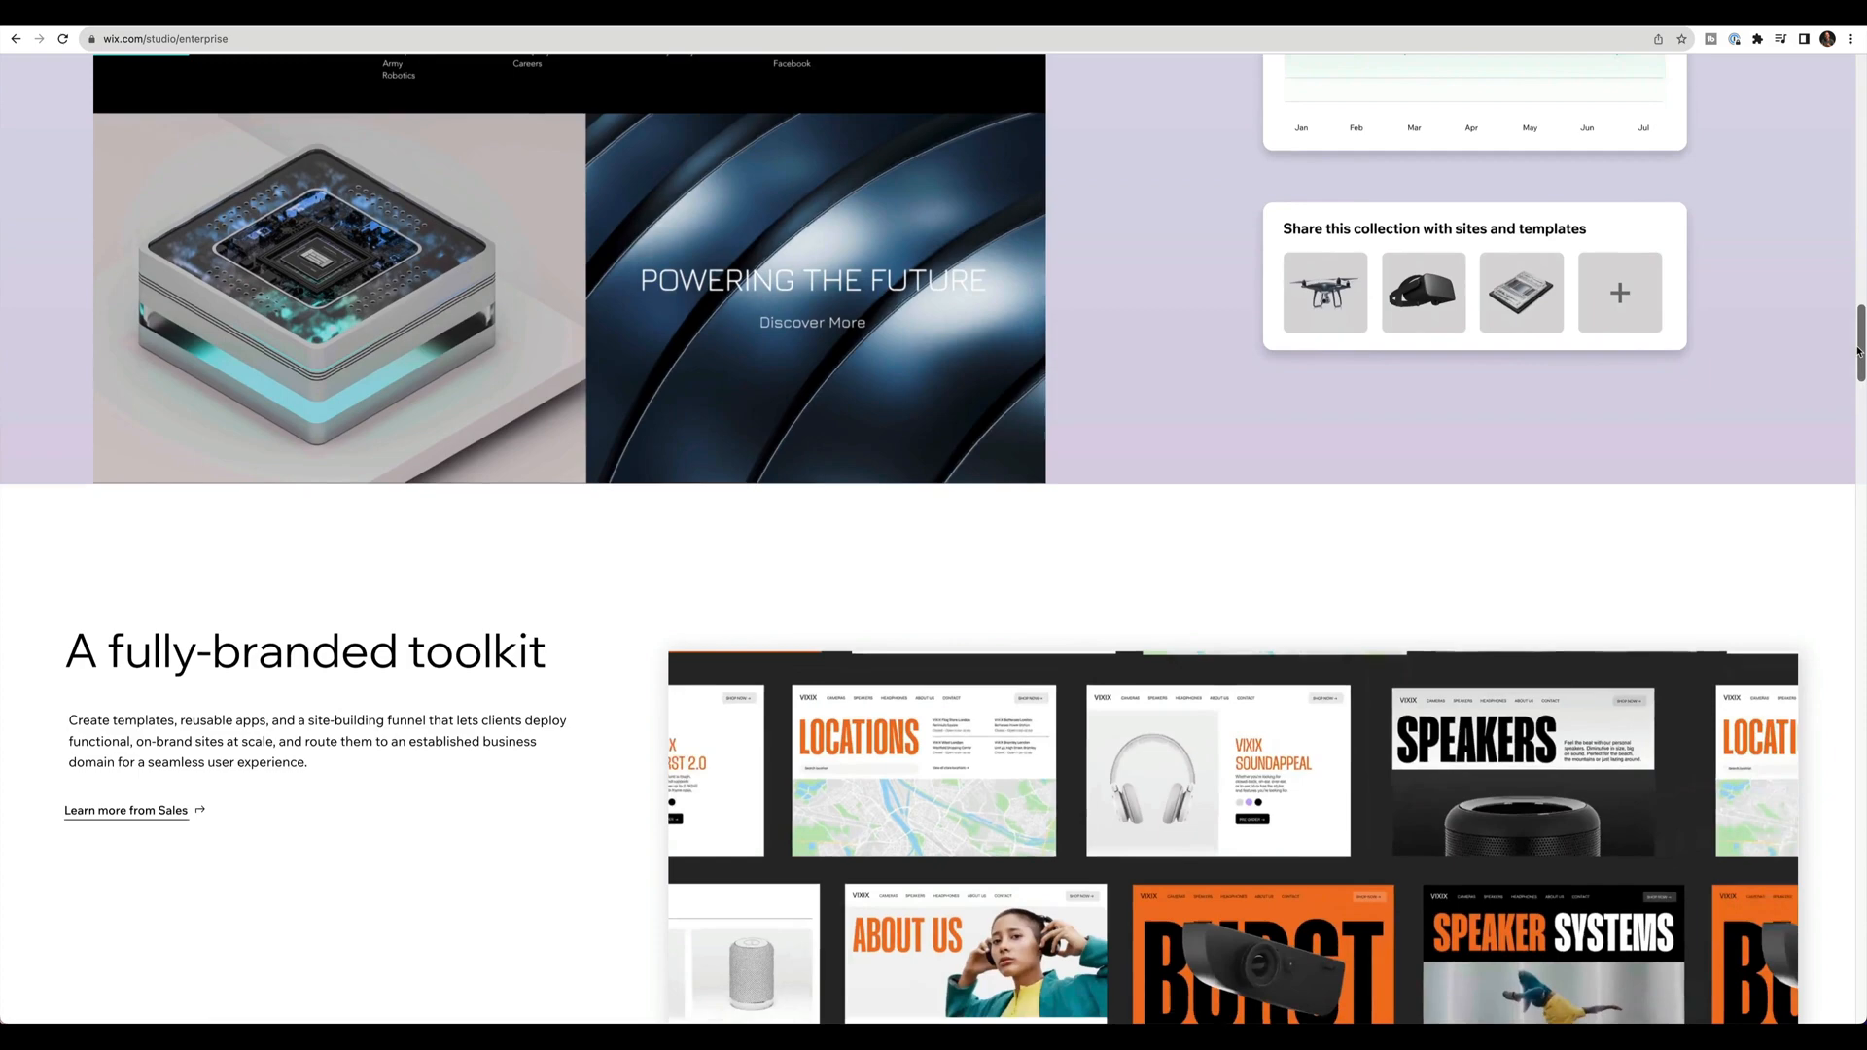
{"action": "scroll", "scroll_direction": "down", "scroll_amount": 3}
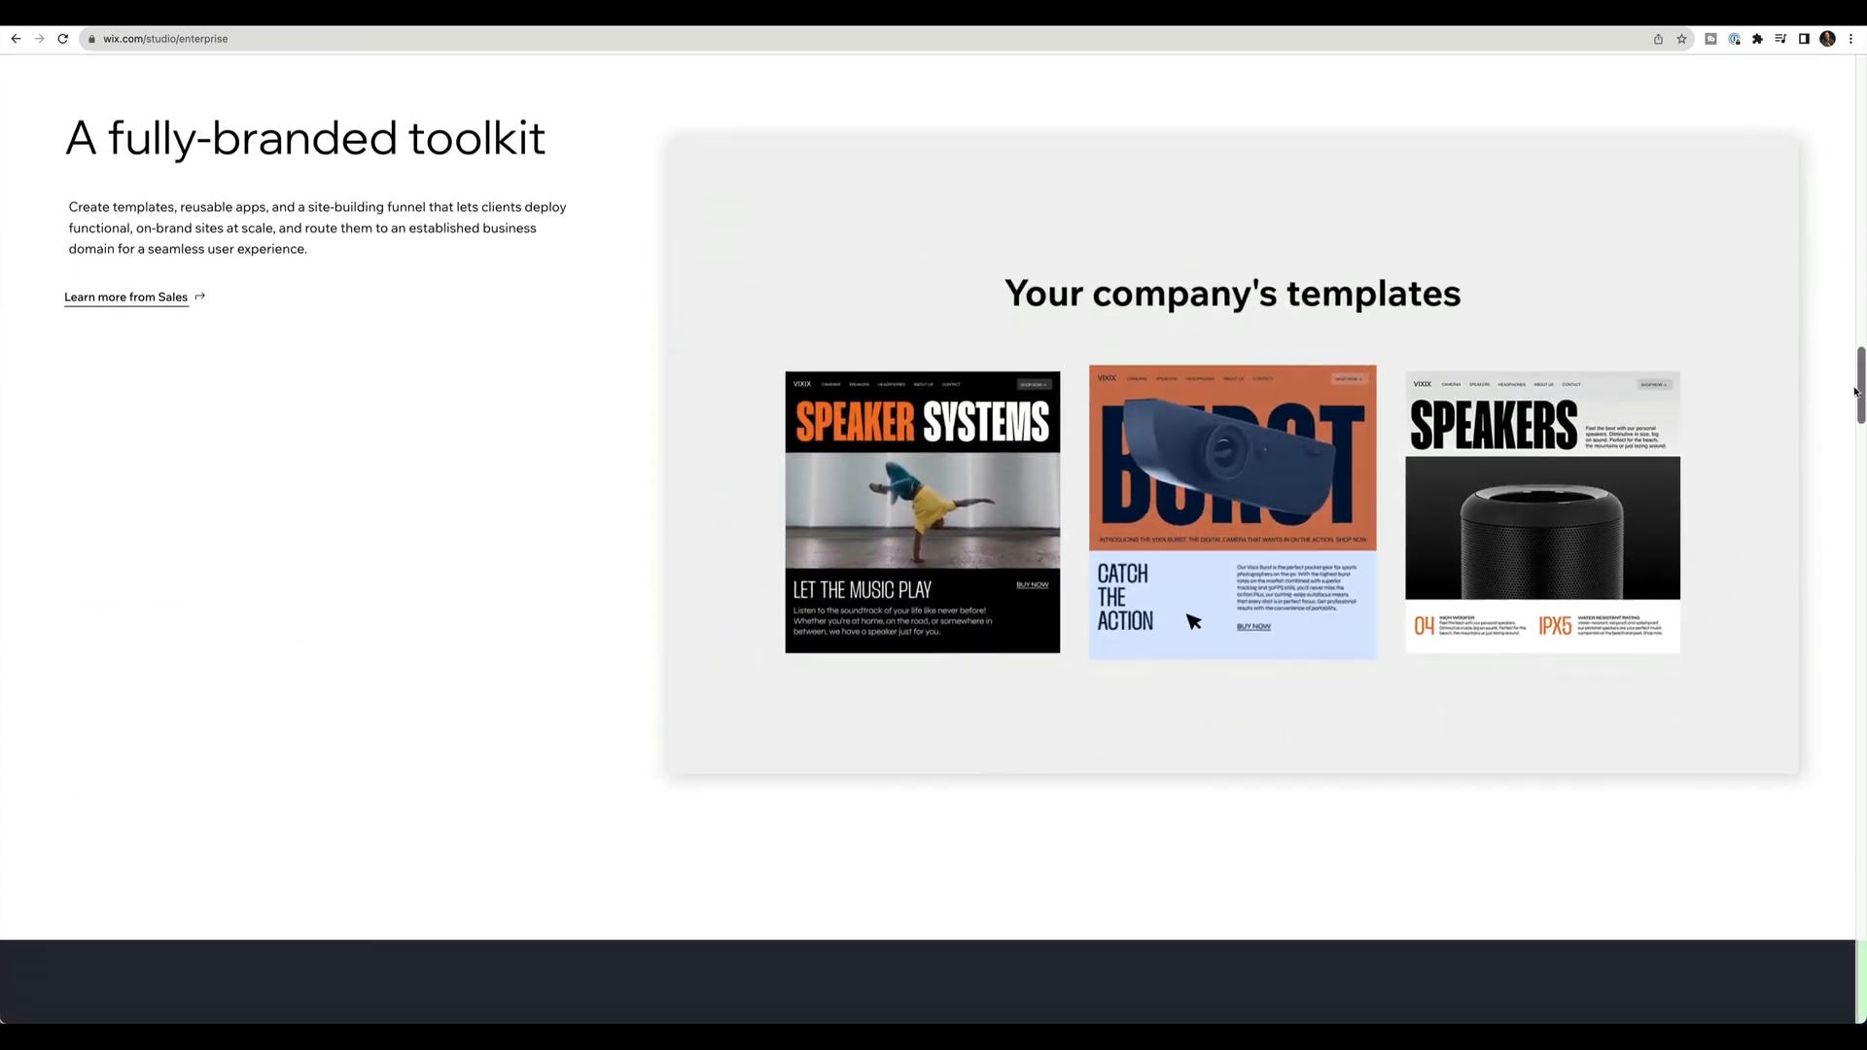
{"action": "scroll", "scroll_direction": "down", "scroll_amount": 3}
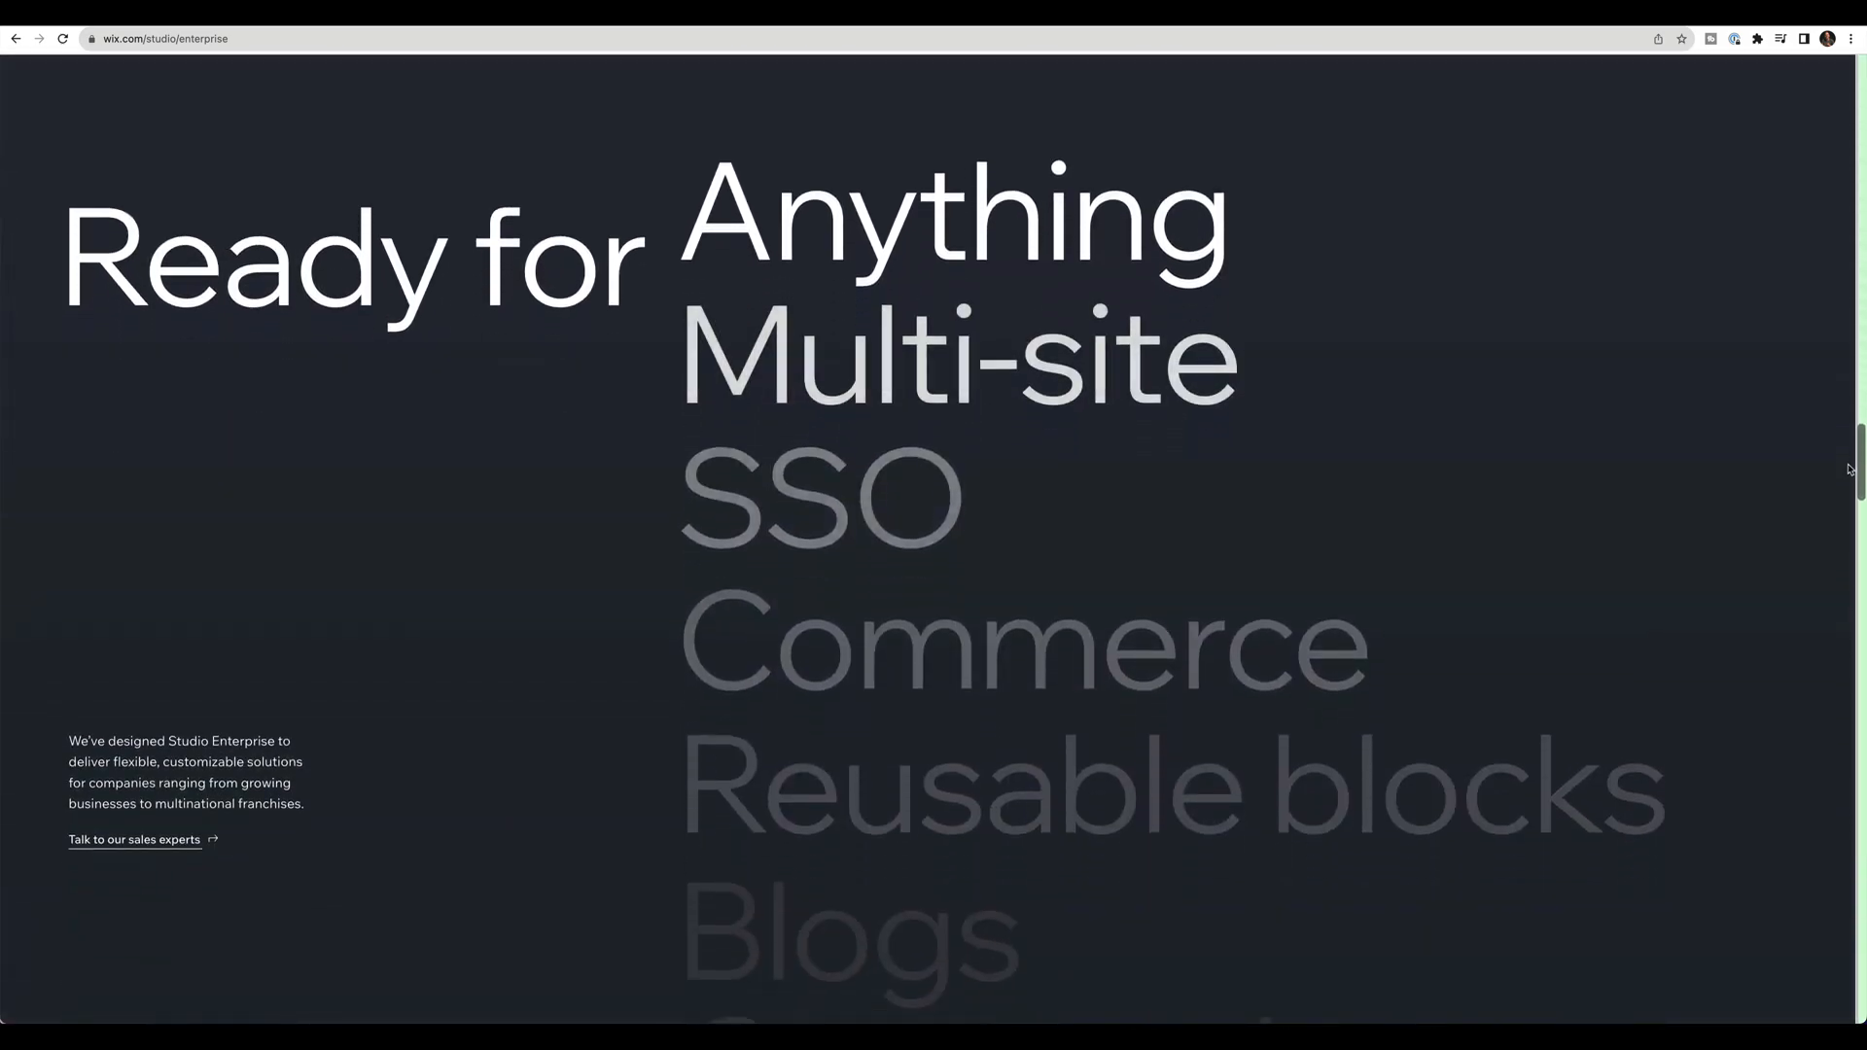
Step: Continue down to the Vevo client testimonial and the client-workflows dashboard section
{"action": "scroll", "scroll_direction": "down", "scroll_amount": 3}
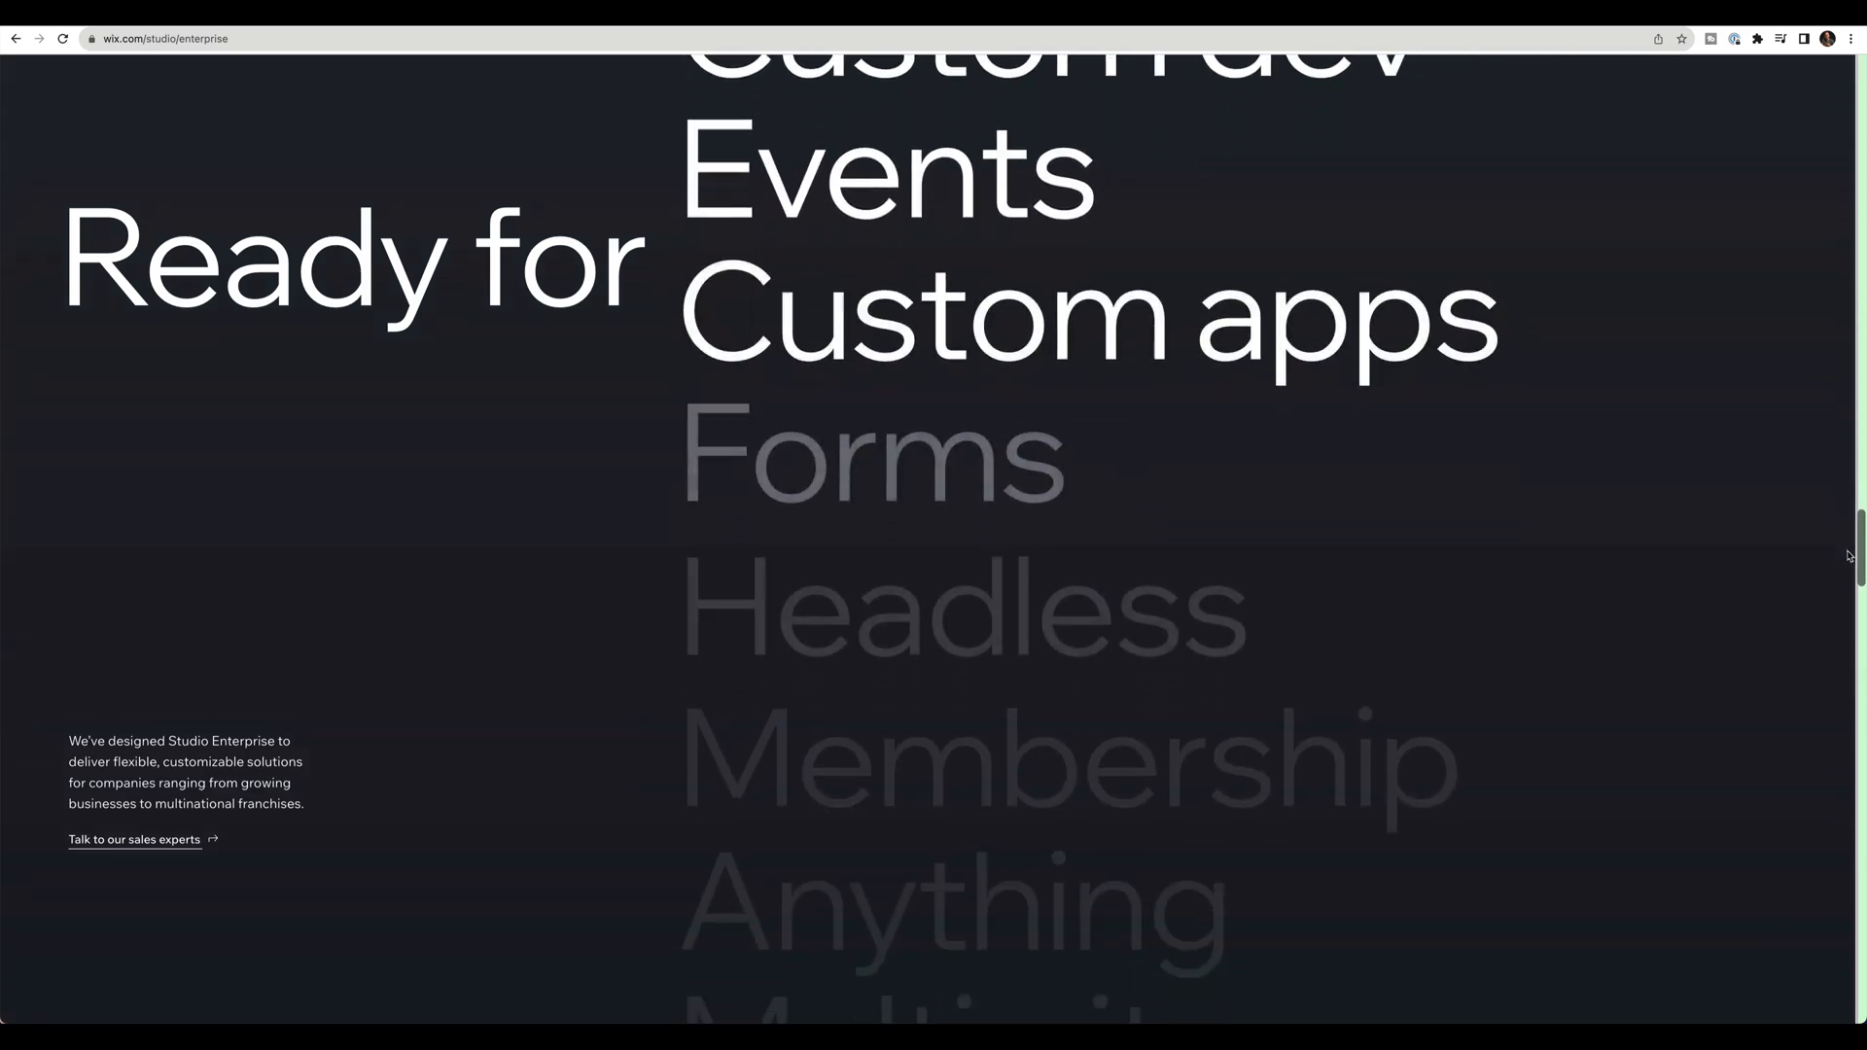
{"action": "scroll", "scroll_direction": "down", "scroll_amount": 3}
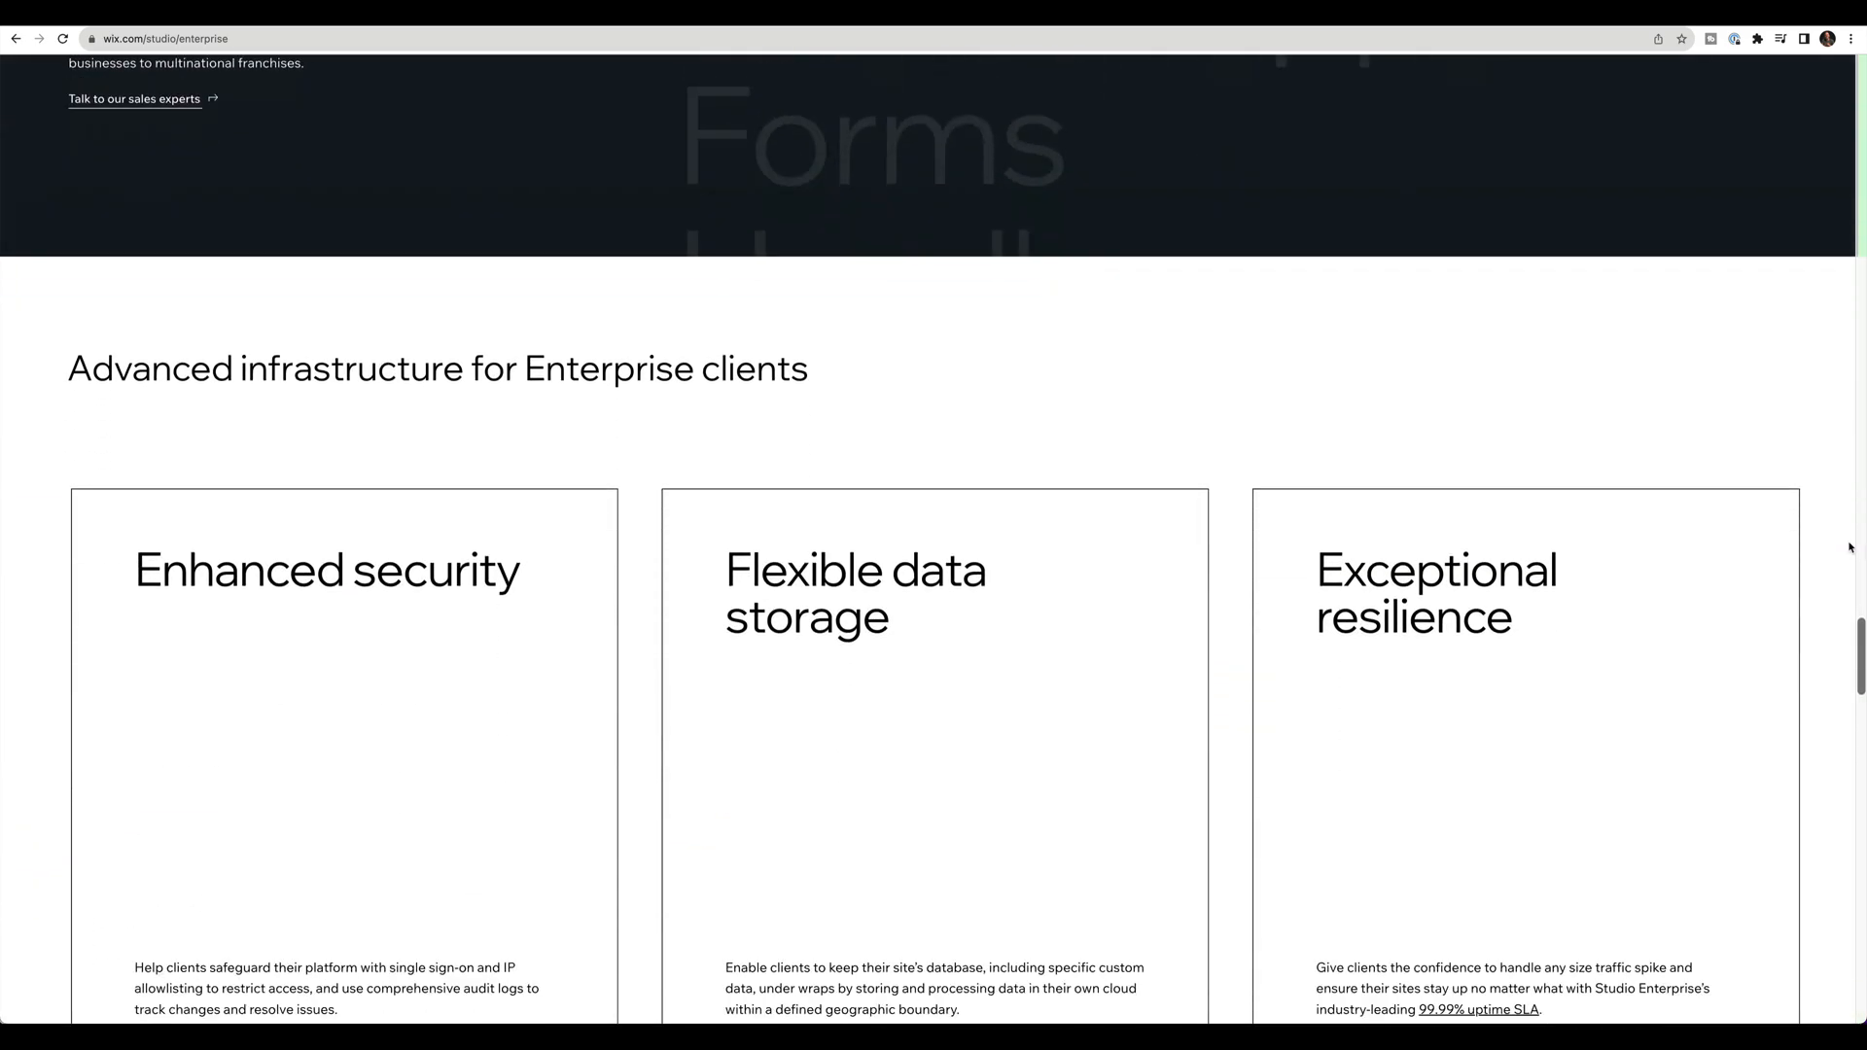
{"action": "scroll", "scroll_direction": "down", "scroll_amount": 3}
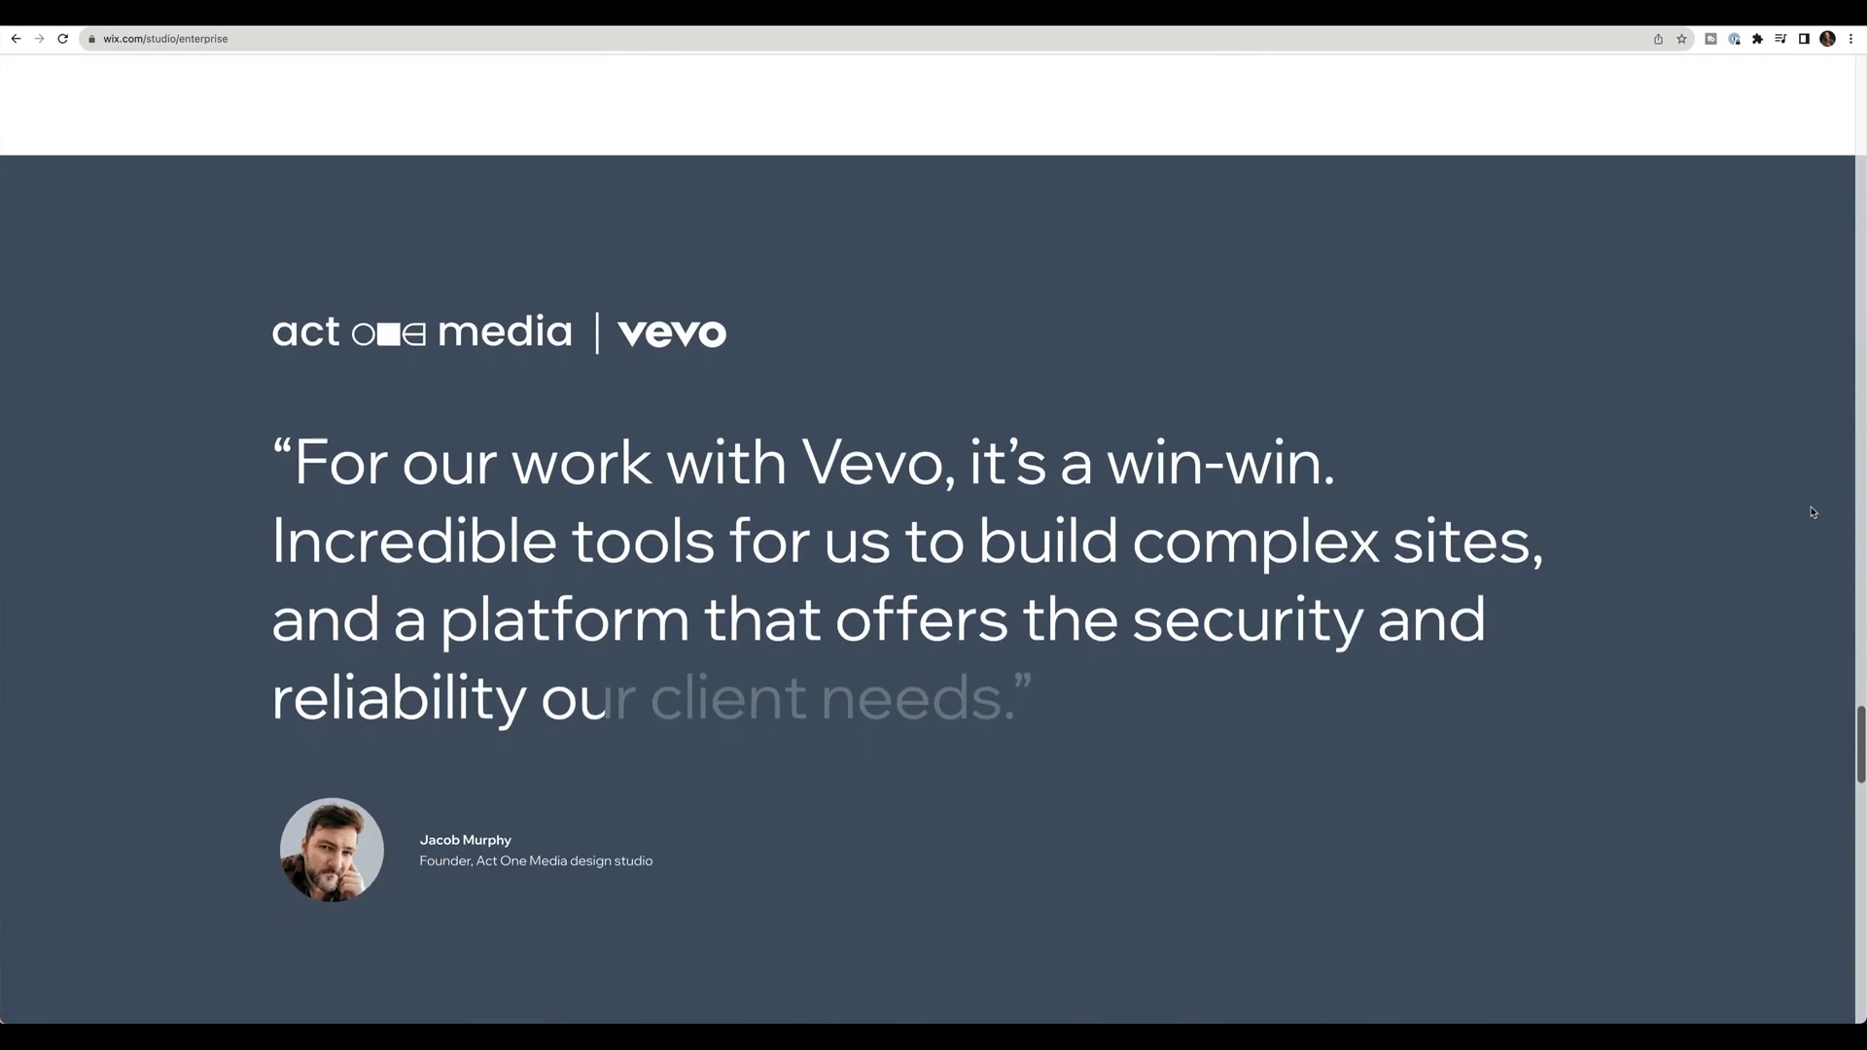
{"action": "scroll", "scroll_direction": "down", "scroll_amount": 3}
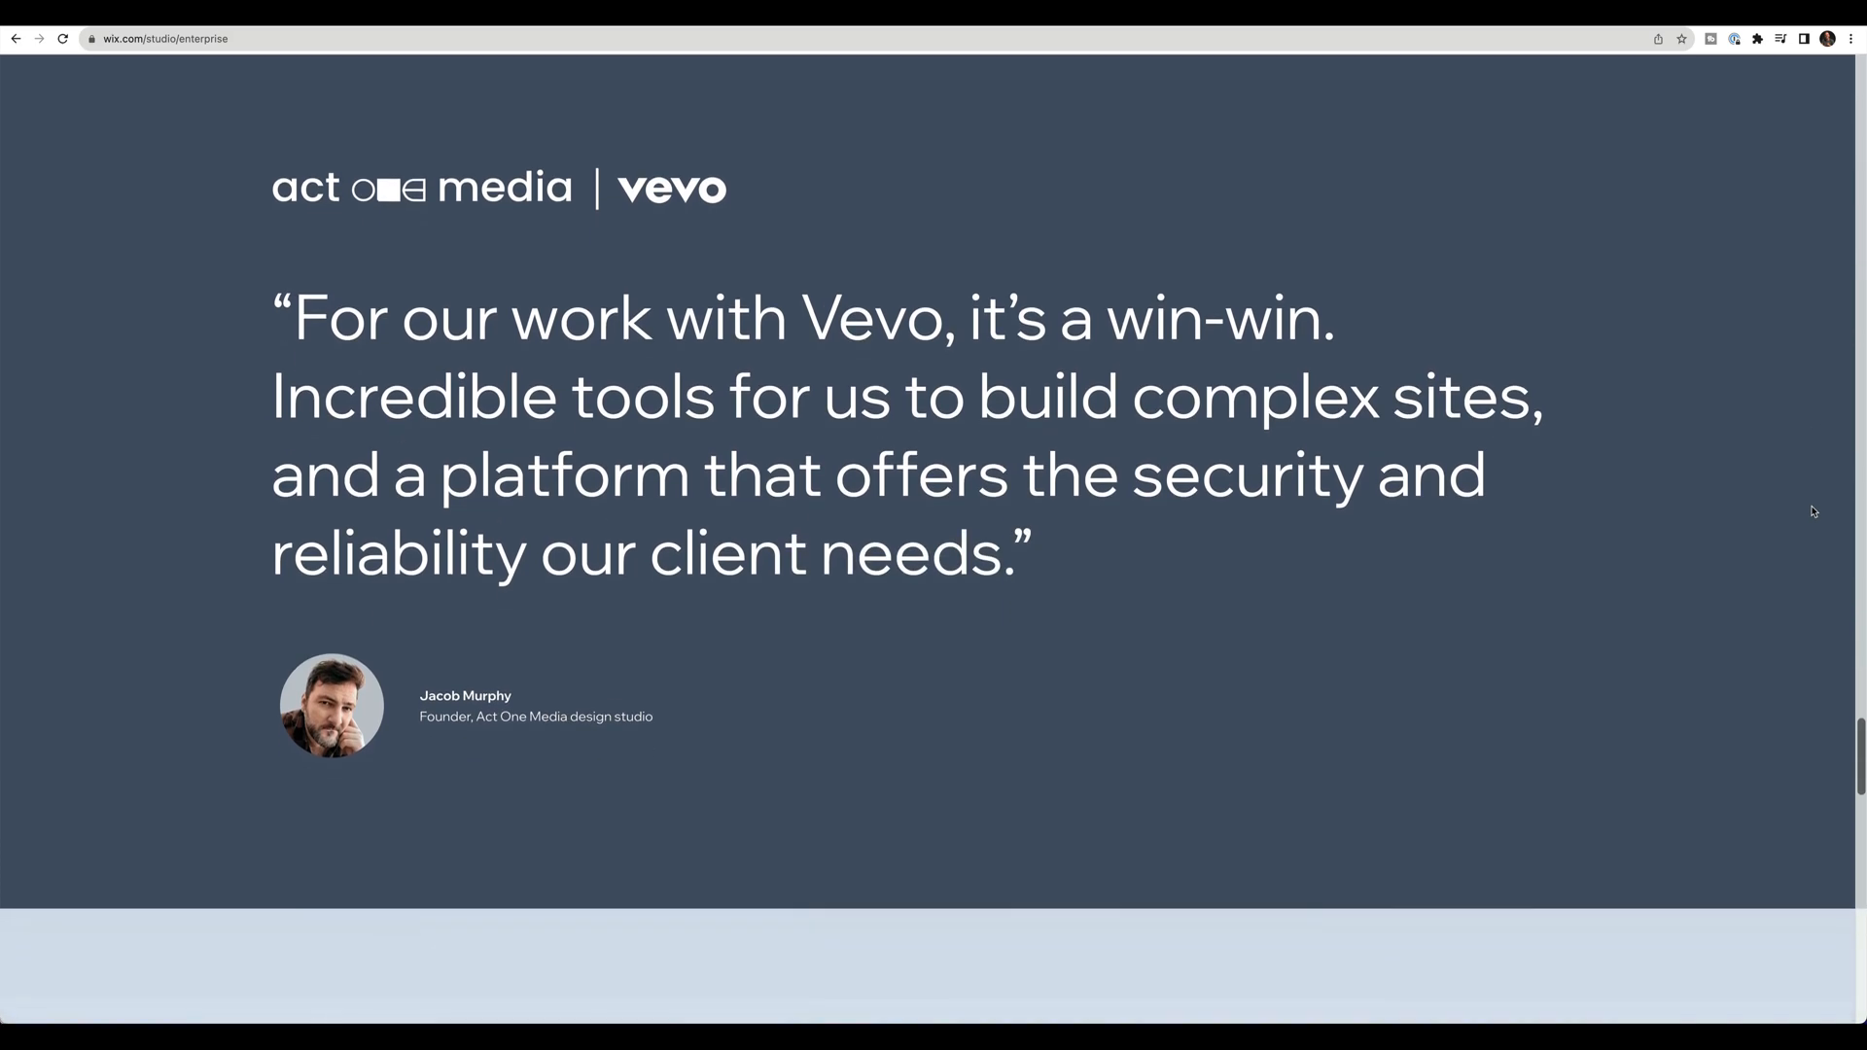
{"action": "scroll", "scroll_direction": "down", "scroll_amount": 3}
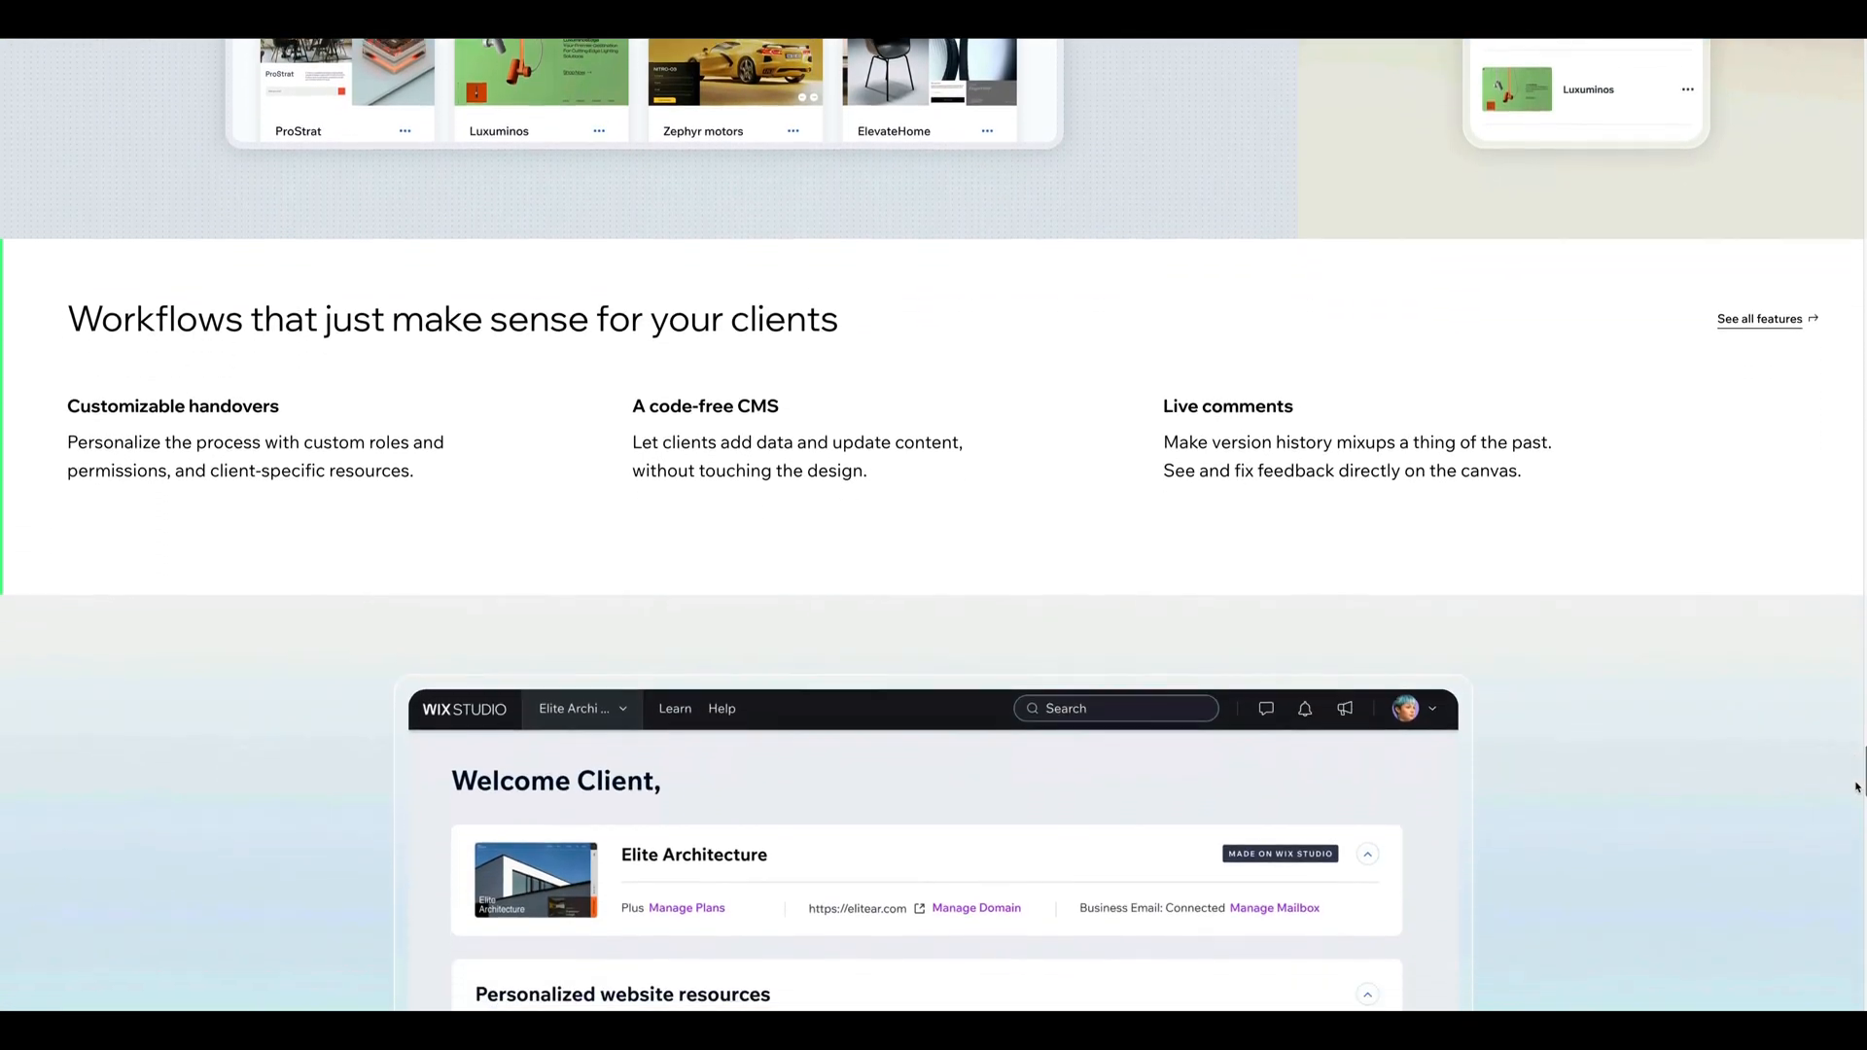
Step: Scroll to 'Workflows that just make sense for your clients' and the client dashboard preview
{"action": "scroll", "scroll_direction": "down", "scroll_amount": 3}
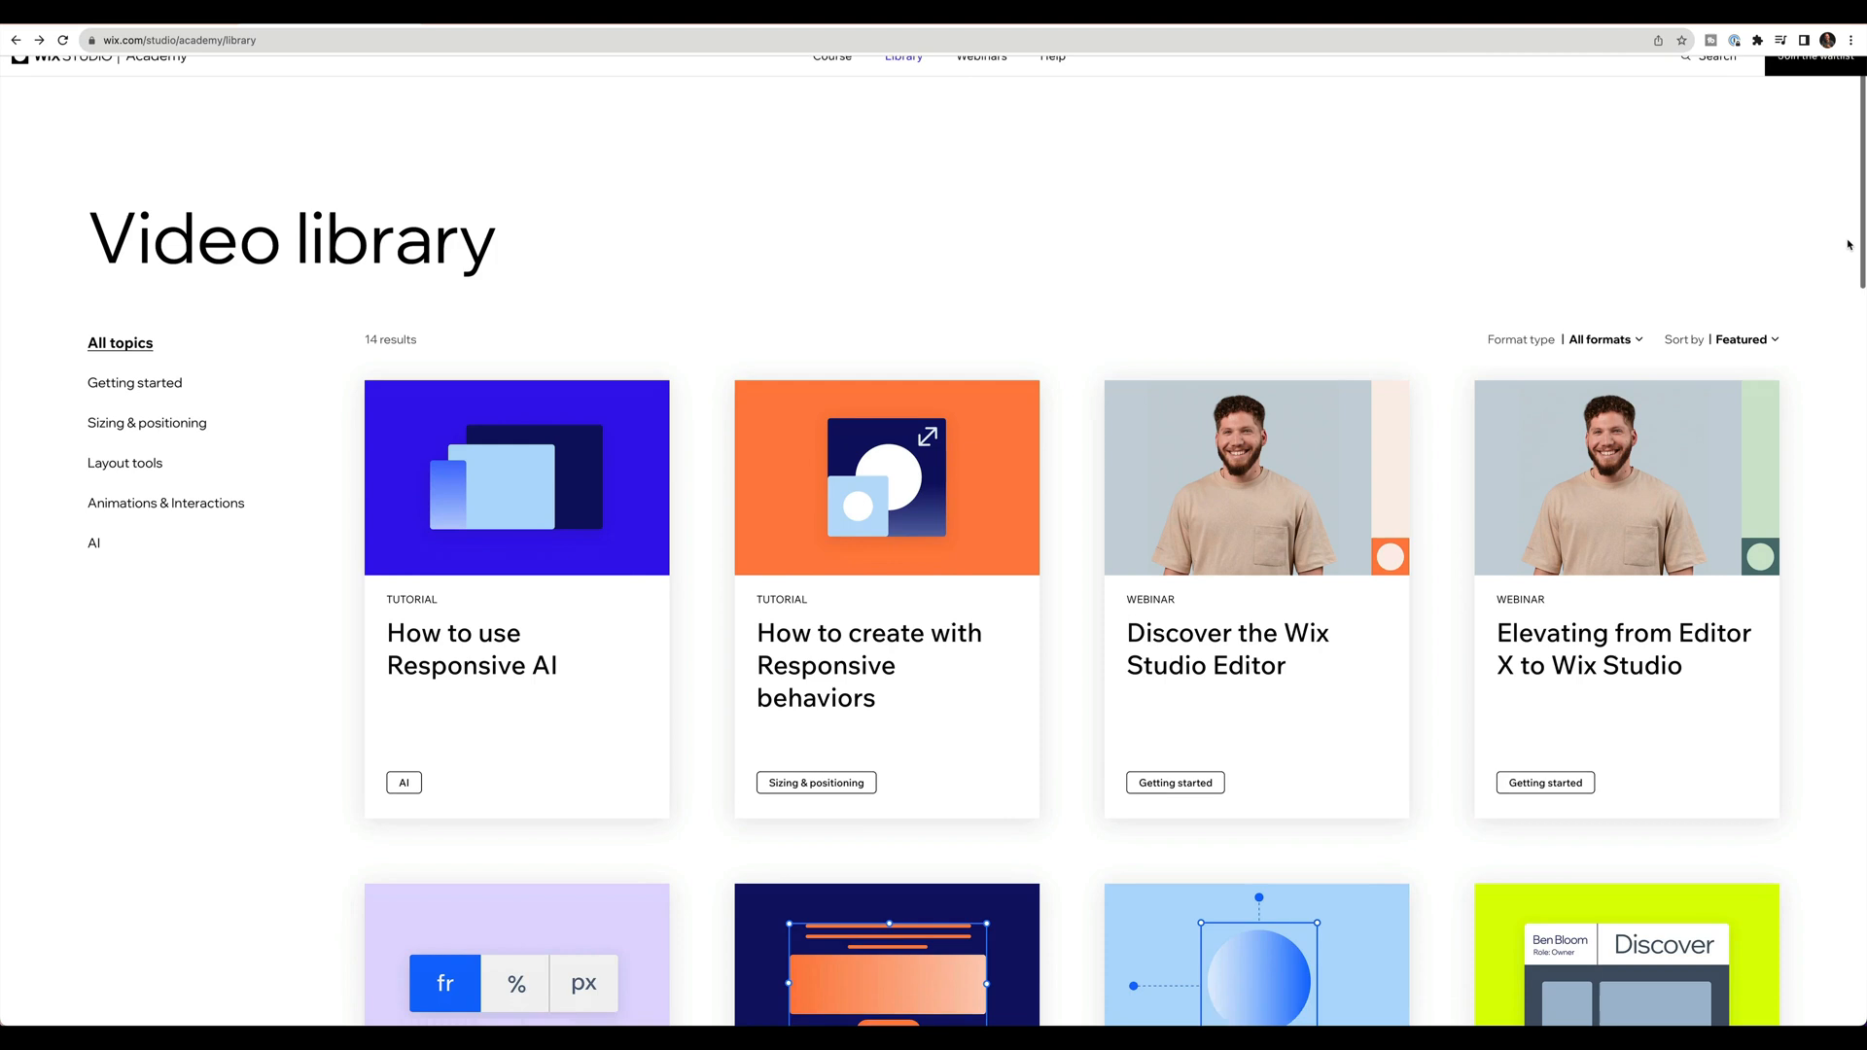
Step: Scroll through the Academy video library's 14 tutorial and webinar cards
{"action": "scroll", "scroll_direction": "down", "scroll_amount": 3}
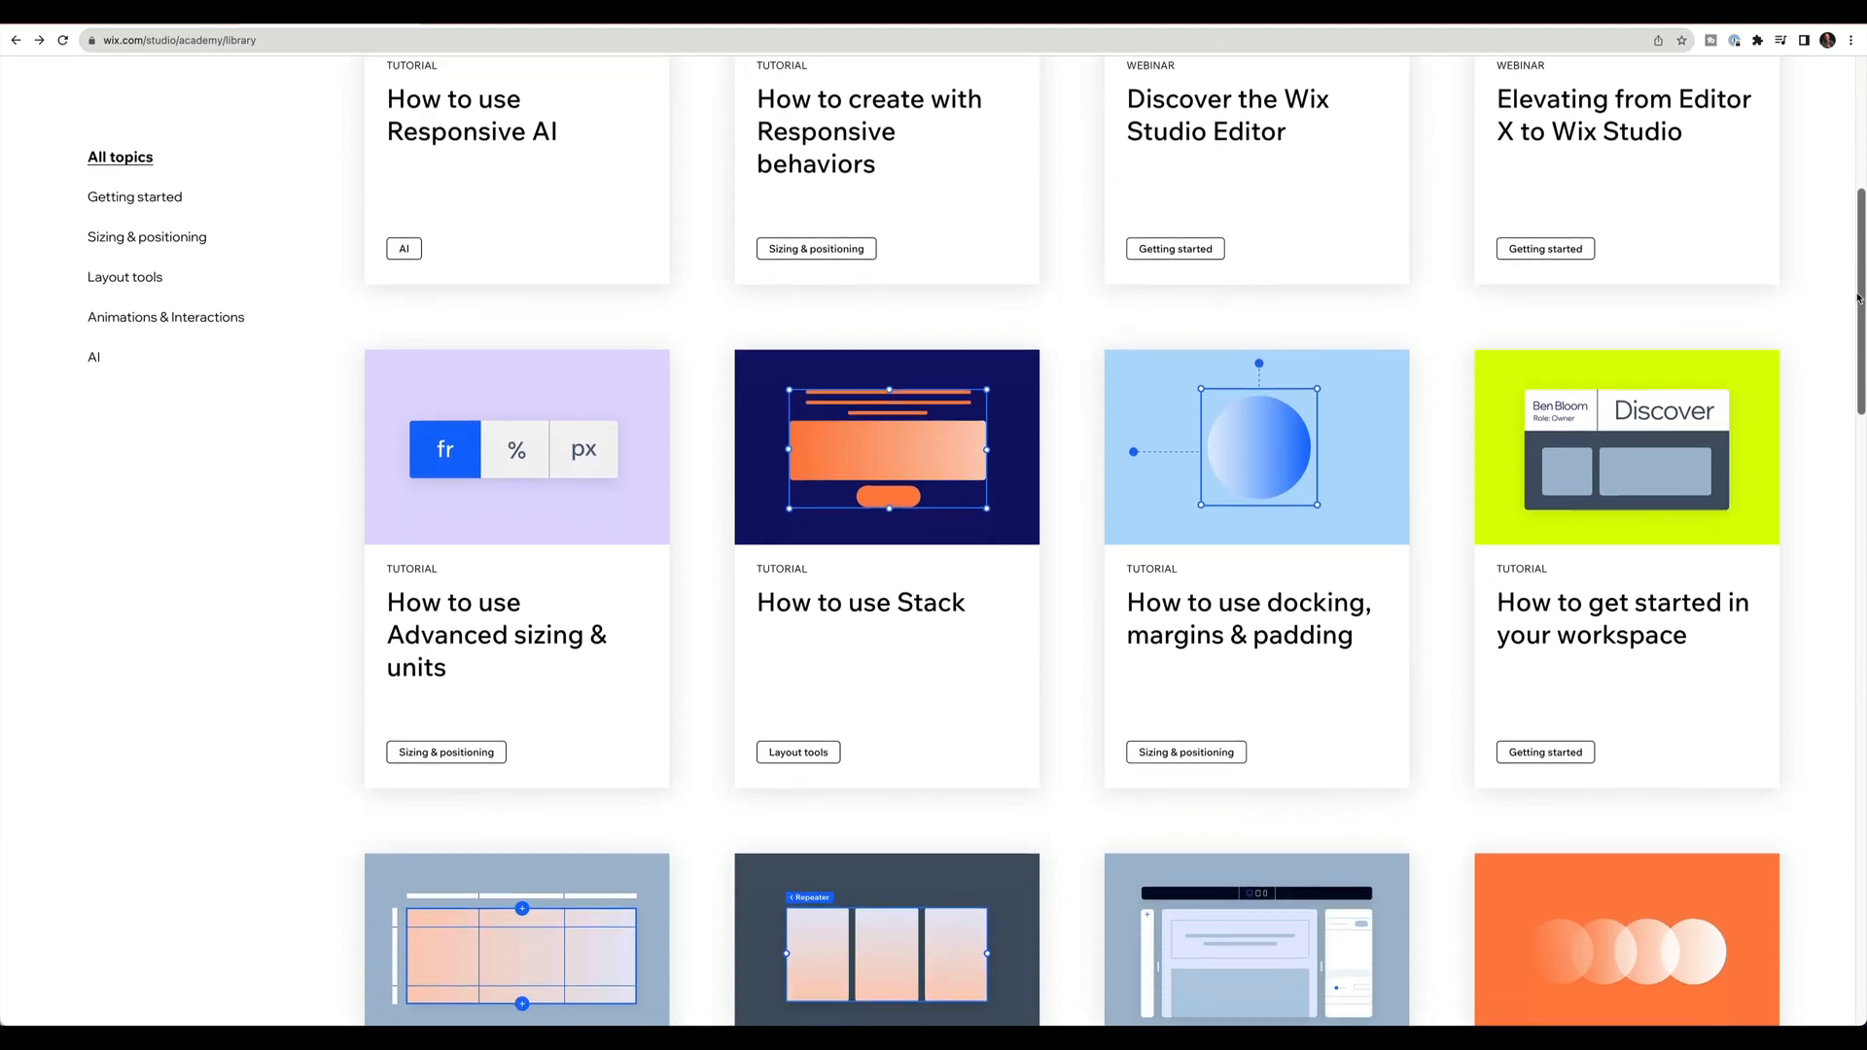
{"action": "scroll", "scroll_direction": "down", "scroll_amount": 3}
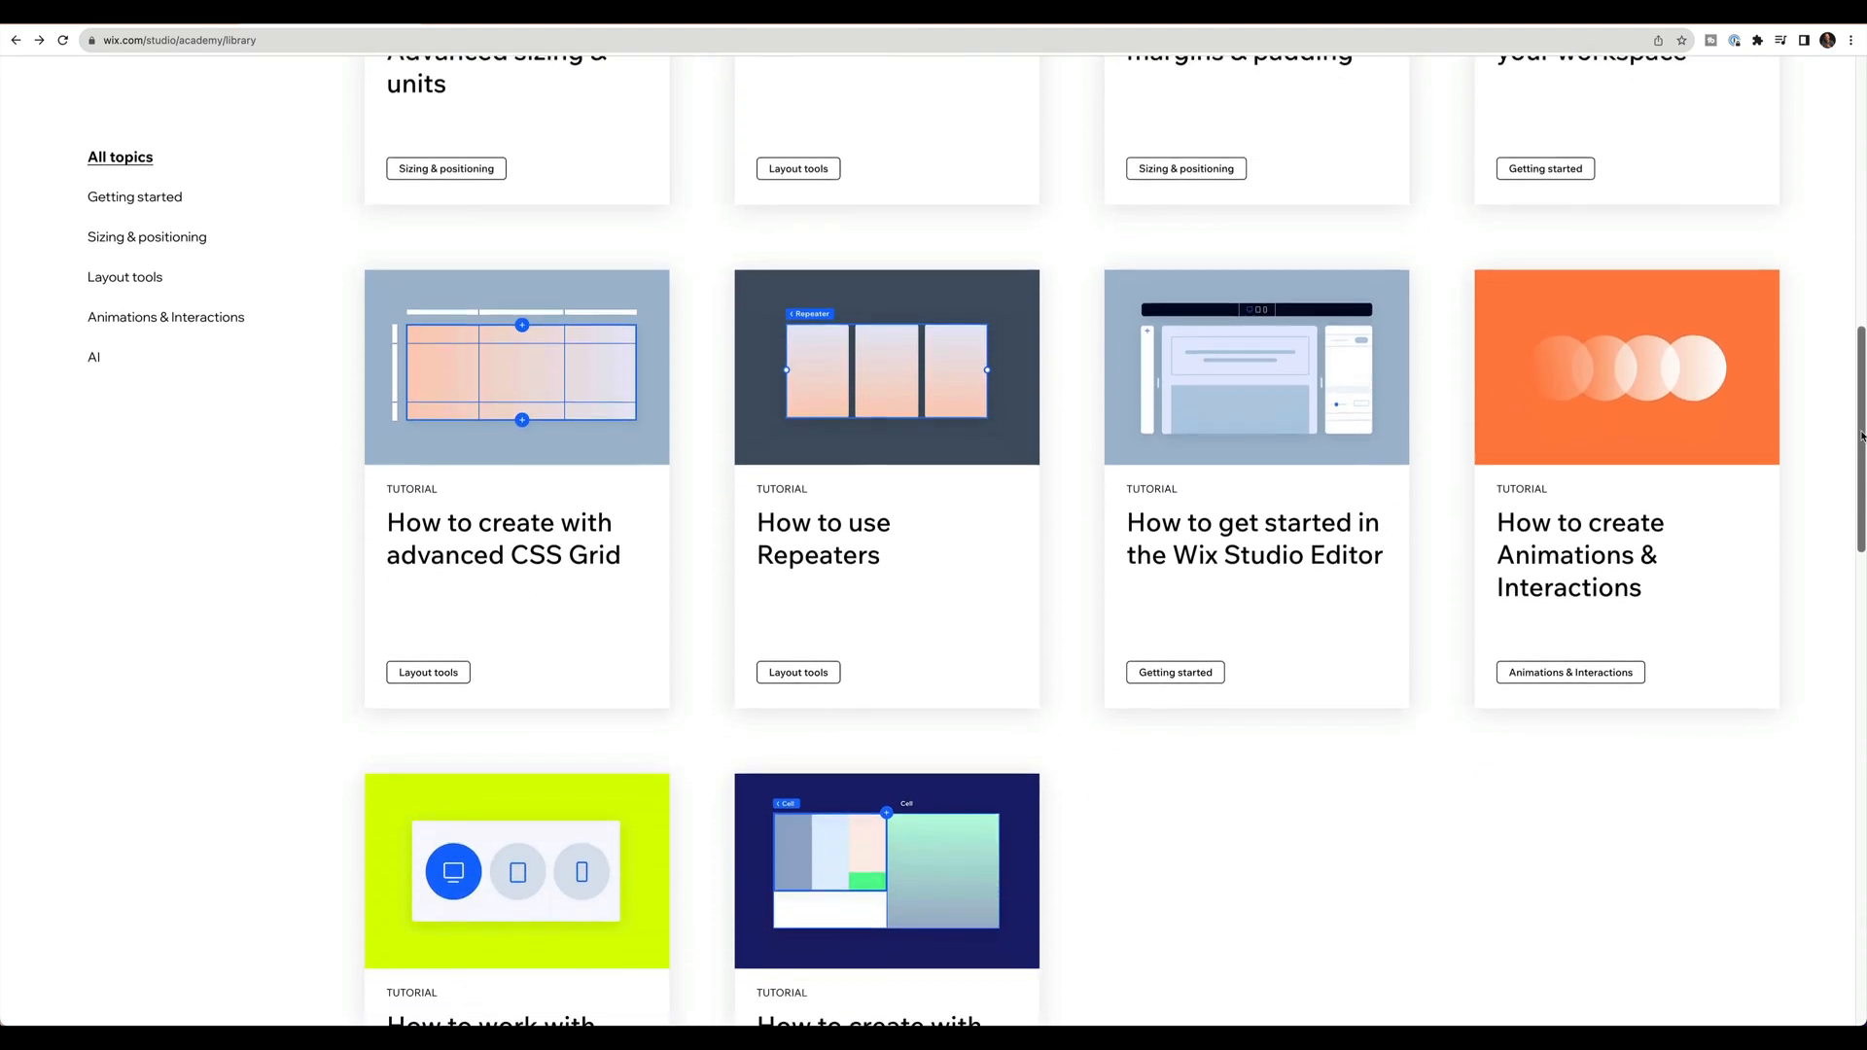
{"action": "scroll", "scroll_direction": "down", "scroll_amount": 3}
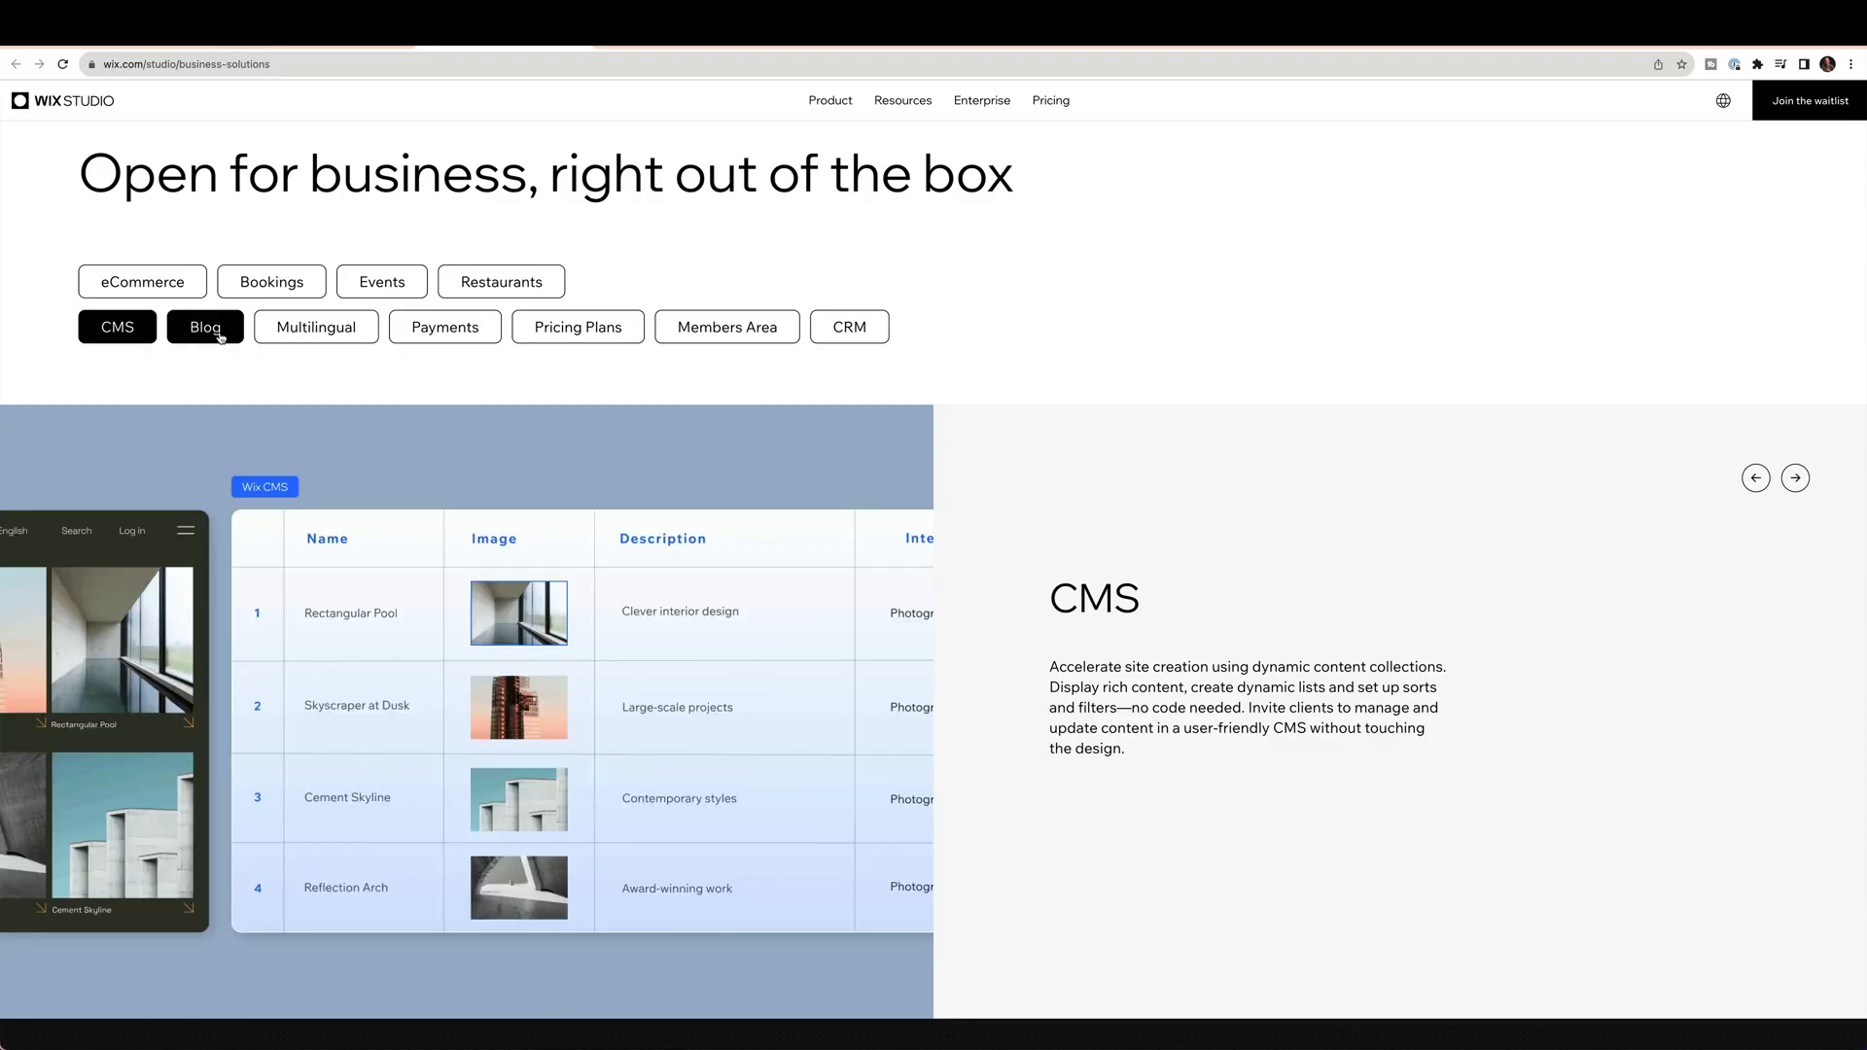
Step: Show the Members Area and CRM solution details on the business-solutions page
{"action": "left_click", "coordinate": [726, 327]}
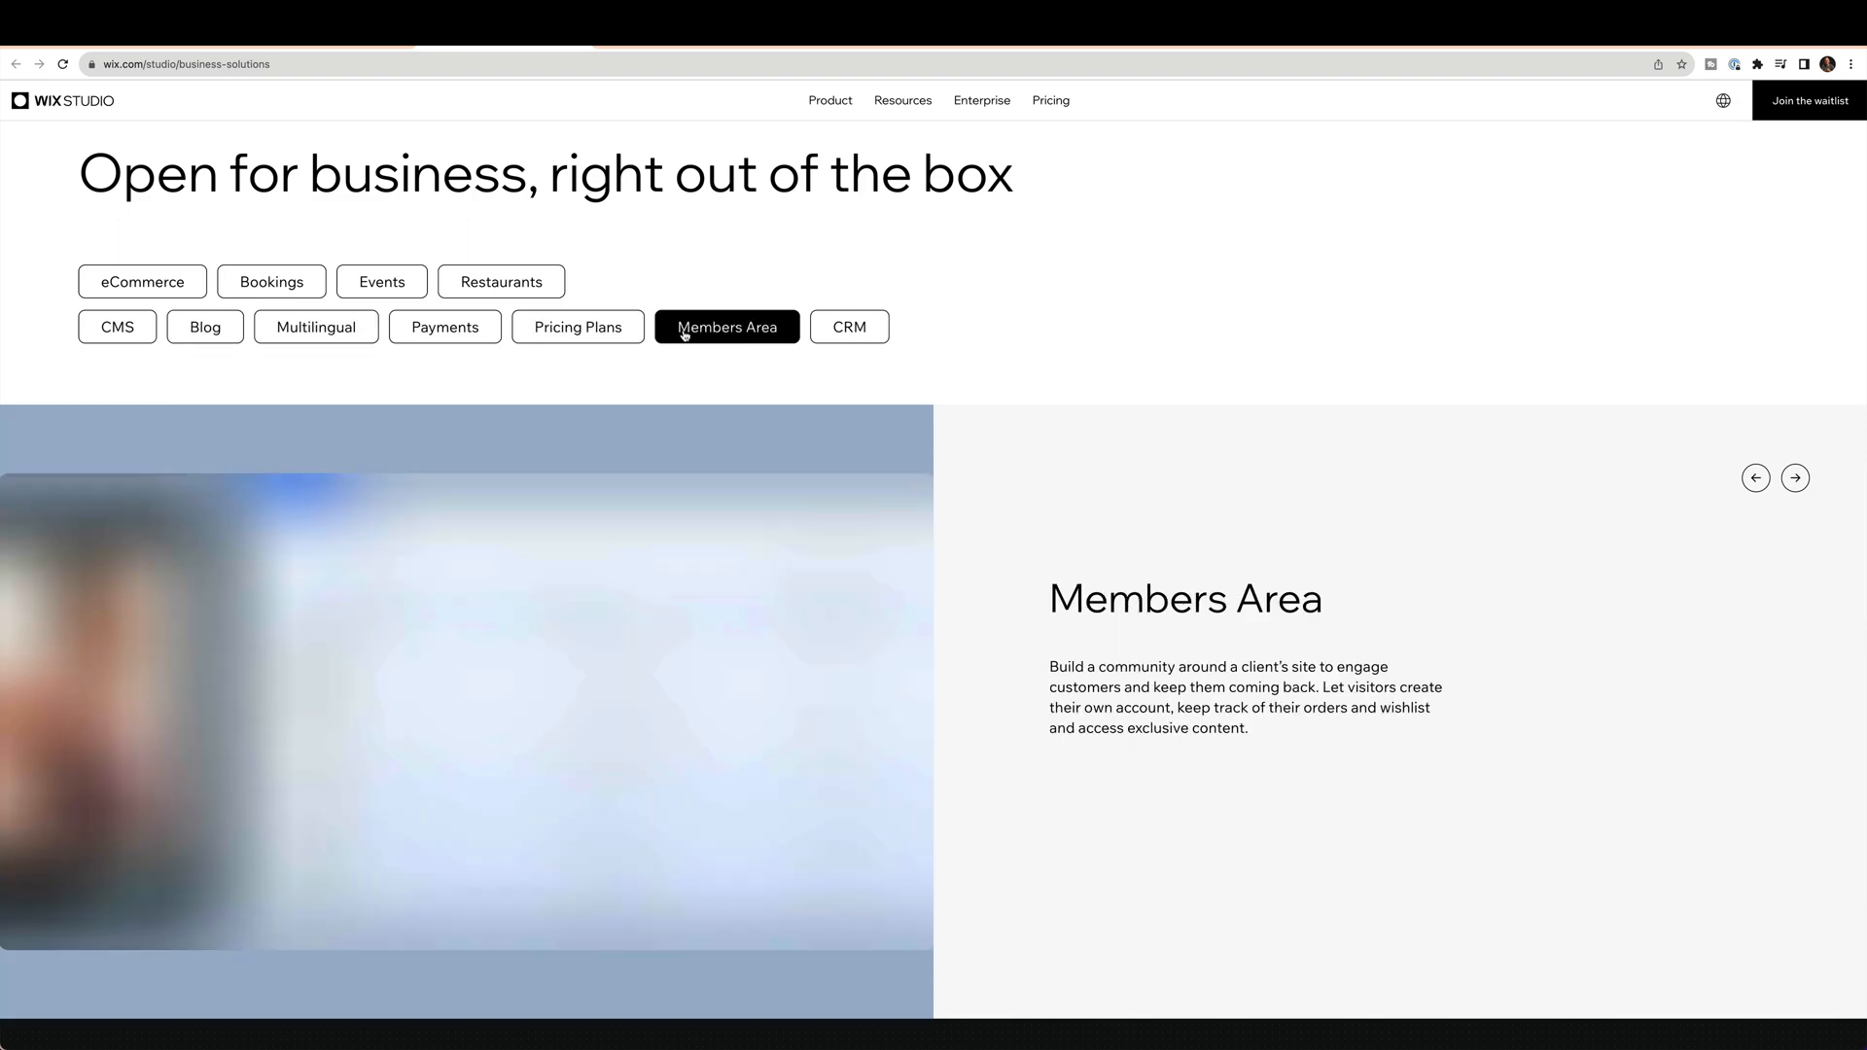
{"action": "left_click", "coordinate": [848, 327]}
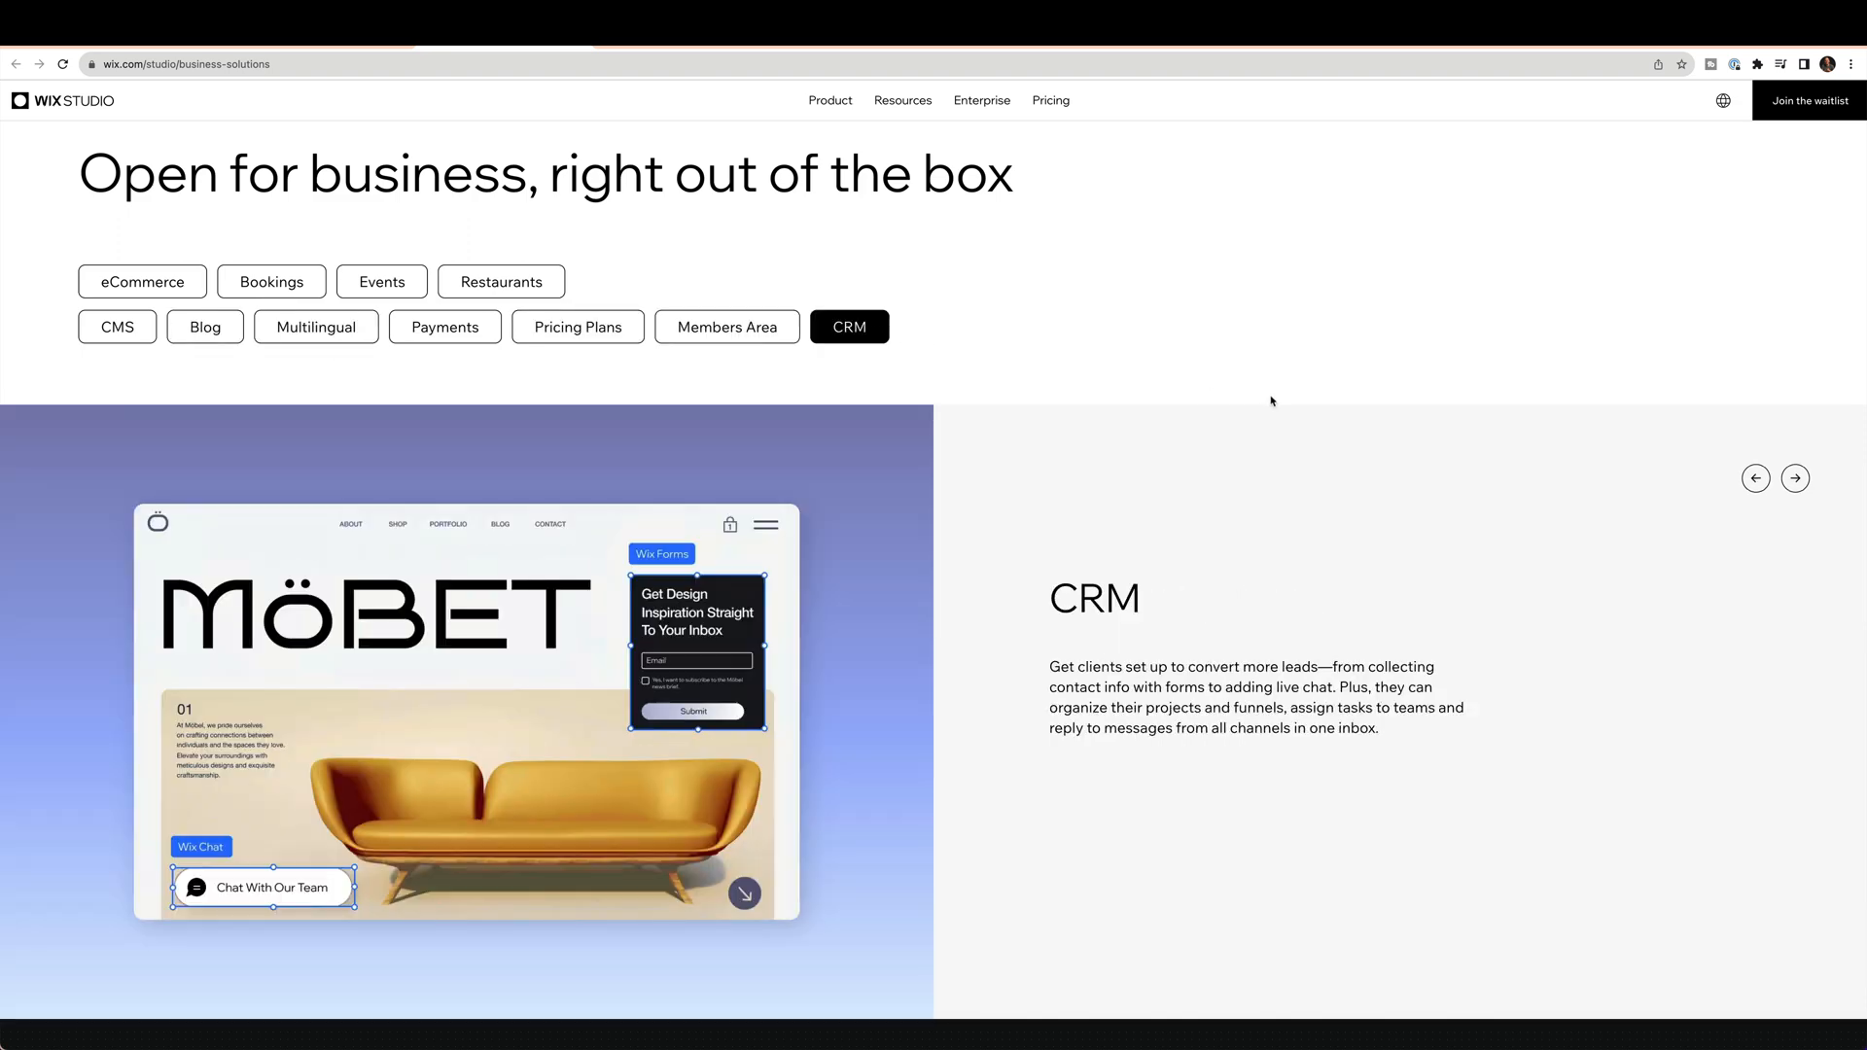
{"action": "scroll", "scroll_direction": "down", "scroll_amount": 3}
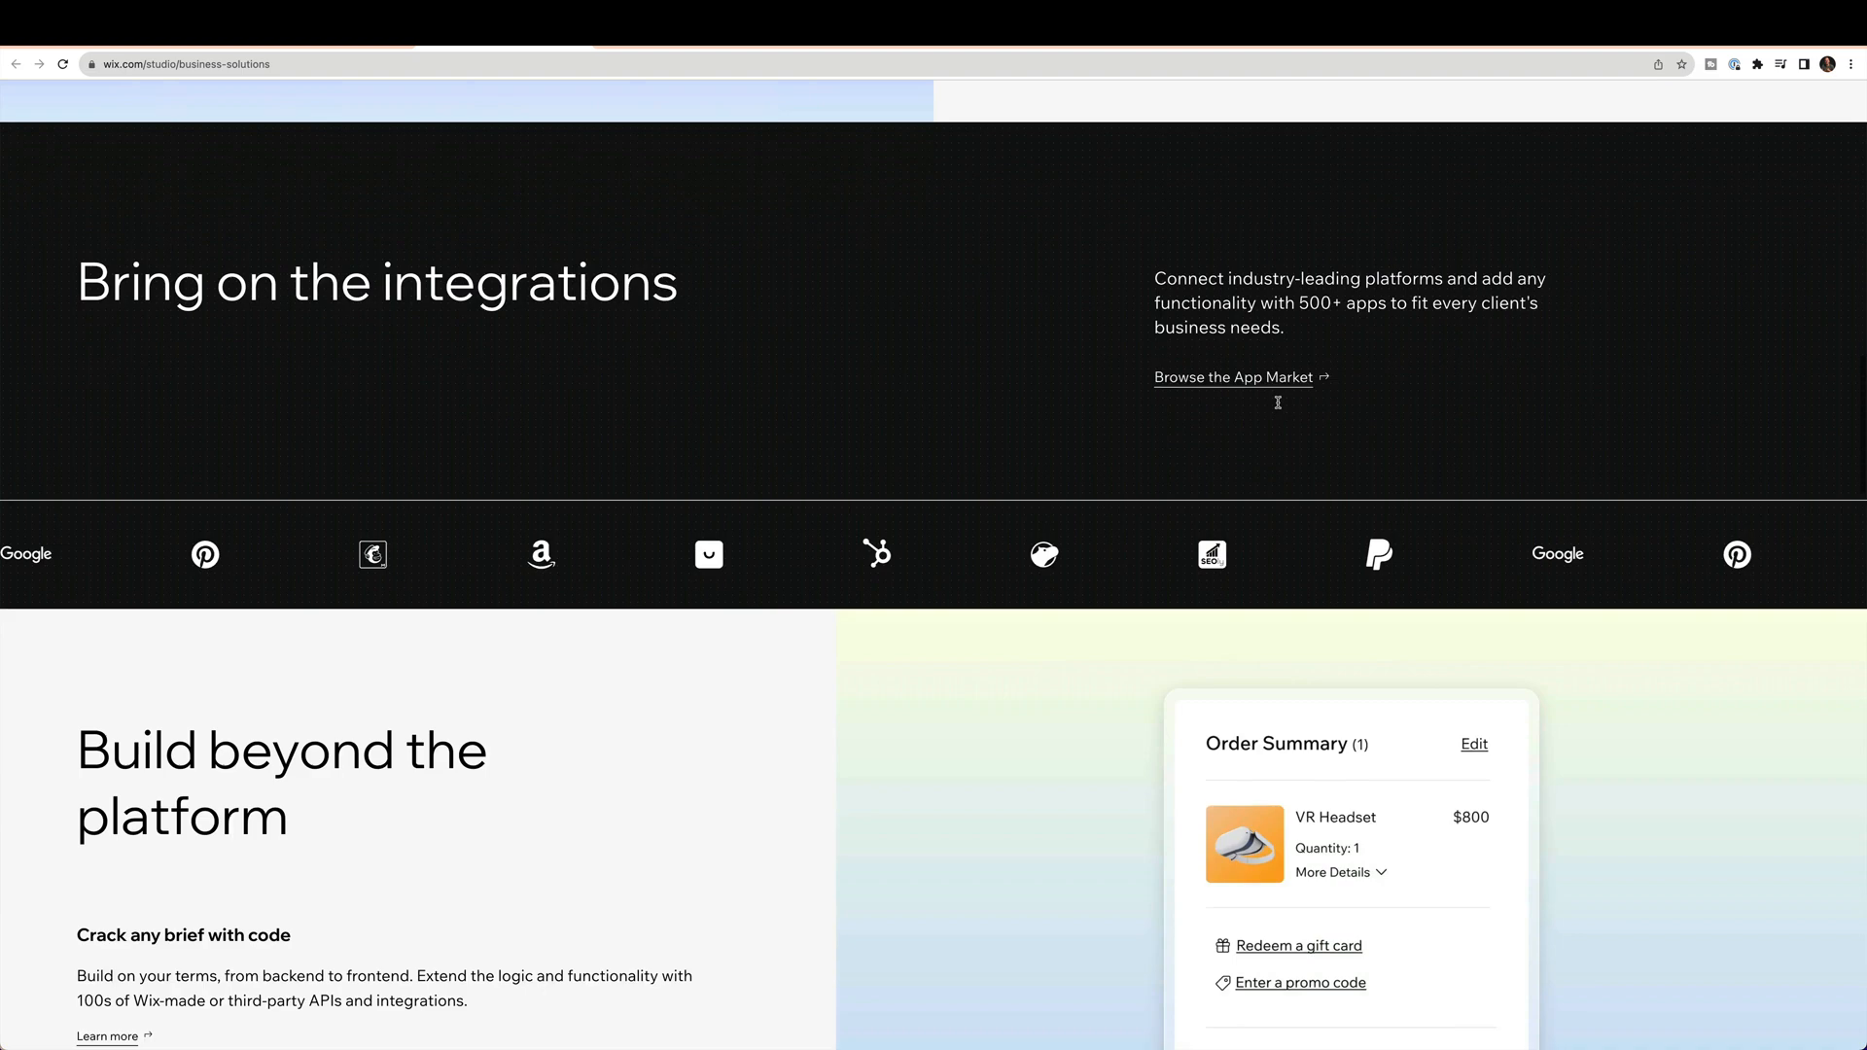
{"action": "scroll", "scroll_direction": "down", "scroll_amount": 3}
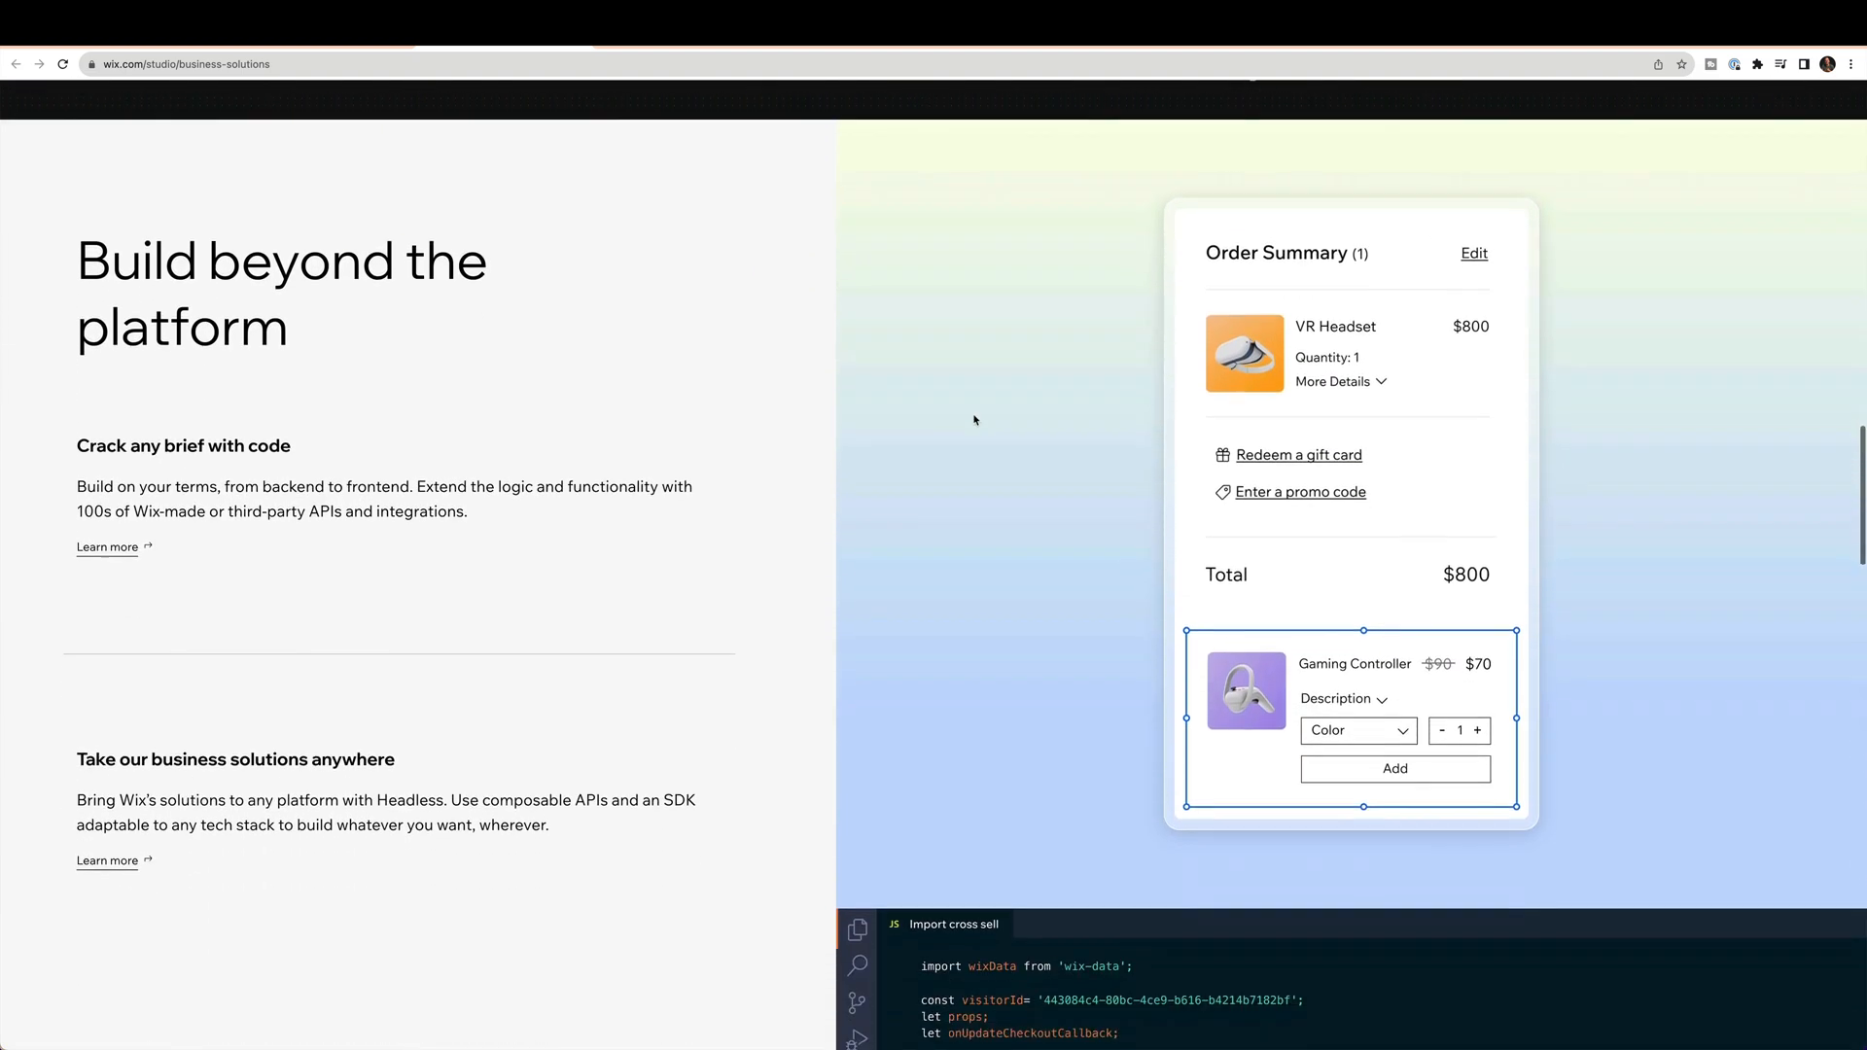
Step: Scroll through integrations and templates down to 'Handover with confidence'
{"action": "scroll", "scroll_direction": "down", "scroll_amount": 3}
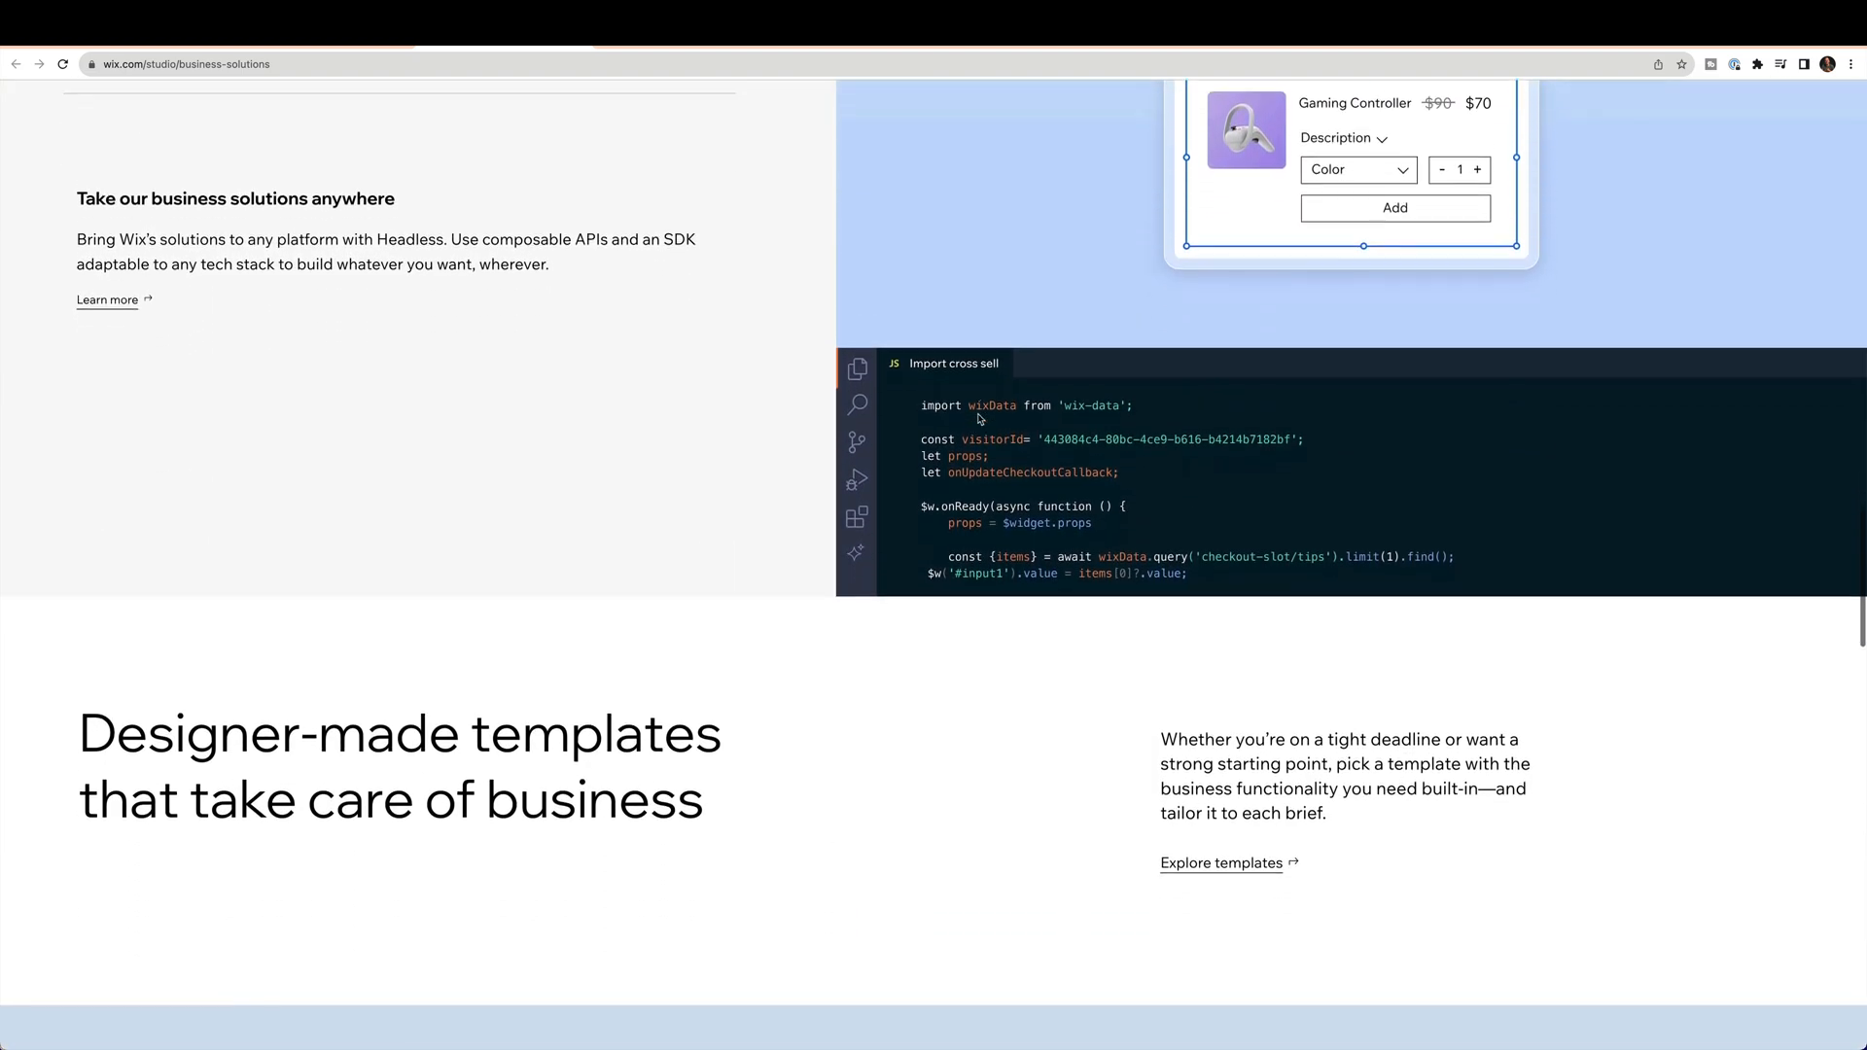
{"action": "scroll", "scroll_direction": "down", "scroll_amount": 3}
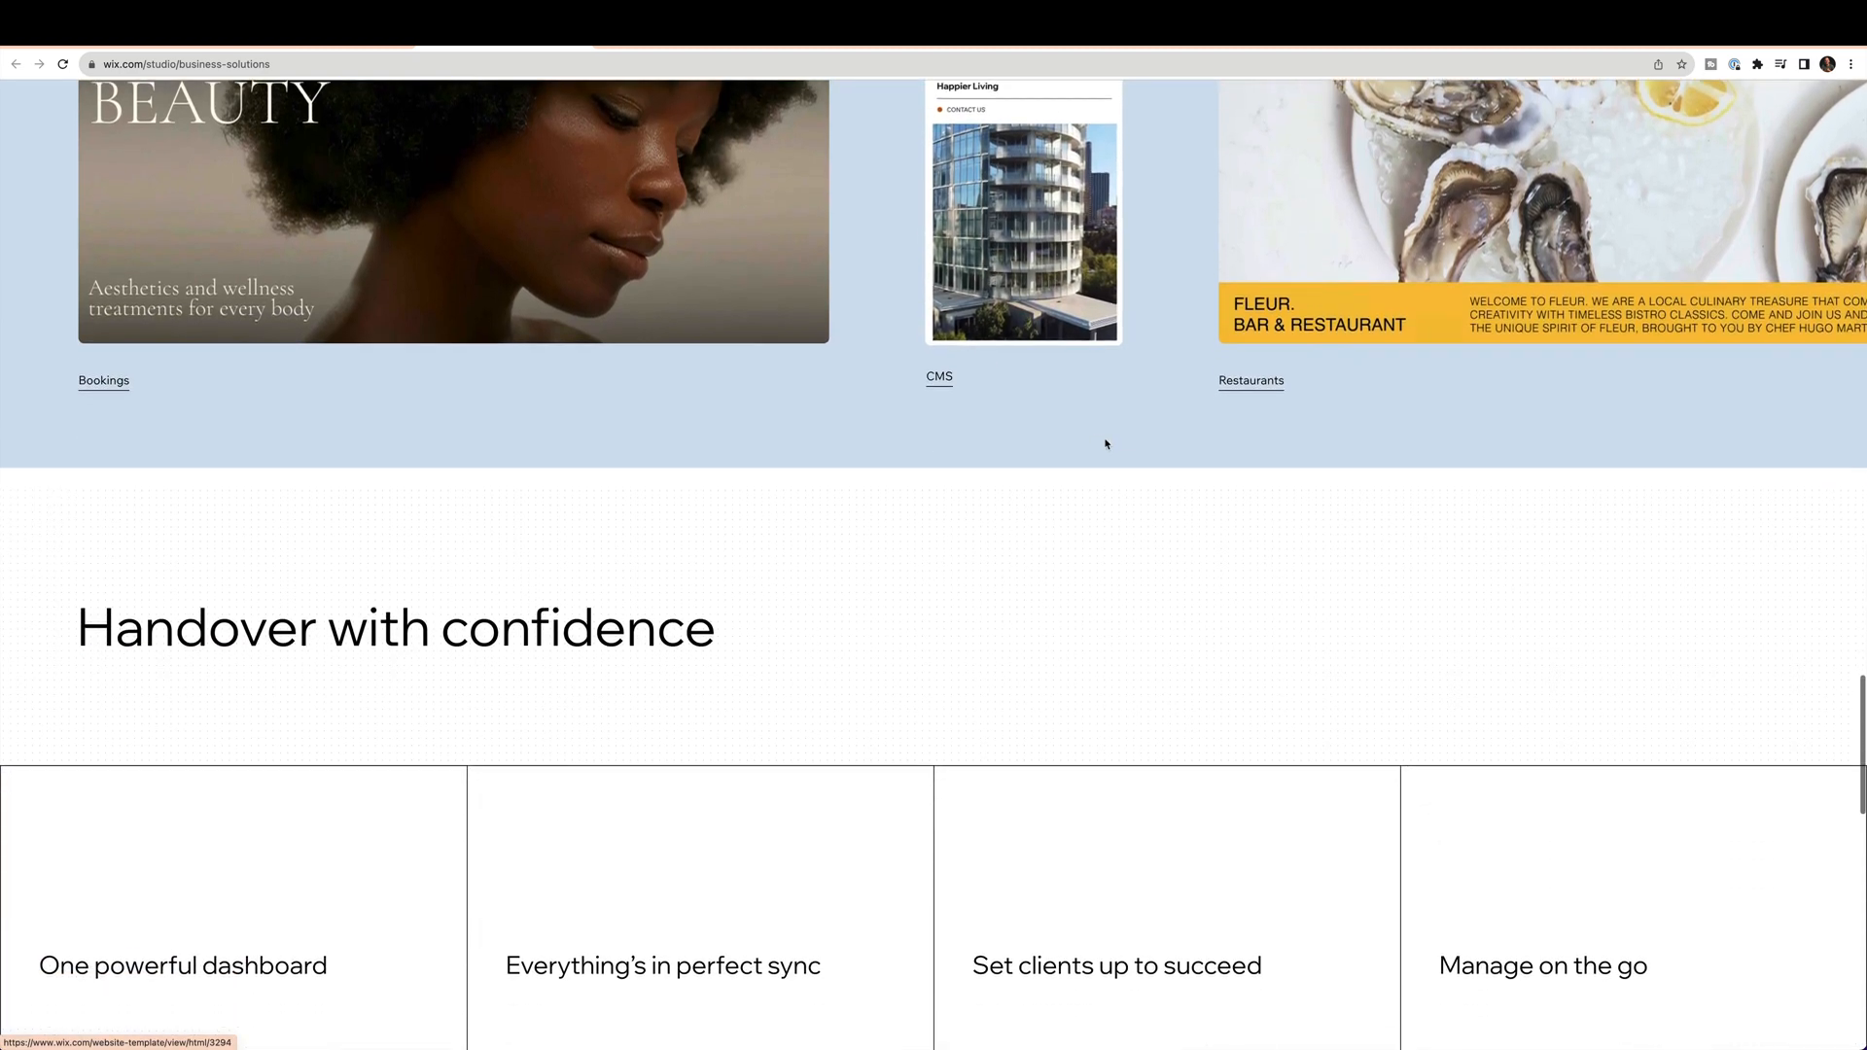
{"action": "scroll", "scroll_direction": "down", "scroll_amount": 3}
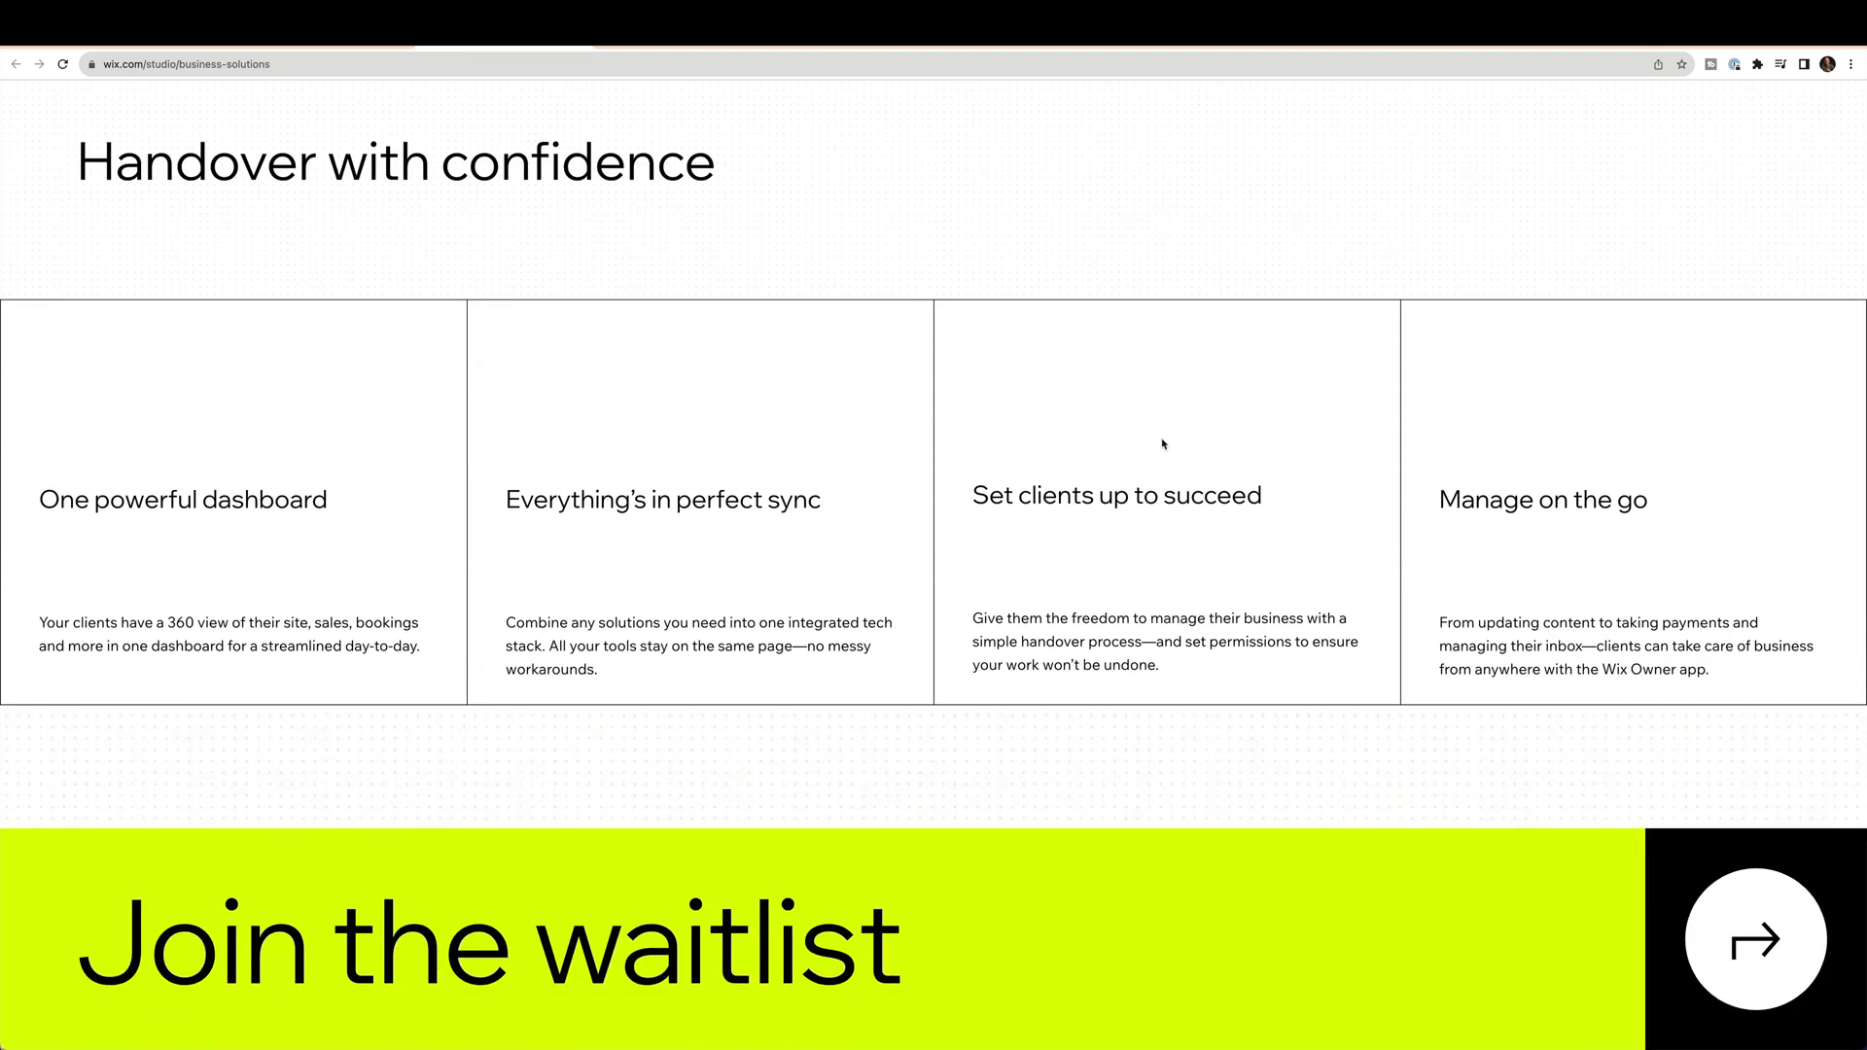
{"action": "scroll", "scroll_direction": "down", "scroll_amount": 3}
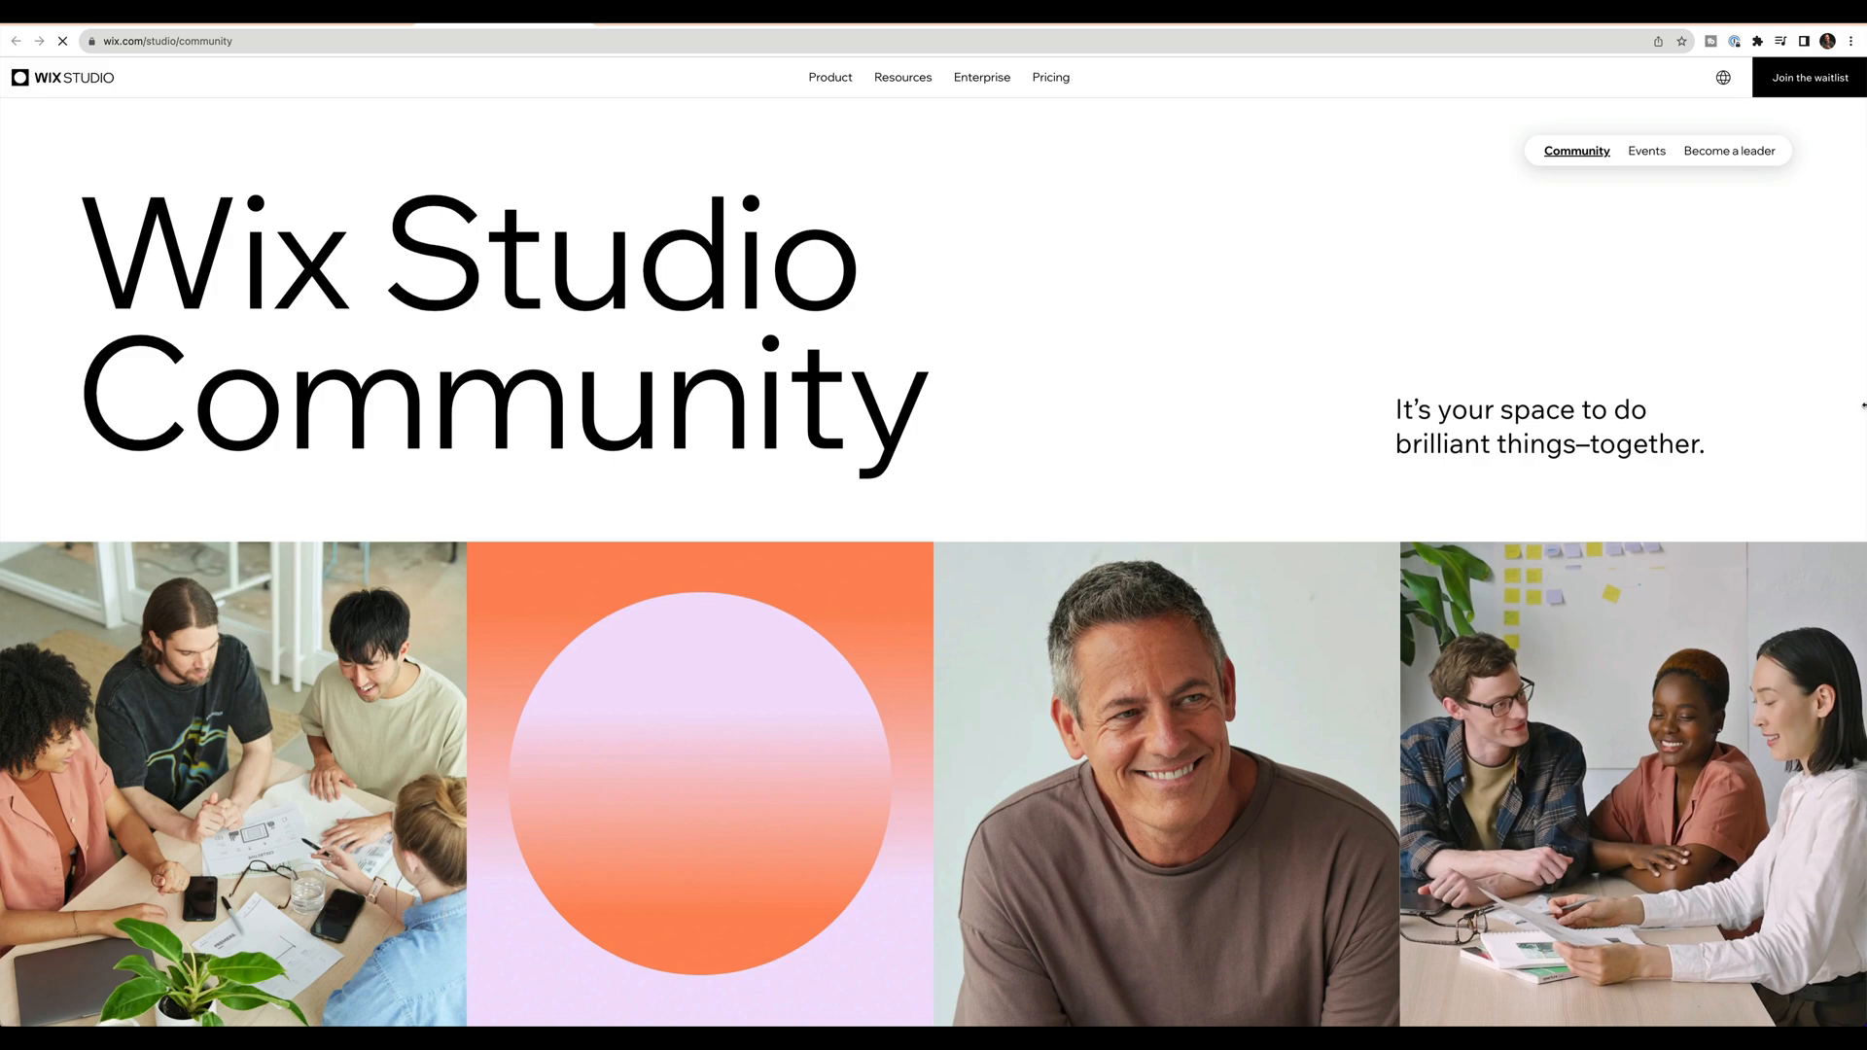
Step: Scroll the Community page past the Discover, Collab and Shape tiles to the Get together event cards
{"action": "scroll", "scroll_direction": "down", "scroll_amount": 3}
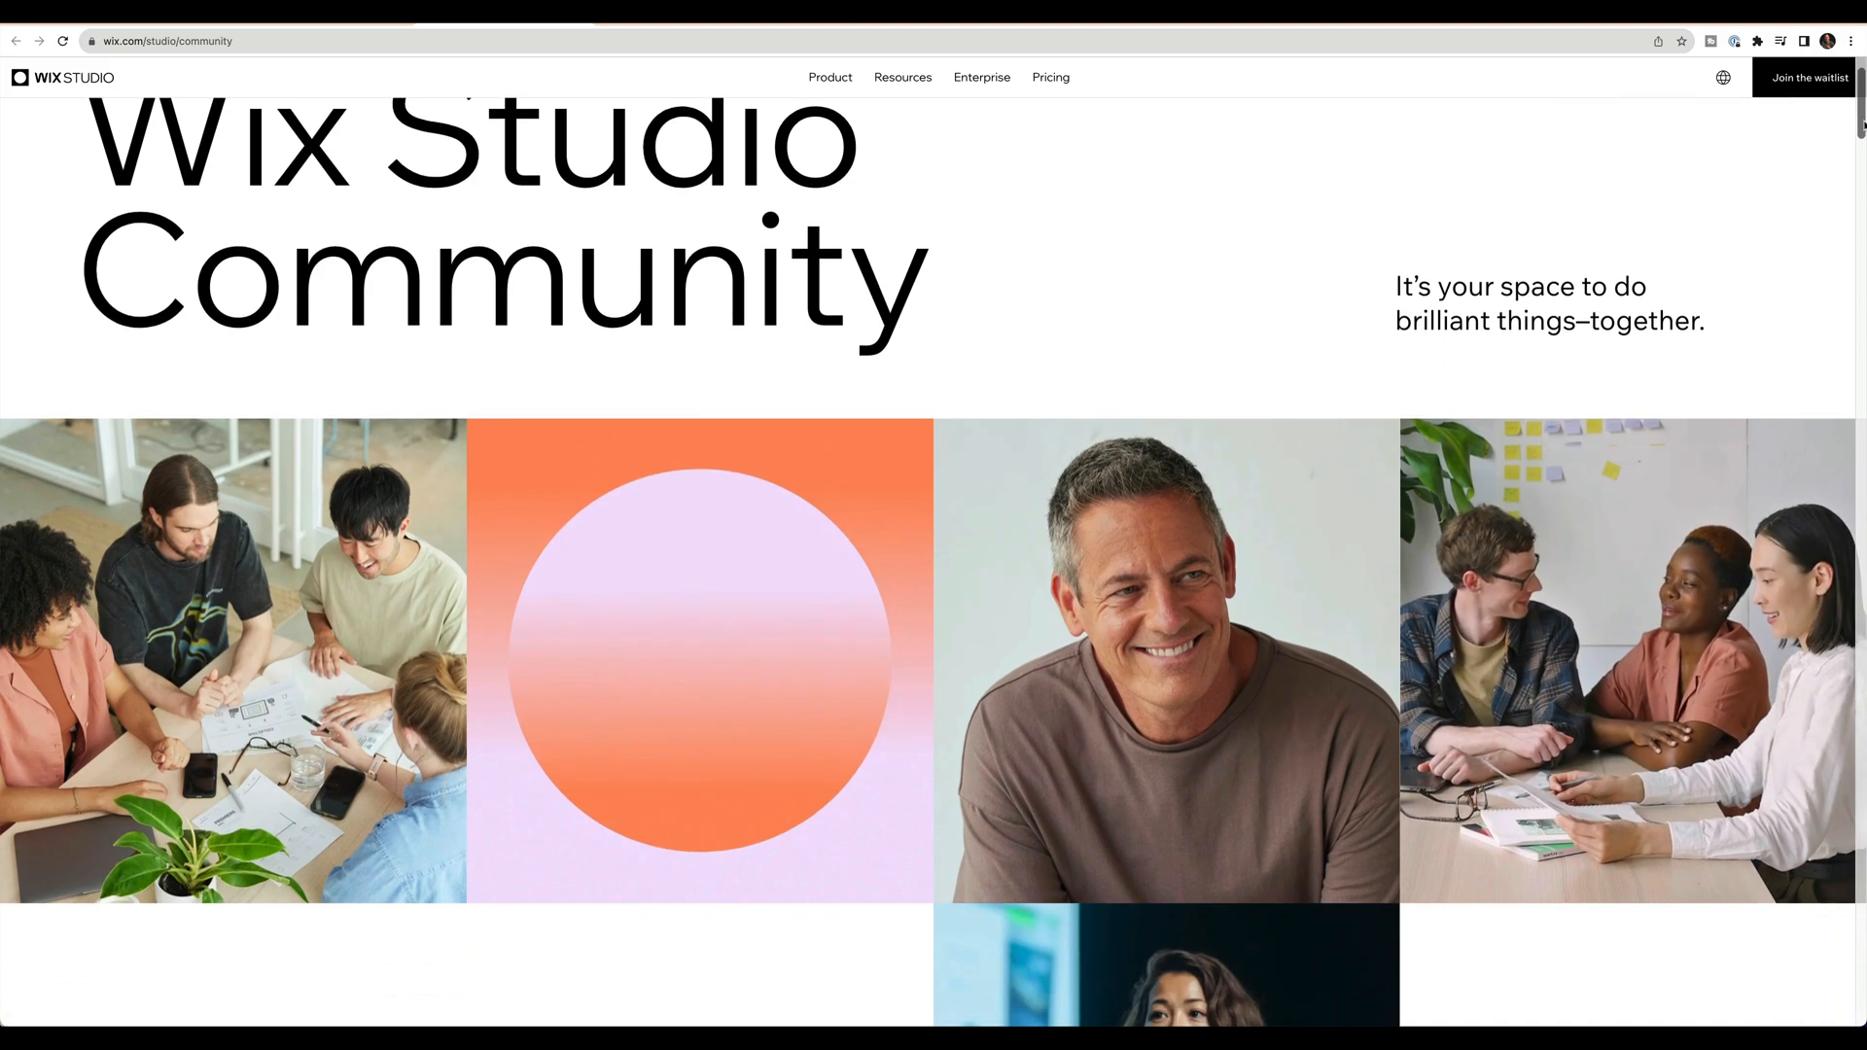
{"action": "scroll", "scroll_direction": "down", "scroll_amount": 3}
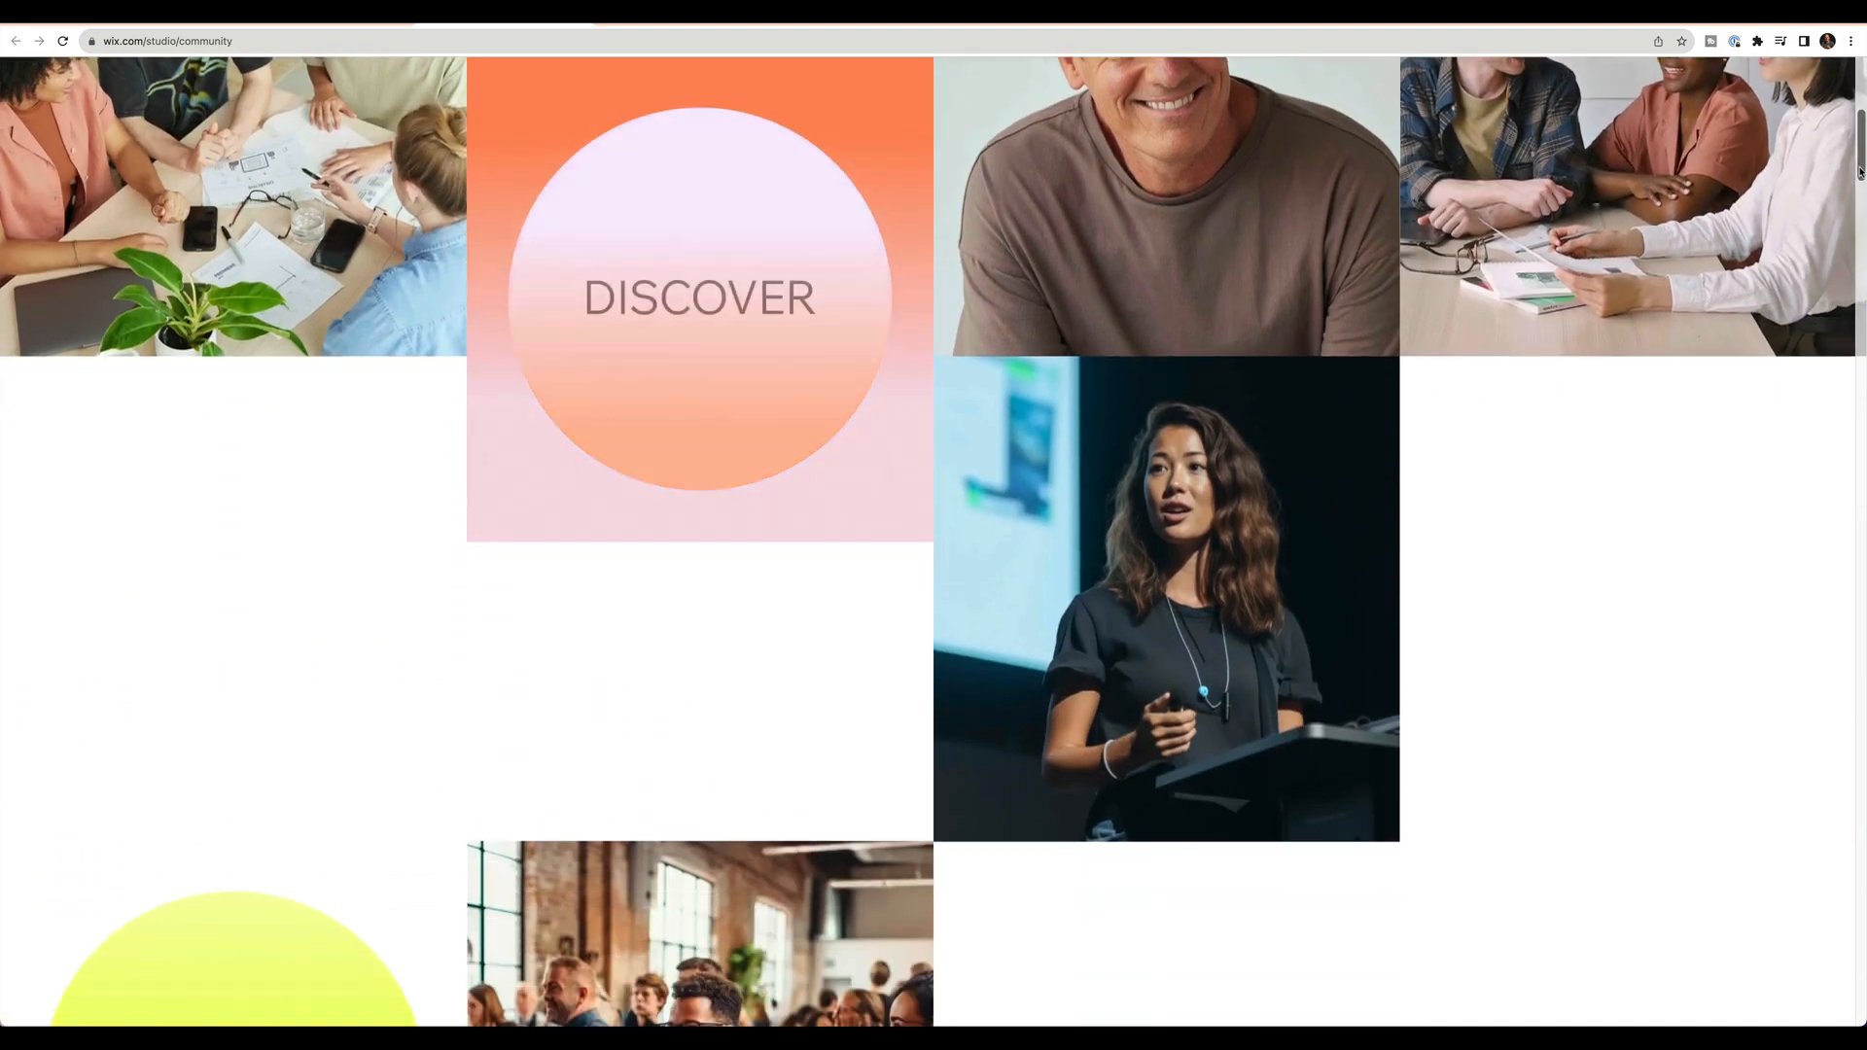
{"action": "scroll", "scroll_direction": "down", "scroll_amount": 3}
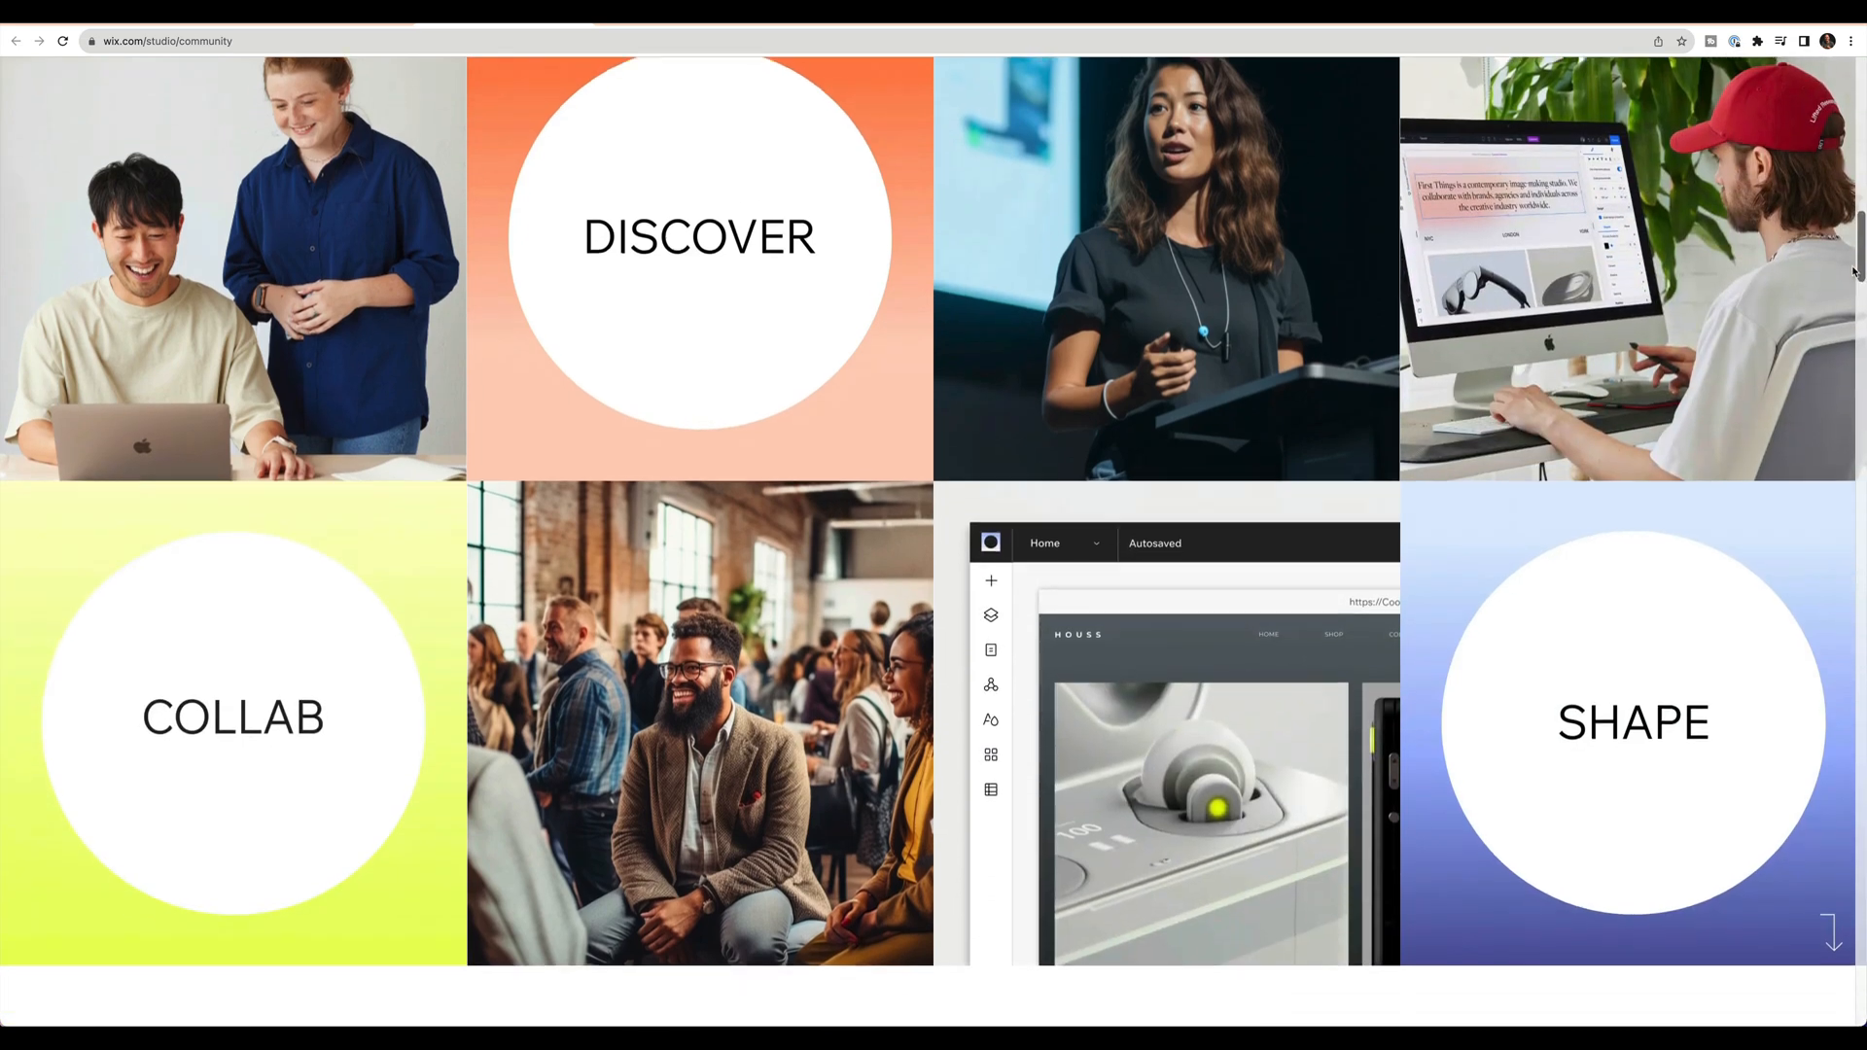
{"action": "scroll", "scroll_direction": "down", "scroll_amount": 3}
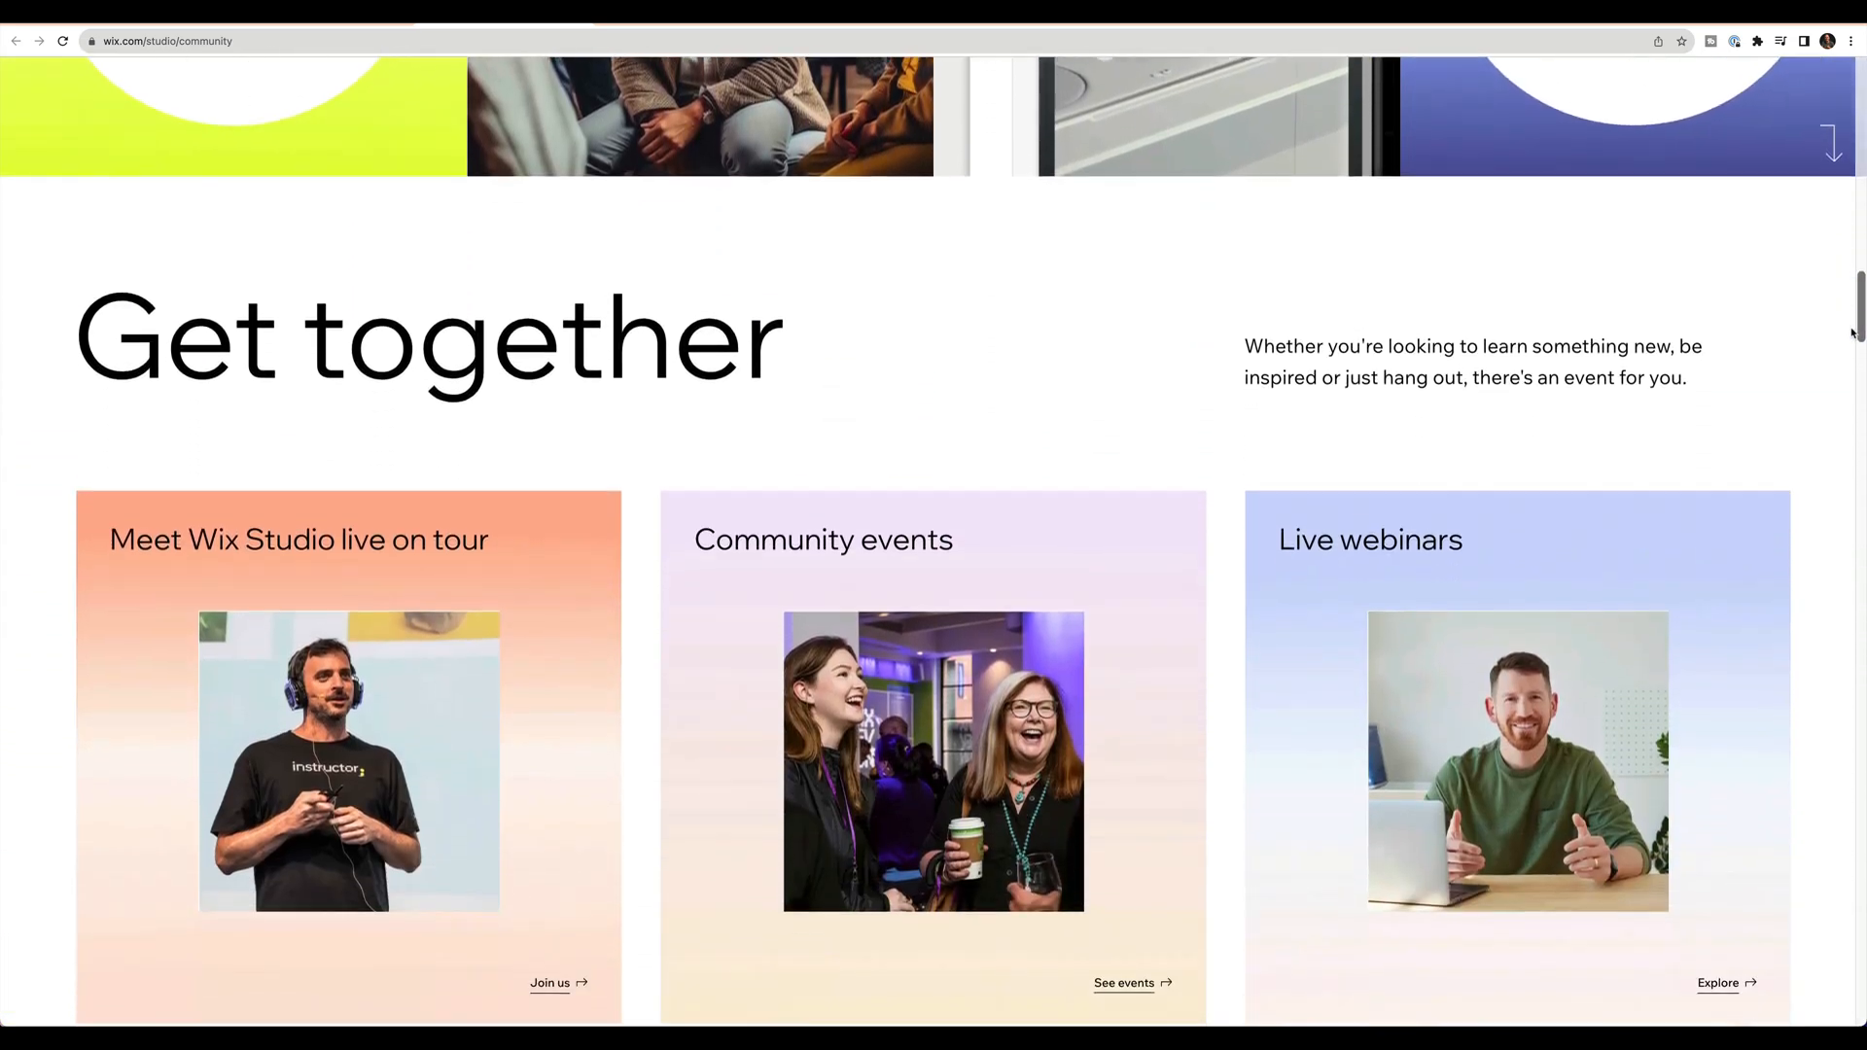
{"action": "scroll", "scroll_direction": "down", "scroll_amount": 3}
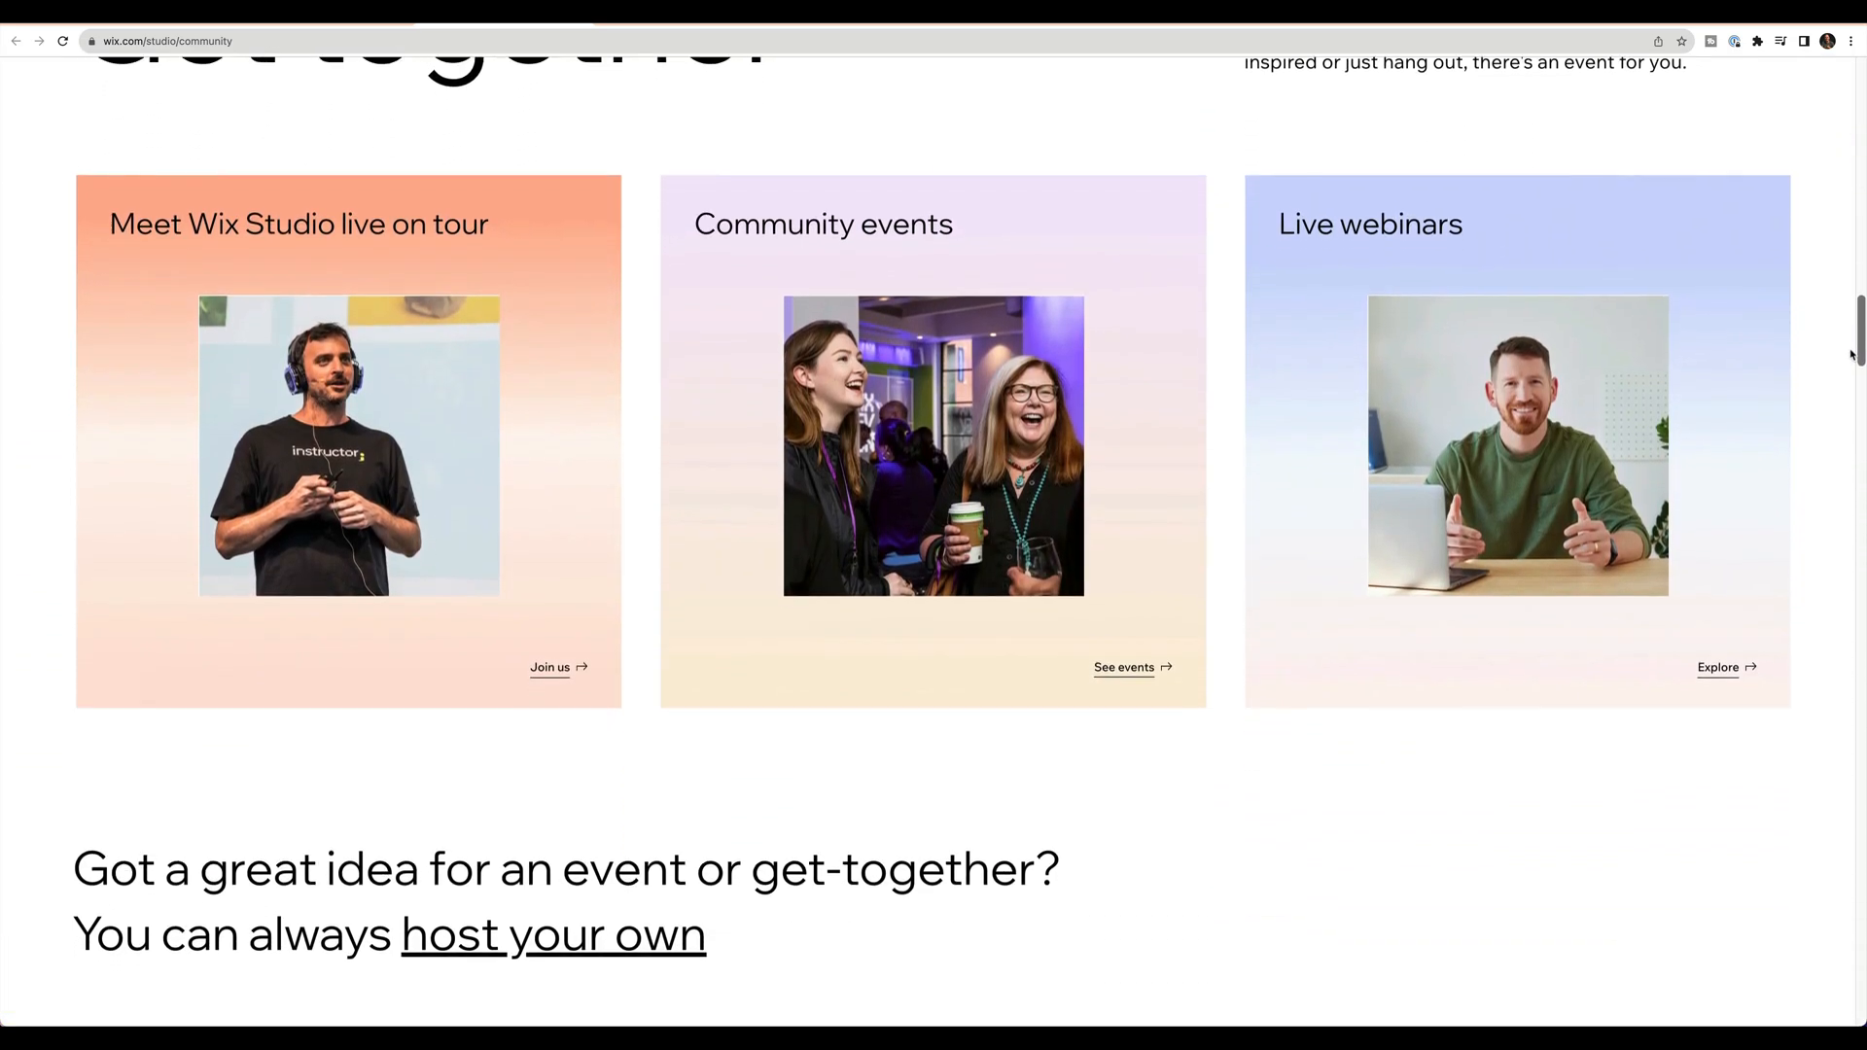
{"action": "mouse_move", "coordinate": [575, 616]}
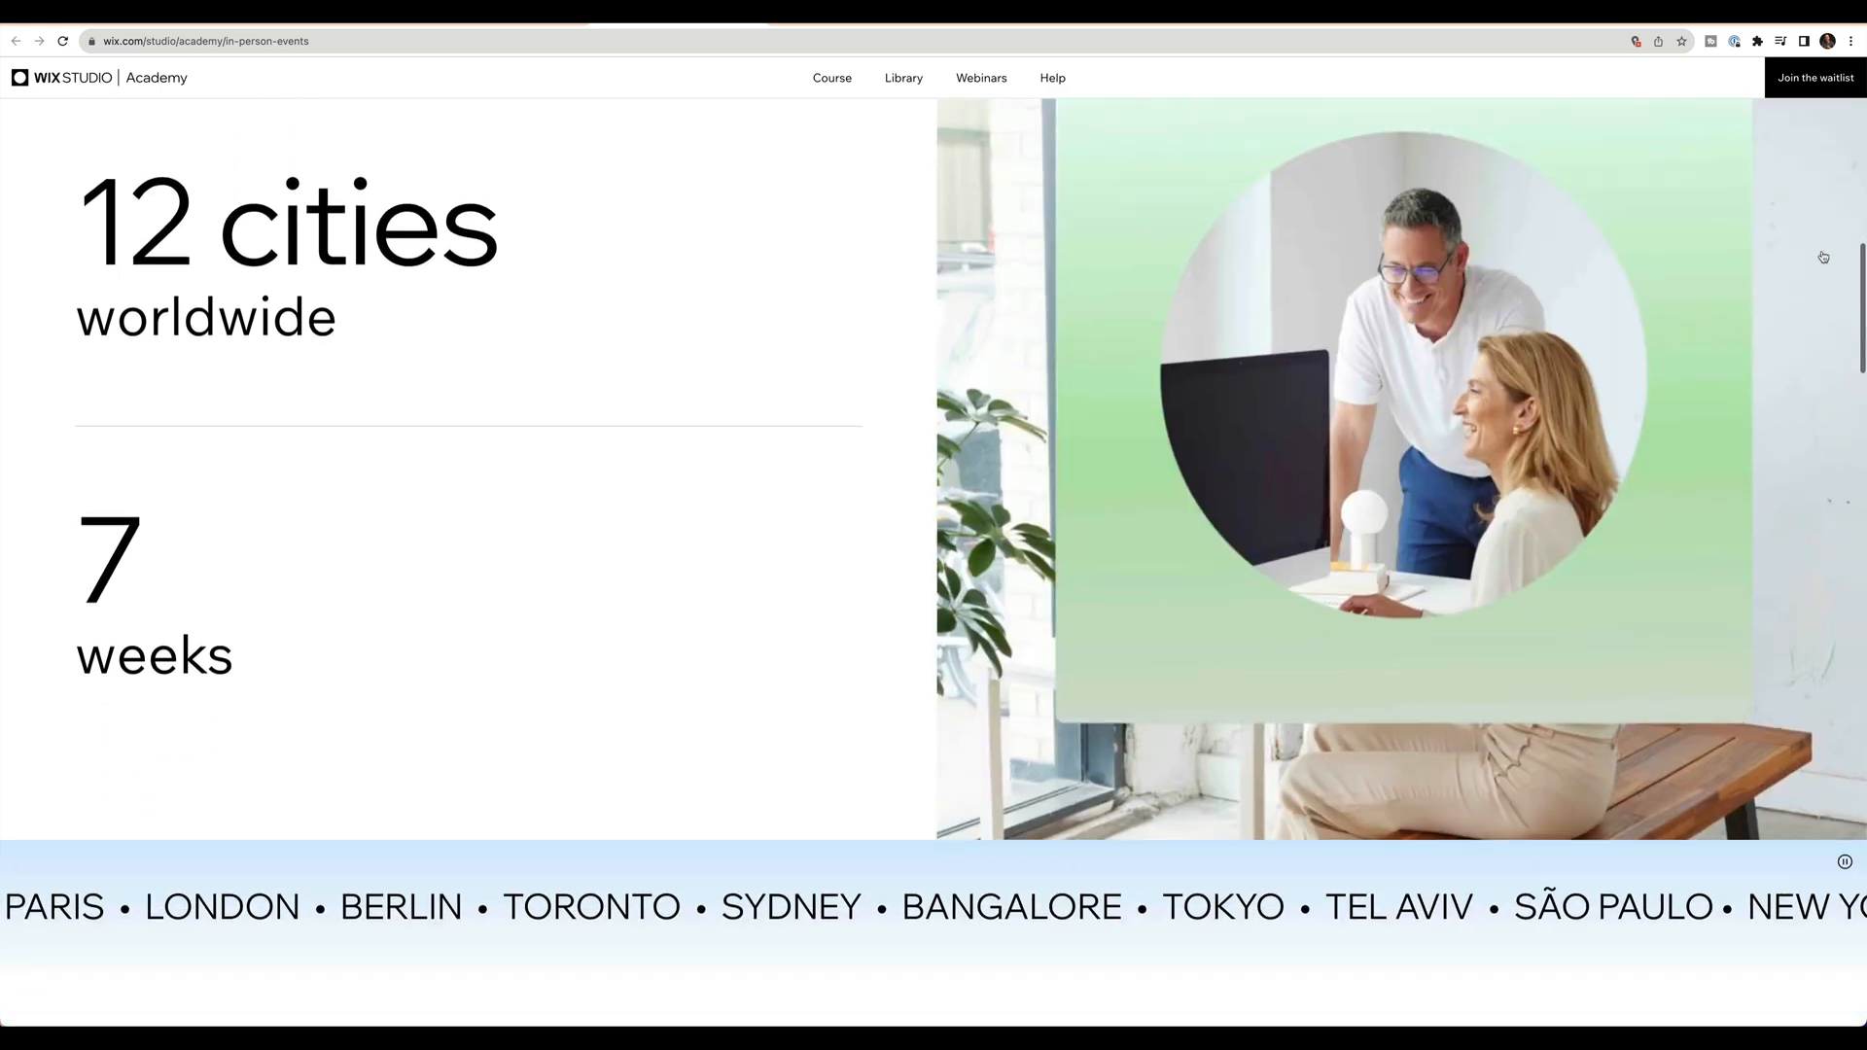
Step: Scroll the in-person events page past onboarding sessions and the weekly training schedule to the FAQ
{"action": "scroll", "scroll_direction": "down", "scroll_amount": 3}
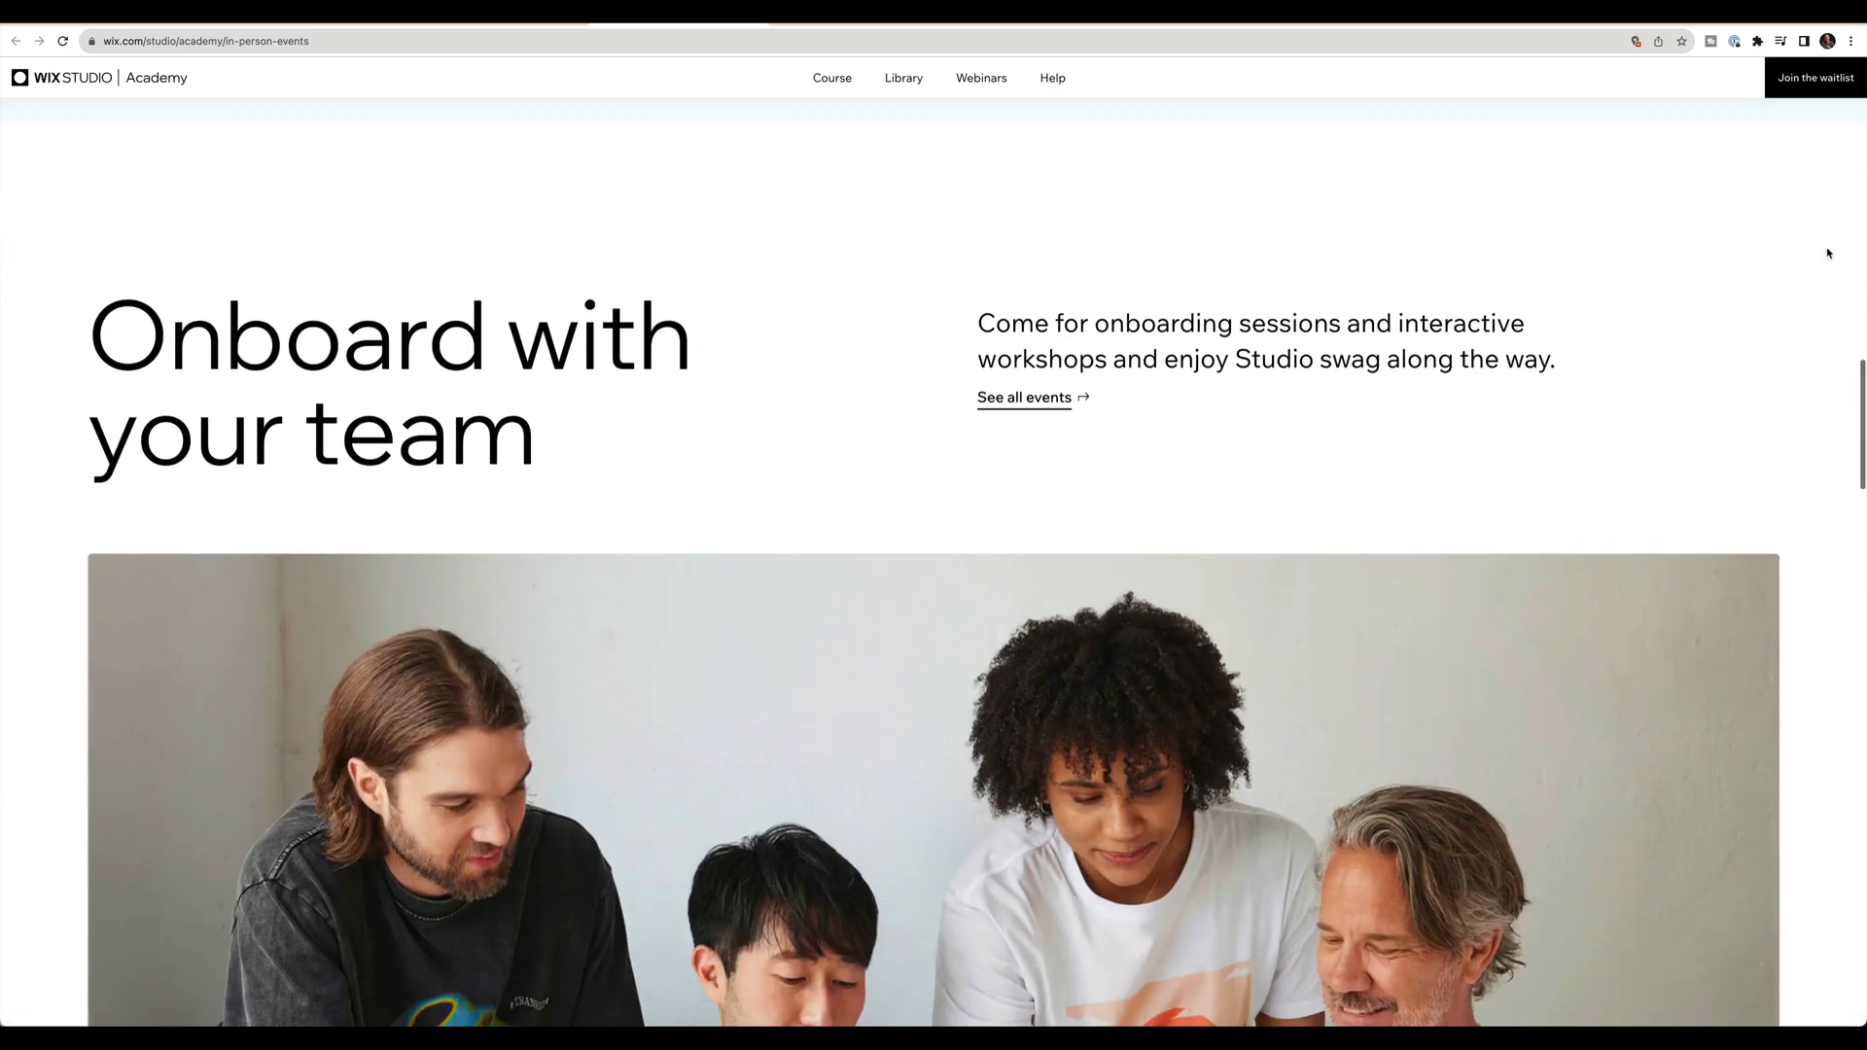
{"action": "scroll", "scroll_direction": "down", "scroll_amount": 3}
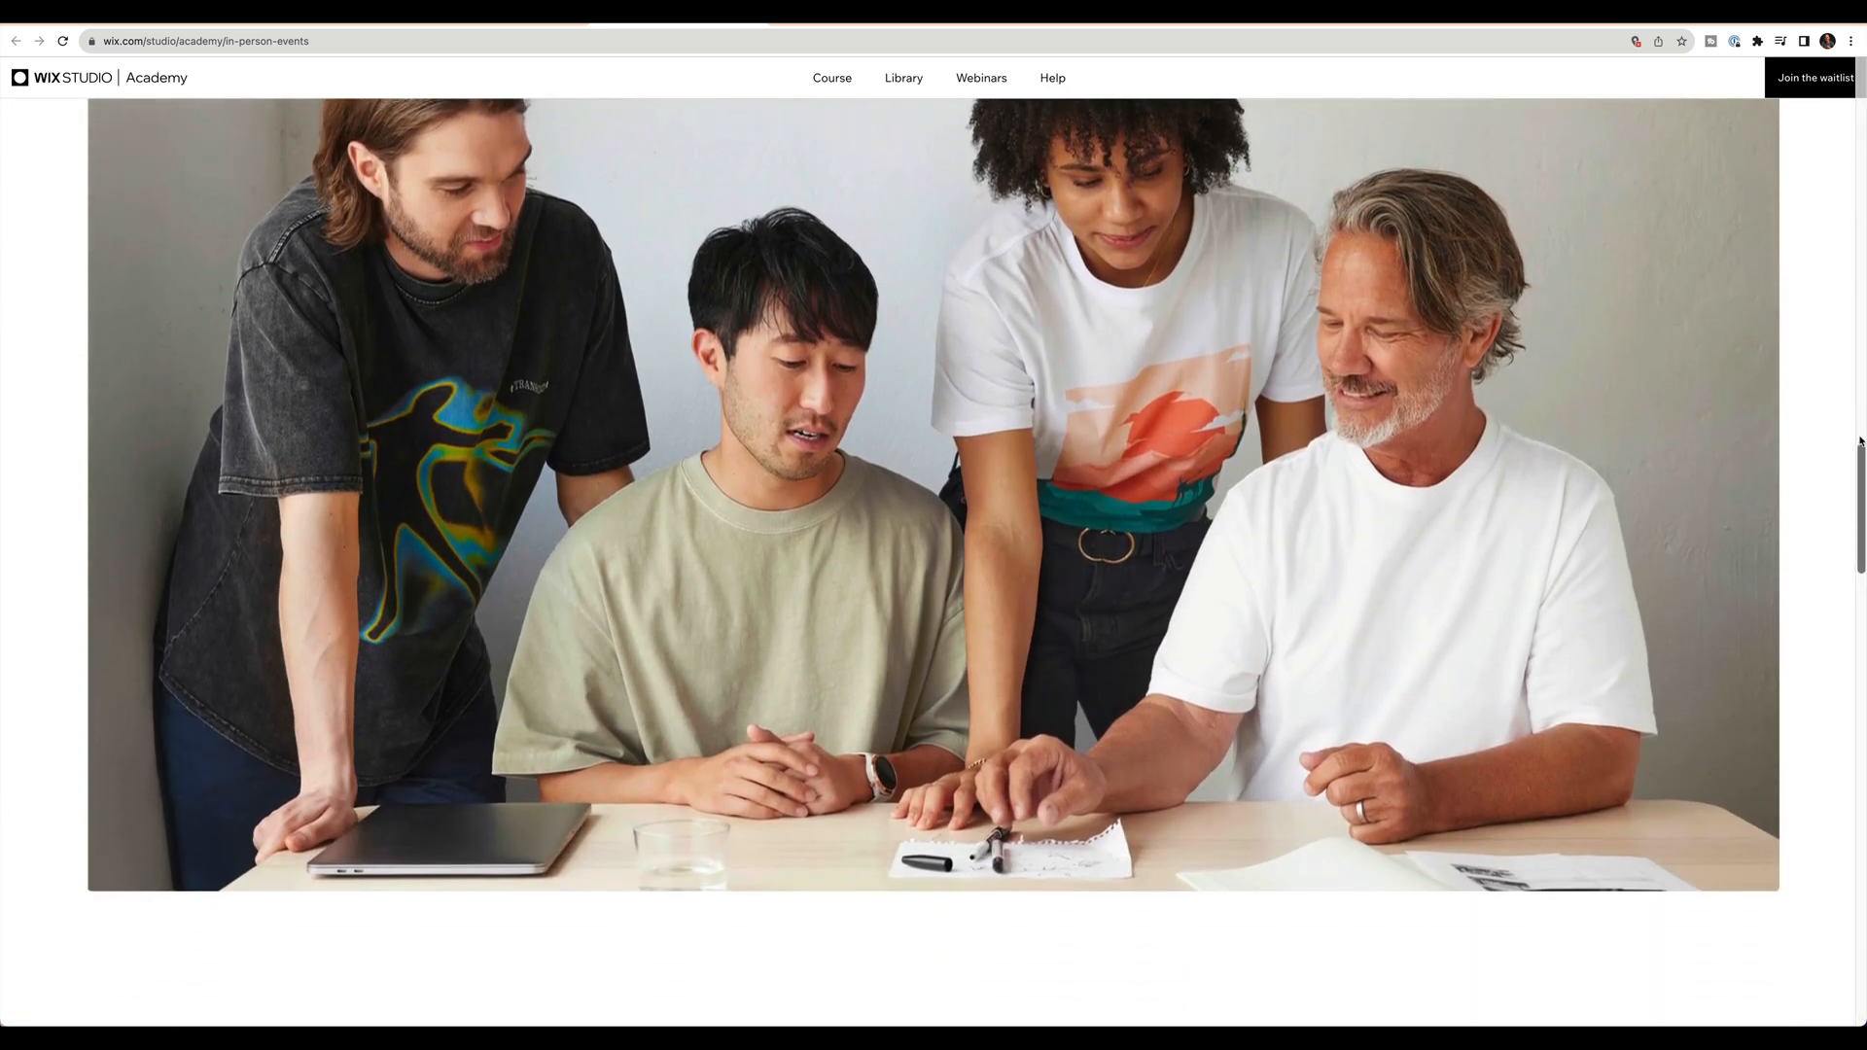
{"action": "scroll", "scroll_direction": "down", "scroll_amount": 3}
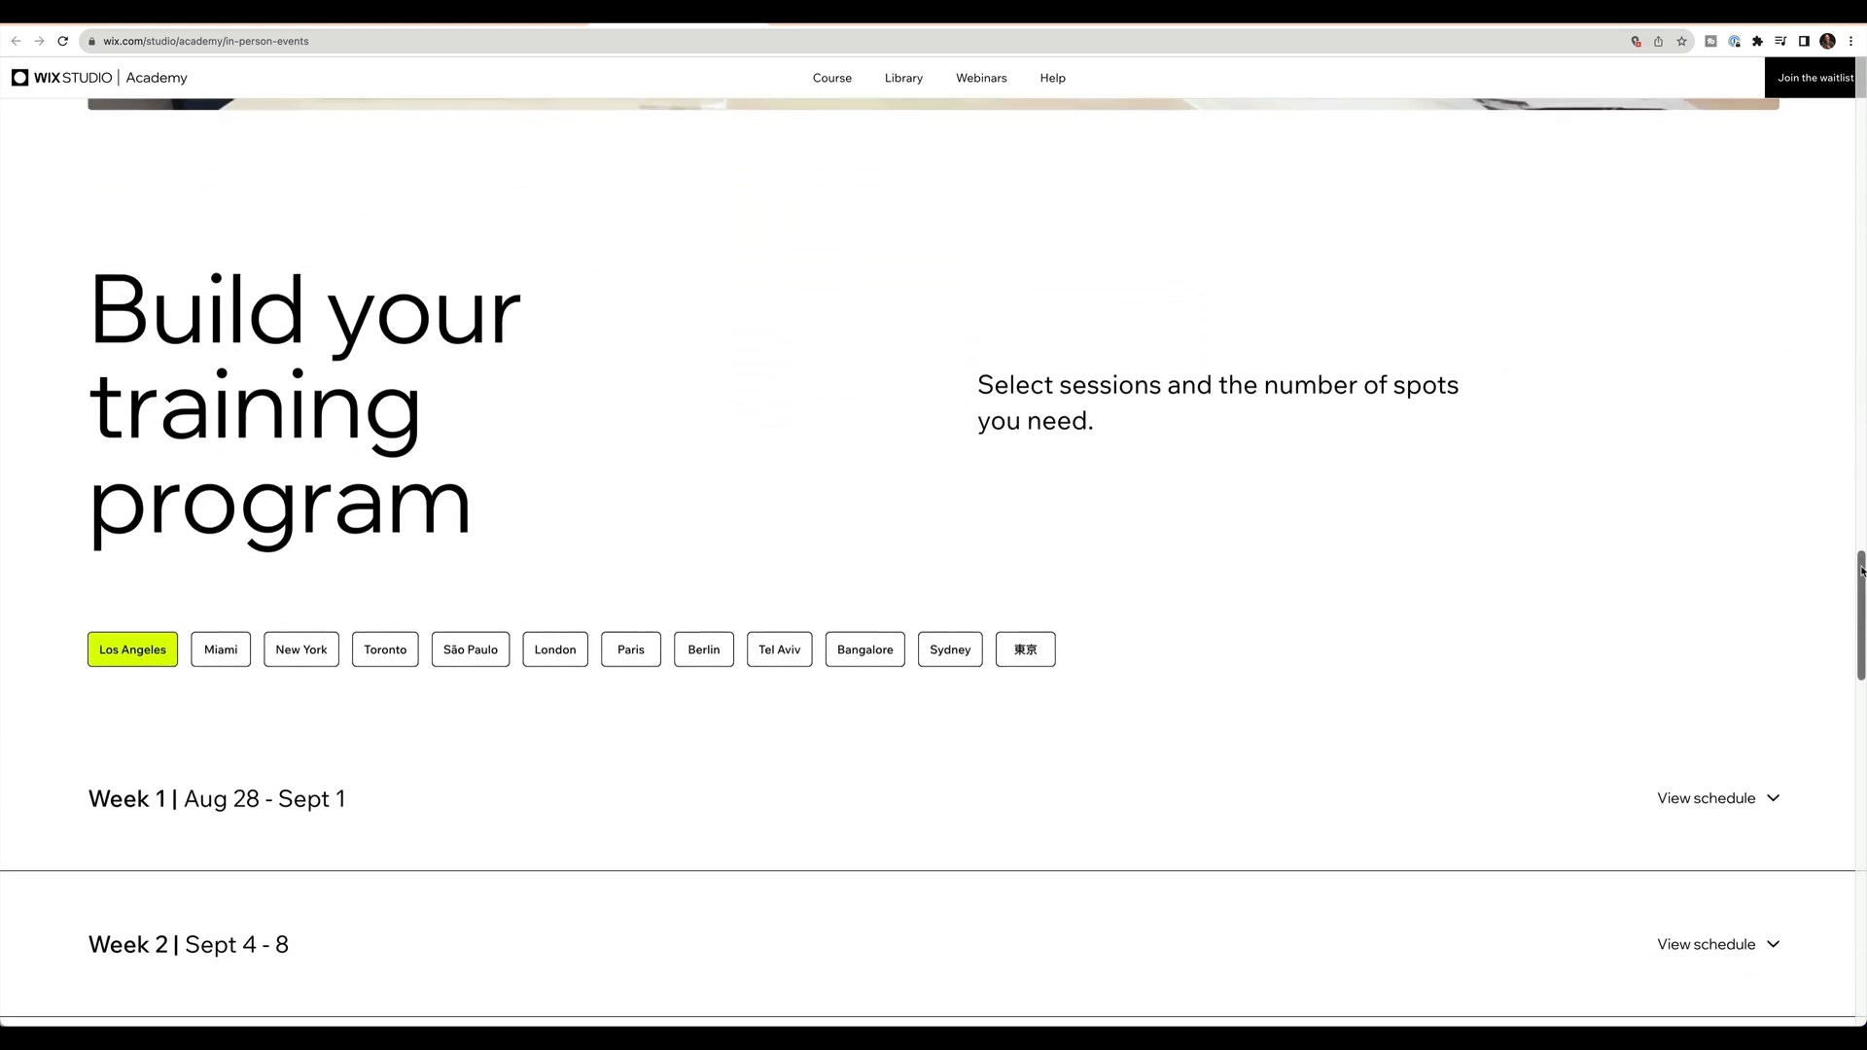
{"action": "scroll", "scroll_direction": "down", "scroll_amount": 3}
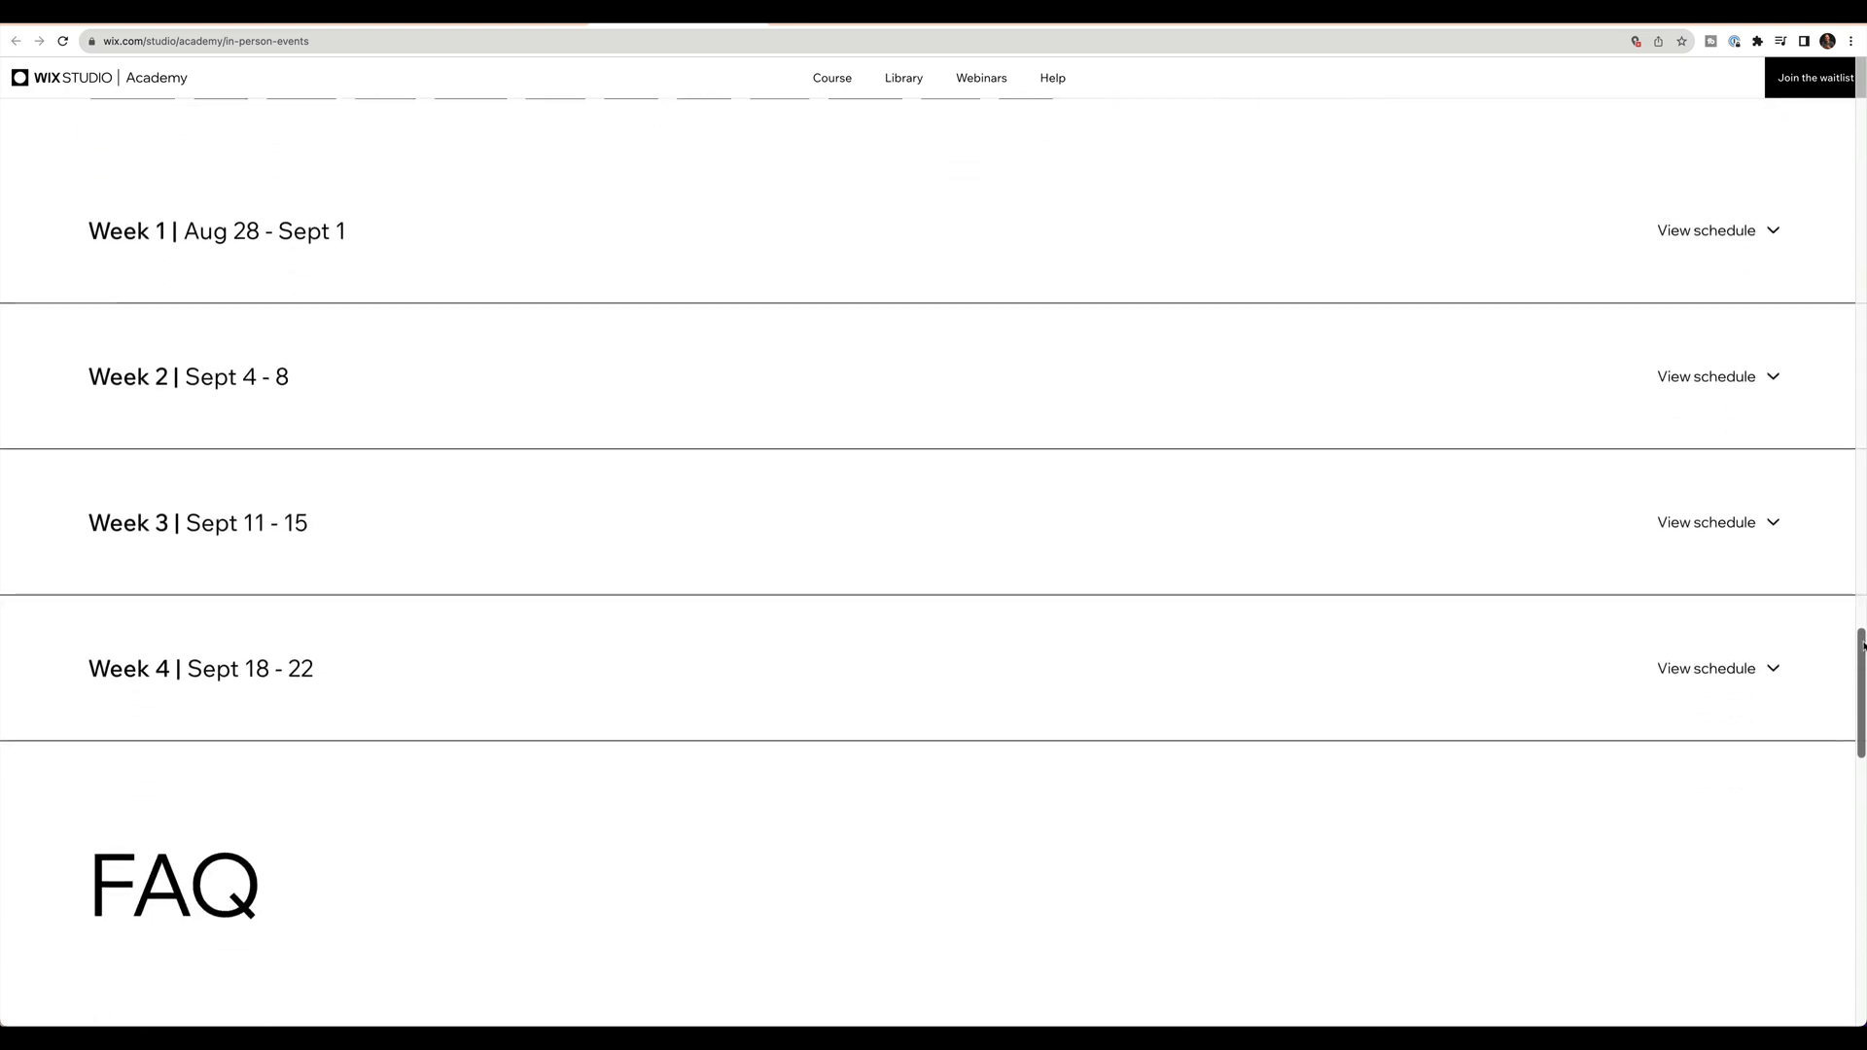
{"action": "scroll", "scroll_direction": "down", "scroll_amount": 3}
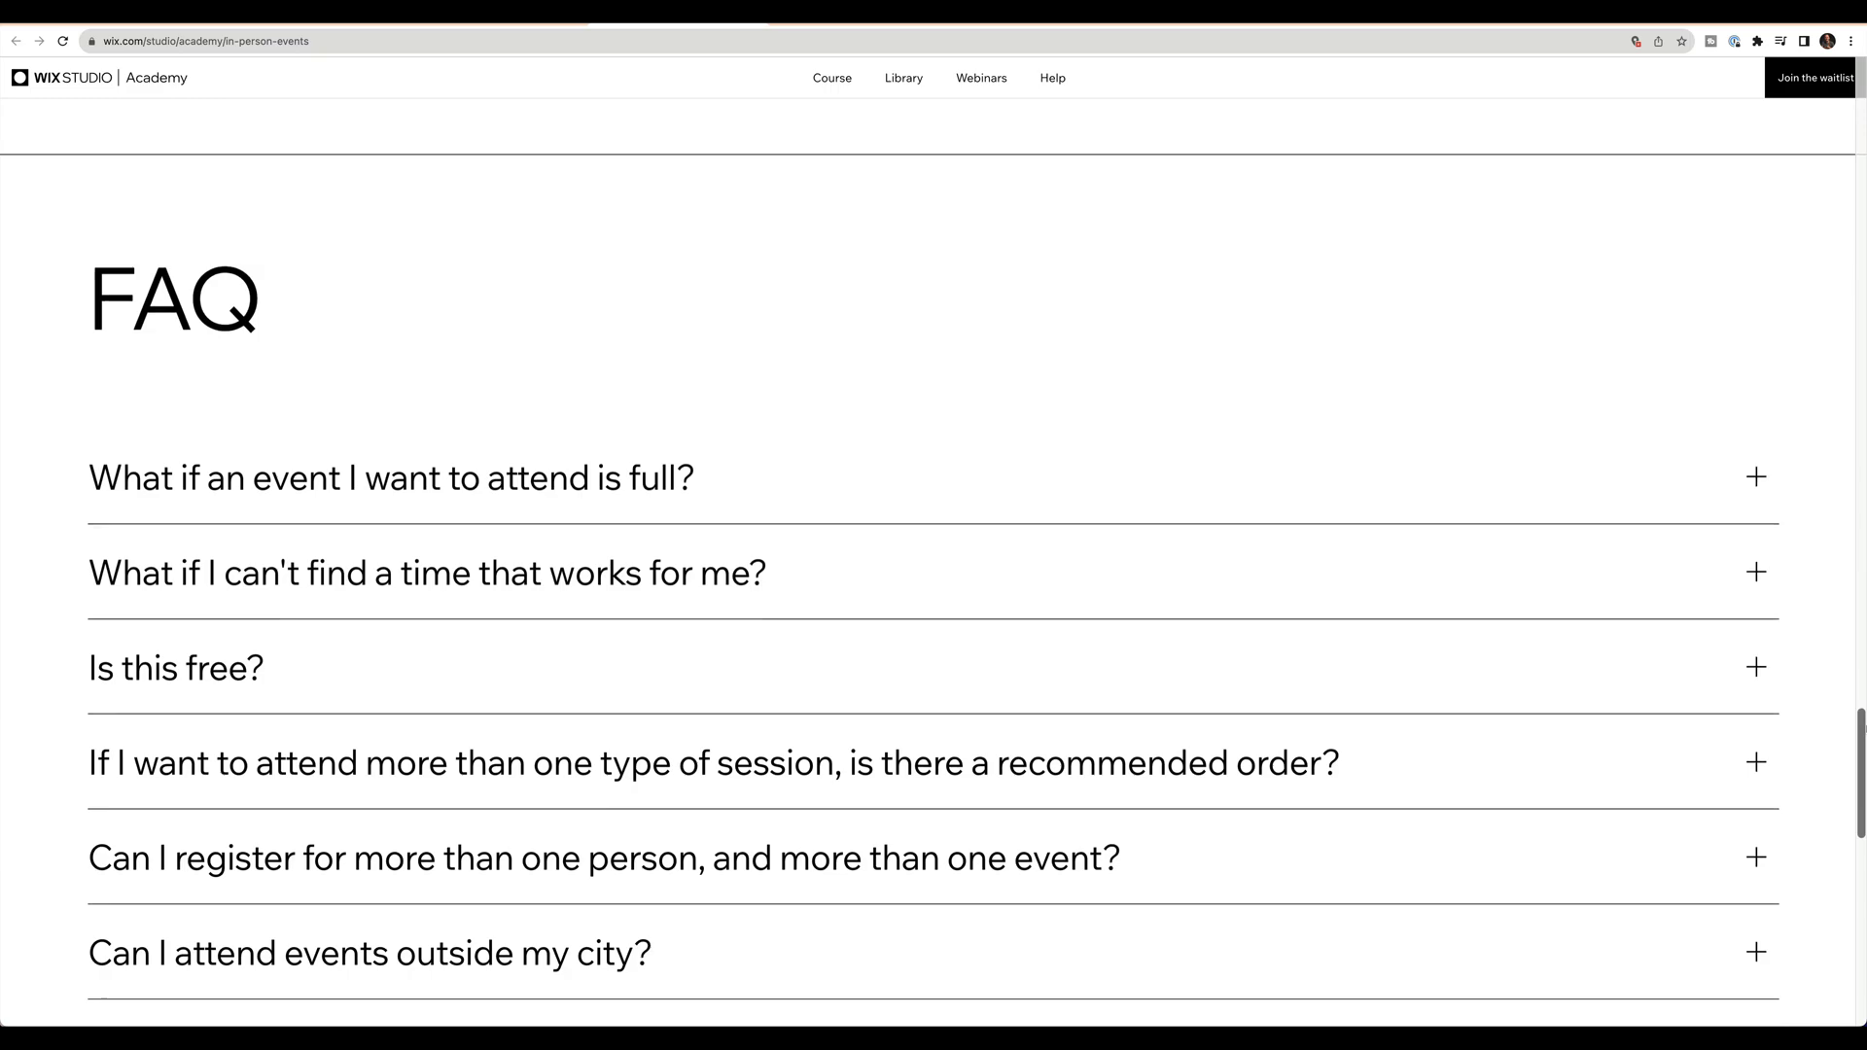